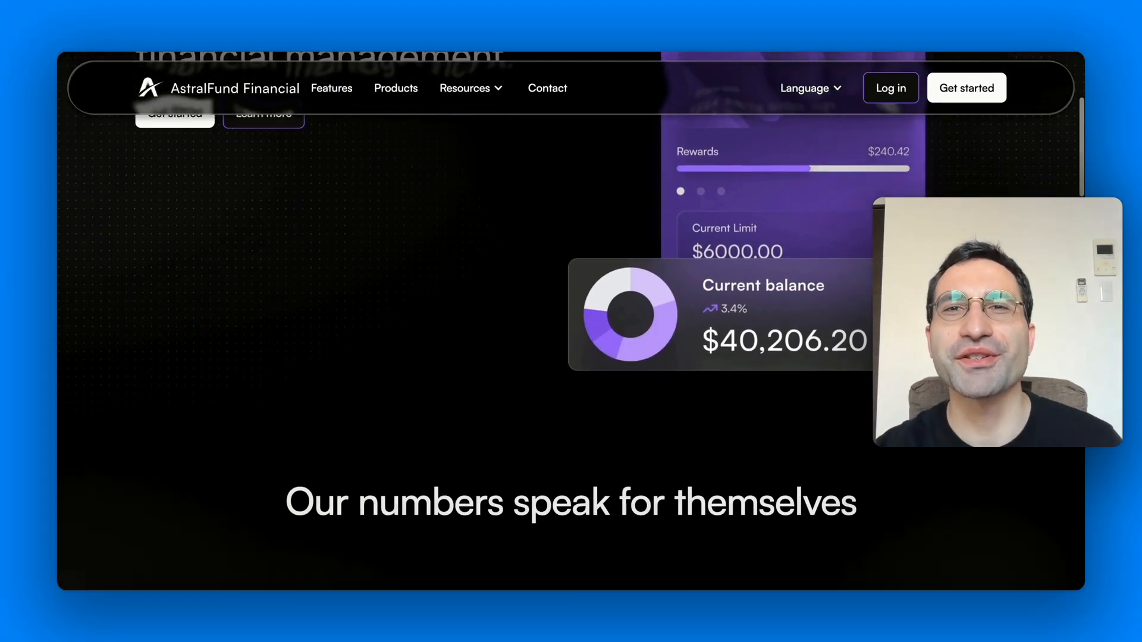
# Scroll the page down, back up and down again to review the AstralFund layout and navbar.
pyautogui.scroll(-3)
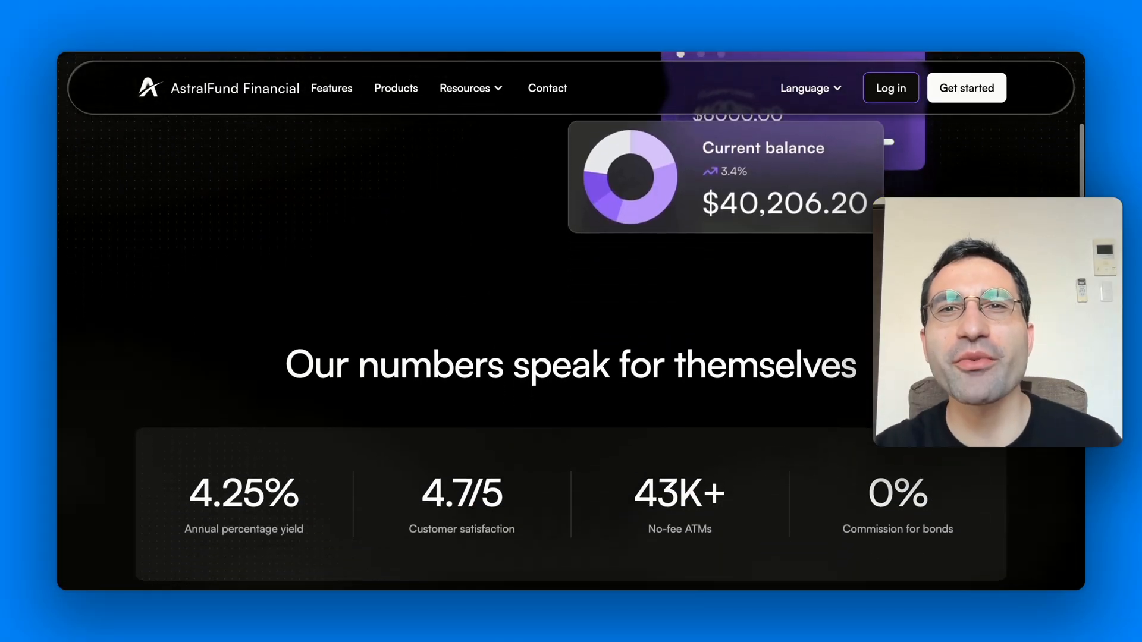
pyautogui.scroll(-3)
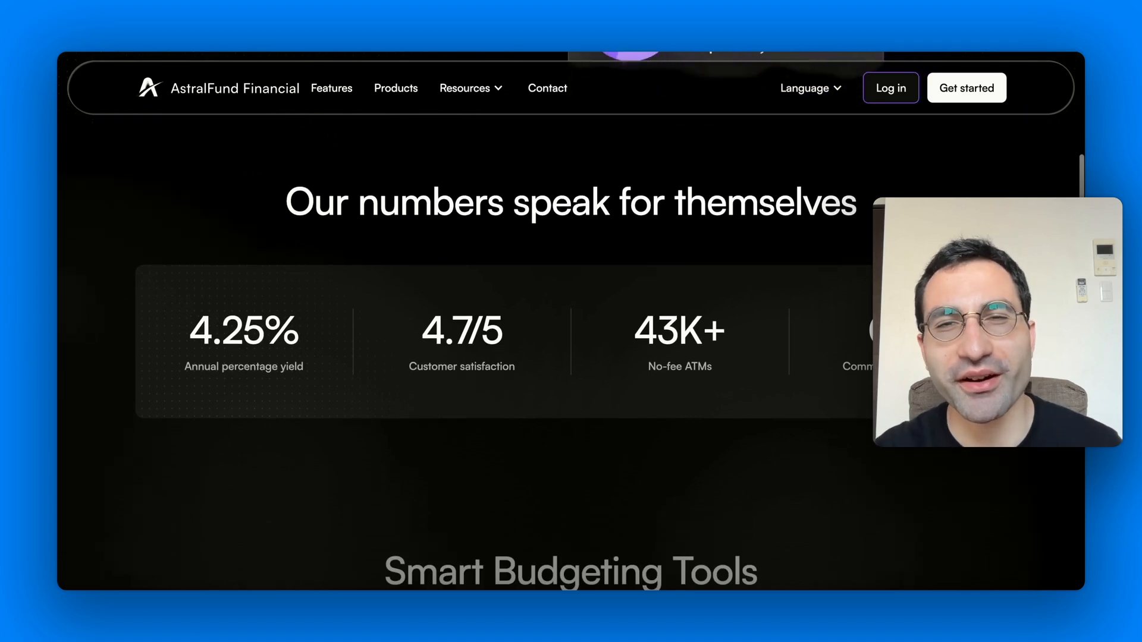
pyautogui.scroll(-3)
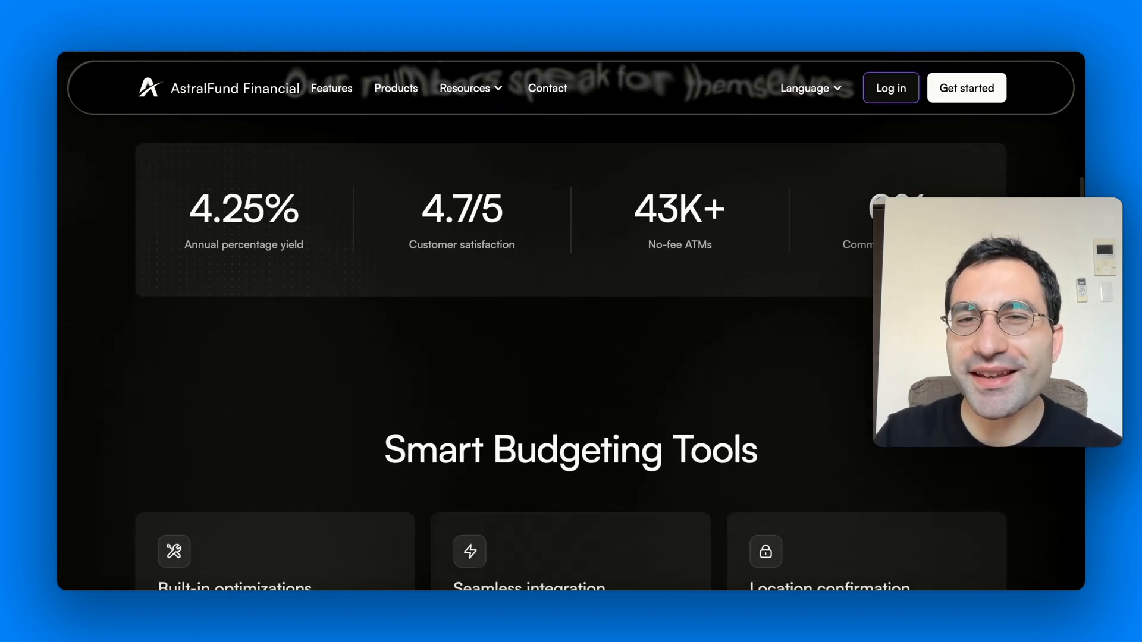
pyautogui.scroll(-3)
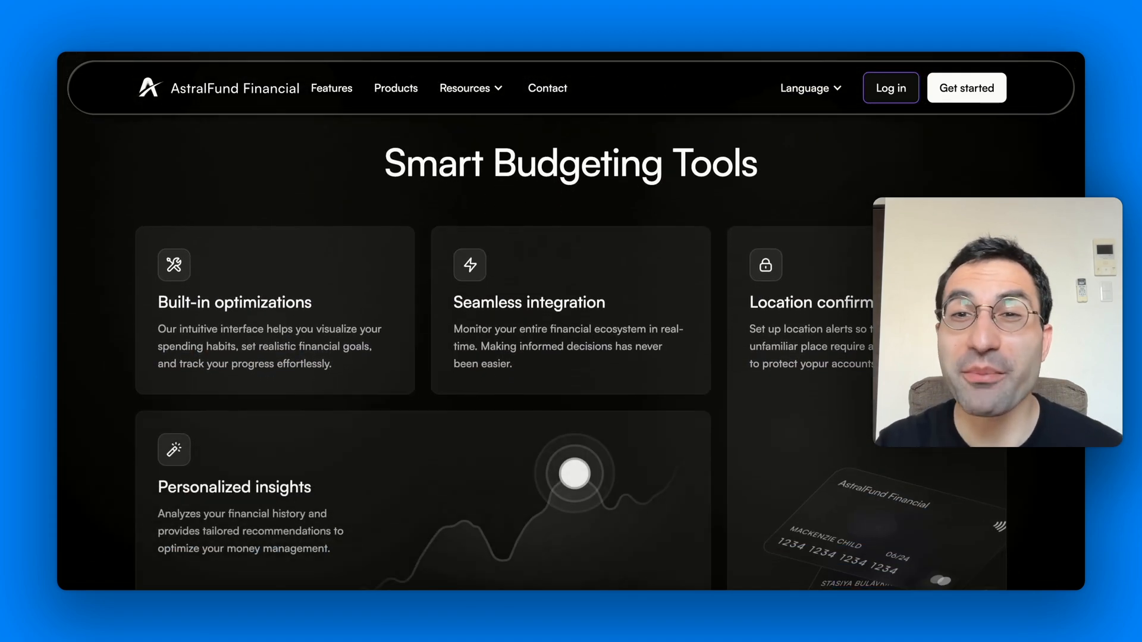
pyautogui.scroll(-3)
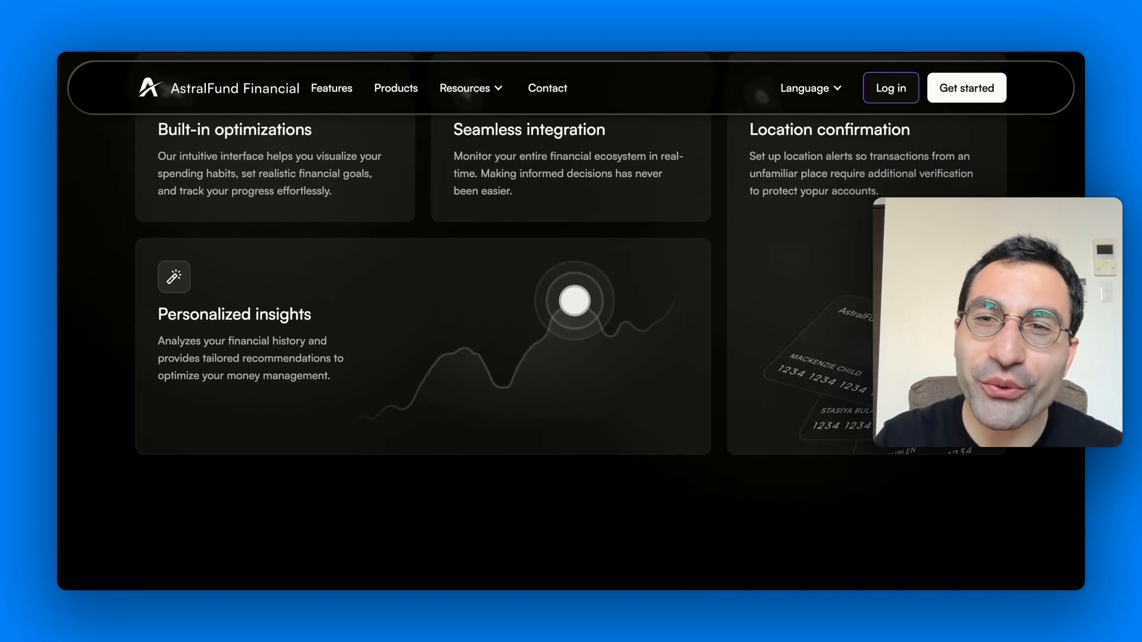
pyautogui.scroll(-3)
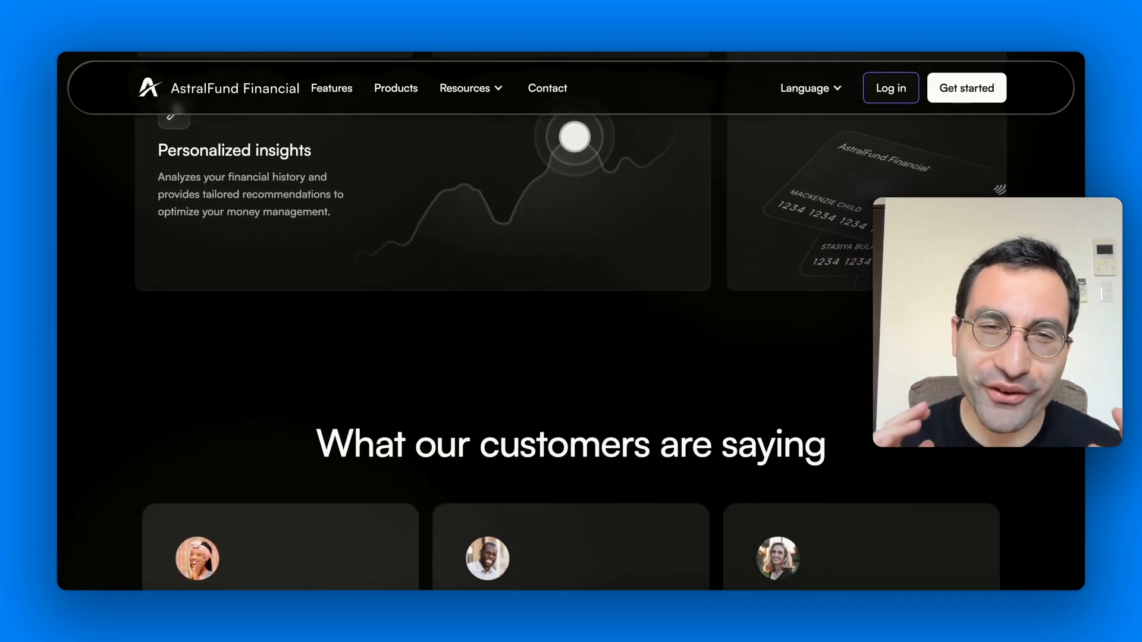
pyautogui.scroll(-3)
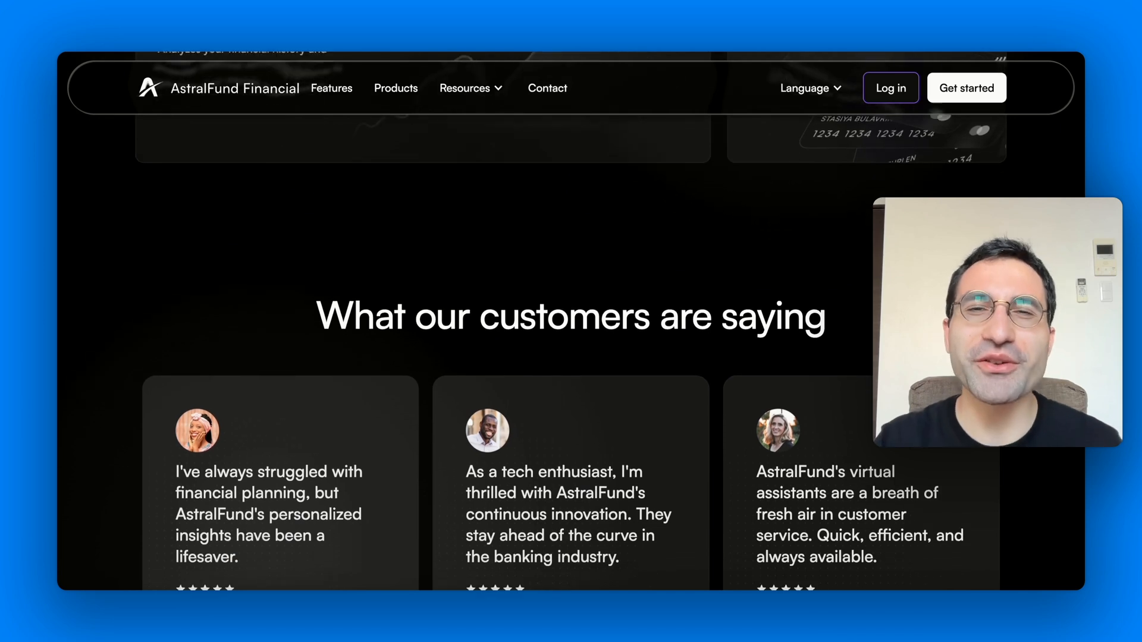
pyautogui.scroll(-3)
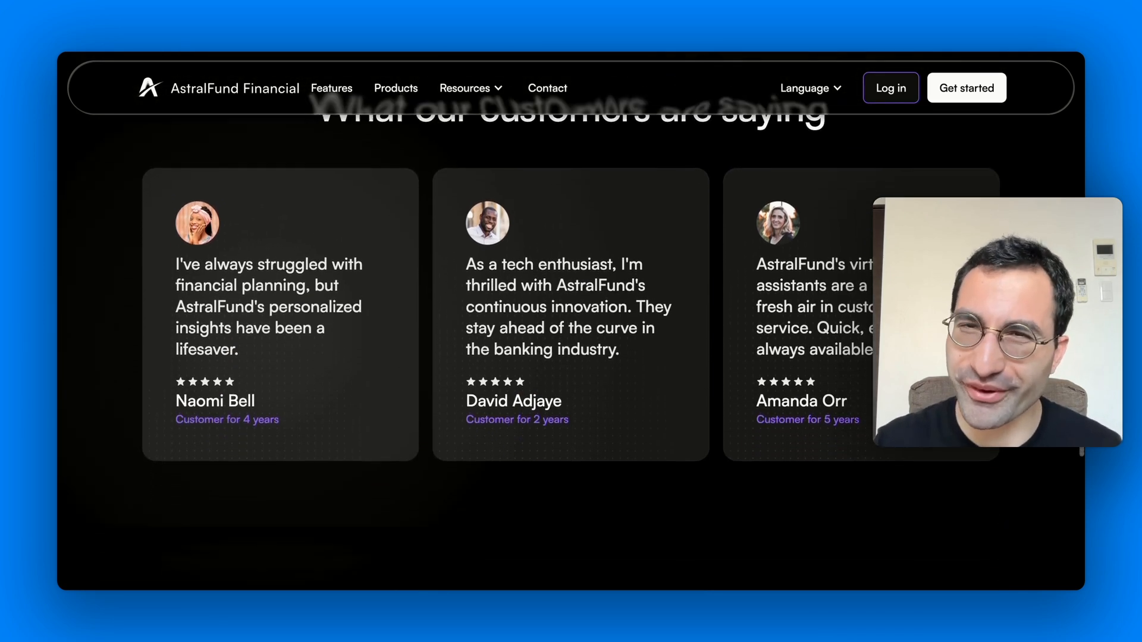
pyautogui.scroll(-3)
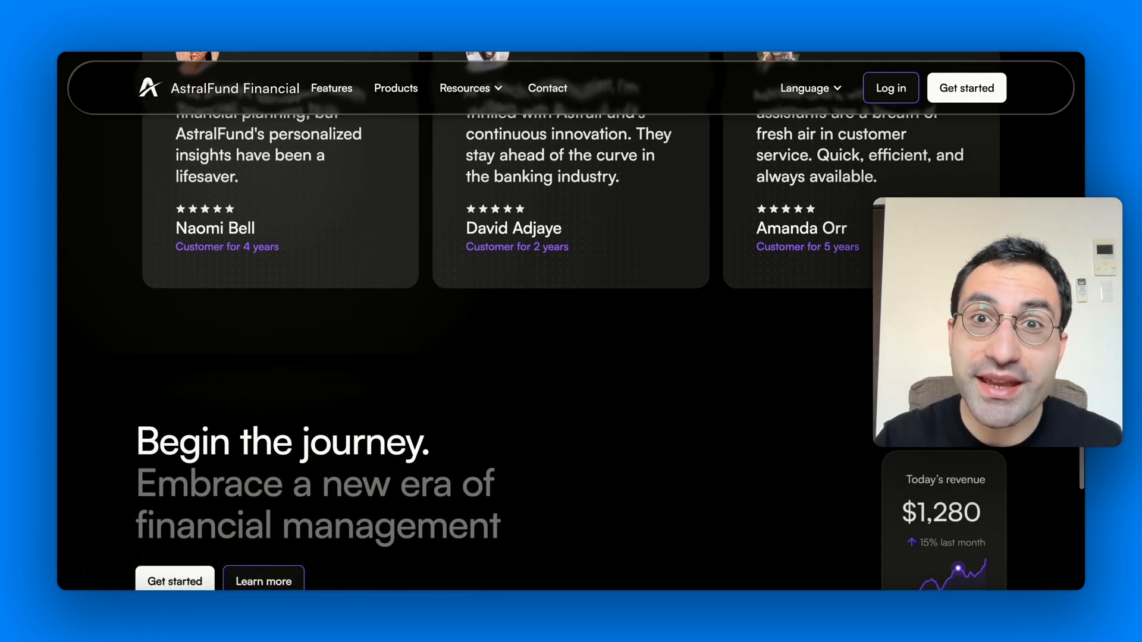
pyautogui.scroll(-3)
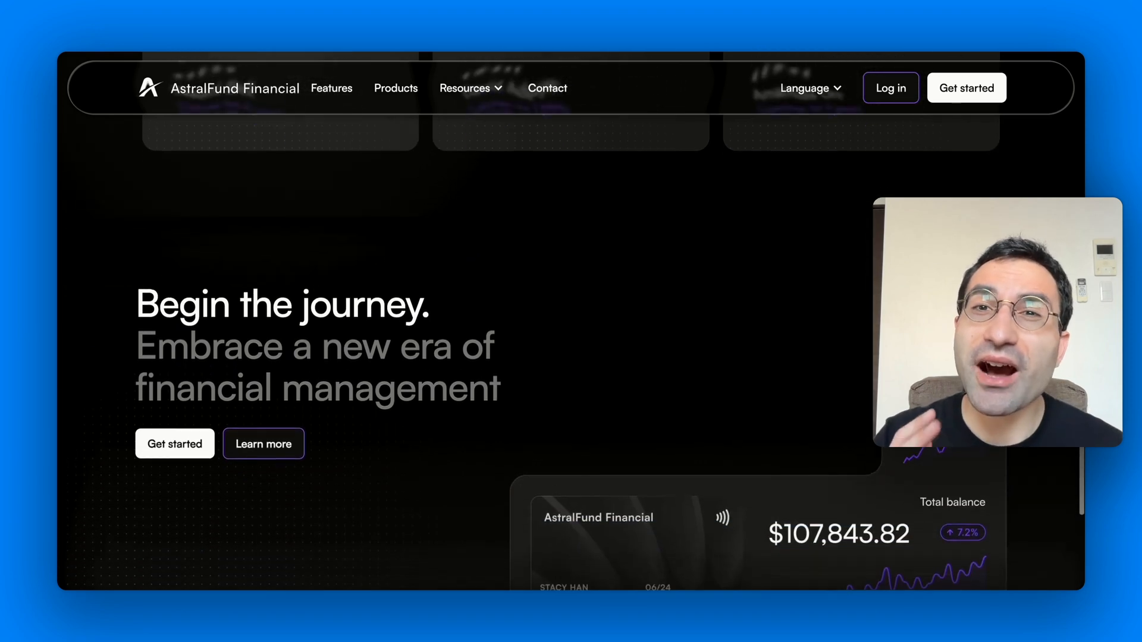
pyautogui.scroll(-3)
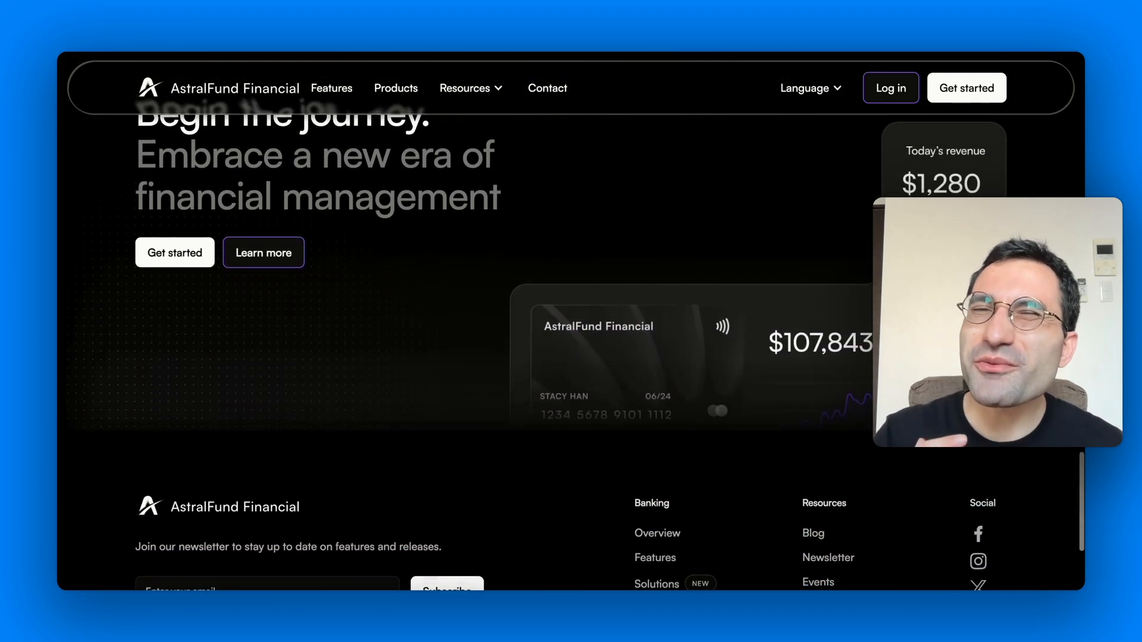
pyautogui.scroll(-3)
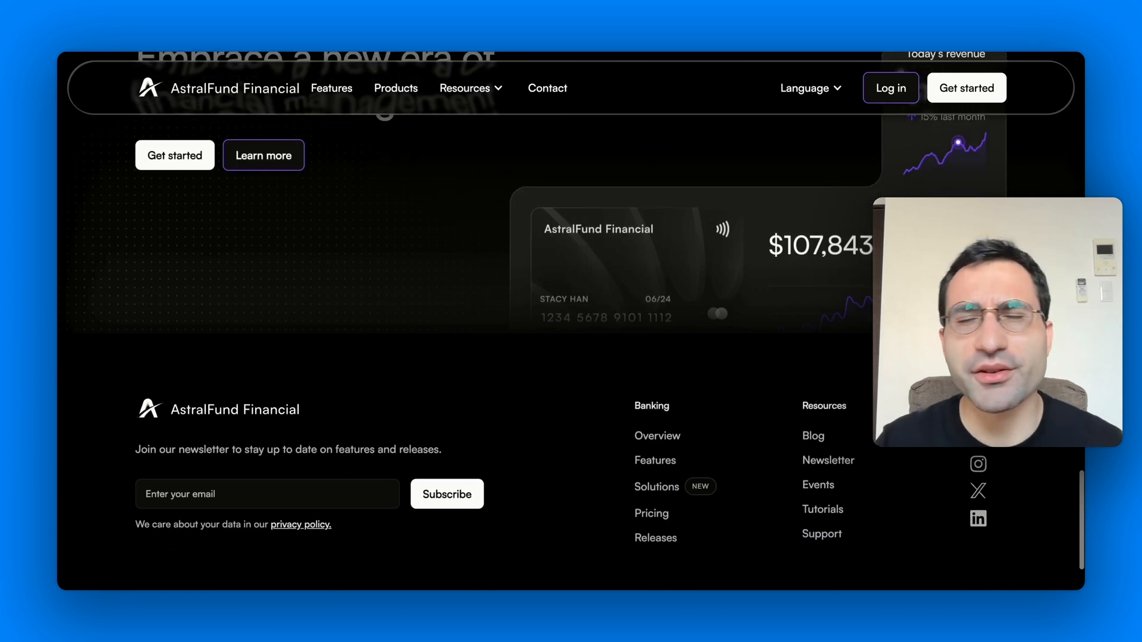
pyautogui.scroll(-3)
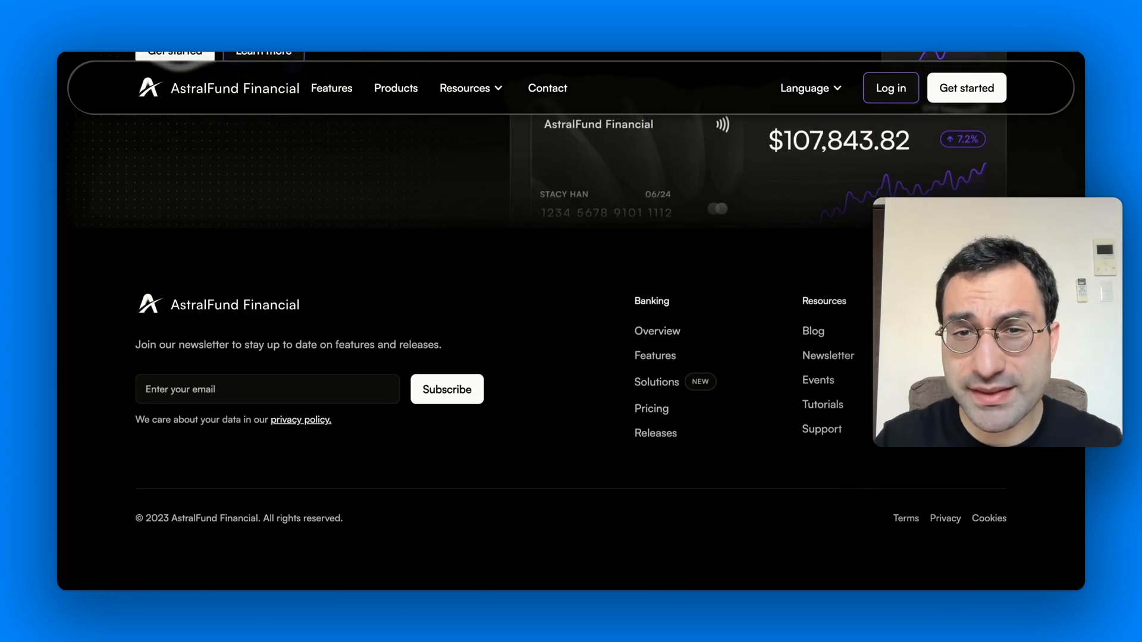
pyautogui.scroll(3)
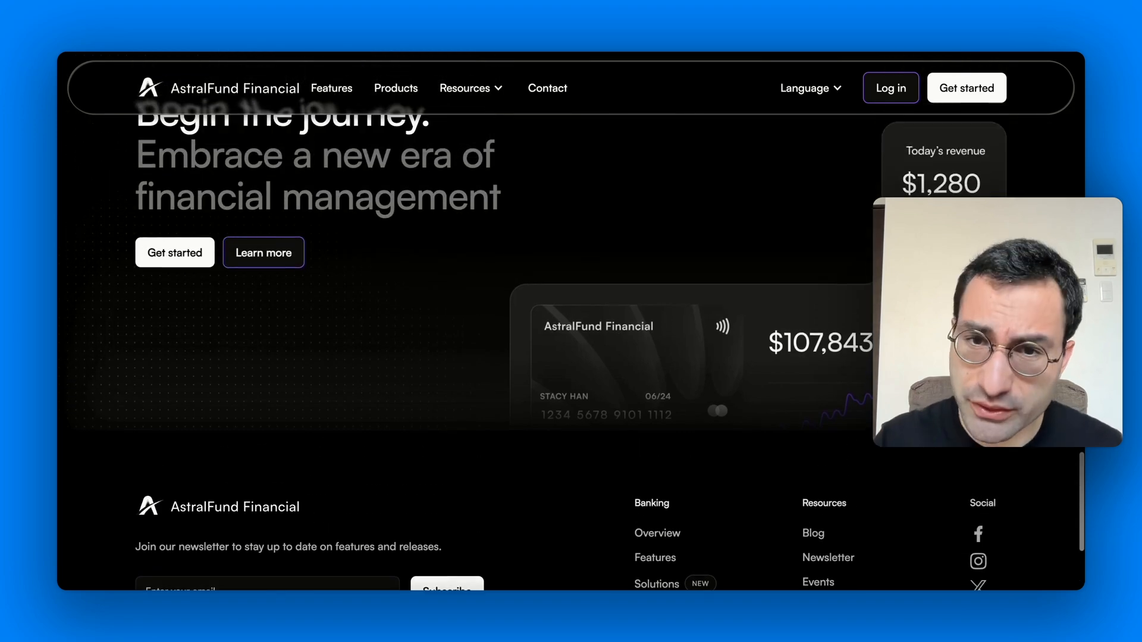
pyautogui.scroll(3)
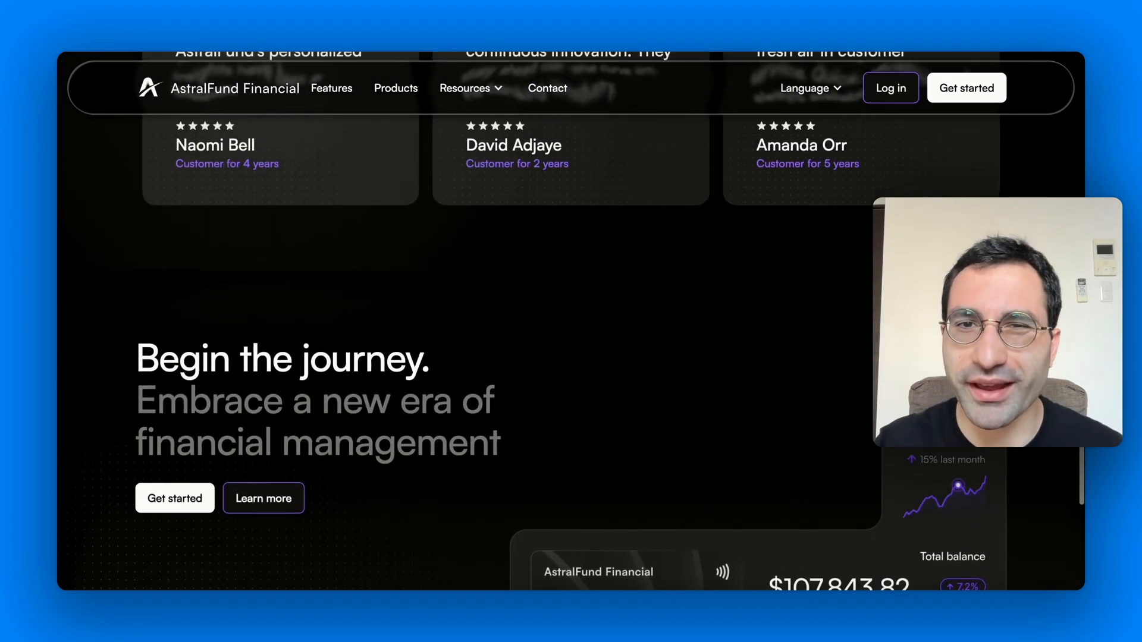
pyautogui.scroll(3)
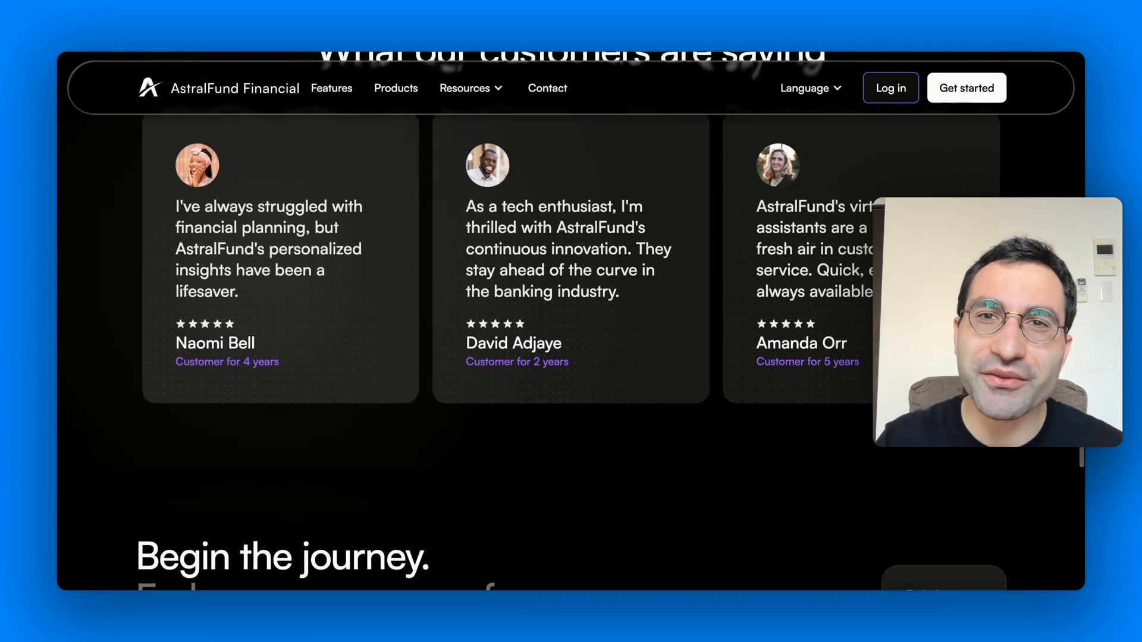
pyautogui.scroll(3)
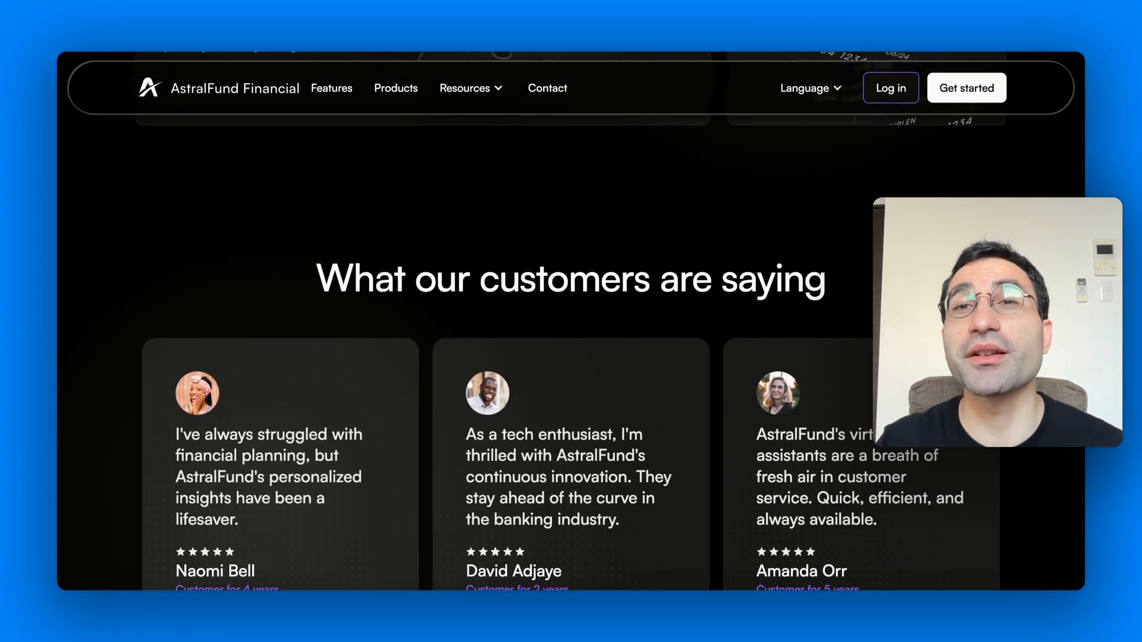
pyautogui.scroll(3)
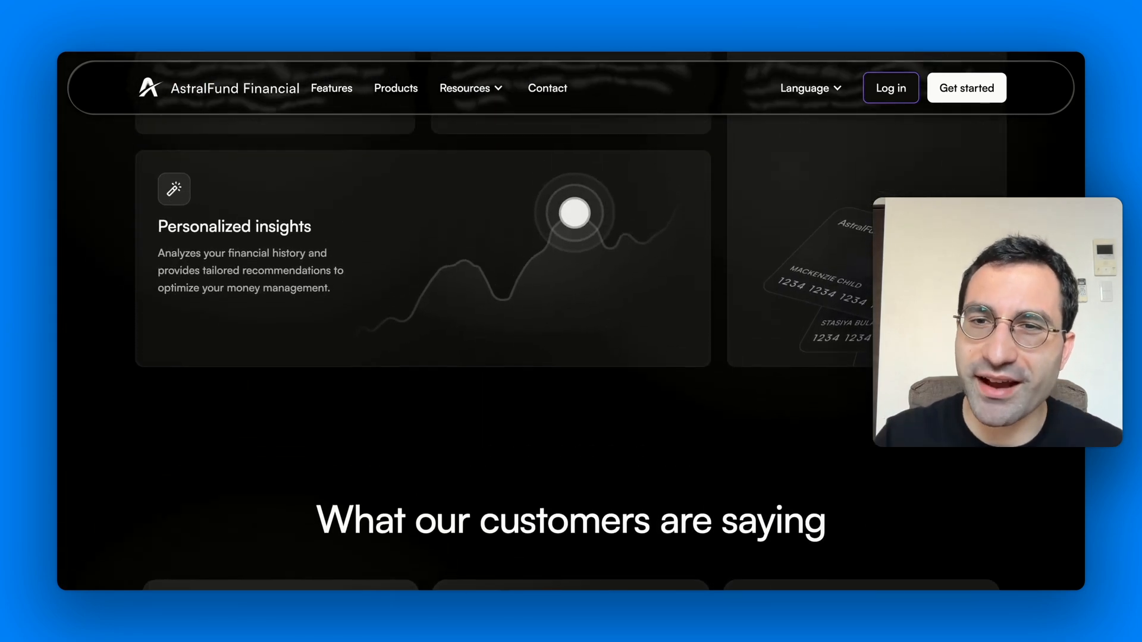
pyautogui.scroll(3)
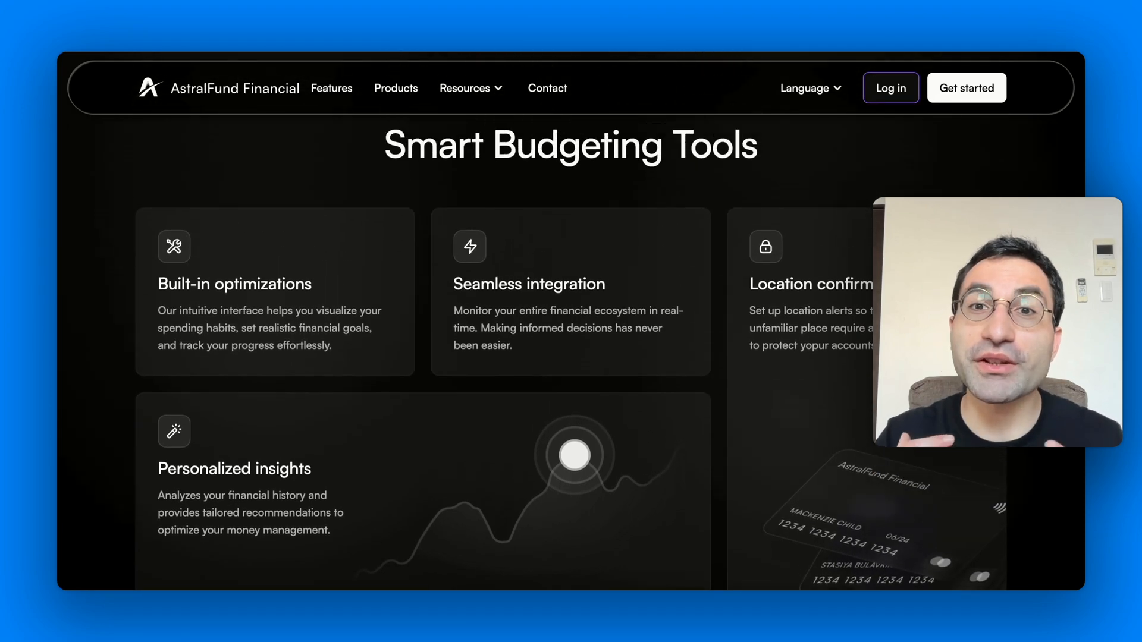
pyautogui.scroll(3)
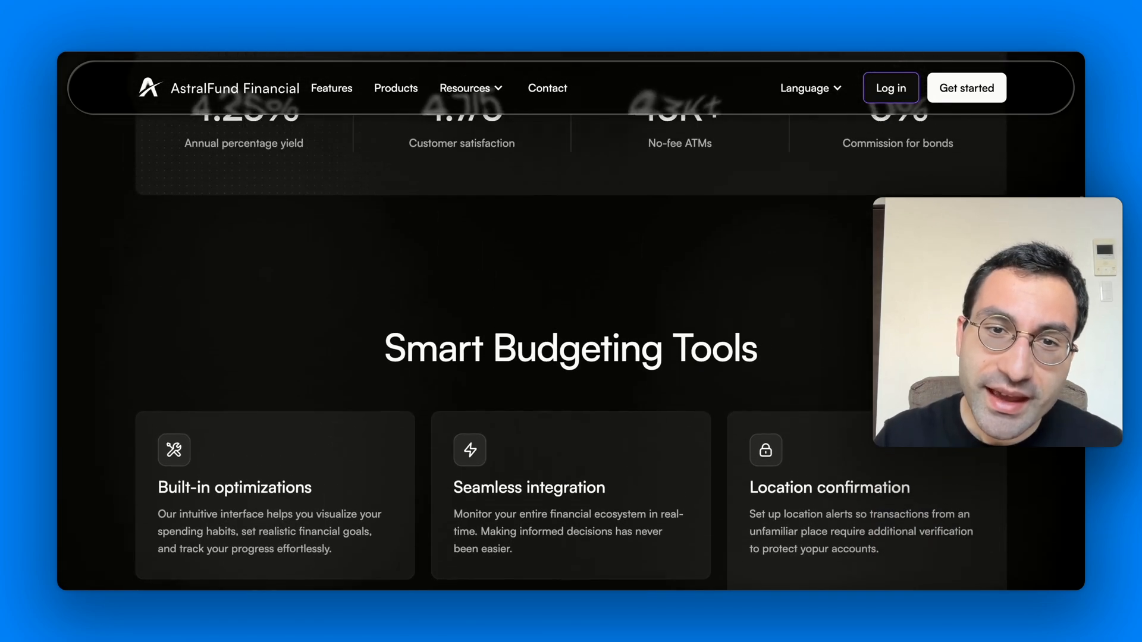
pyautogui.scroll(3)
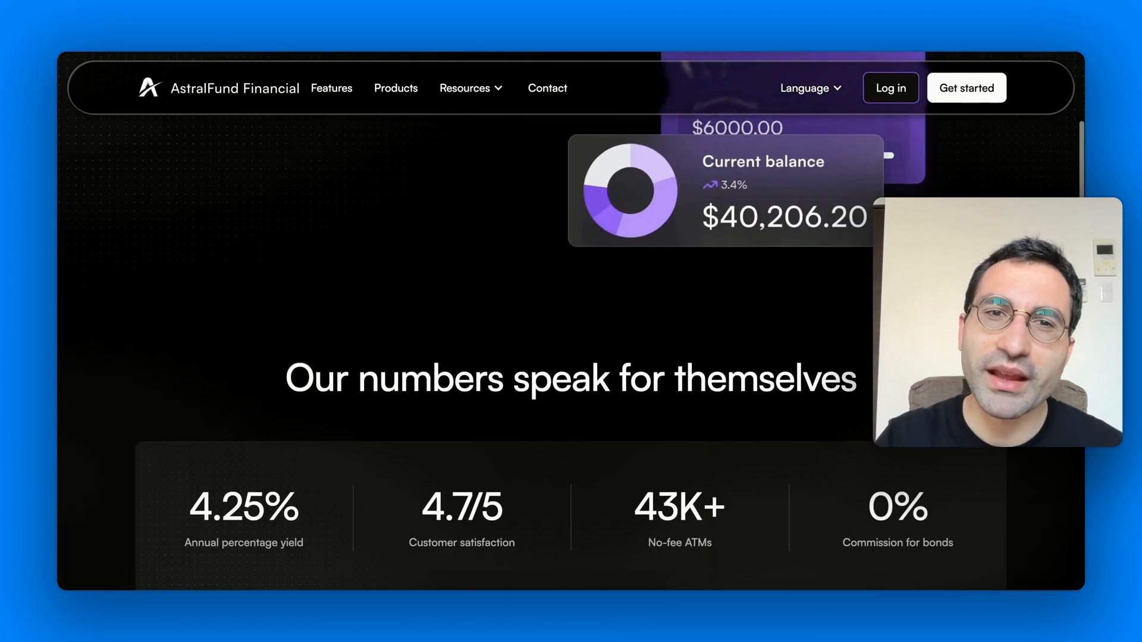
pyautogui.scroll(3)
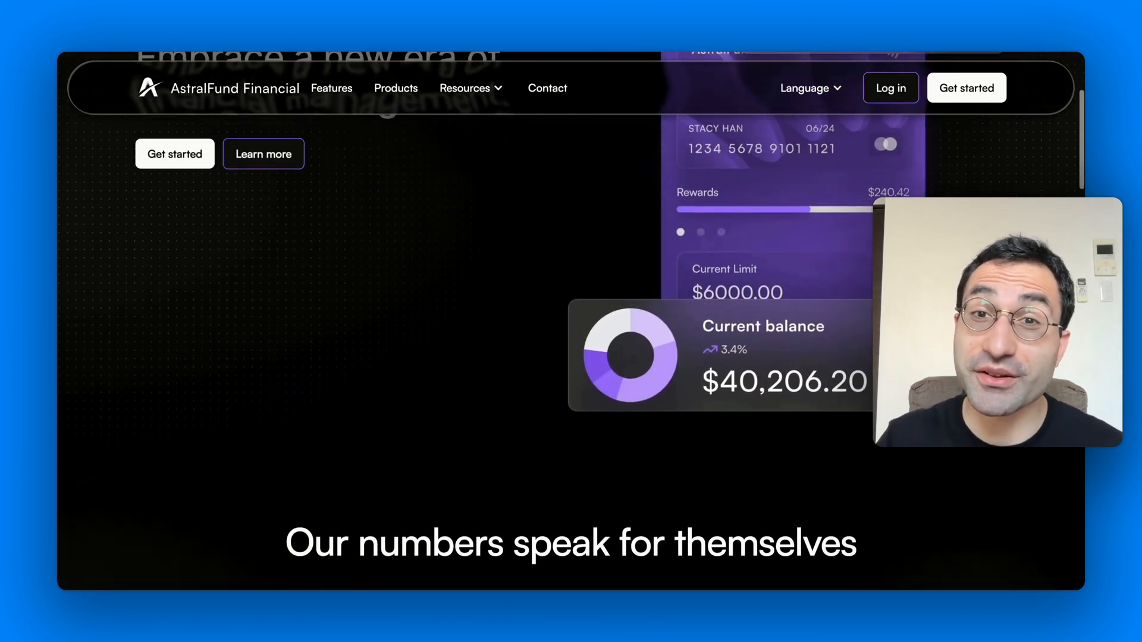
pyautogui.scroll(3)
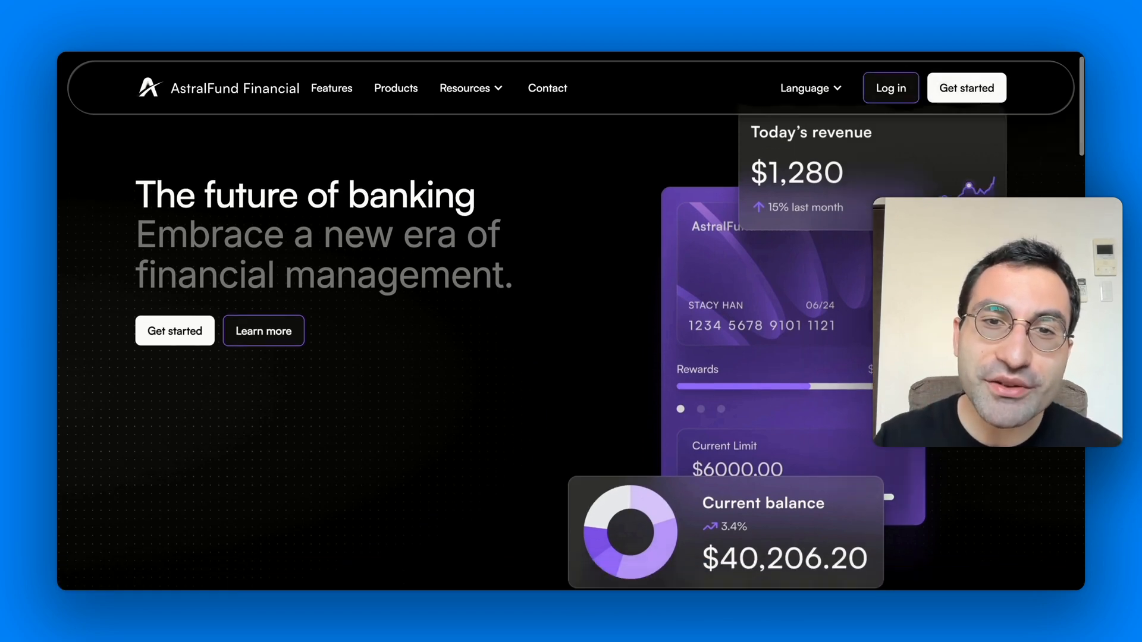
pyautogui.scroll(-3)
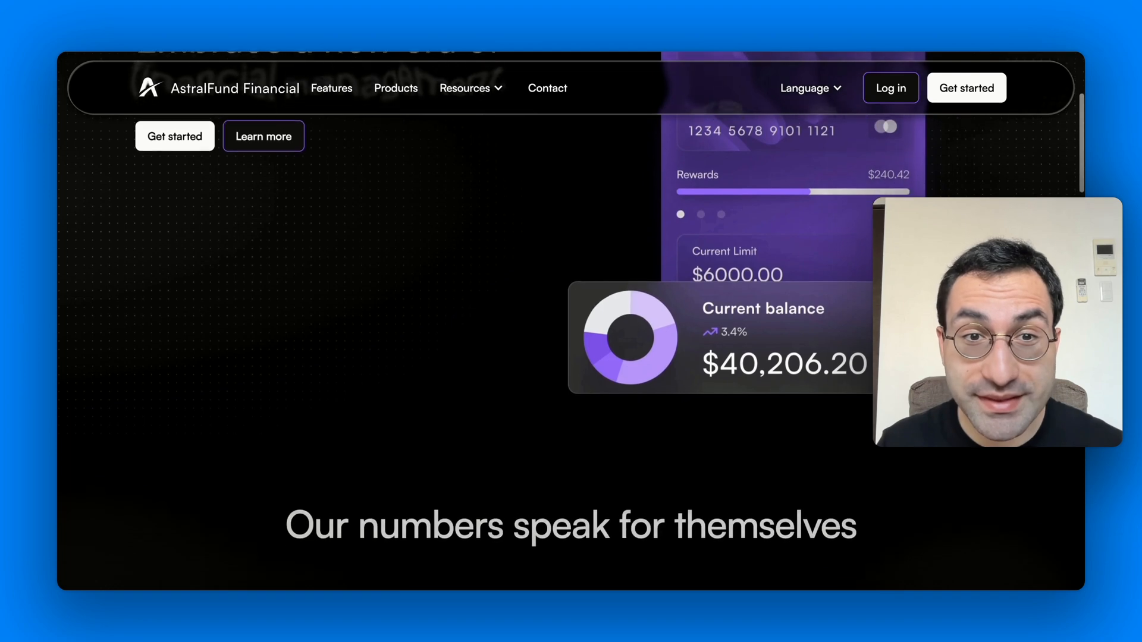
pyautogui.scroll(-3)
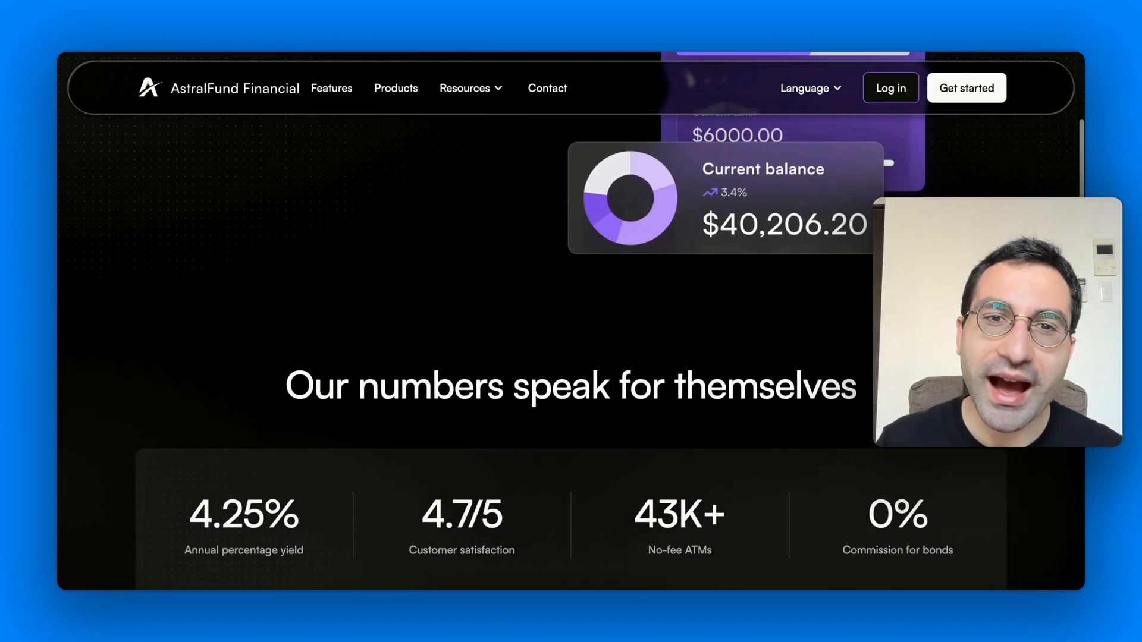
pyautogui.scroll(-3)
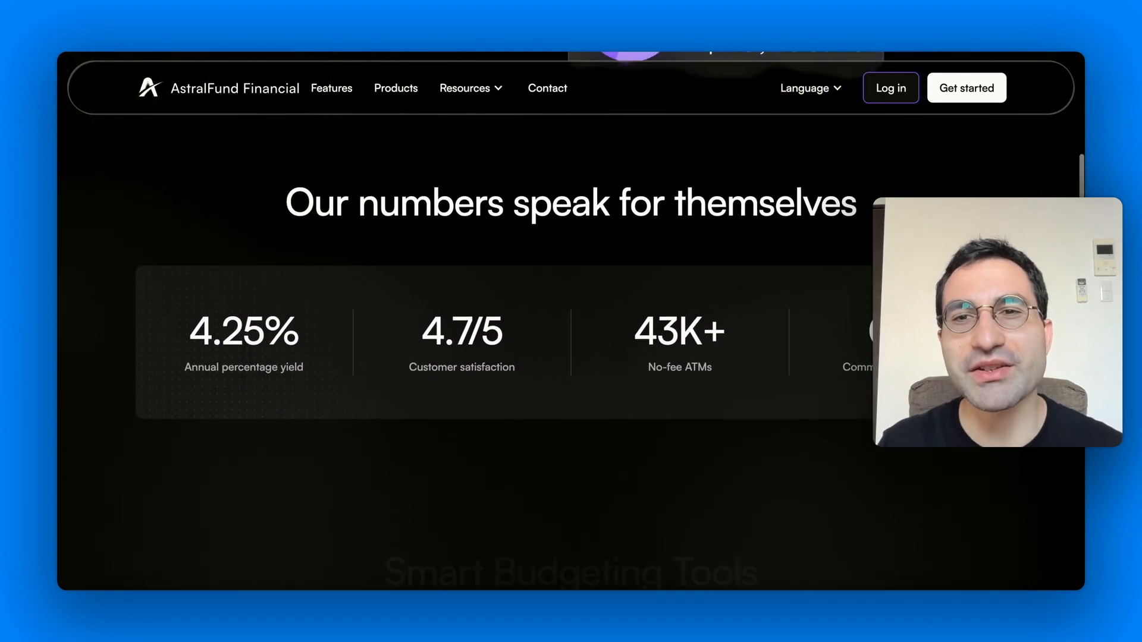
pyautogui.scroll(-3)
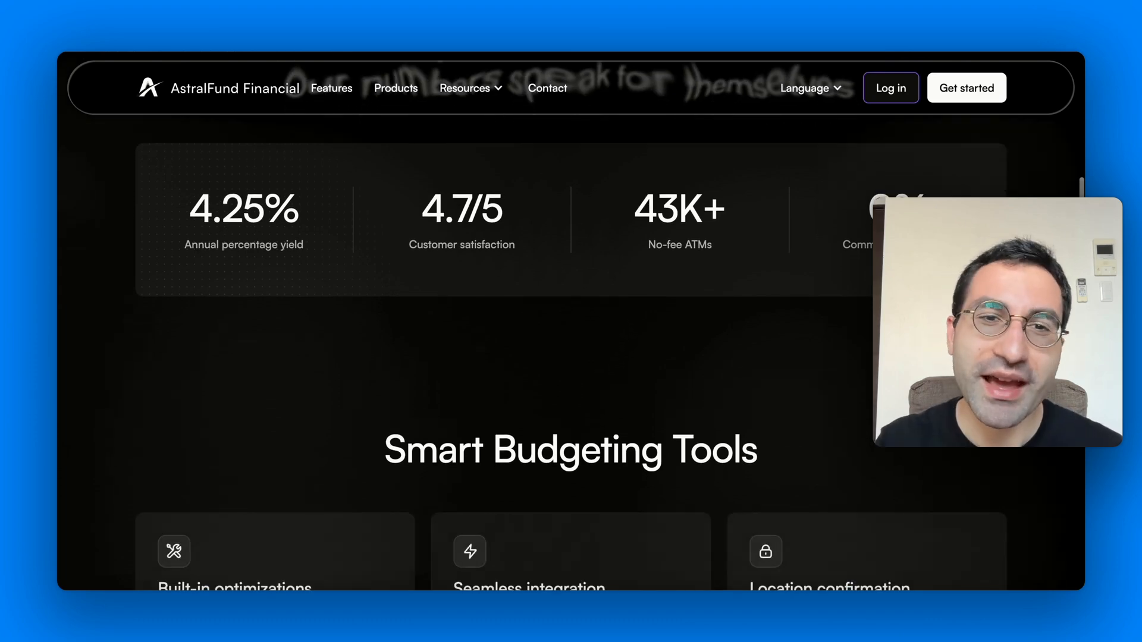
pyautogui.scroll(-3)
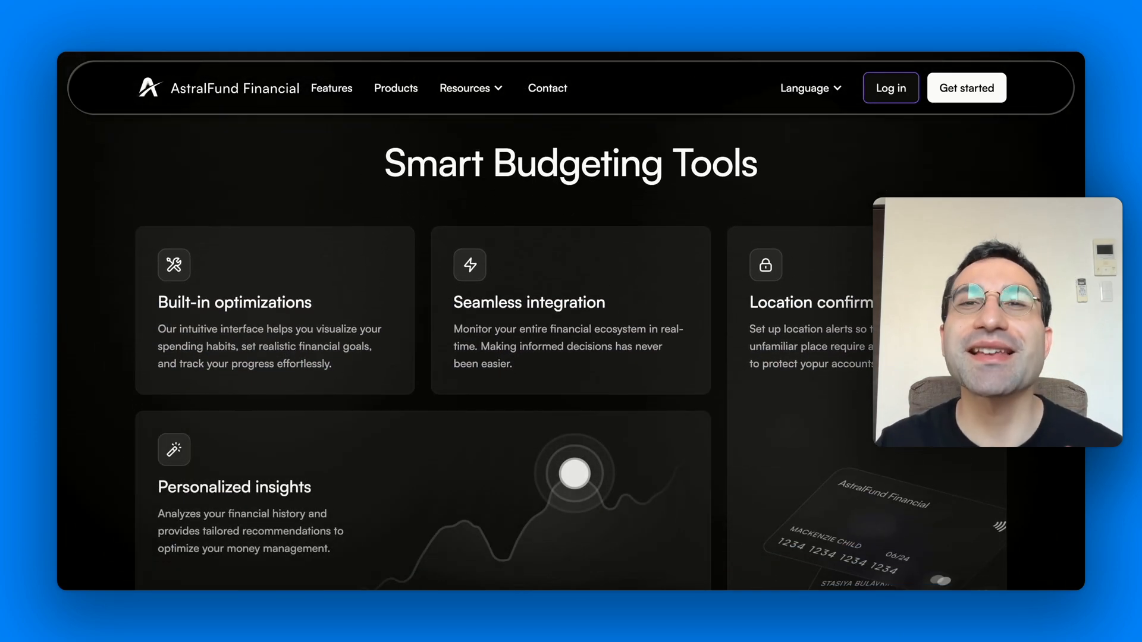
pyautogui.scroll(-3)
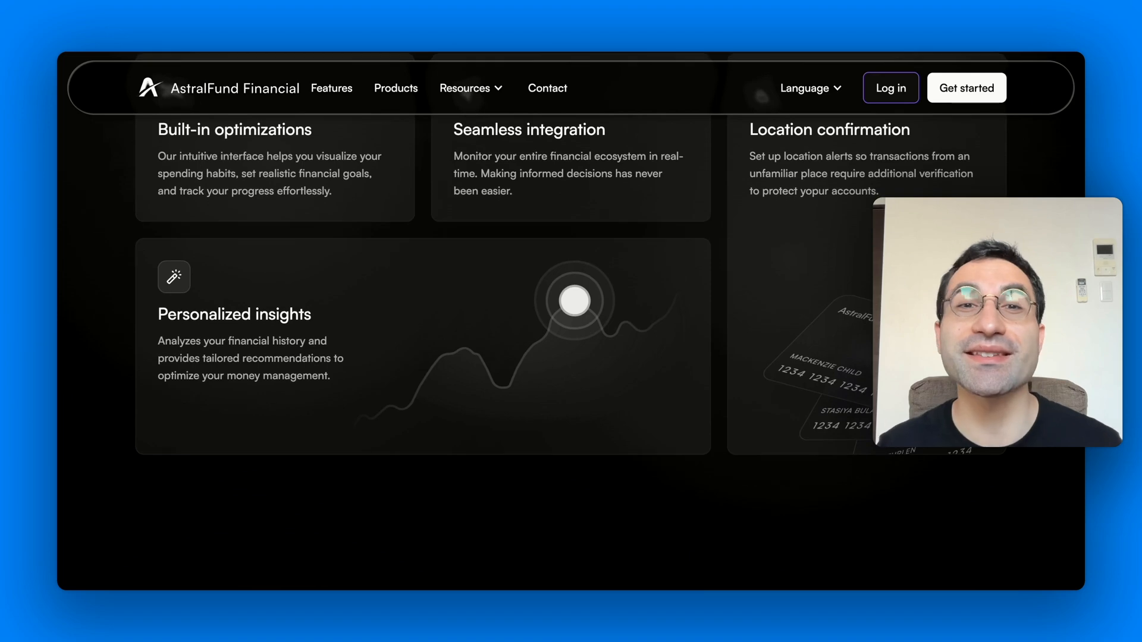
pyautogui.scroll(-3)
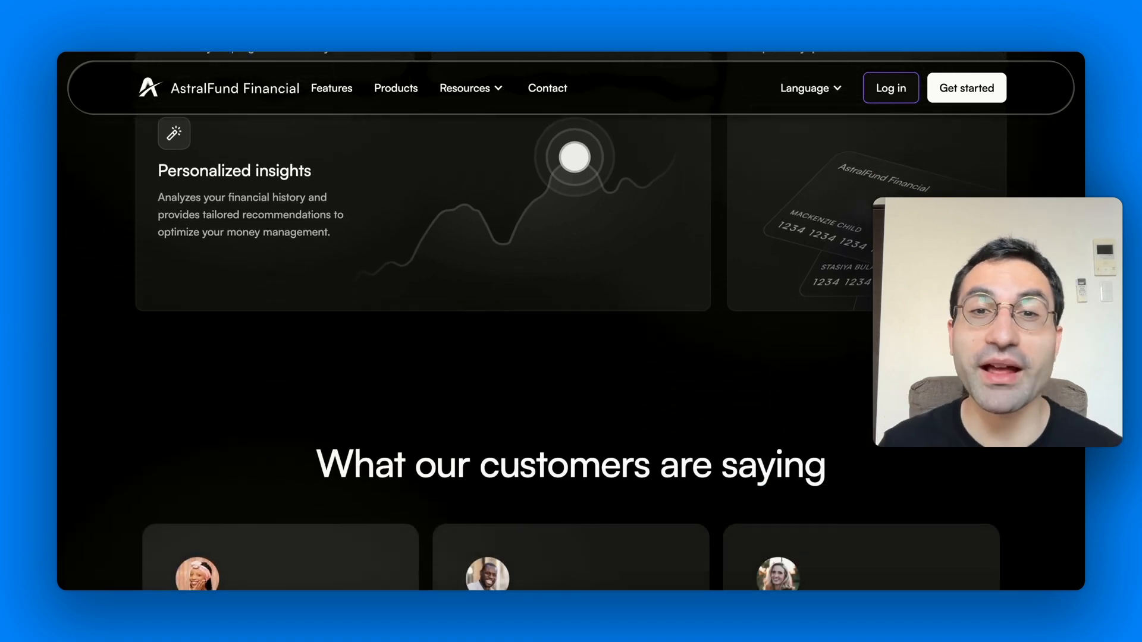
pyautogui.scroll(-3)
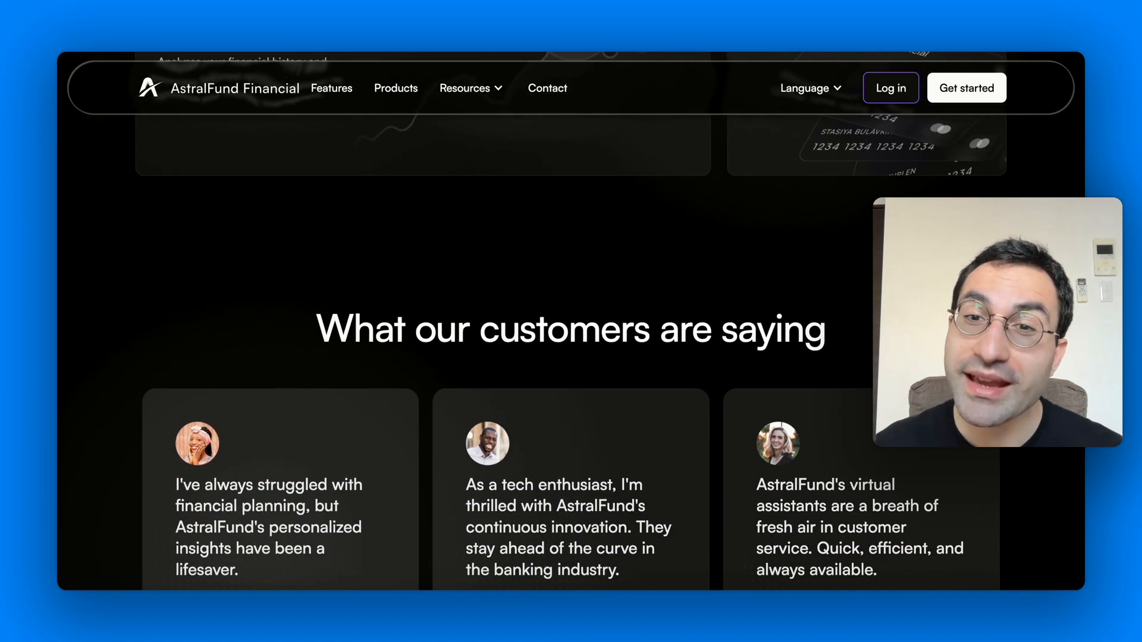
pyautogui.scroll(-3)
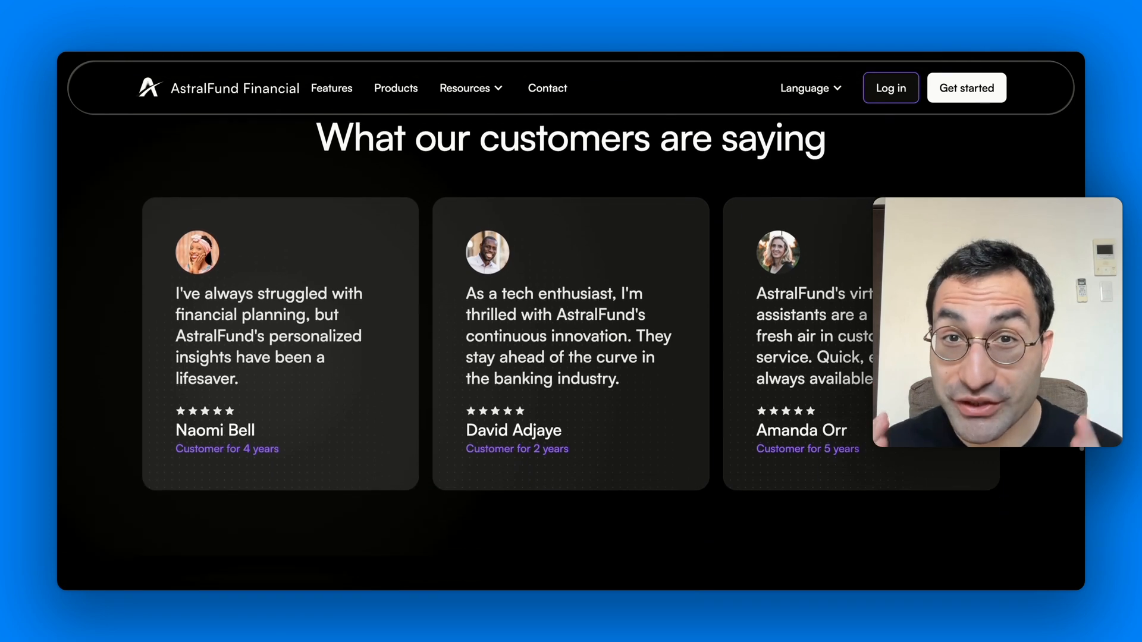
pyautogui.scroll(-3)
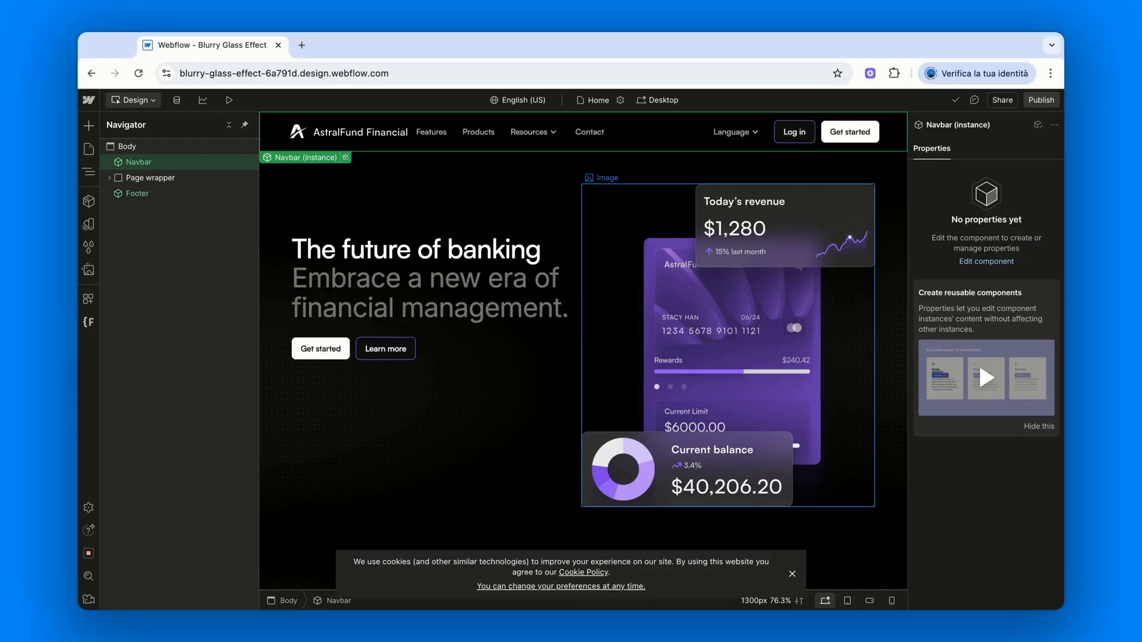
pyautogui.moveTo(592, 272)
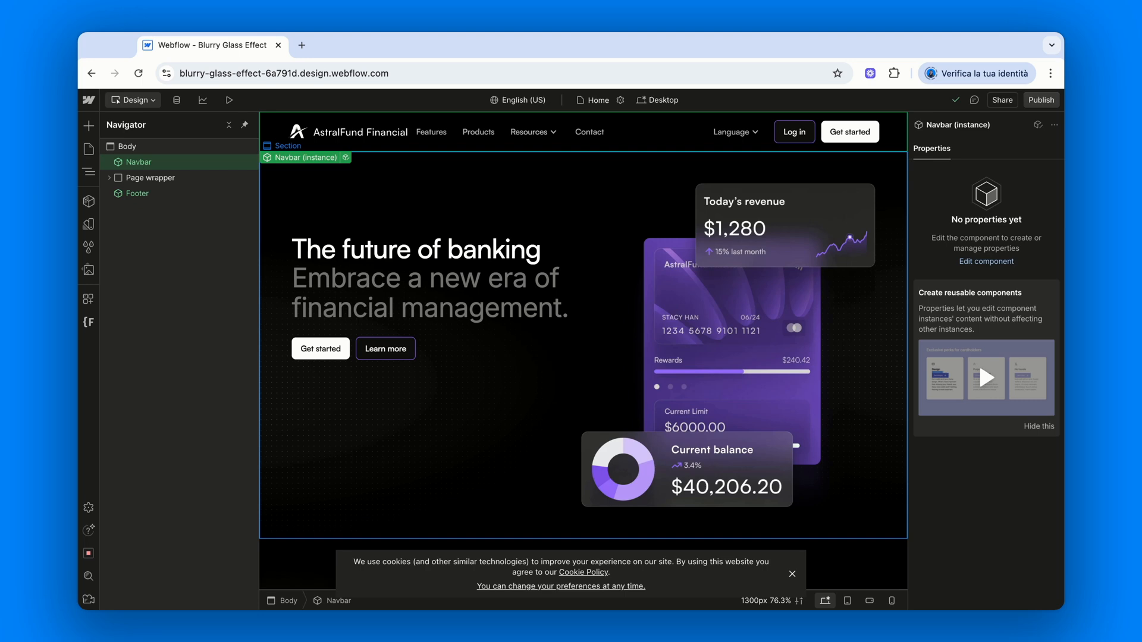
pyautogui.moveTo(522, 178)
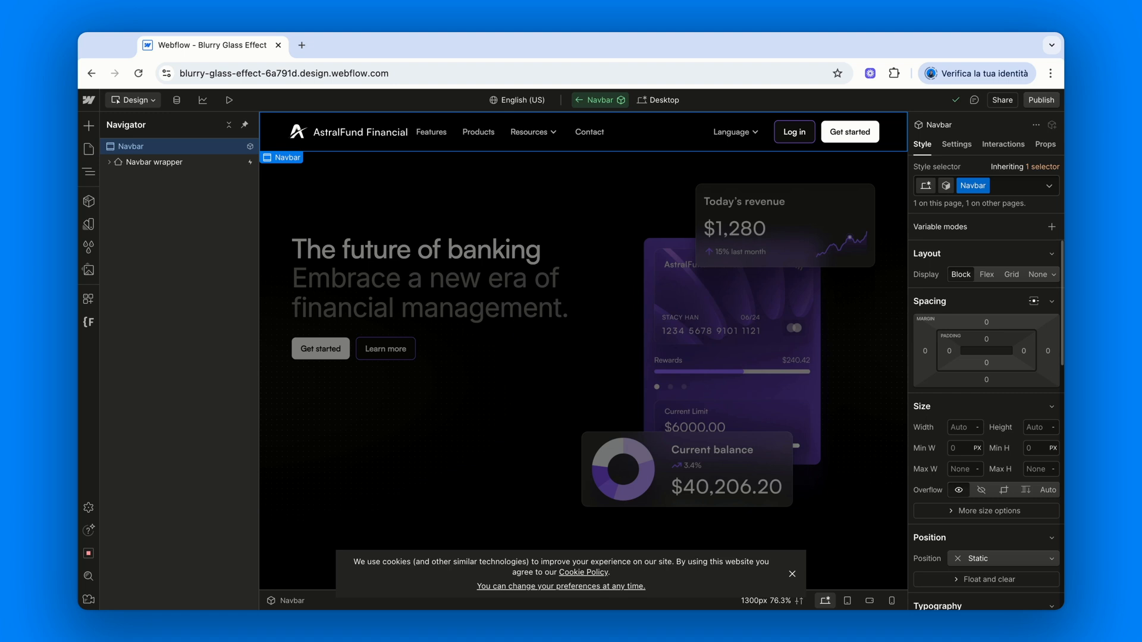
# Set the Navbar position to Sticky and scroll the canvas to confirm it stays pinned.
pyautogui.scroll(-3)
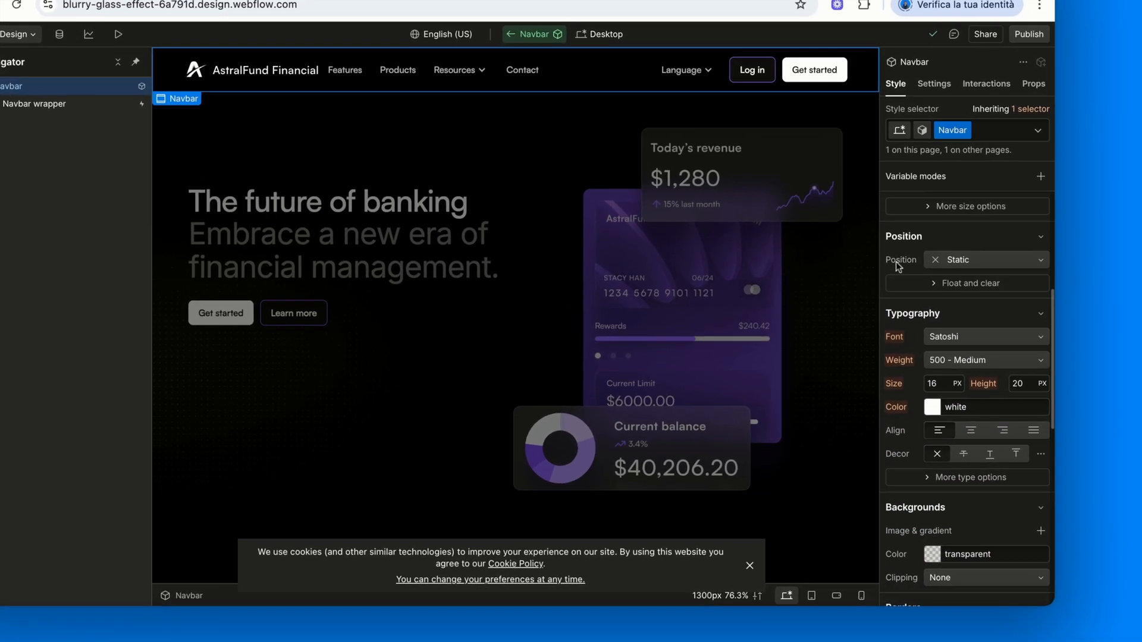
pyautogui.click(984, 259)
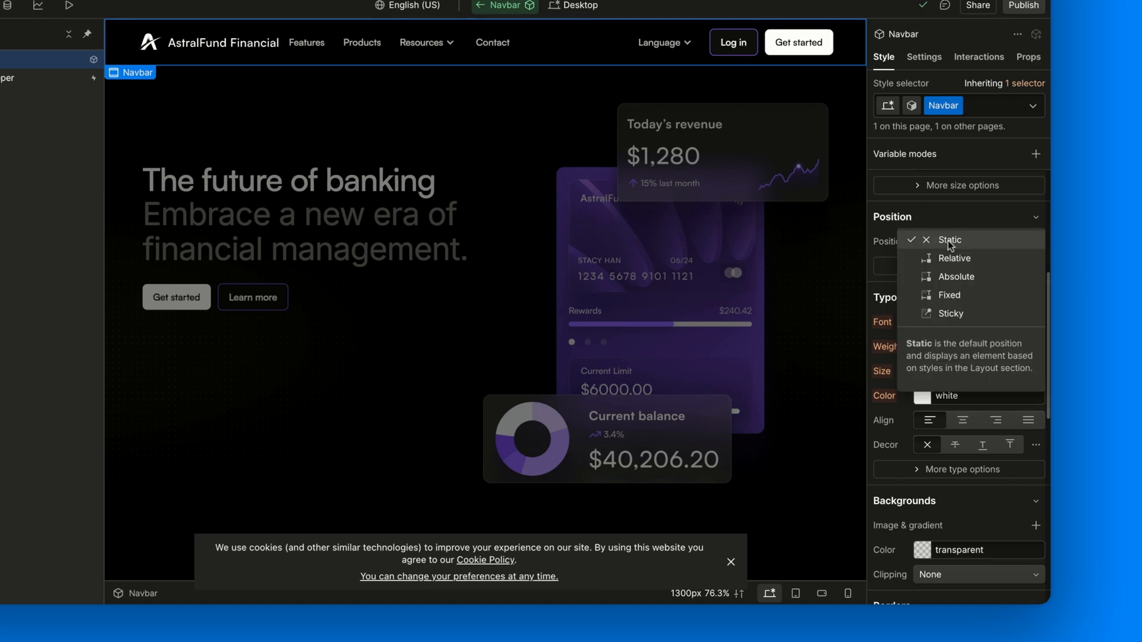
pyautogui.click(951, 313)
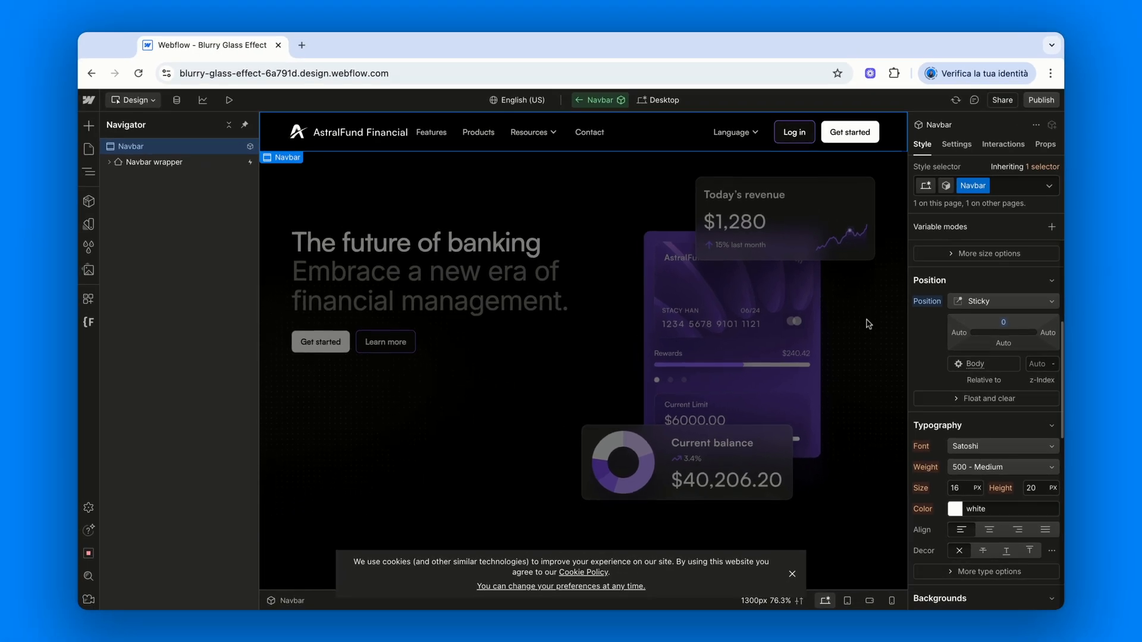
pyautogui.scroll(-3)
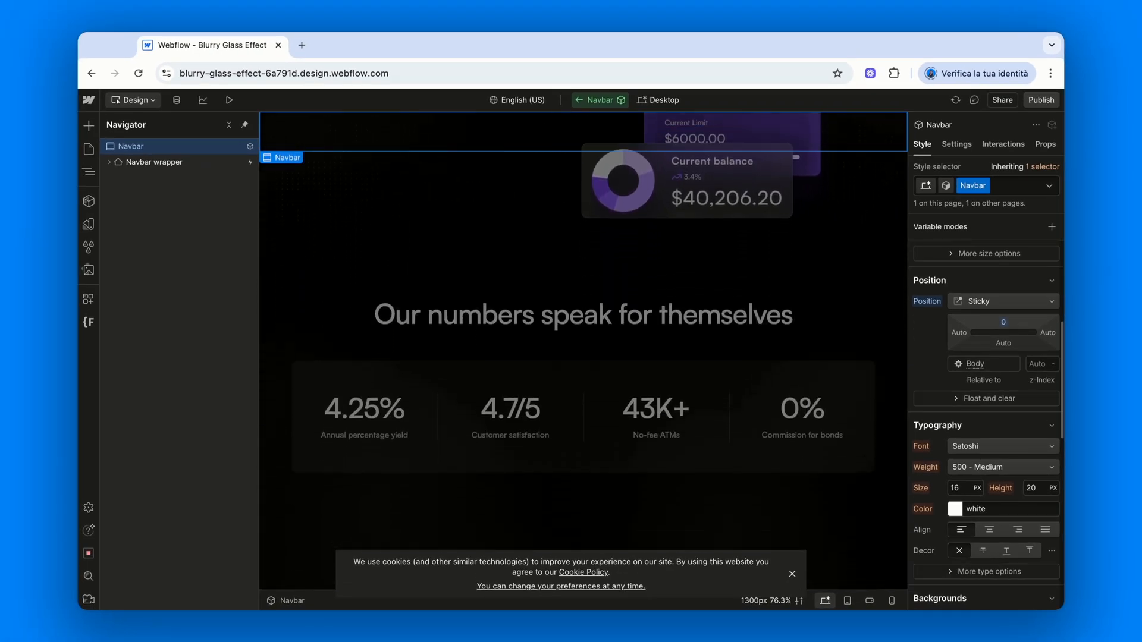
pyautogui.scroll(-3)
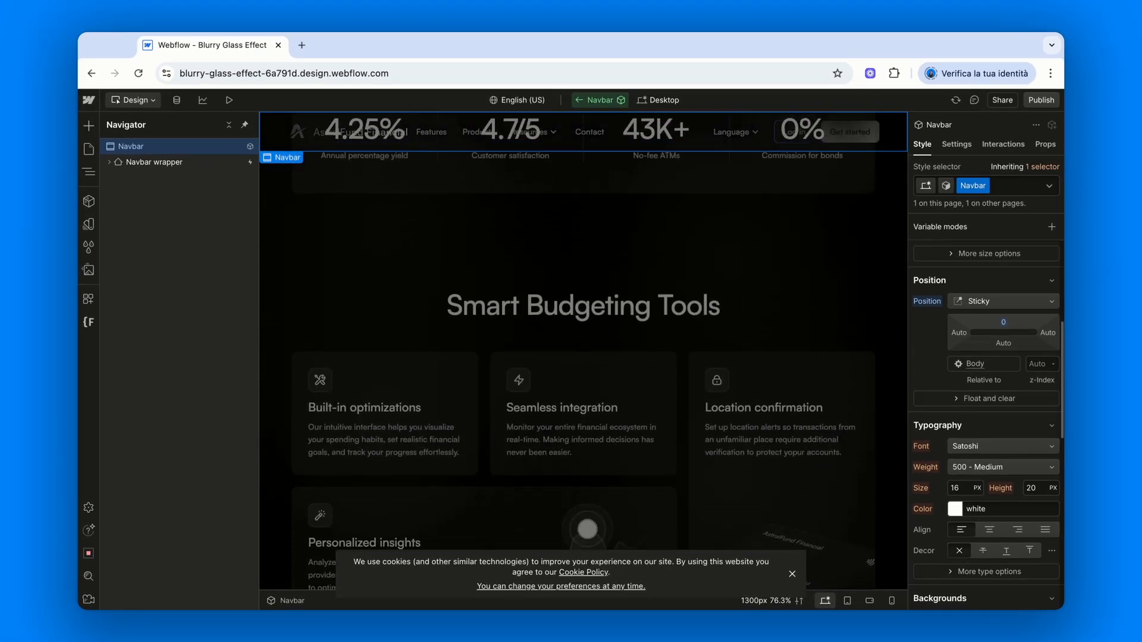
pyautogui.scroll(-3)
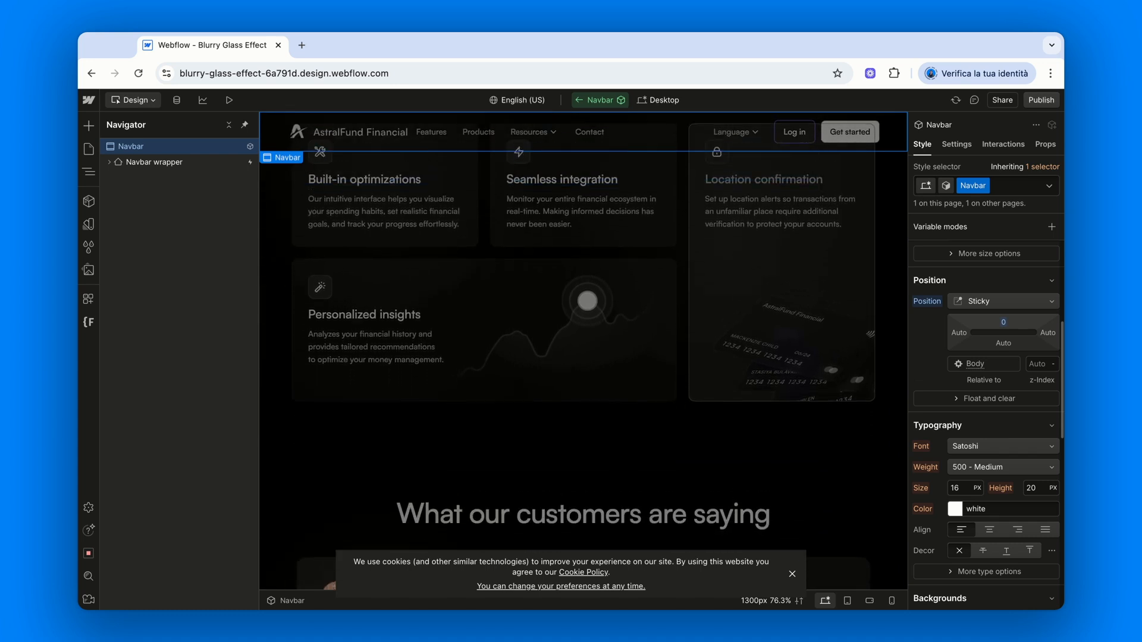
pyautogui.scroll(3)
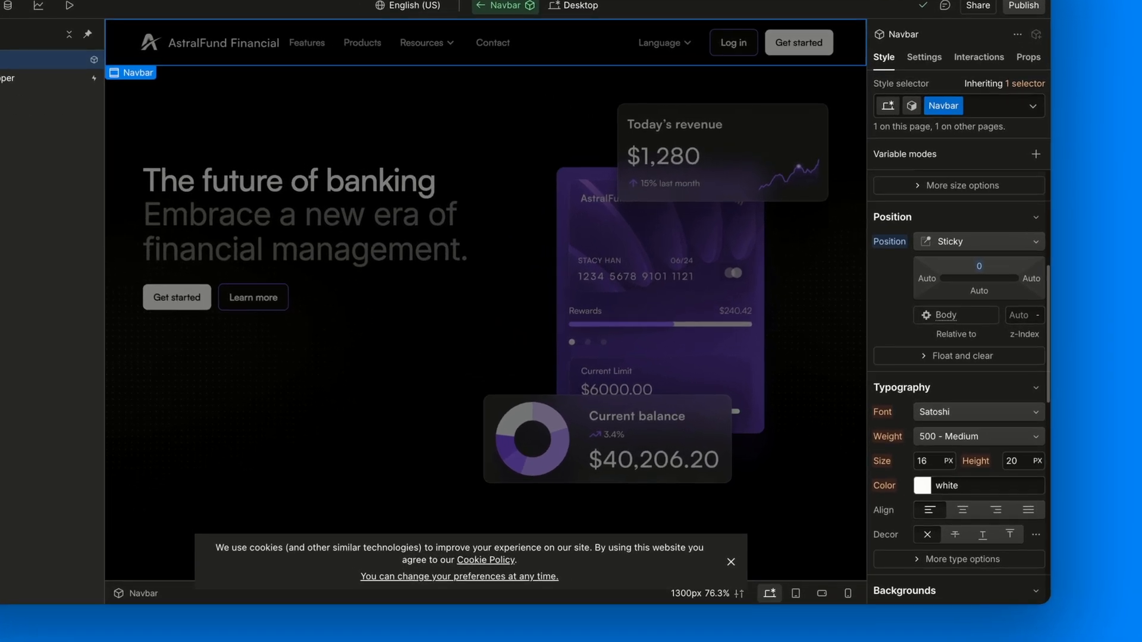
# Give the Navbar z-index 2000 and a custom width of calc(100% - 2rem).
pyautogui.click(1021, 315)
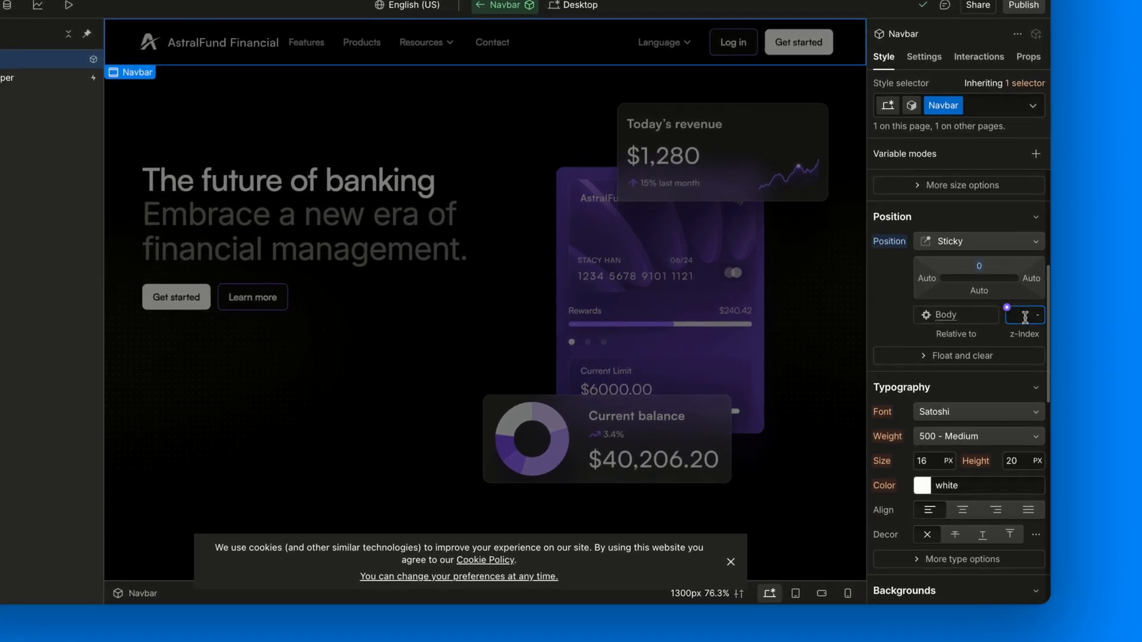
pyautogui.write('2000')
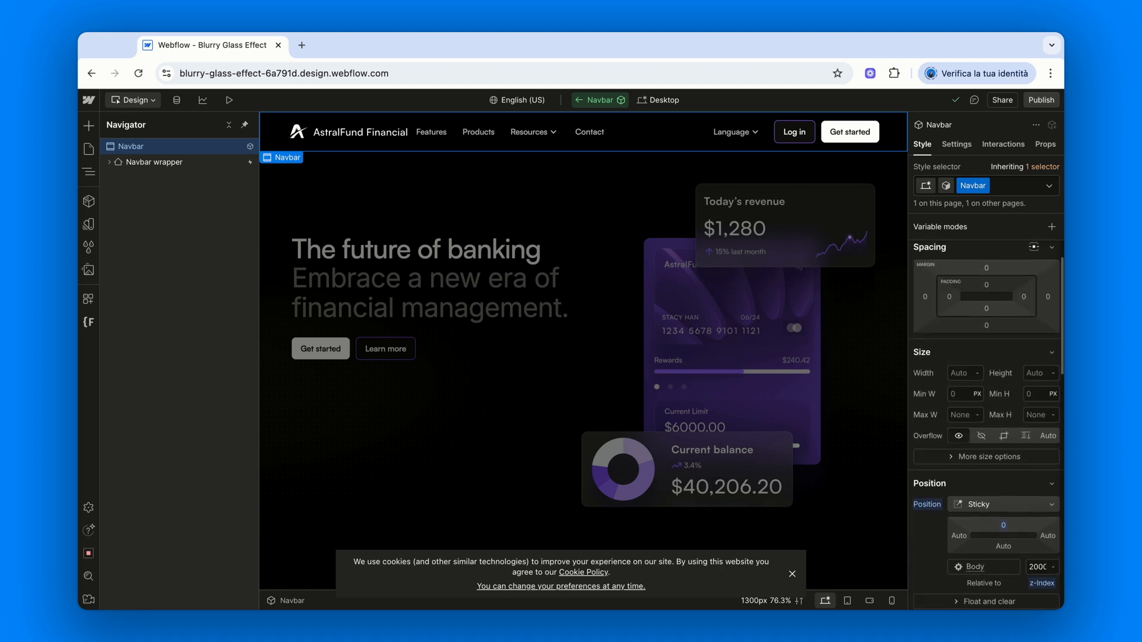
pyautogui.moveTo(958, 347)
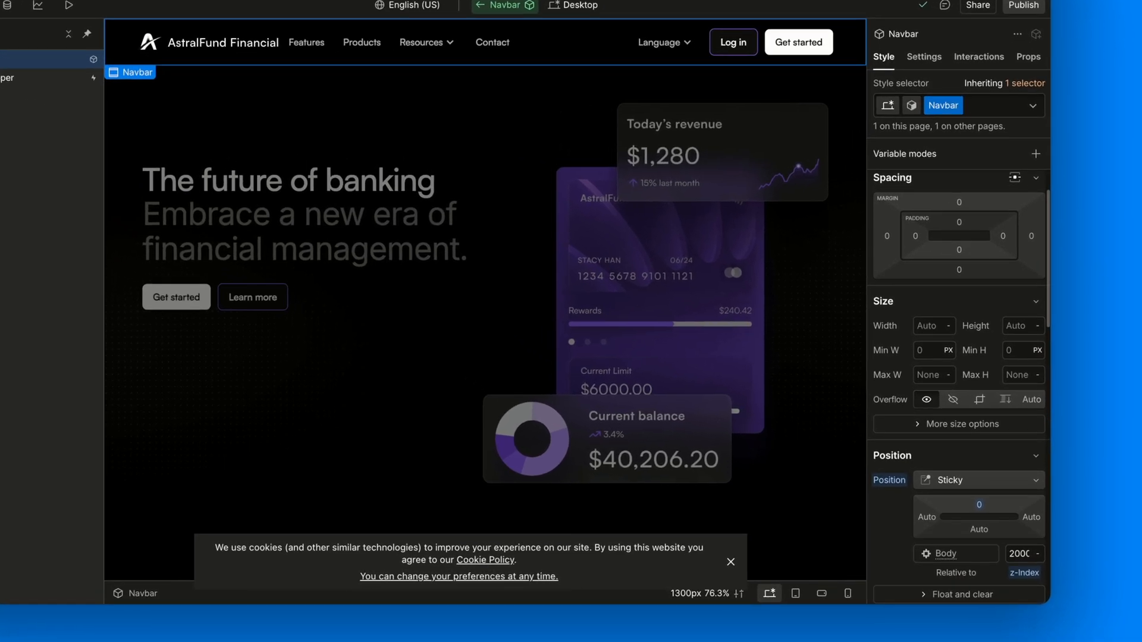
pyautogui.moveTo(892, 340)
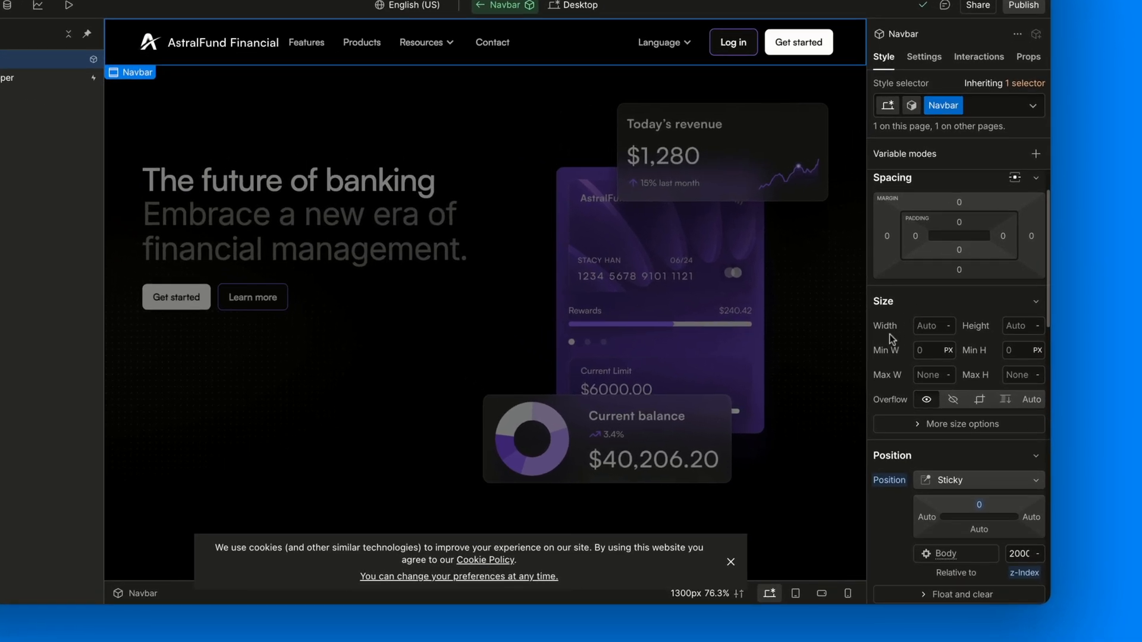
pyautogui.click(930, 325)
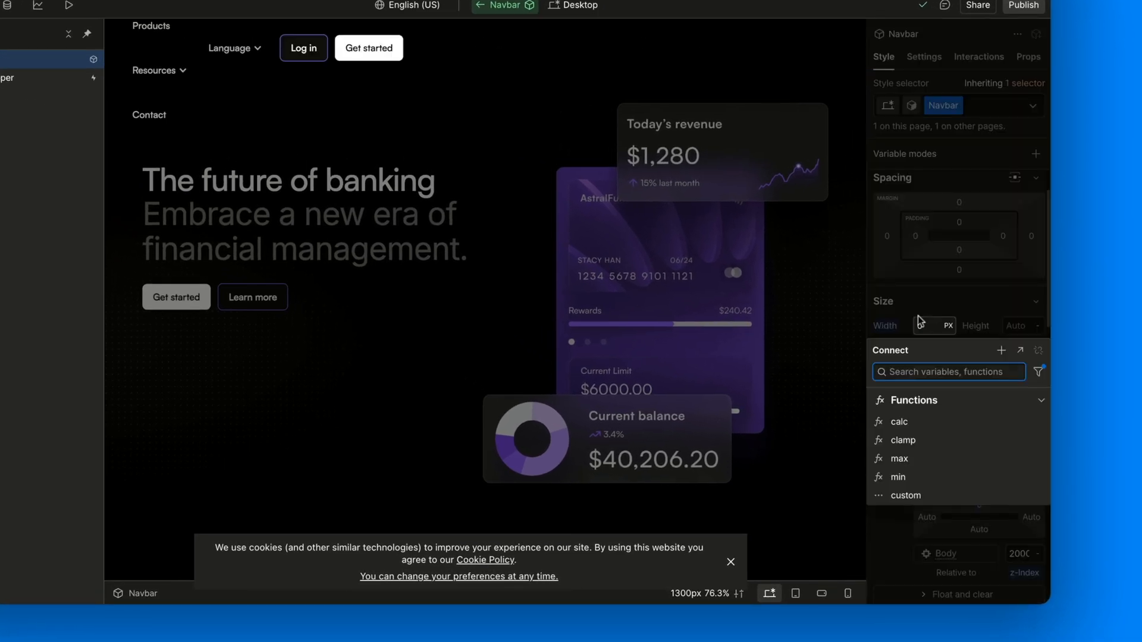
pyautogui.click(898, 421)
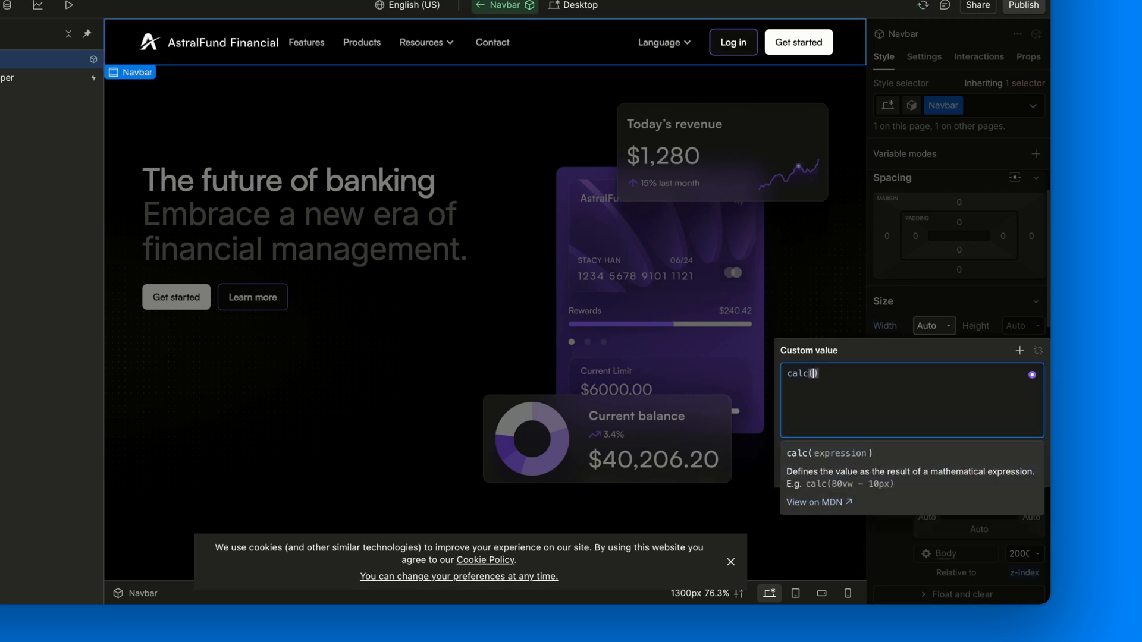
pyautogui.write('100%')
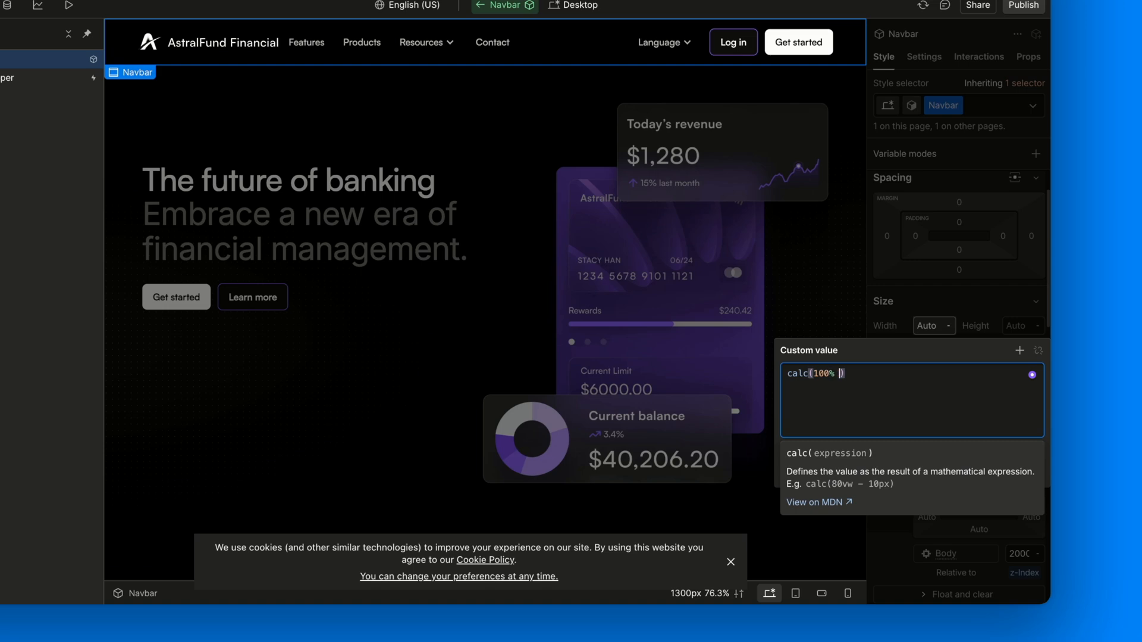
pyautogui.write('- 2rem')
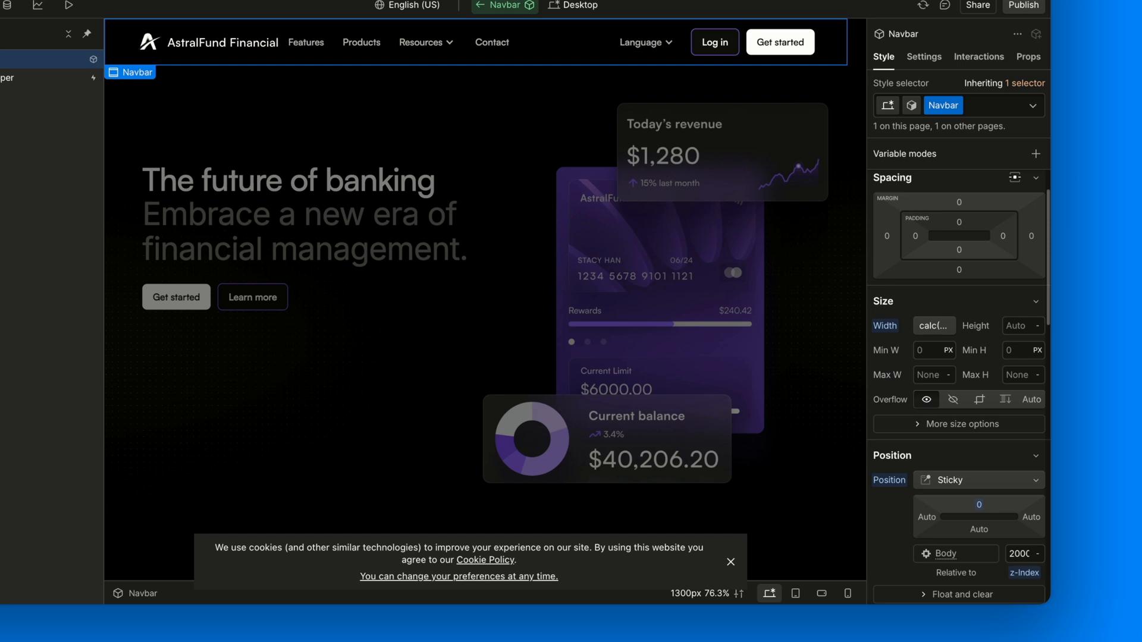
pyautogui.moveTo(851, 73)
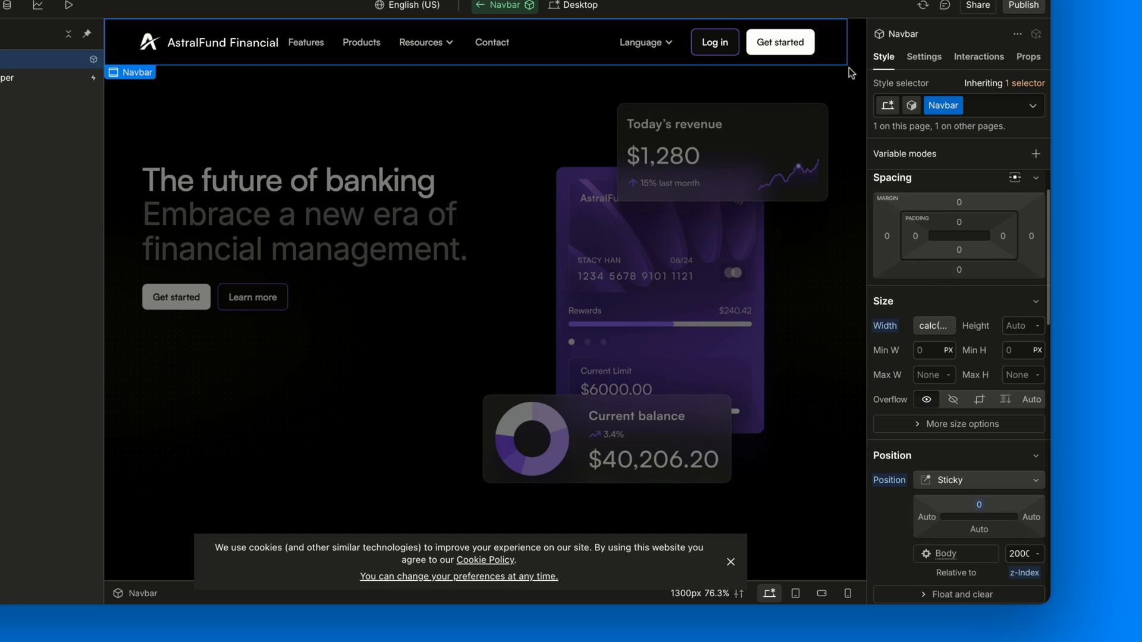
pyautogui.moveTo(860, 78)
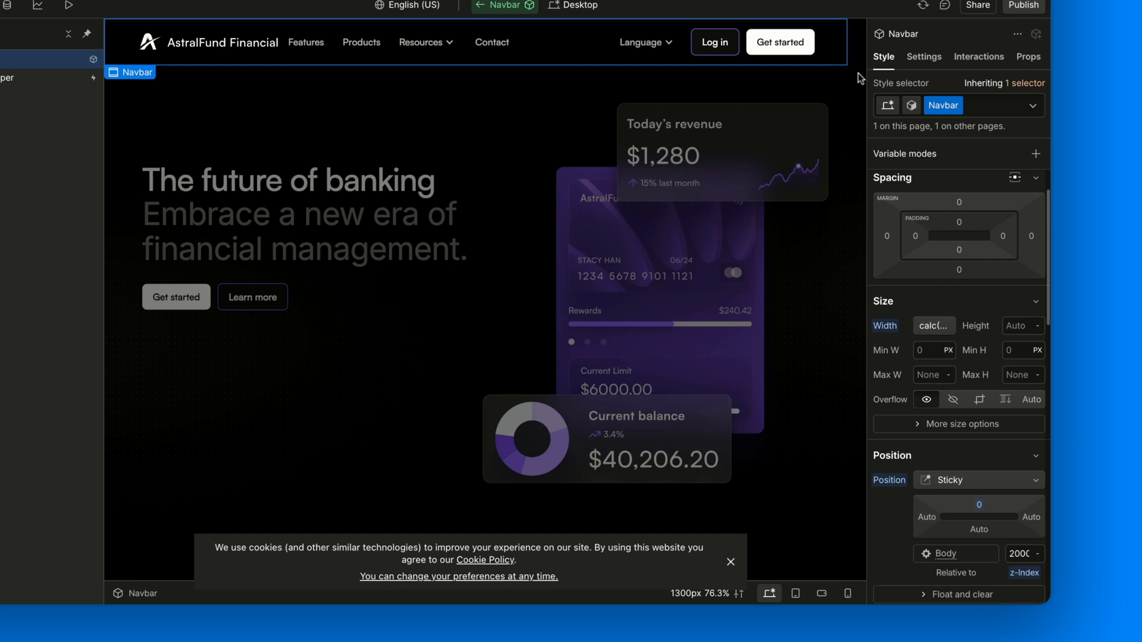
pyautogui.moveTo(873, 266)
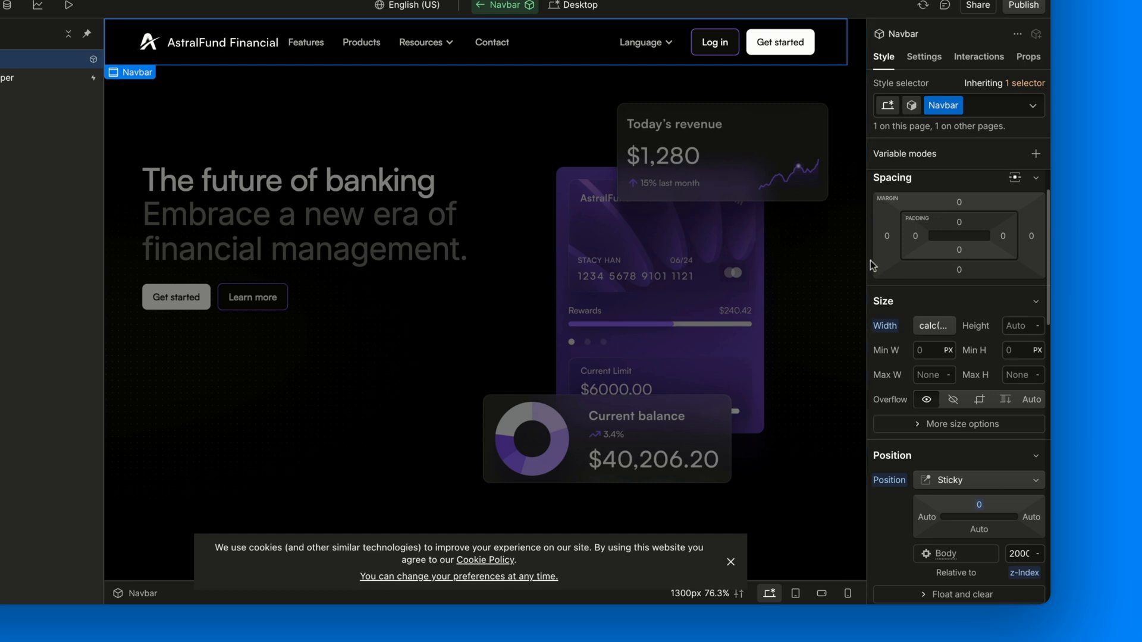
# Centre the Navbar with auto left and right margins and a sticky top offset of 1rem.
pyautogui.click(916, 237)
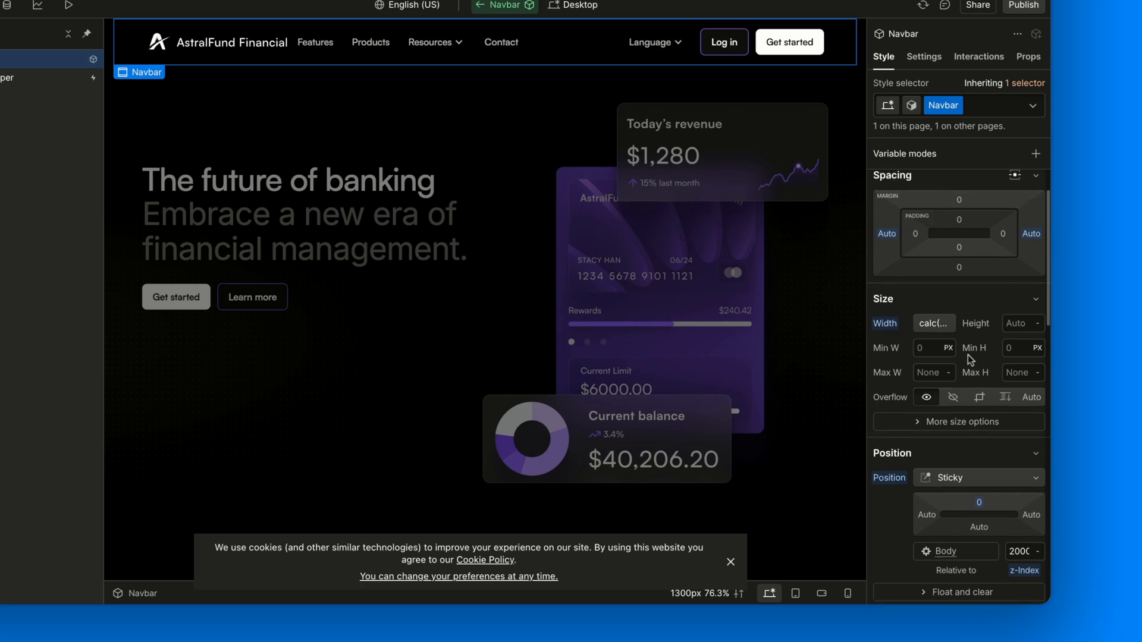
pyautogui.scroll(-3)
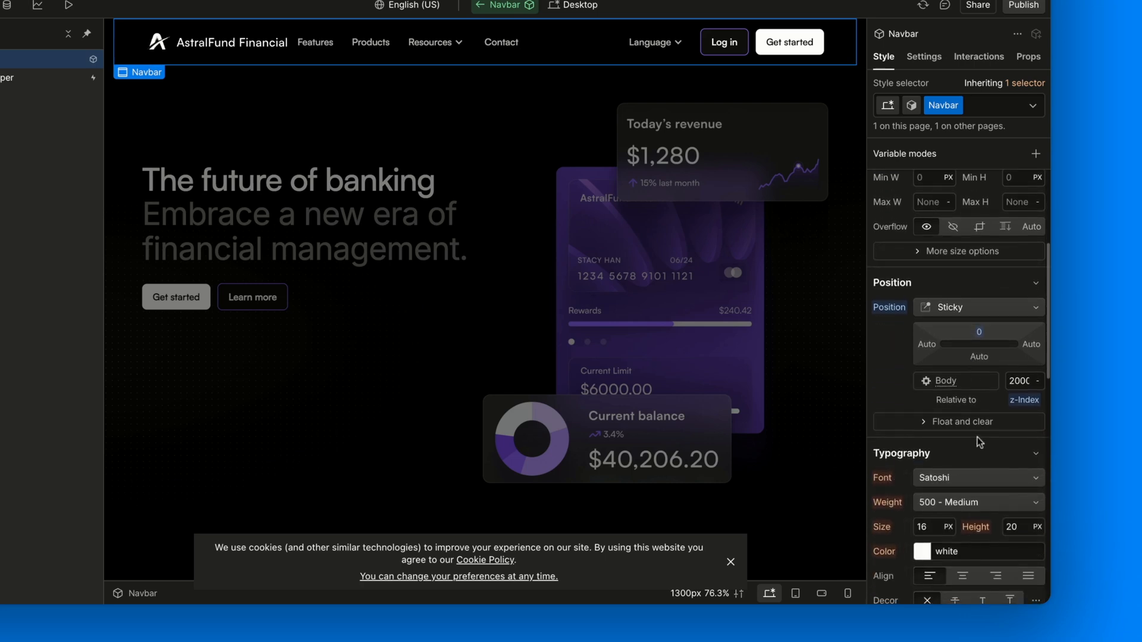
pyautogui.click(979, 332)
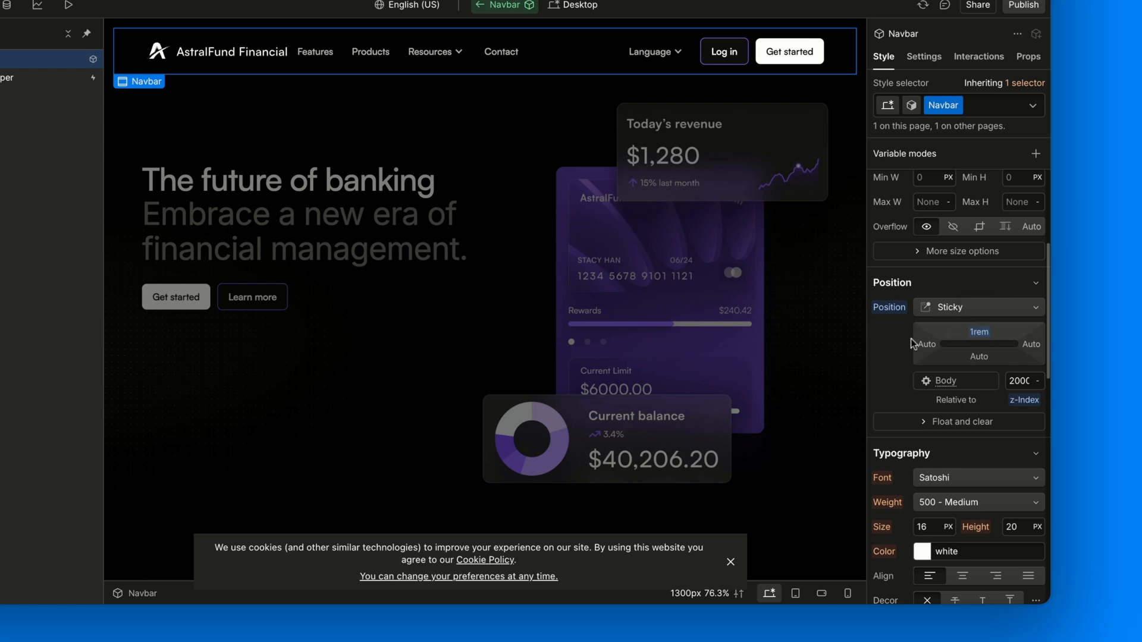
pyautogui.scroll(-3)
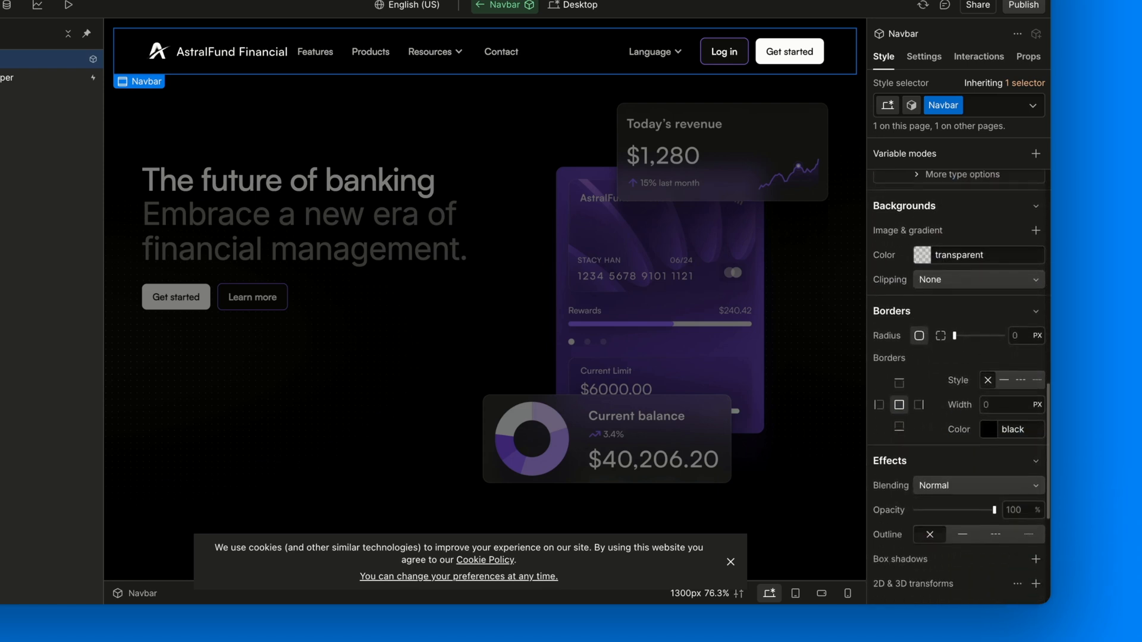
# Round the Navbar's corners to a 50rem pill radius and enter a 'white' value.
pyautogui.scroll(-3)
pyautogui.write('50')
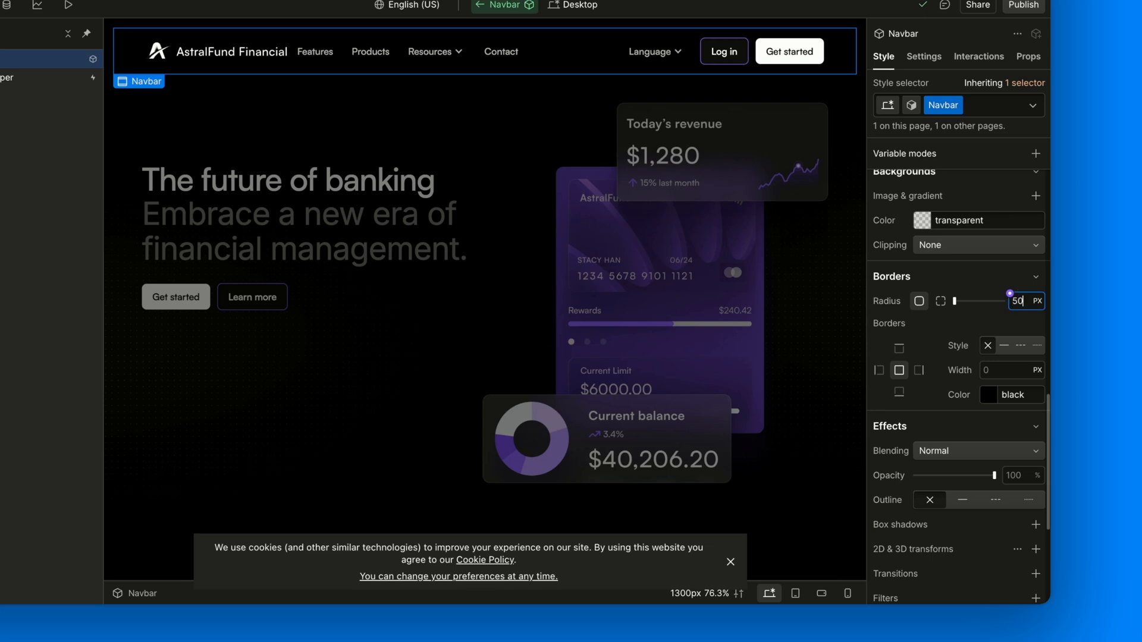
pyautogui.click(1036, 301)
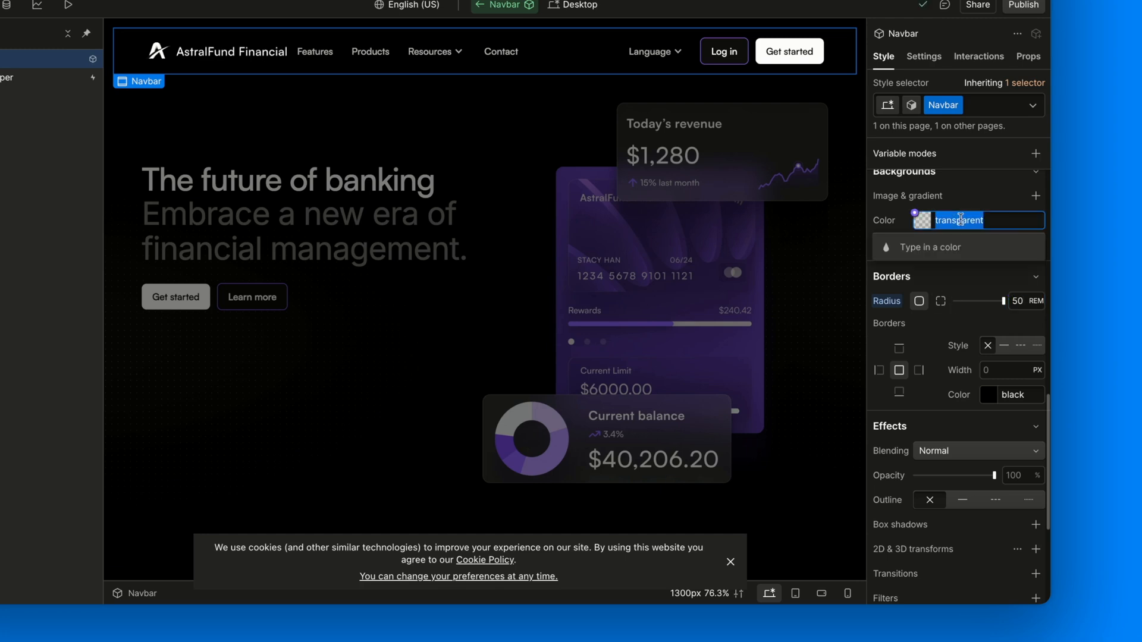
pyautogui.write('white')
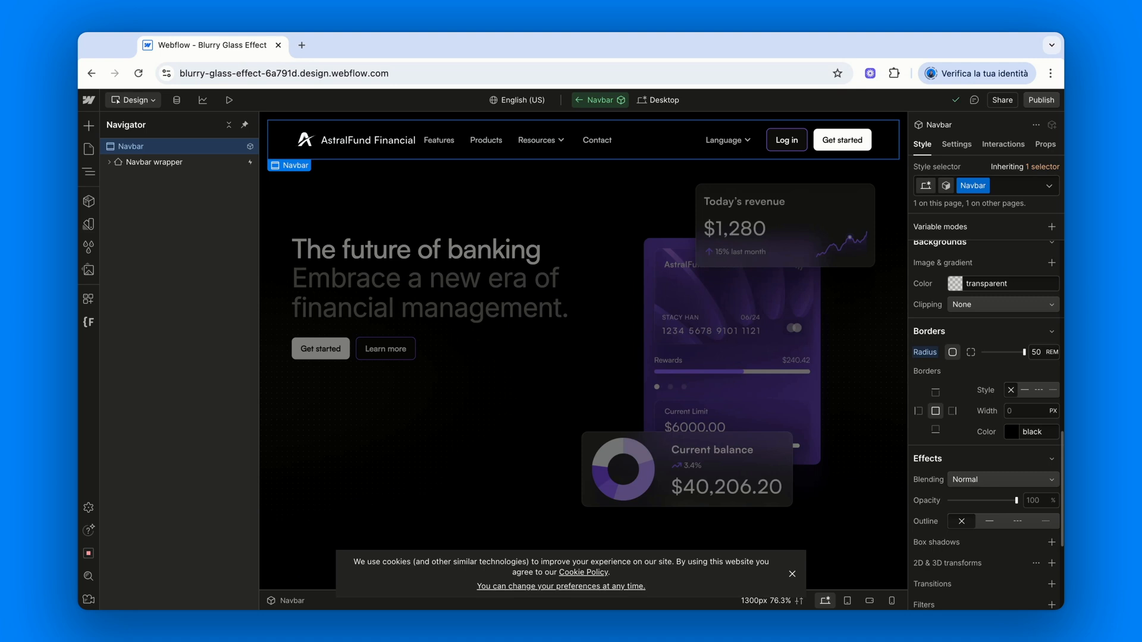
pyautogui.moveTo(698, 225)
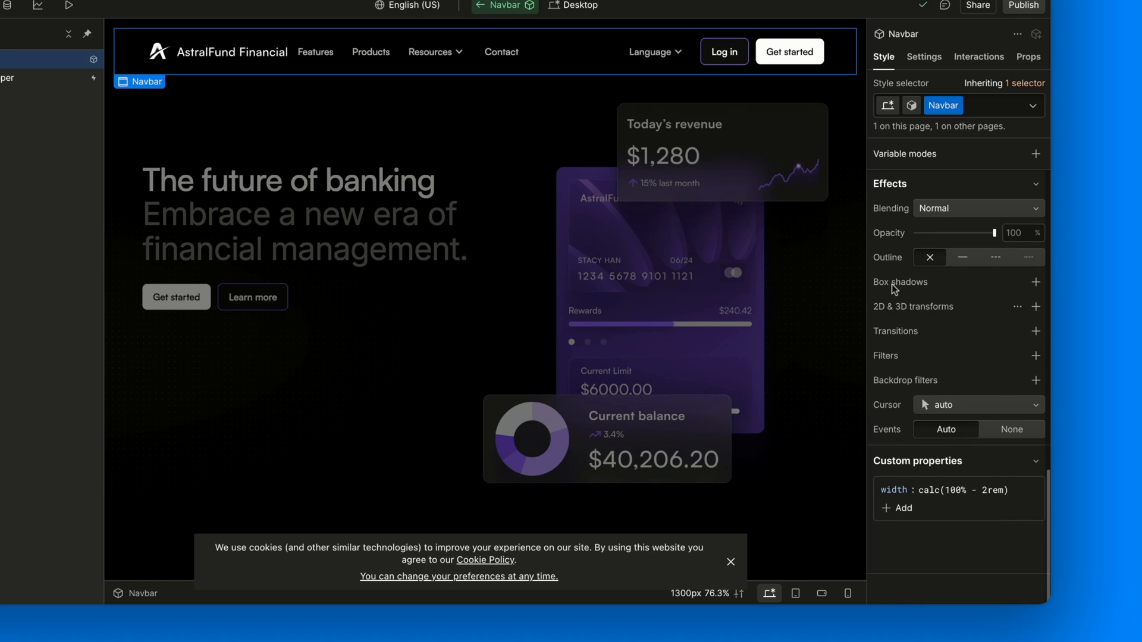
pyautogui.moveTo(997, 295)
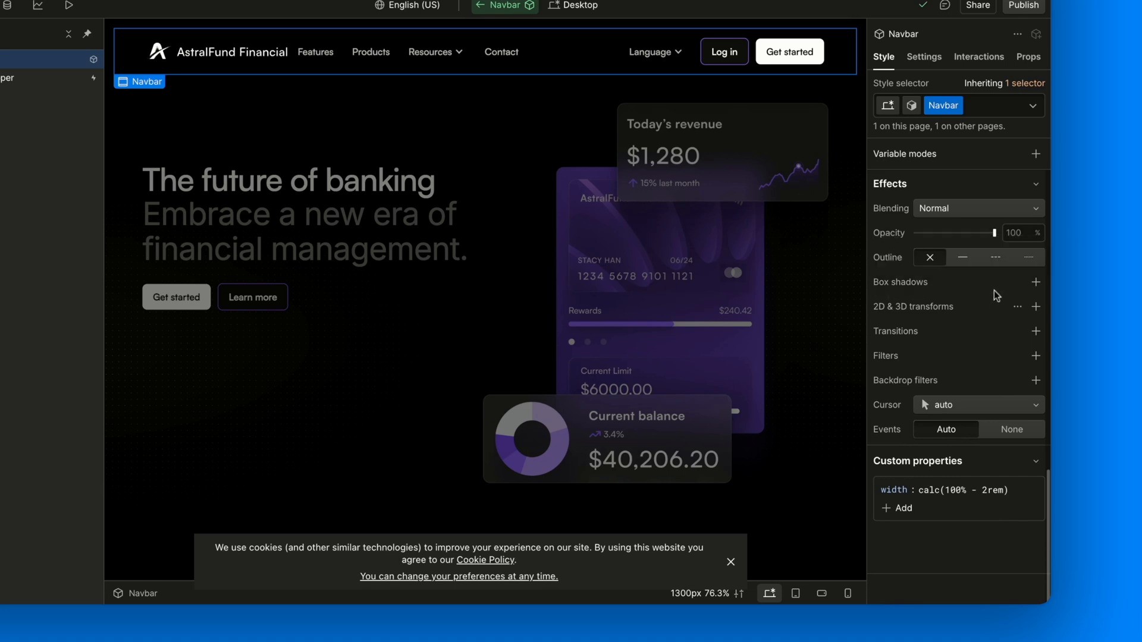
# Add a 0px 6px 6px 0px outer box shadow to the Navbar plus a second shadow.
pyautogui.click(1035, 282)
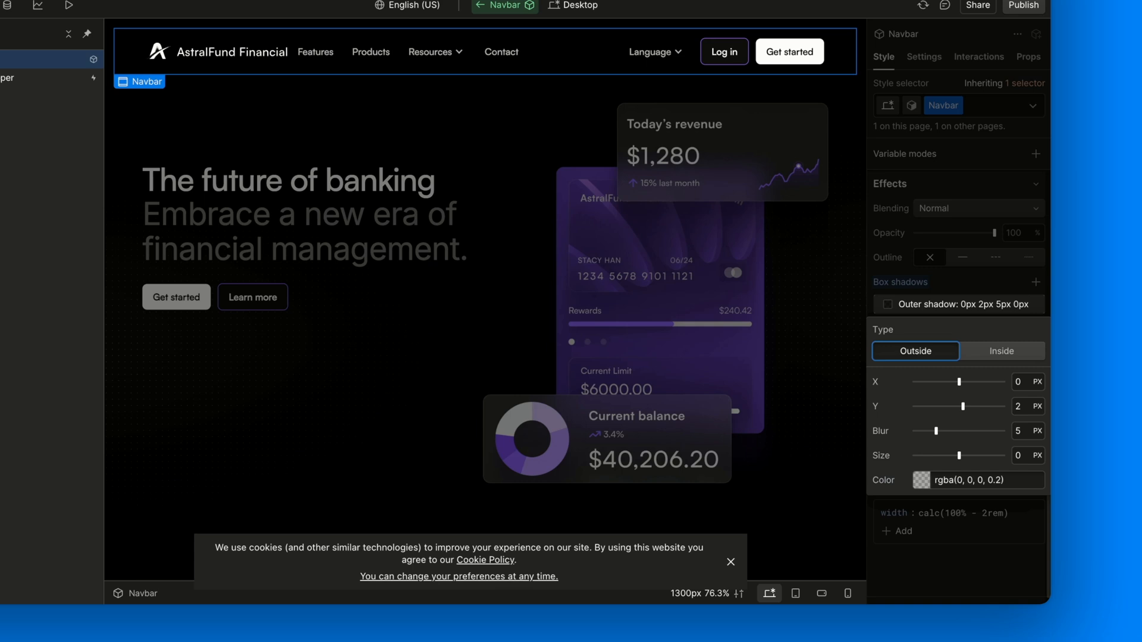
pyautogui.moveTo(936, 360)
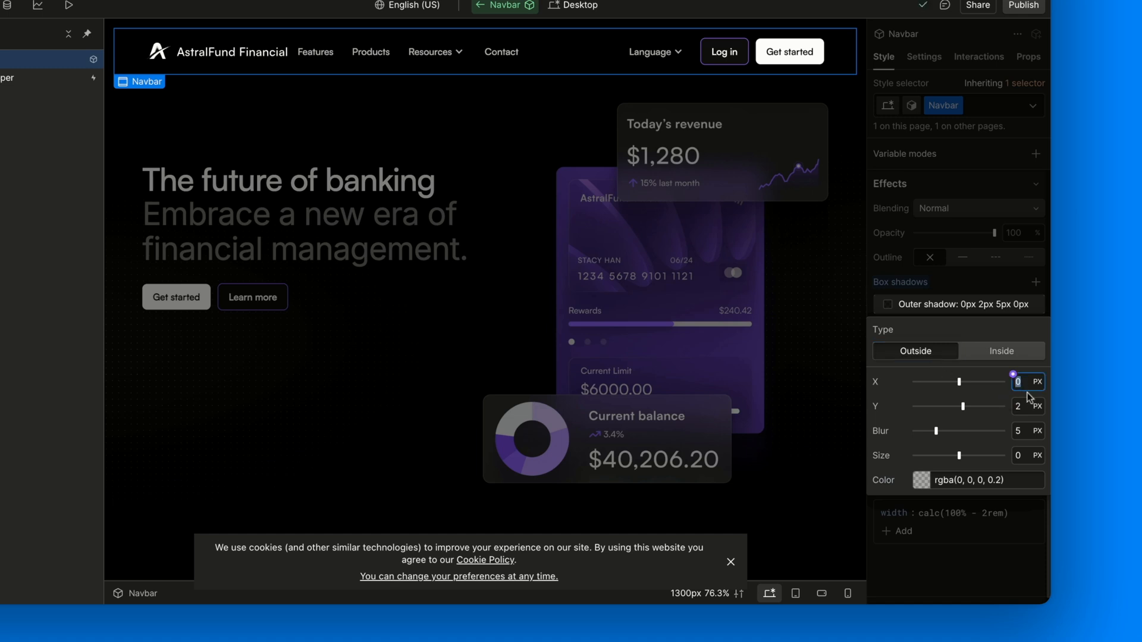
pyautogui.click(1019, 406)
pyautogui.write('6')
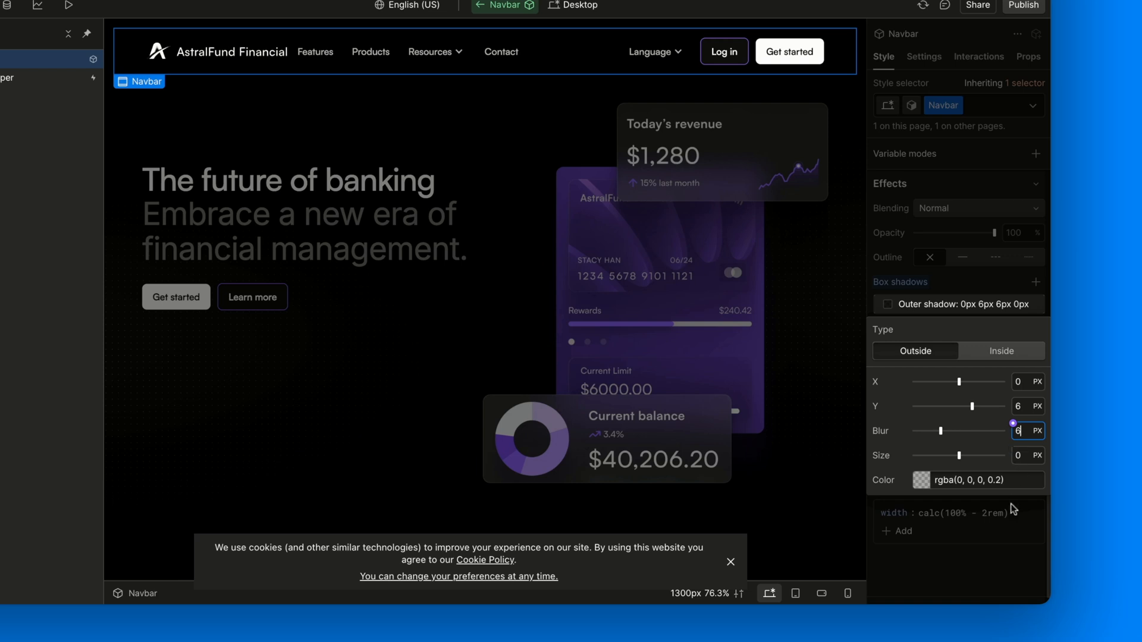
pyautogui.moveTo(1015, 509)
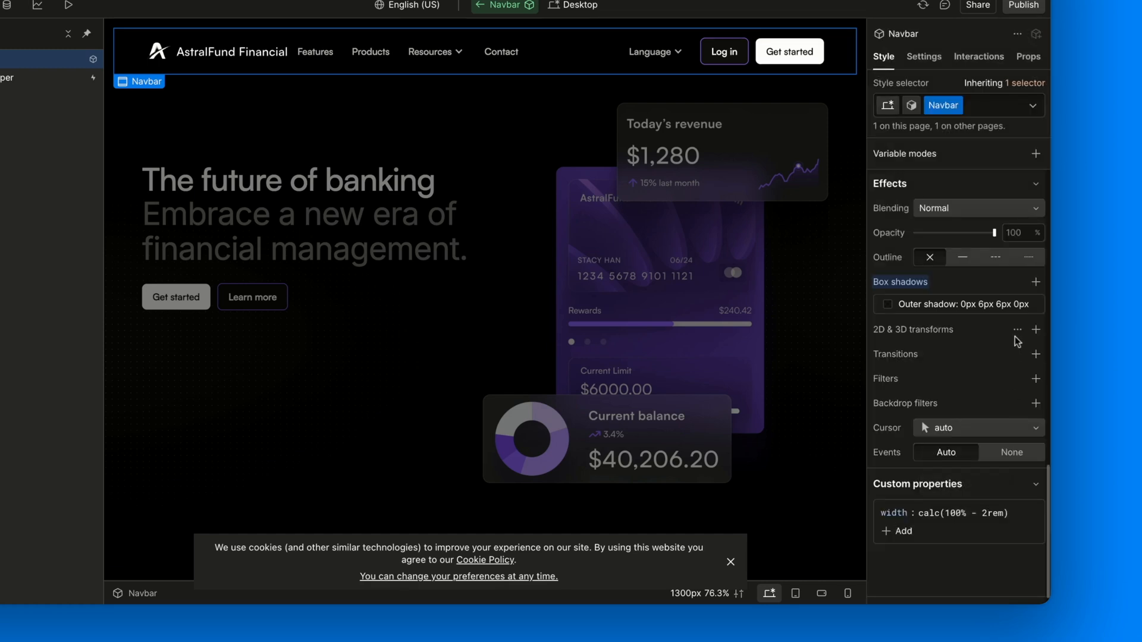
pyautogui.click(957, 304)
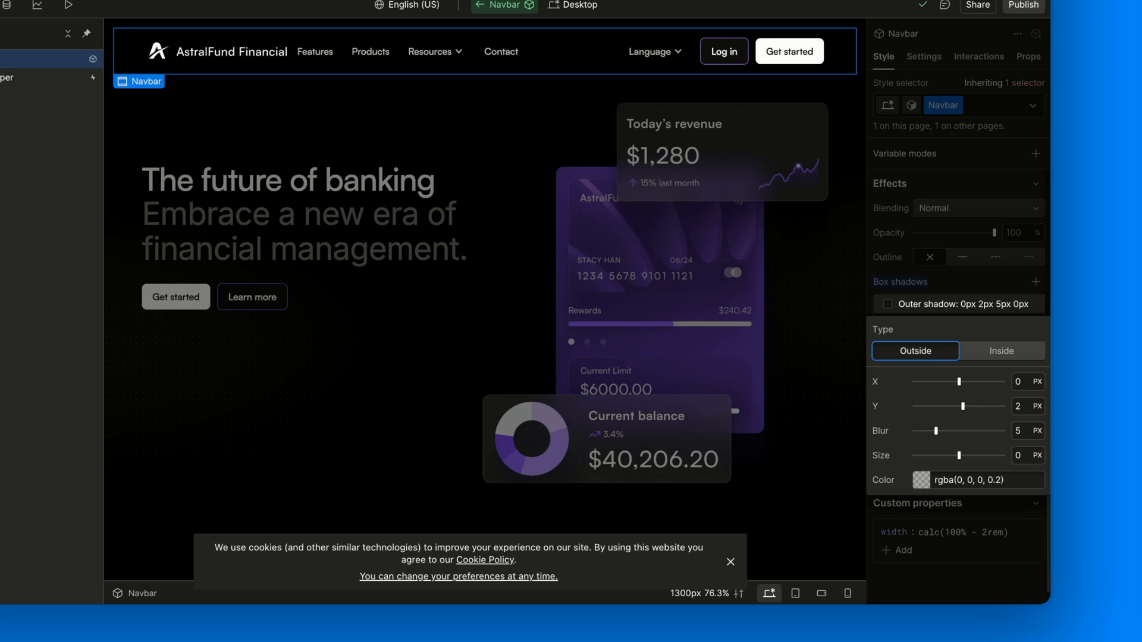
# Set the second shadow to Y 0, blur 20 with an rgba(0, 0, 0, 0.…) colour.
pyautogui.click(1023, 382)
pyautogui.write('20')
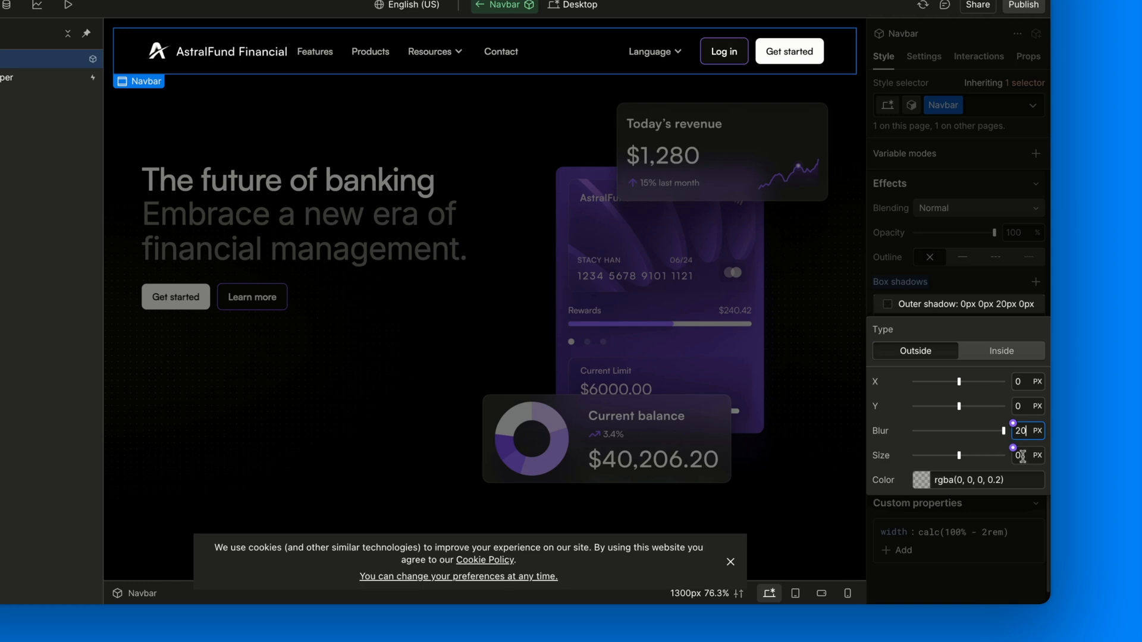
pyautogui.click(976, 480)
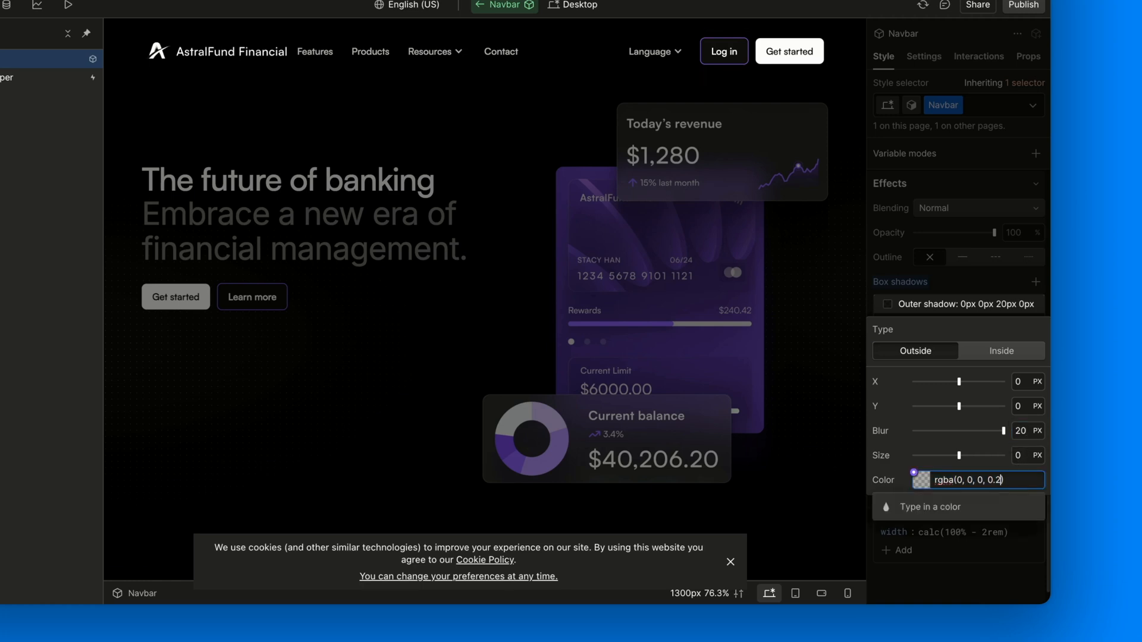
pyautogui.write('rgba(0, 0, 0, 0.)')
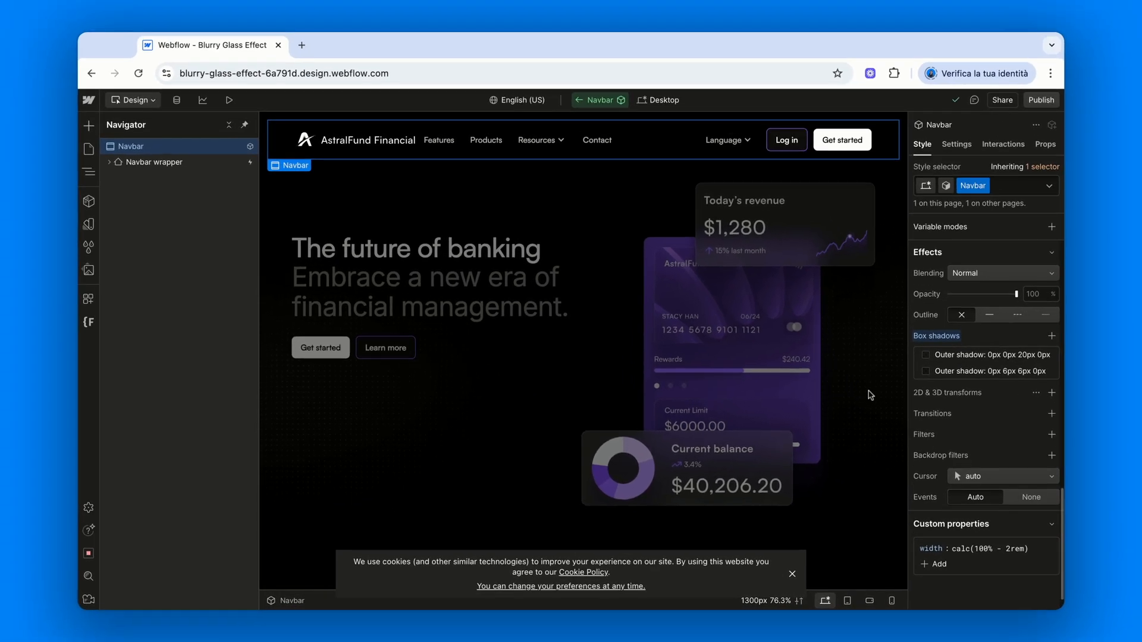
# Scroll the canvas down and back up to preview the shadowed Navbar over the page.
pyautogui.scroll(-3)
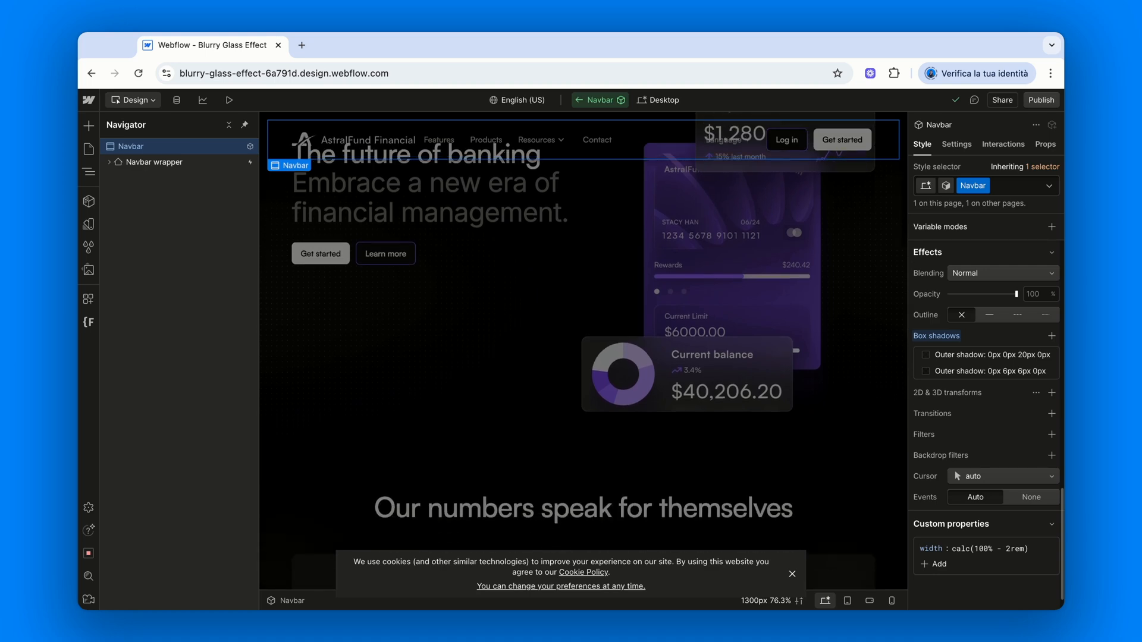
pyautogui.scroll(-3)
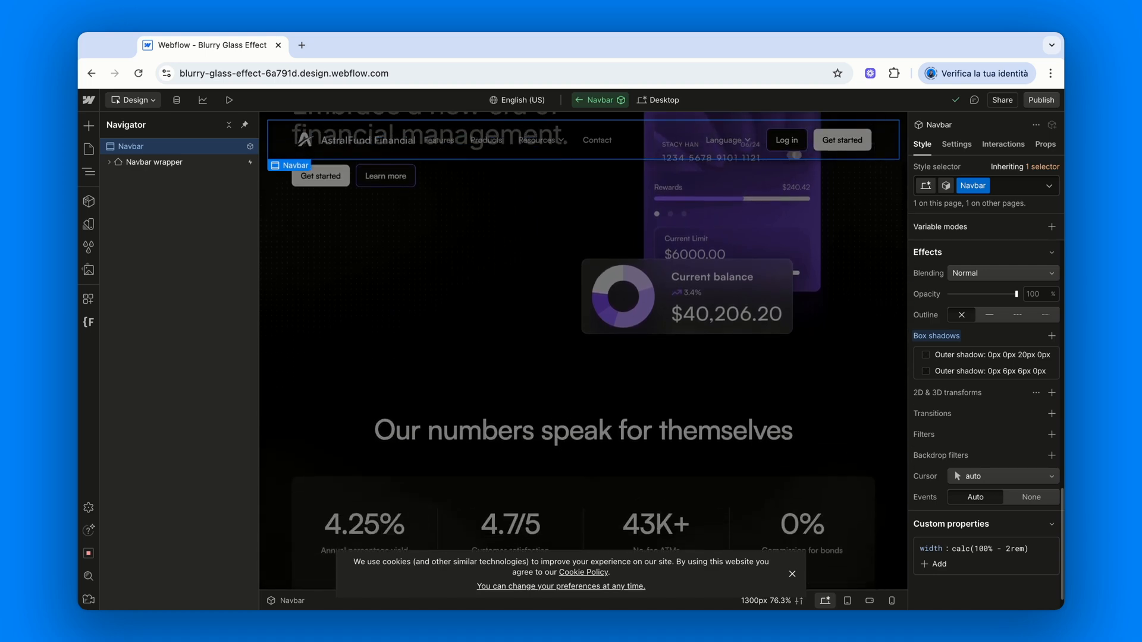
pyautogui.scroll(-3)
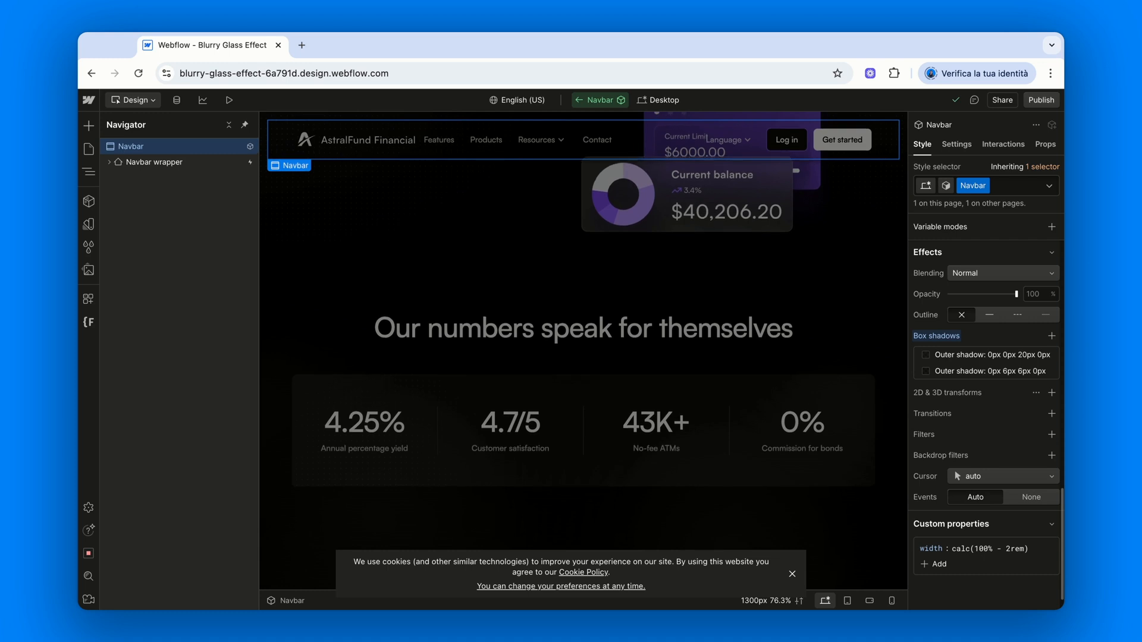
pyautogui.scroll(3)
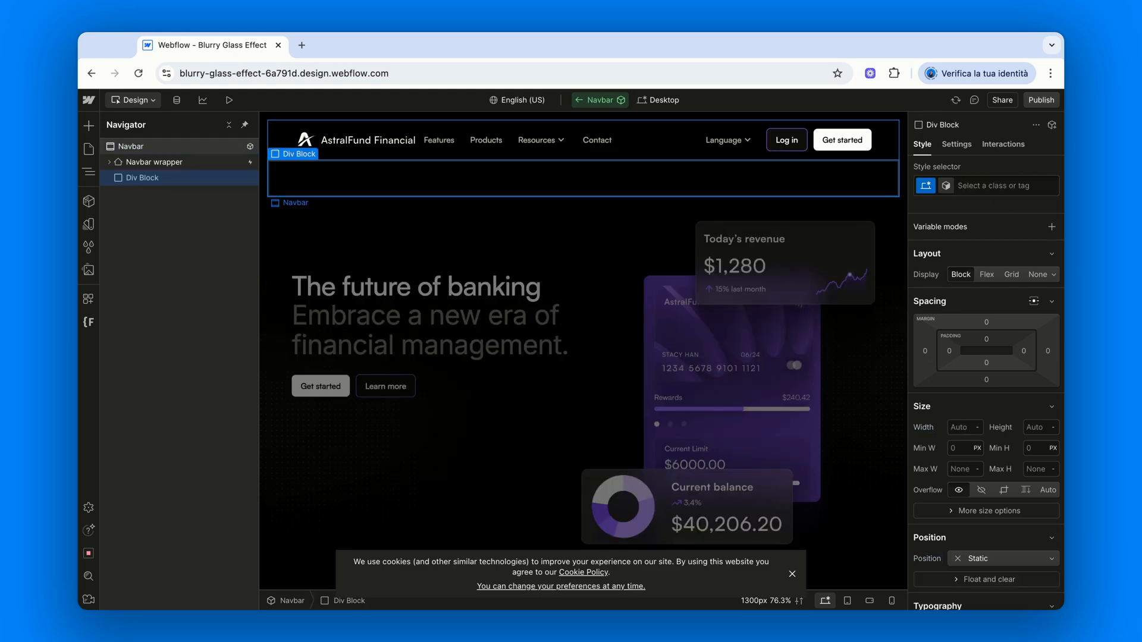
# Class the new block 'Navbar Glass Effect' and make it absolutely positioned.
pyautogui.click(1006, 185)
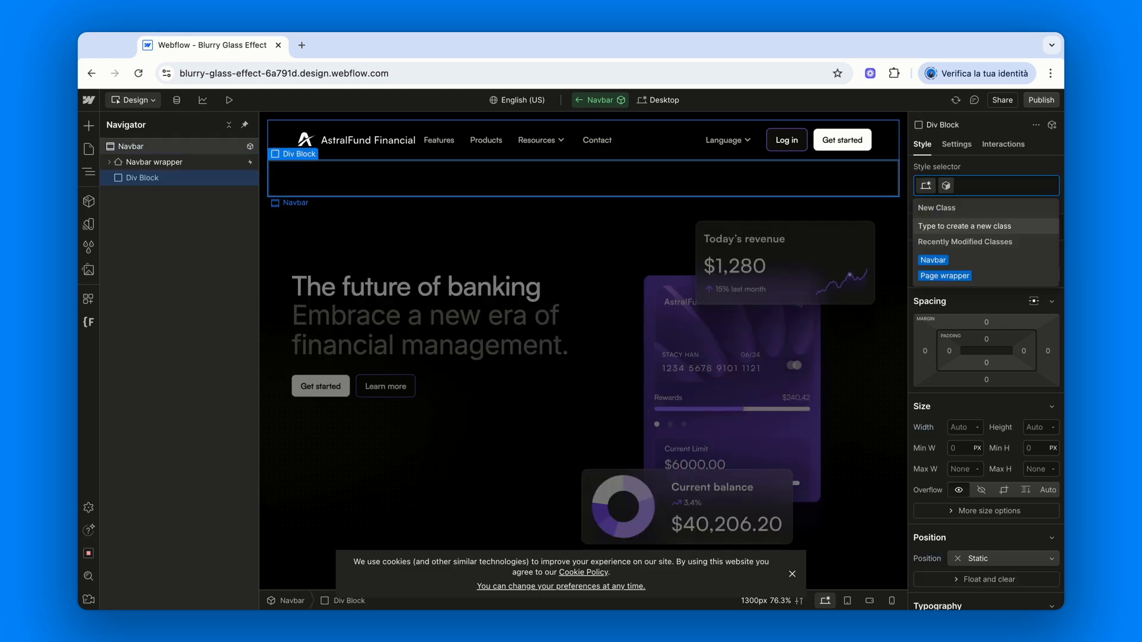
pyautogui.write('Navbar Glass Effect')
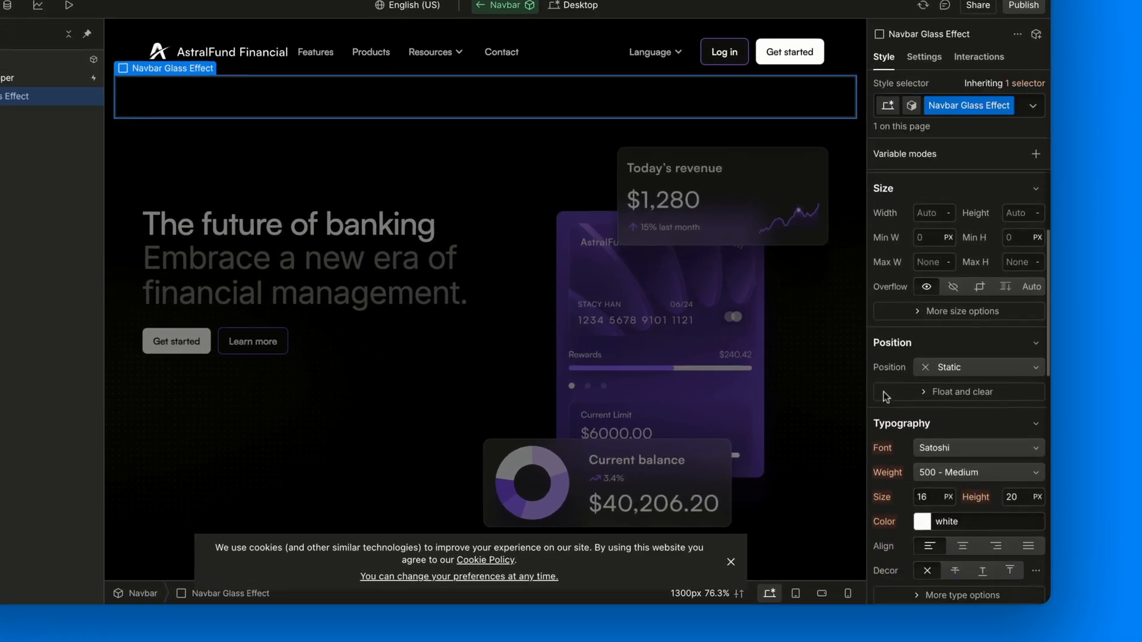
pyautogui.scroll(-3)
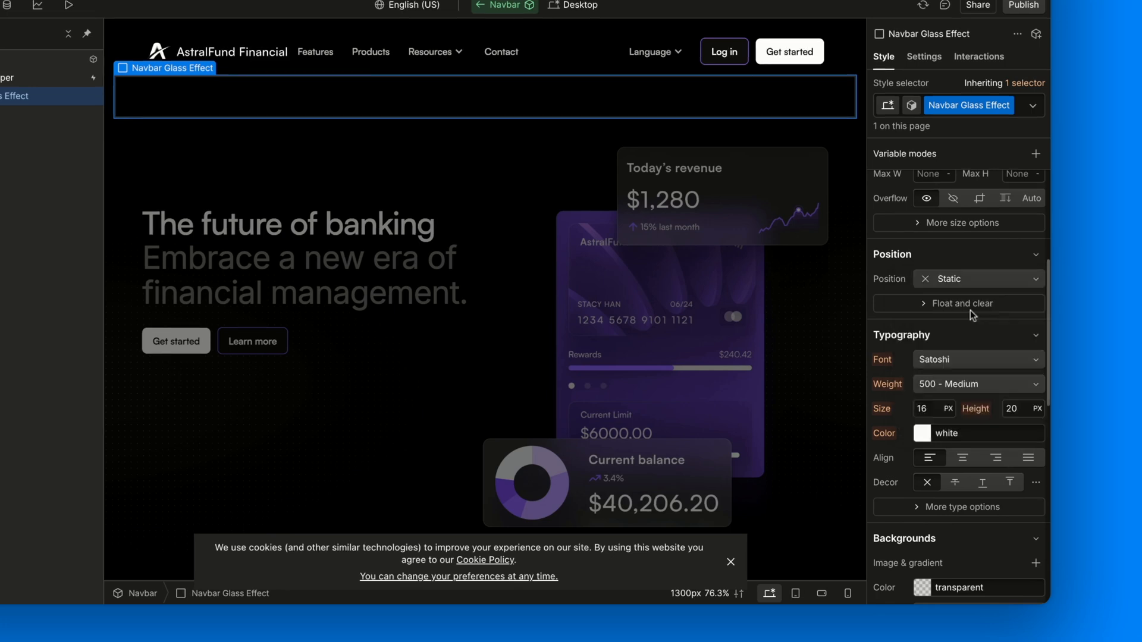
pyautogui.click(978, 278)
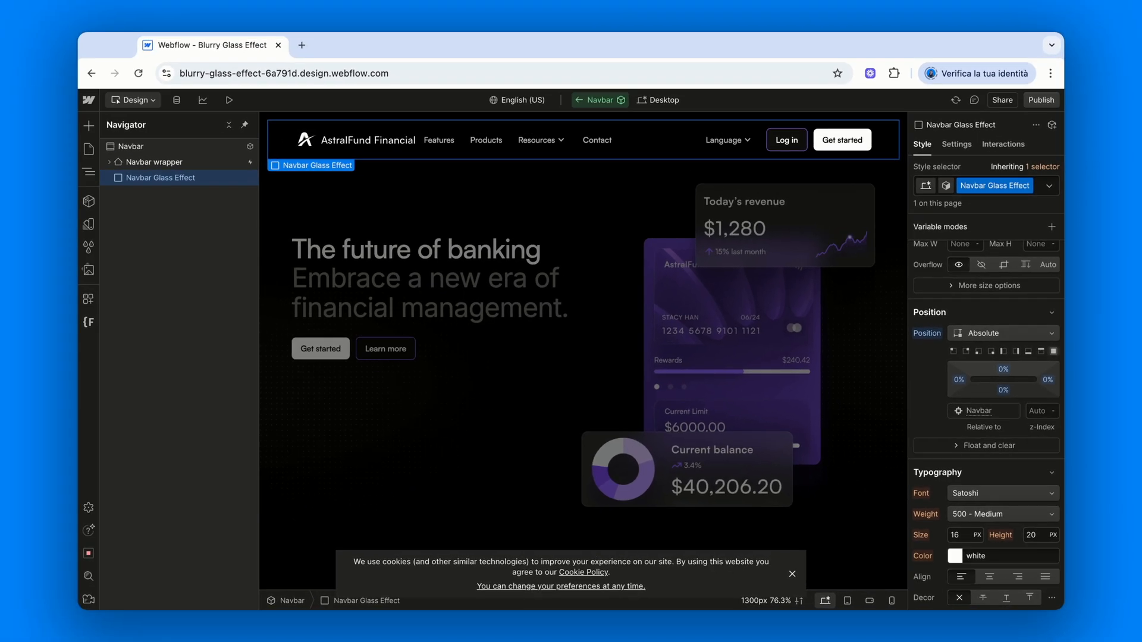
pyautogui.moveTo(445, 163)
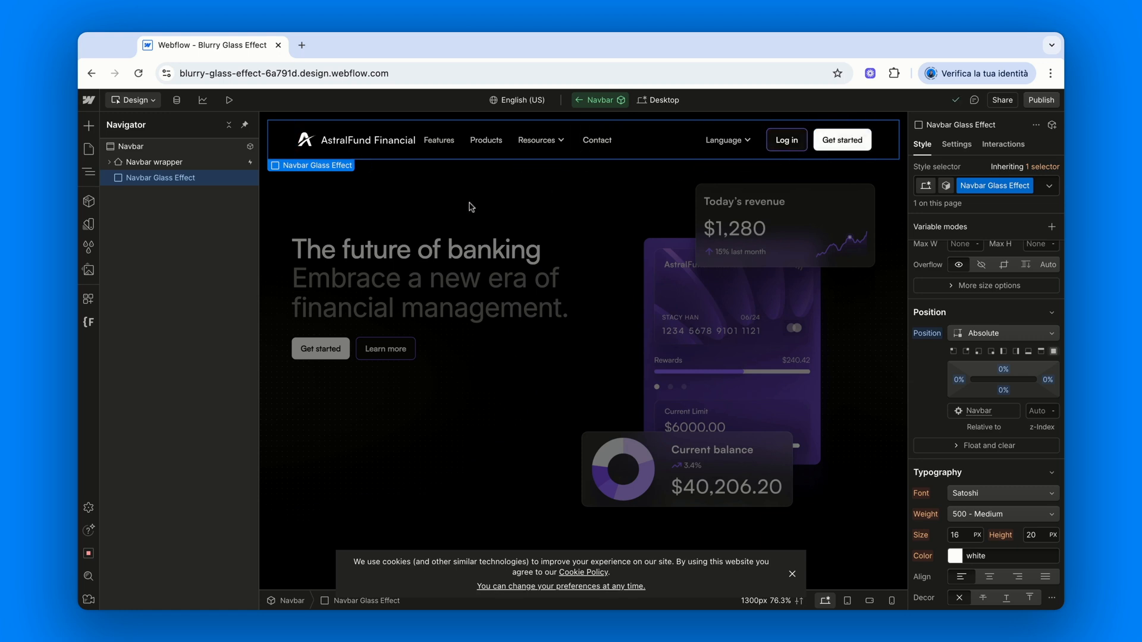
pyautogui.moveTo(185, 217)
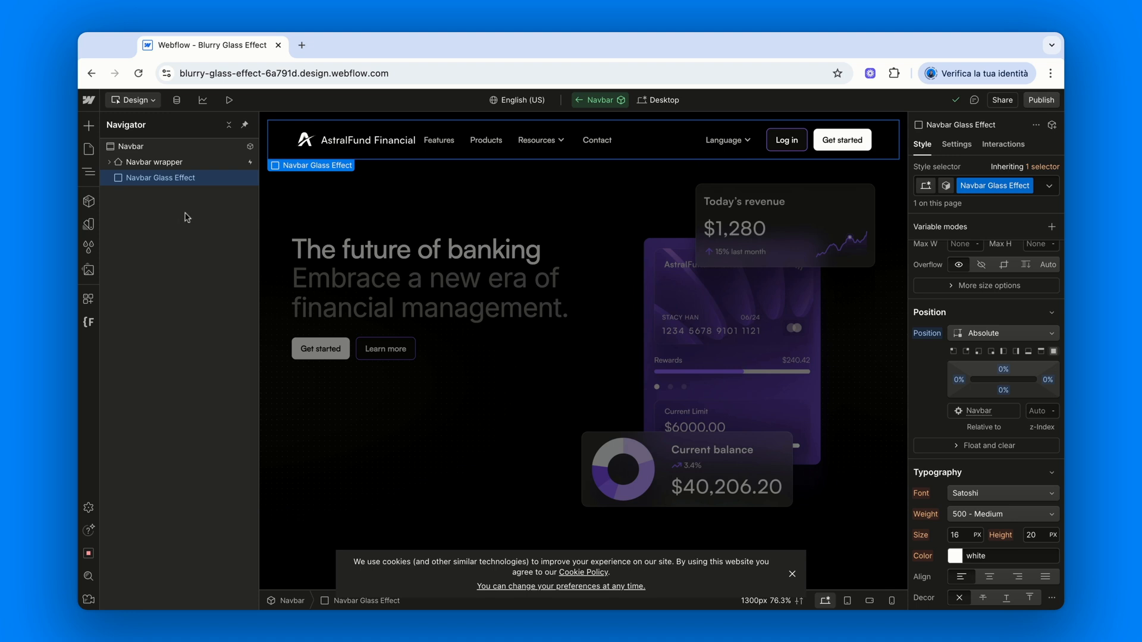
pyautogui.moveTo(174, 224)
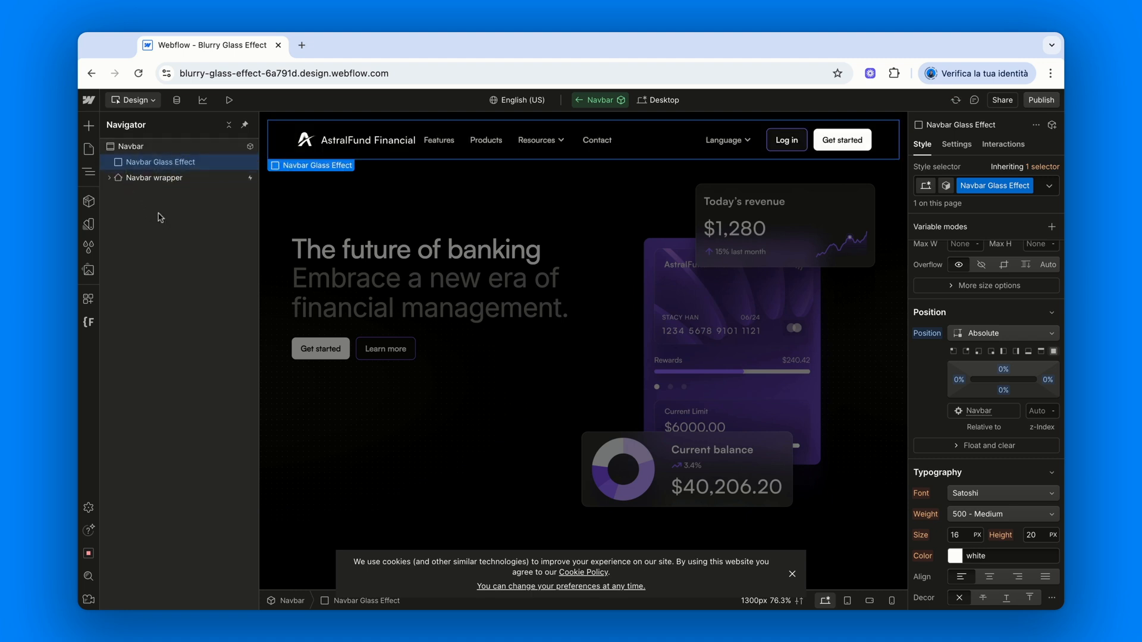
pyautogui.moveTo(731, 277)
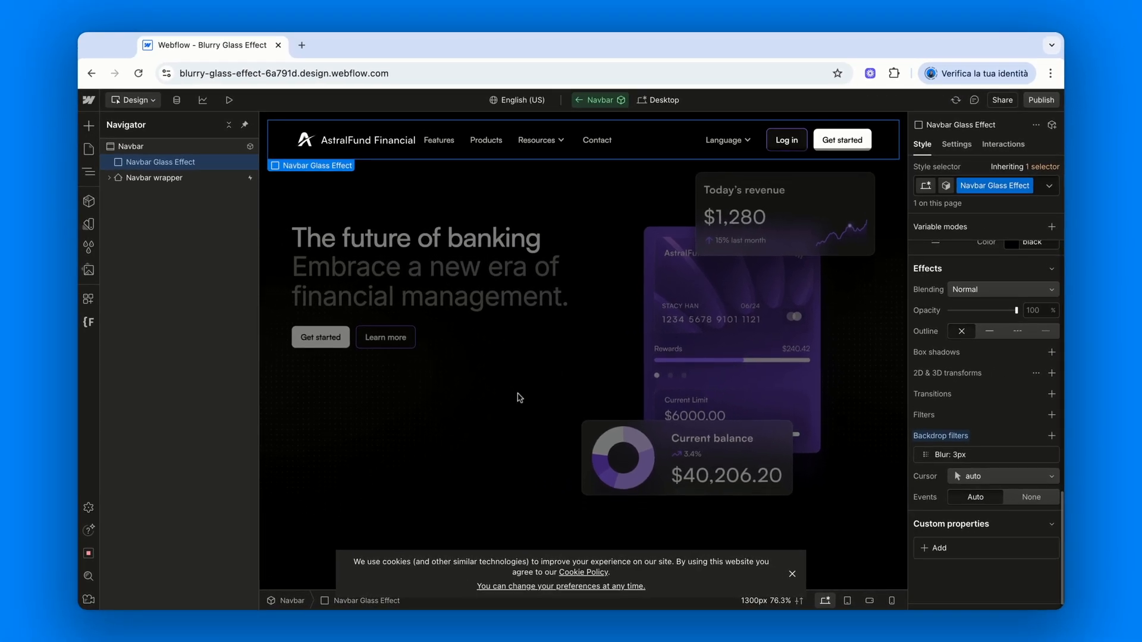
# Scroll the canvas to preview the 3px backdrop blur over content beneath the Navbar.
pyautogui.scroll(-3)
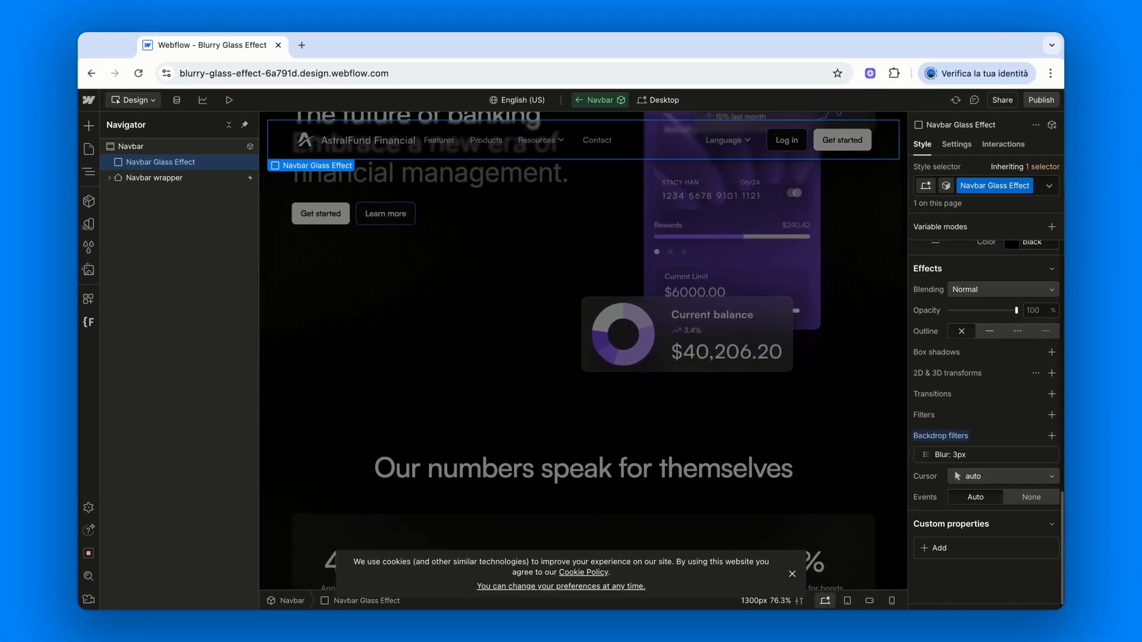
pyautogui.scroll(-3)
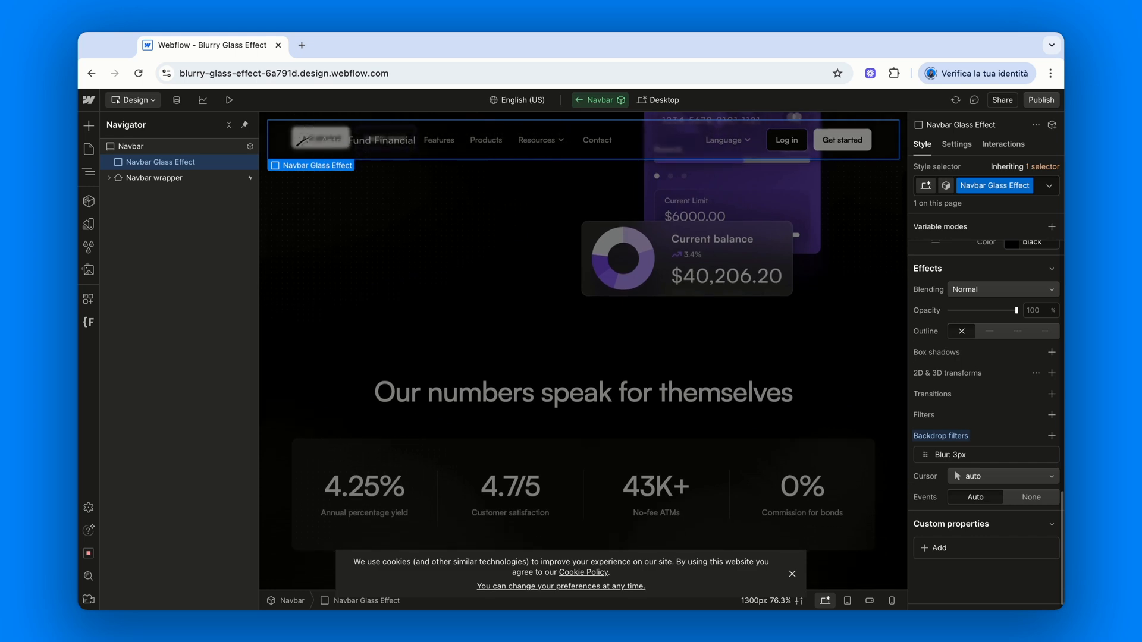
pyautogui.scroll(-3)
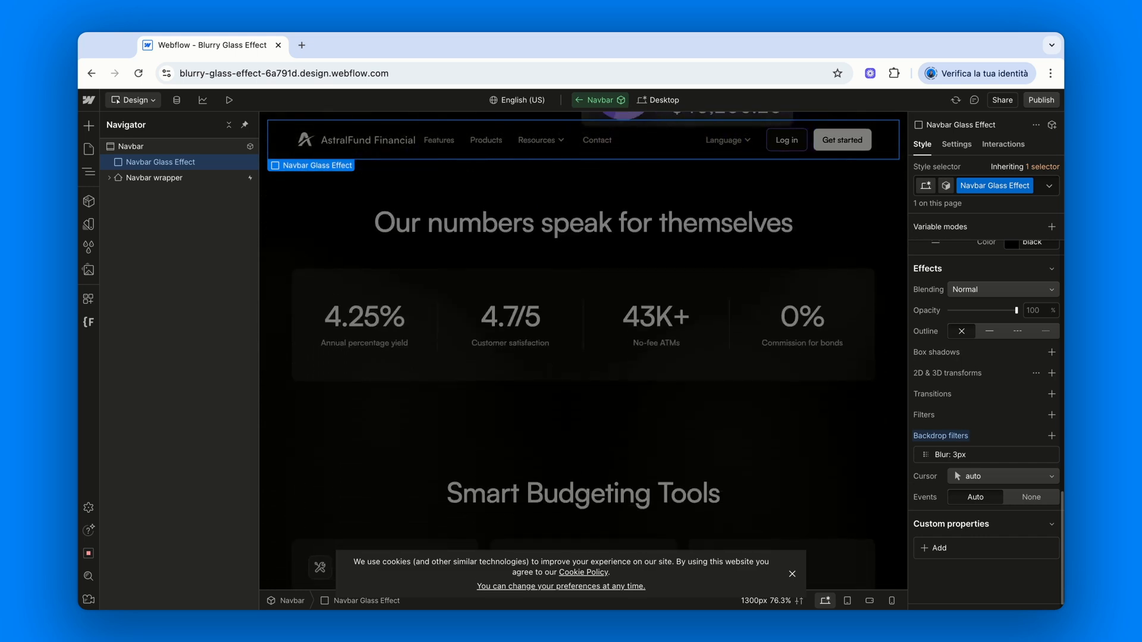
pyautogui.scroll(3)
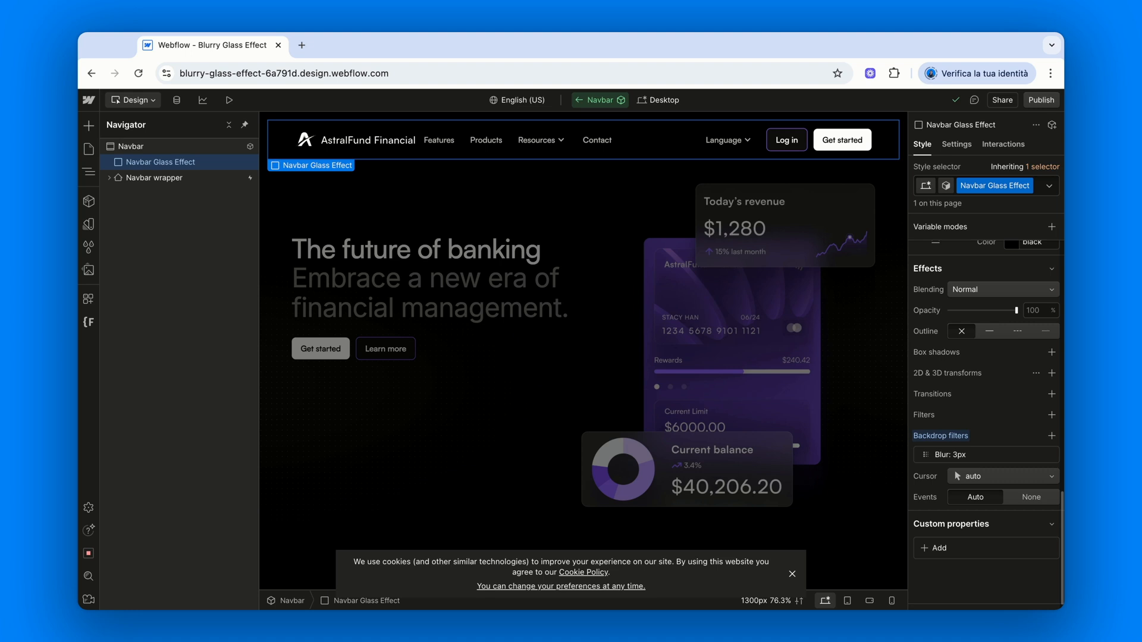
# Add a second Navbar Glass Tint block inside the navbar and set its positioning.
pyautogui.click(133, 145)
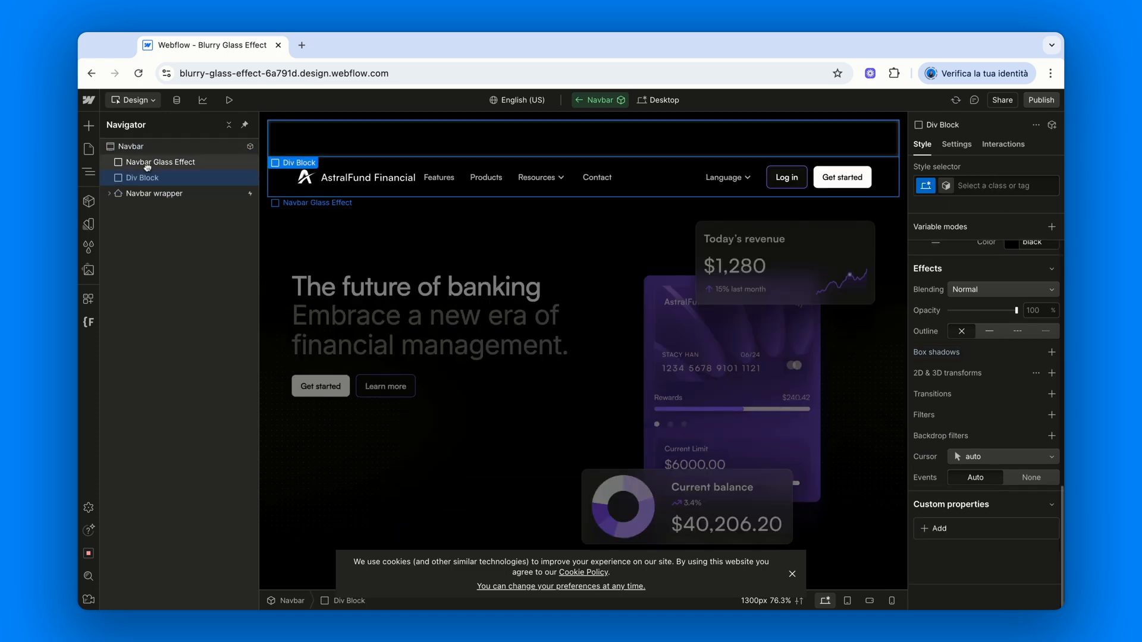
pyautogui.click(146, 177)
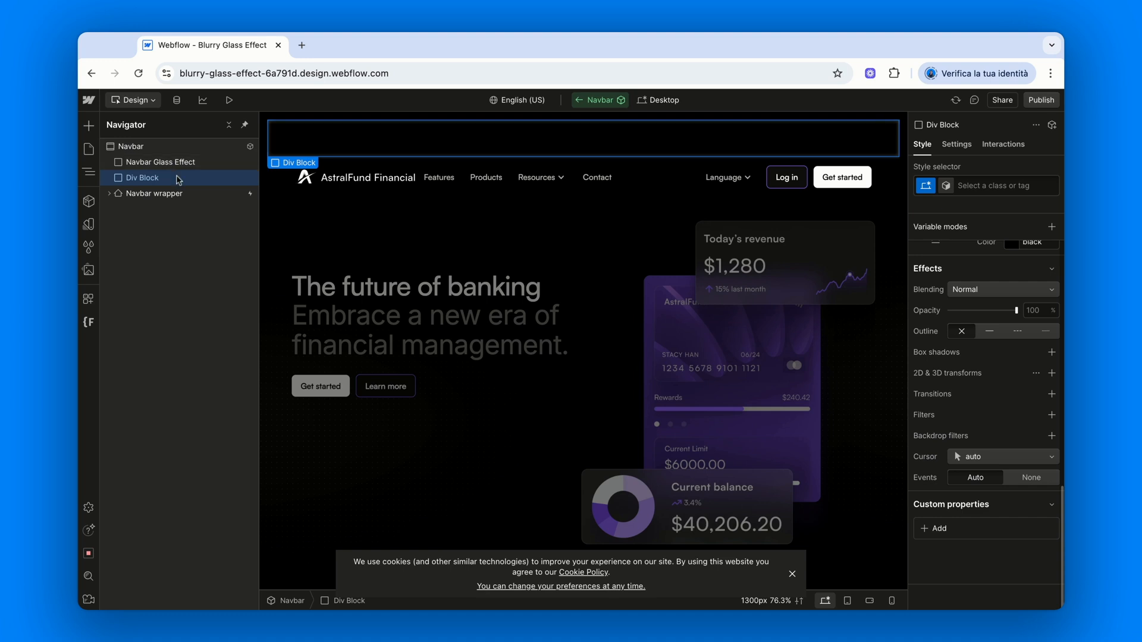
pyautogui.moveTo(203, 182)
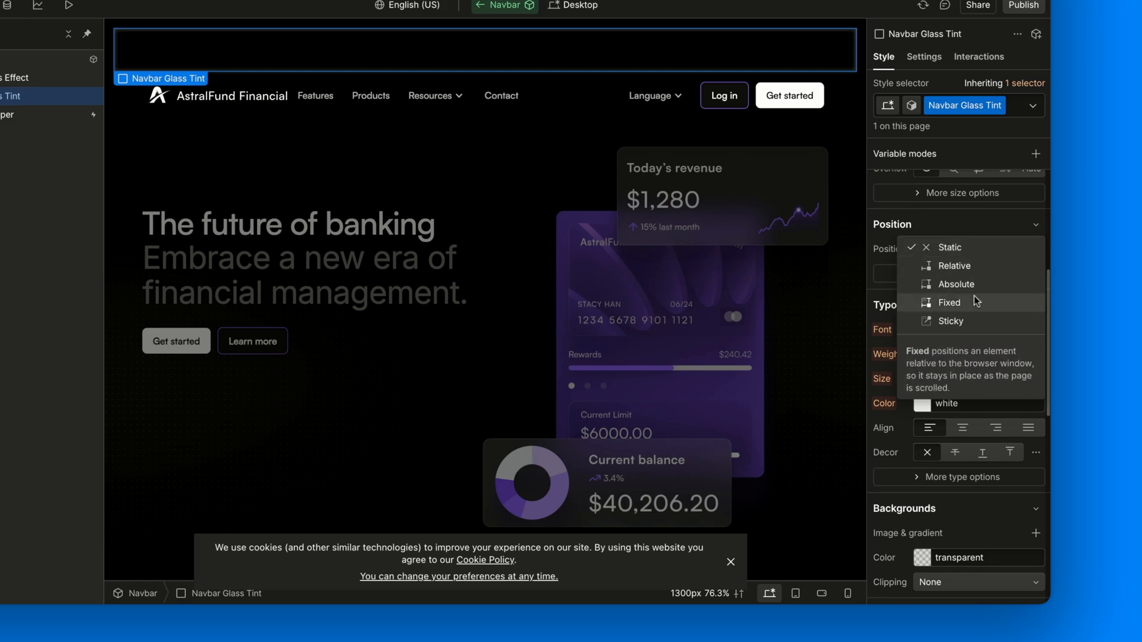
pyautogui.click(957, 284)
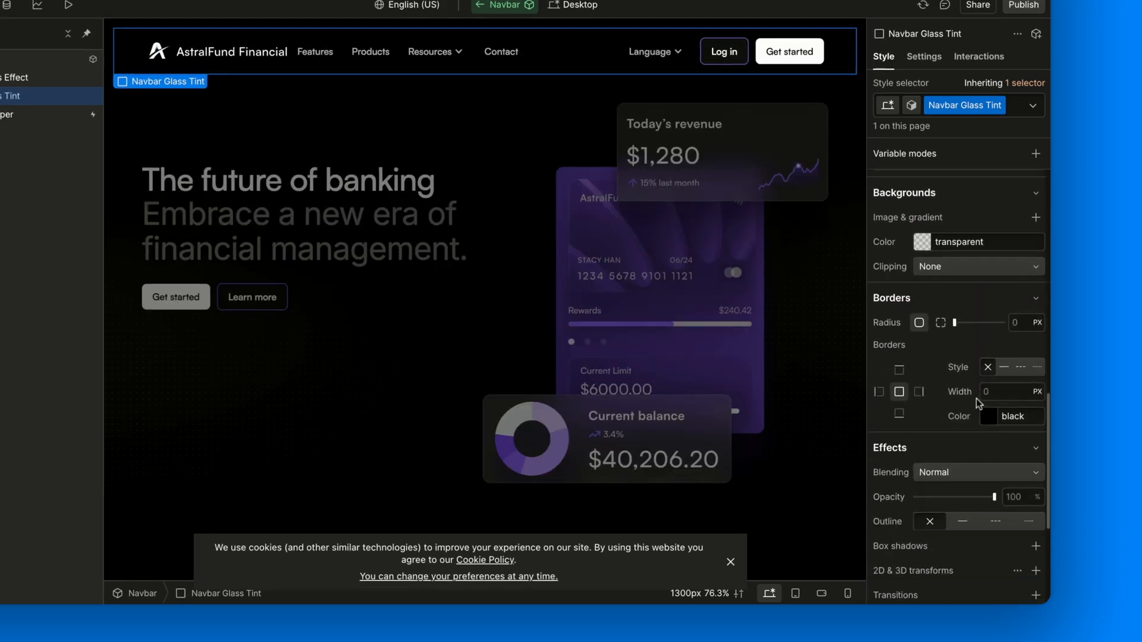
# Exit the Navbar component and scroll the Home page beneath the glass bar.
pyautogui.click(922, 242)
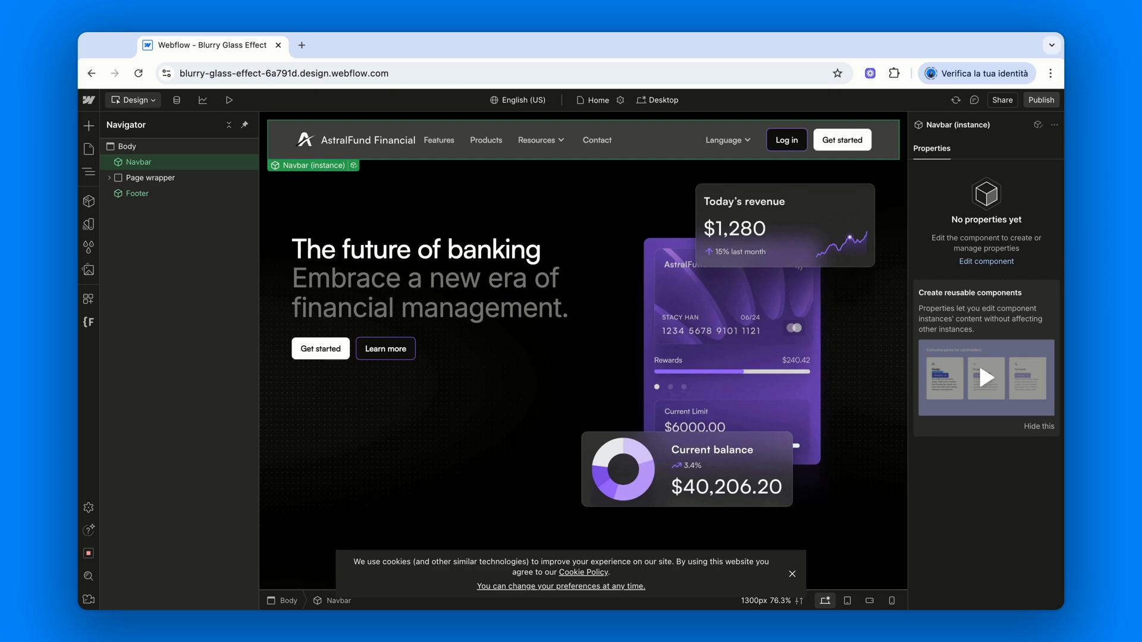
pyautogui.scroll(-3)
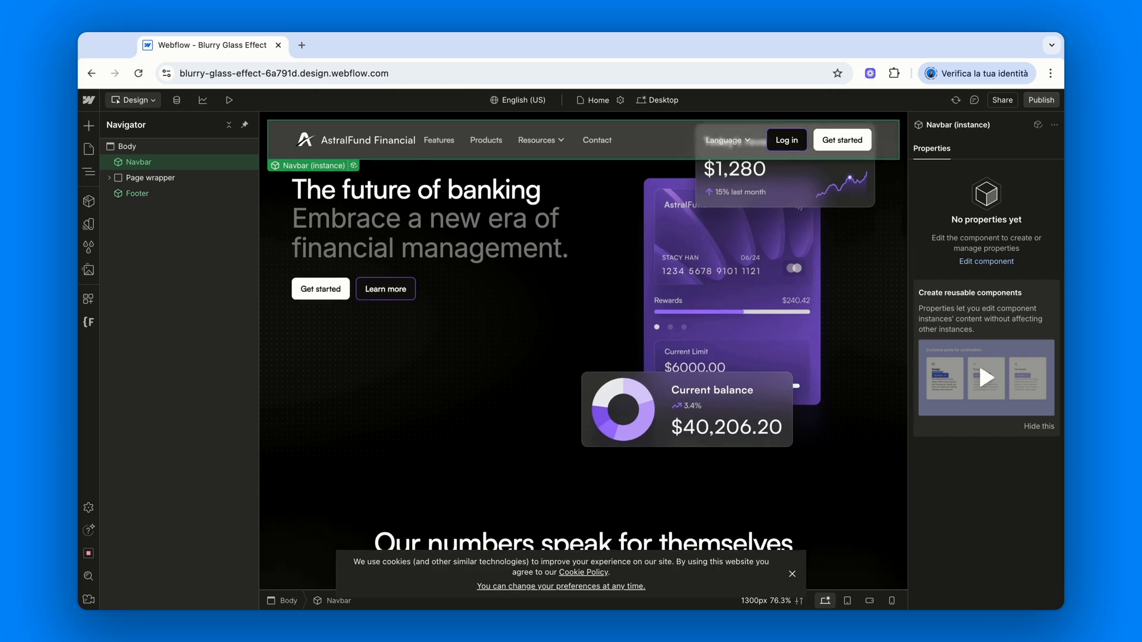
pyautogui.scroll(-3)
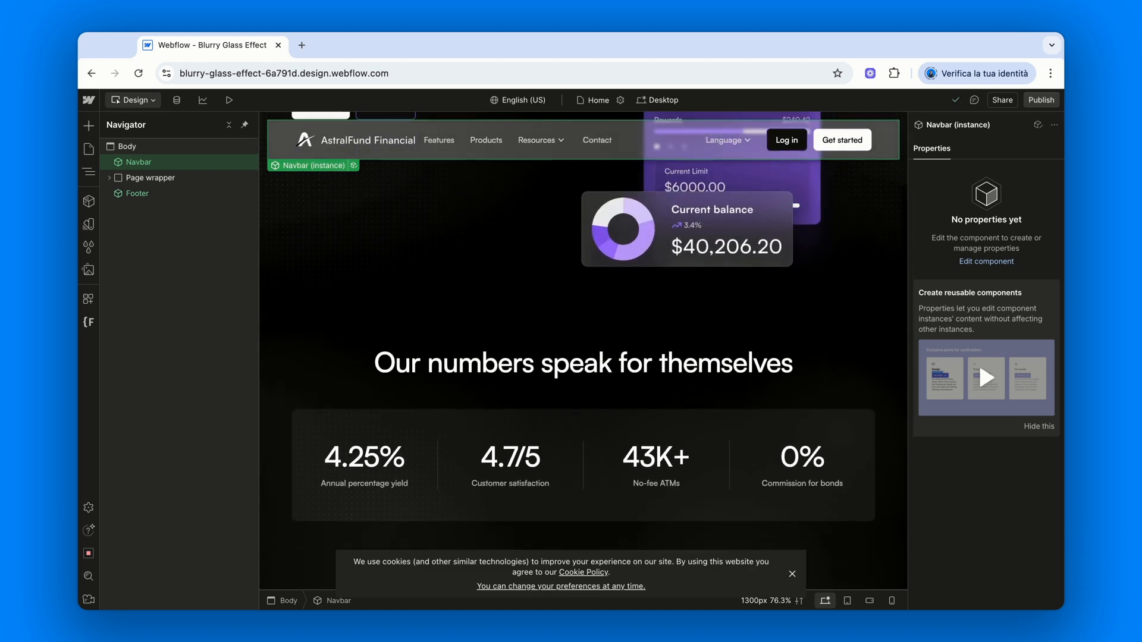
# Scroll the Home page back up to the top where the navbar sits.
pyautogui.scroll(3)
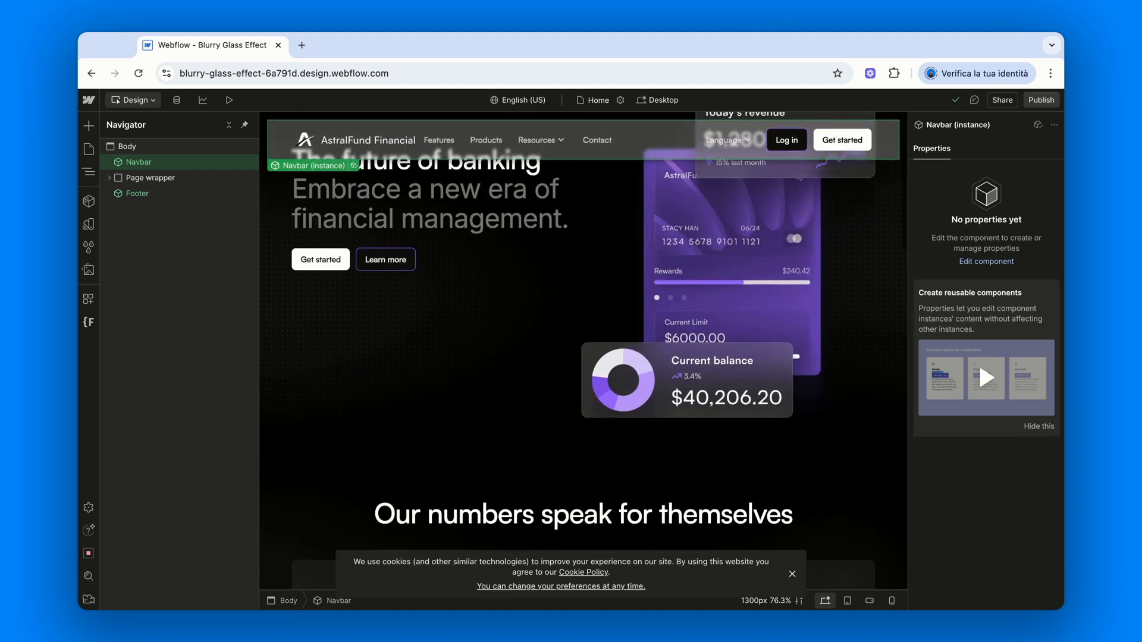
pyautogui.scroll(3)
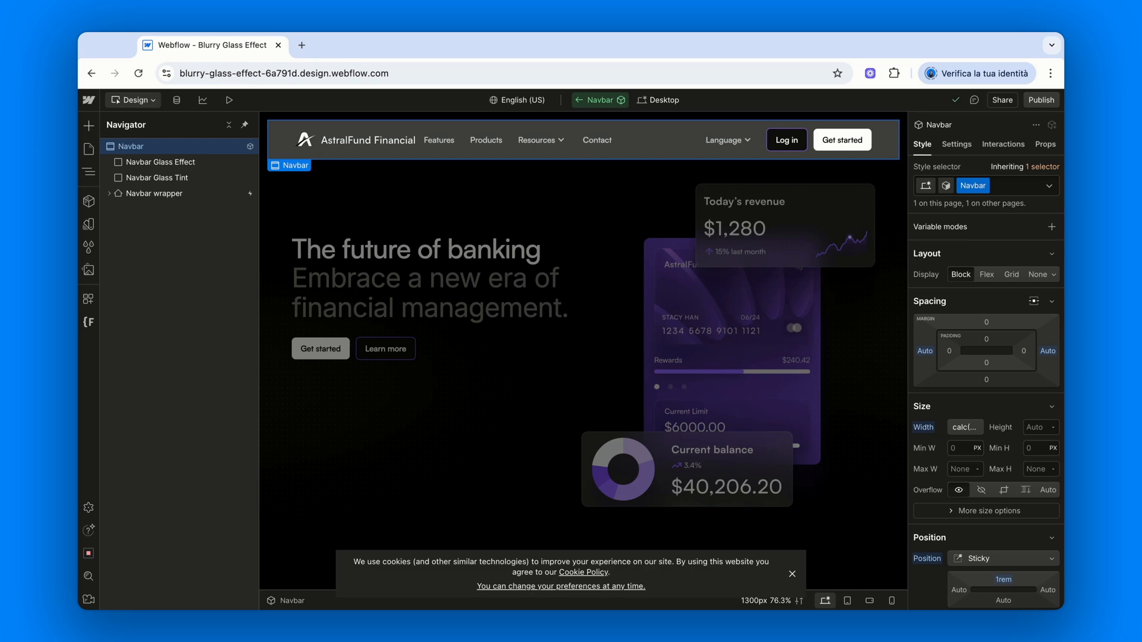
pyautogui.moveTo(155, 162)
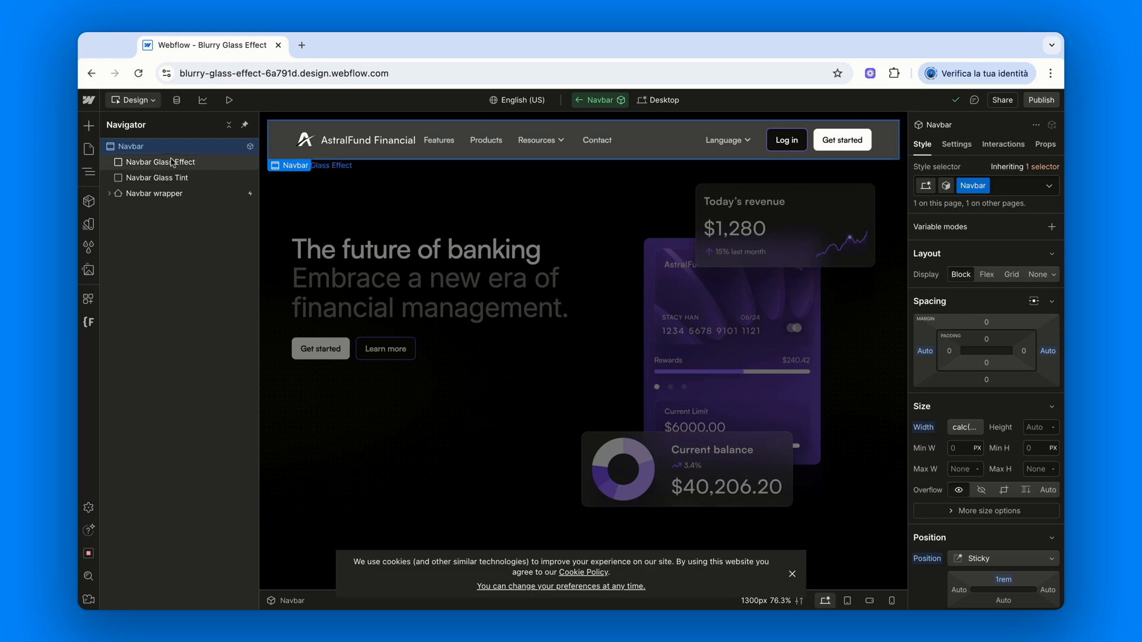
pyautogui.moveTo(205, 323)
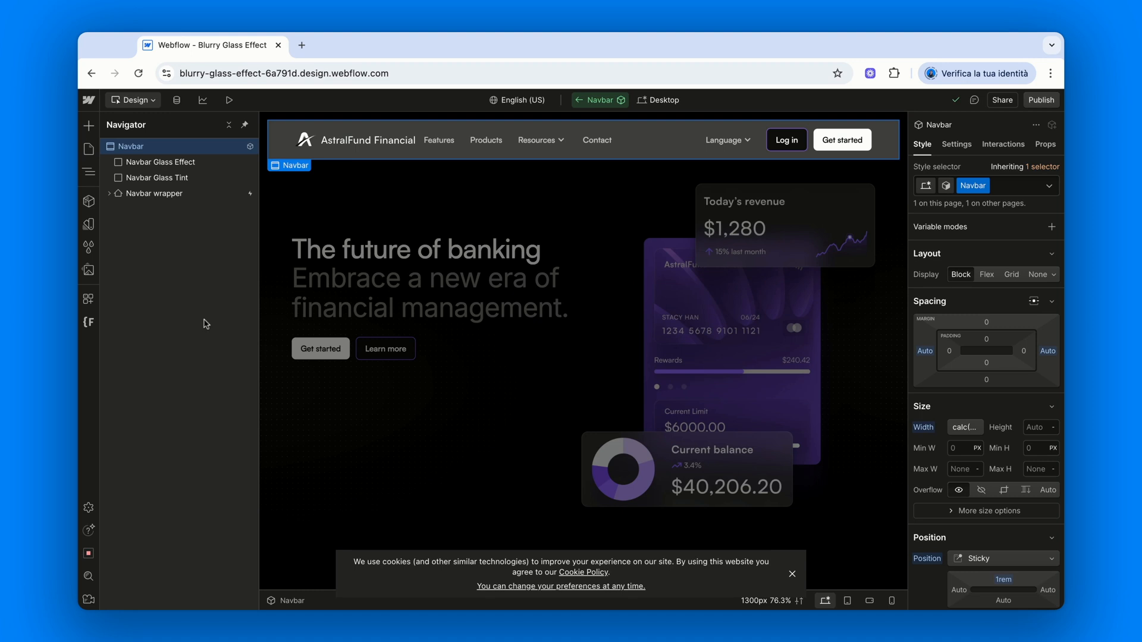
# Add a Navbar Glass Shine div, absolutely positioned with all insets at 0%.
pyautogui.write('di')
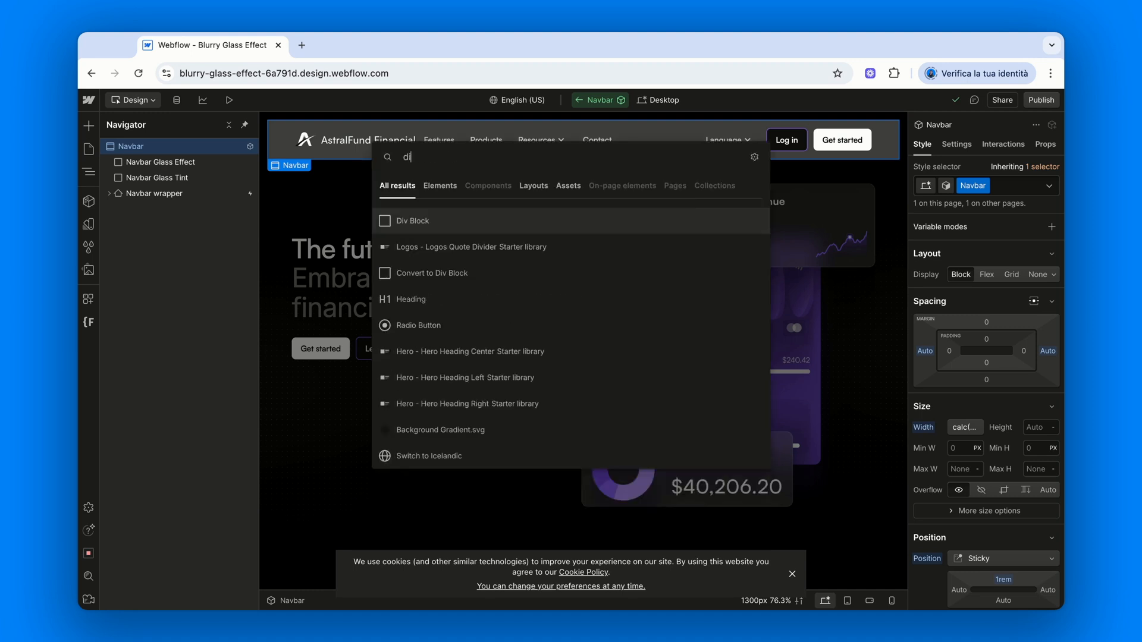
pyautogui.click(411, 221)
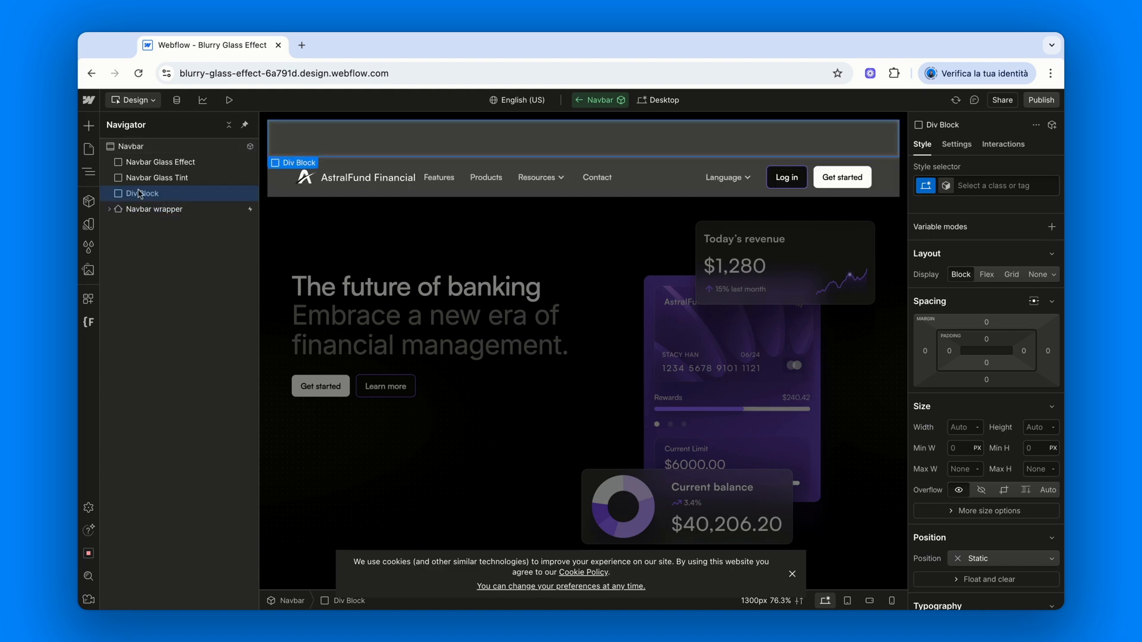
pyautogui.moveTo(198, 192)
pyautogui.write('Navbar Glass Shine')
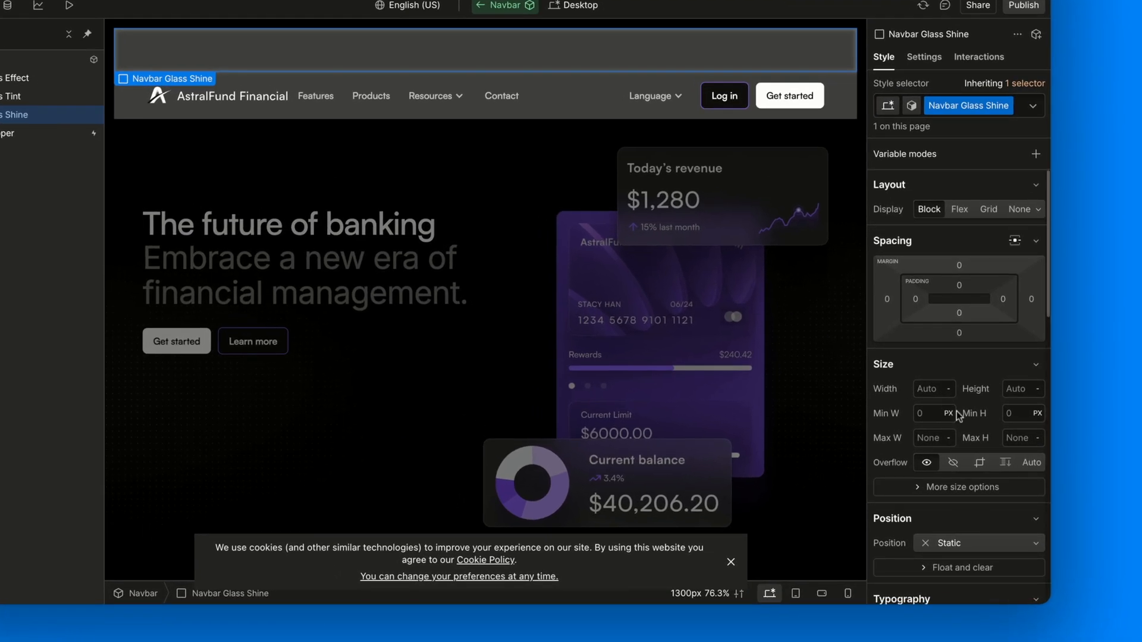
pyautogui.scroll(-3)
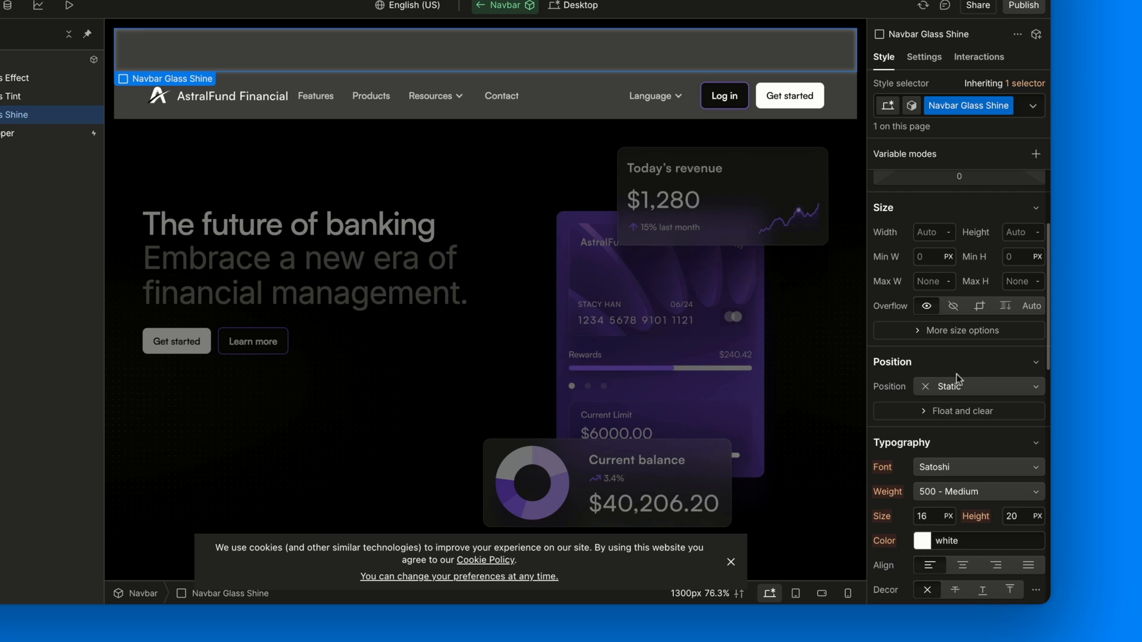
pyautogui.click(978, 386)
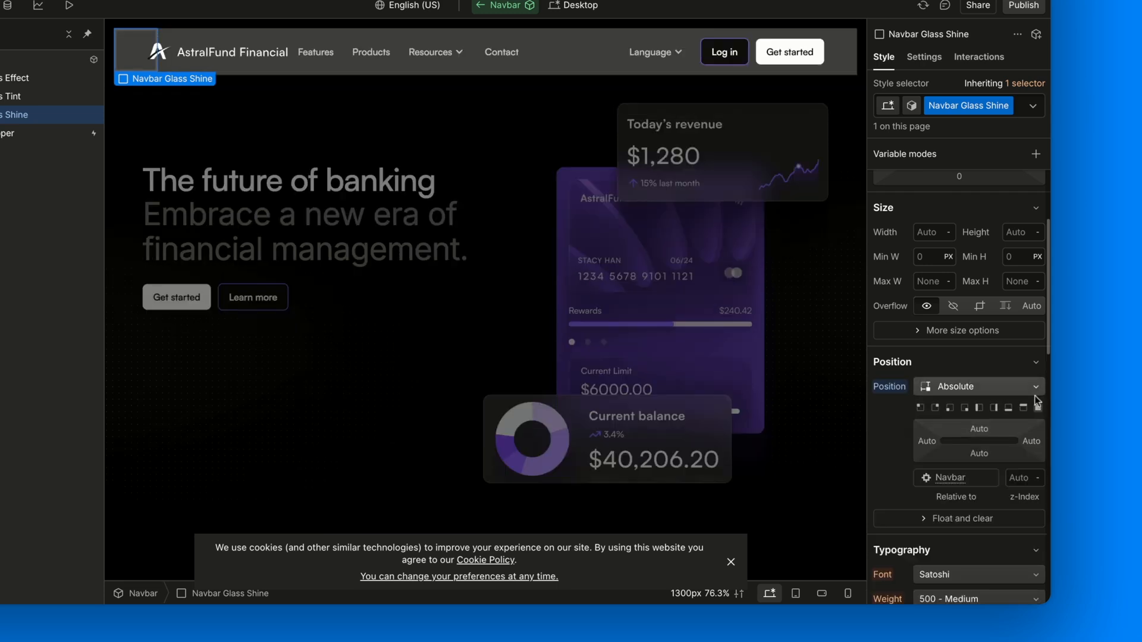
pyautogui.click(1039, 408)
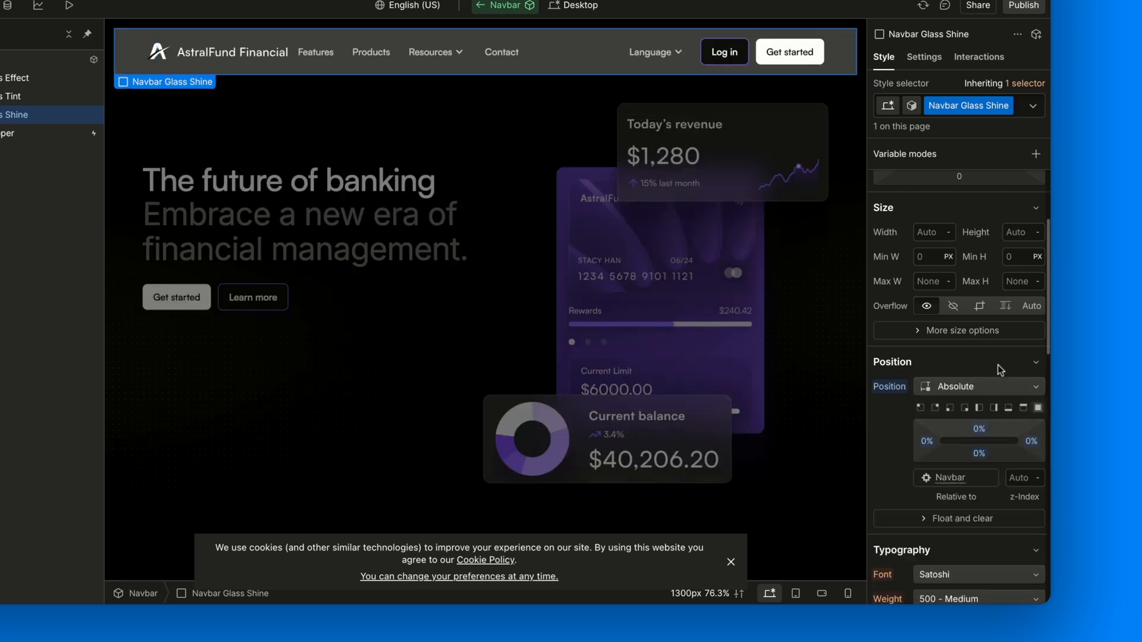
pyautogui.scroll(-3)
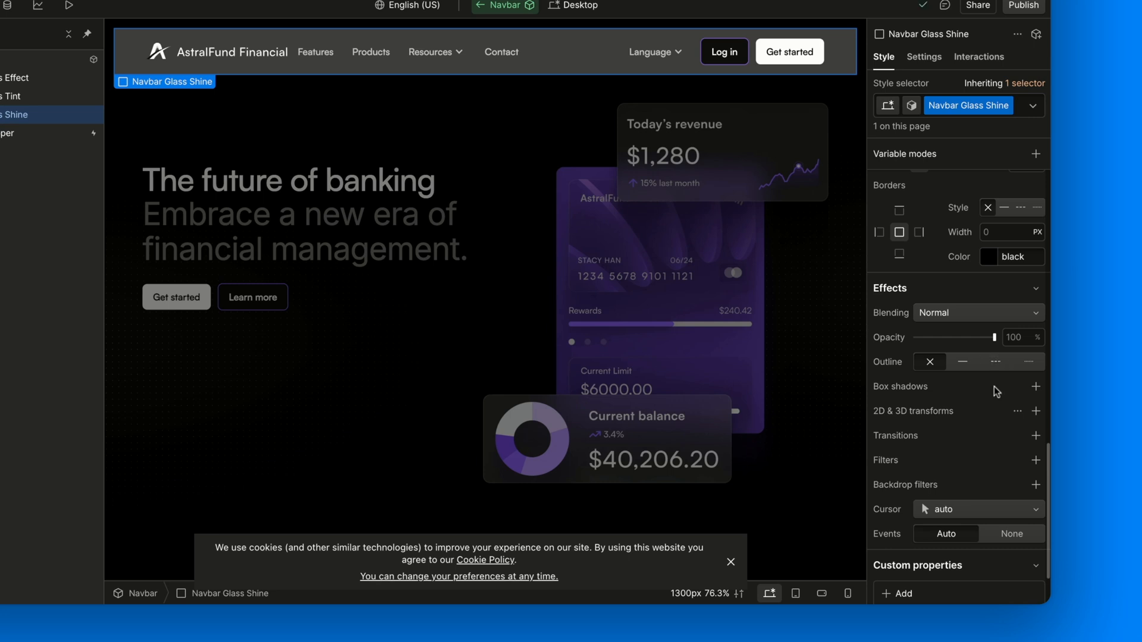
# Give Navbar Glass Shine an inside box shadow of 2/2/1/0.
pyautogui.click(1035, 386)
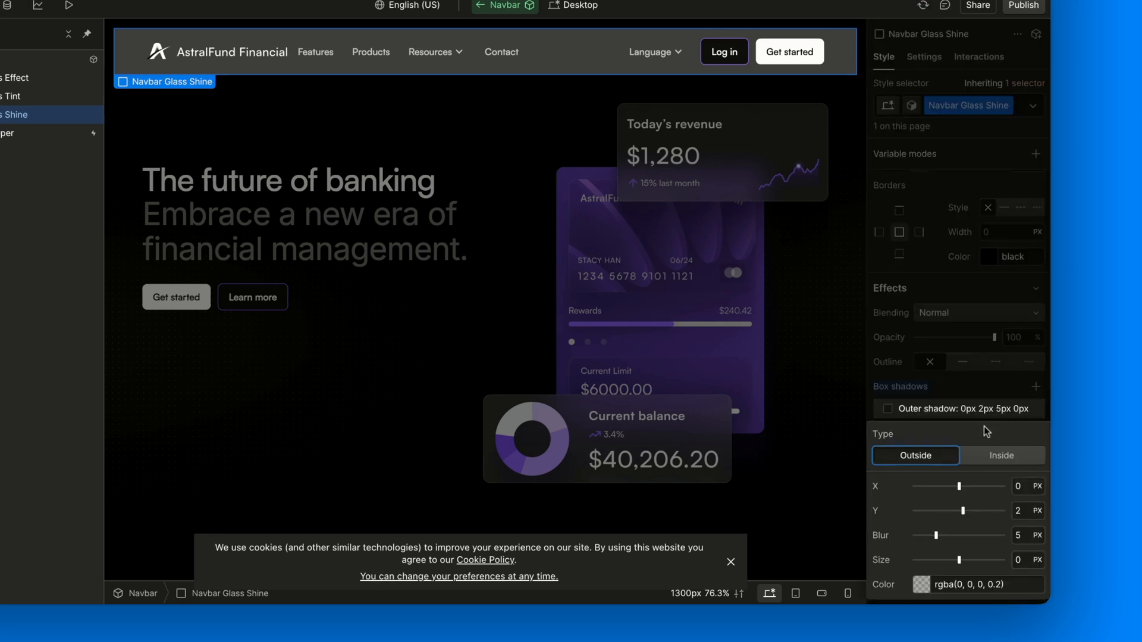
pyautogui.click(1002, 455)
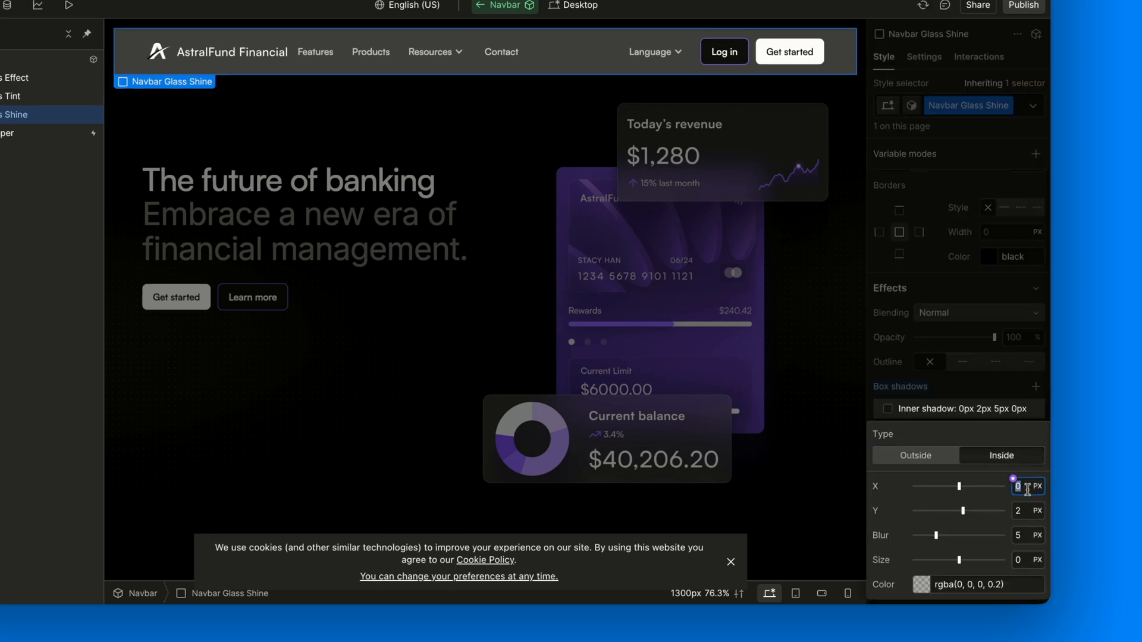
pyautogui.write('2')
pyautogui.click(1028, 535)
pyautogui.write('1')
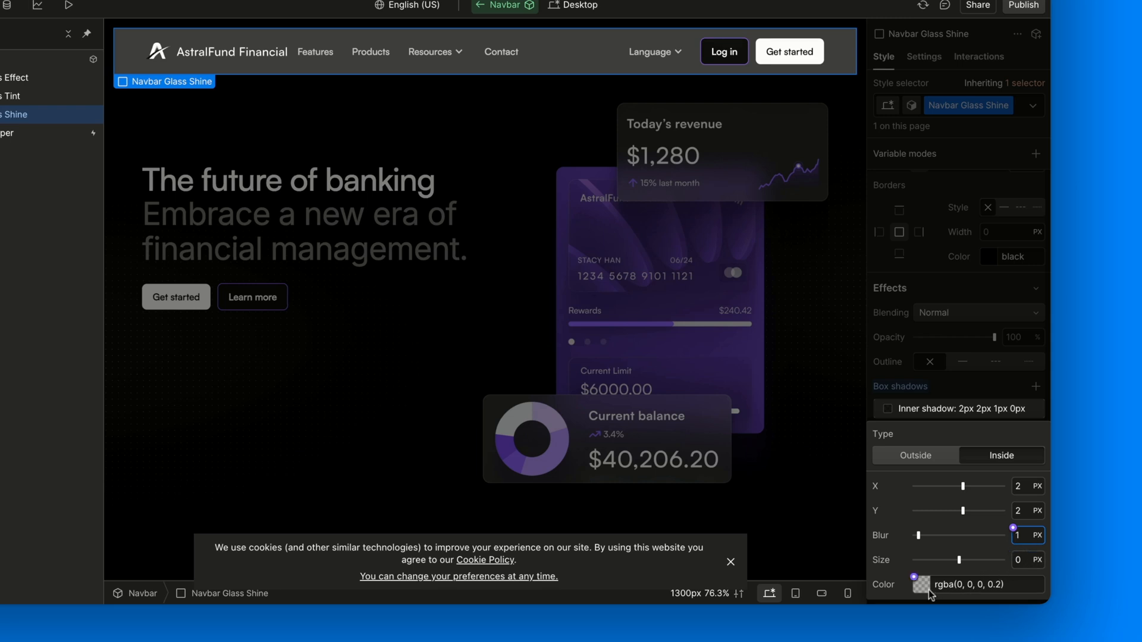
pyautogui.click(916, 585)
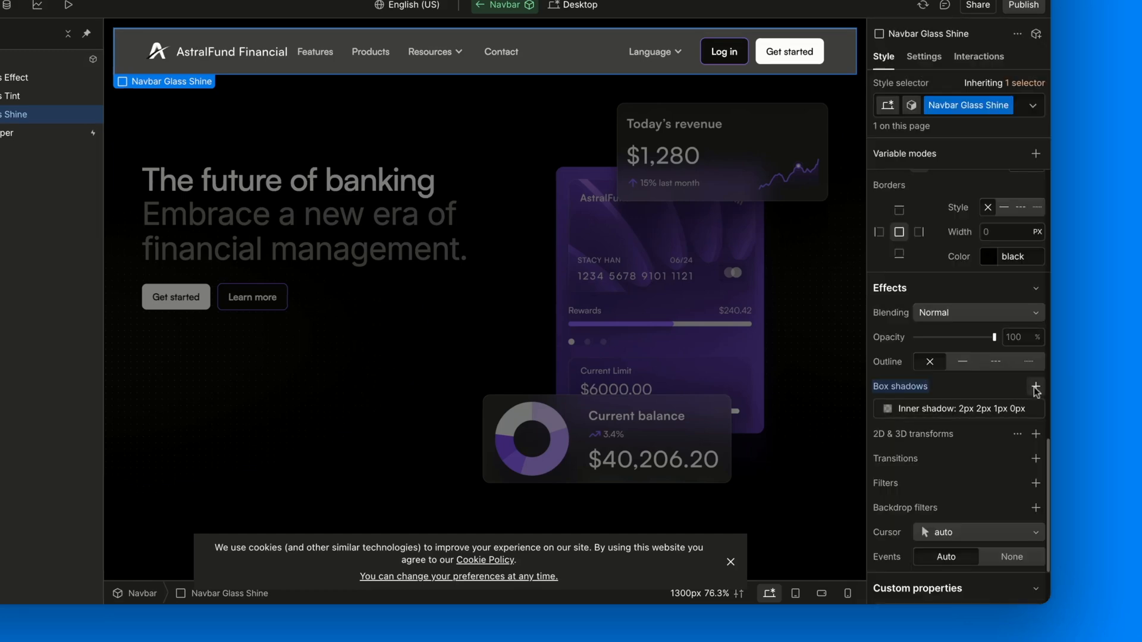
# Add a second inset shadow -1/-1/1/1 in translucent white.
pyautogui.click(954, 409)
pyautogui.write('1')
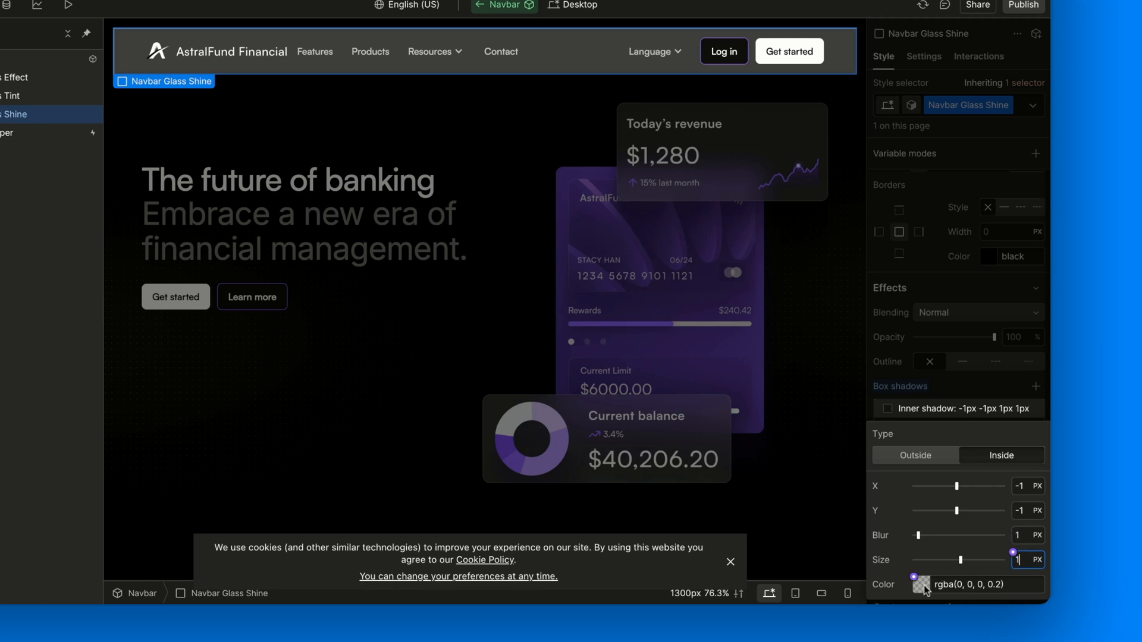
pyautogui.click(915, 584)
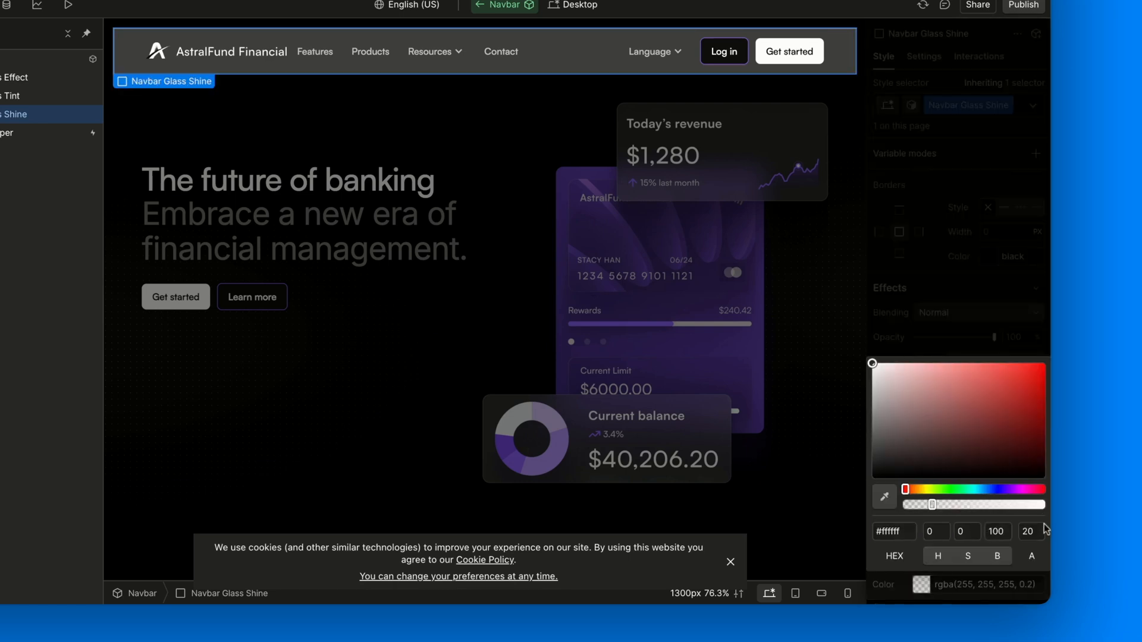
pyautogui.write('50')
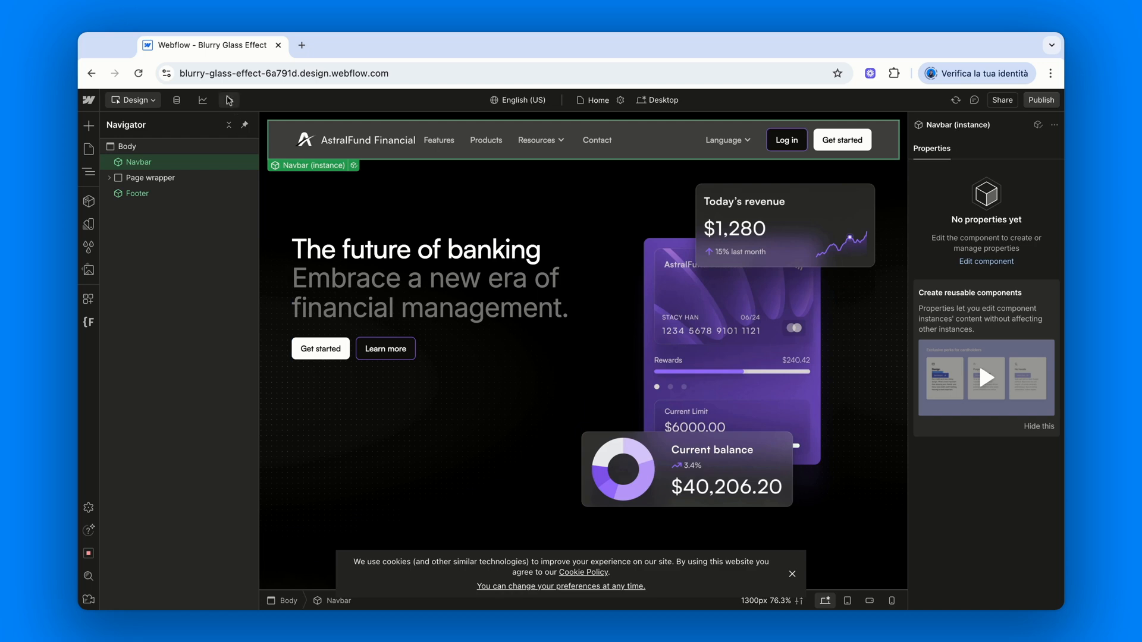
# Preview the page and scroll to watch the navbar over the content.
pyautogui.click(228, 100)
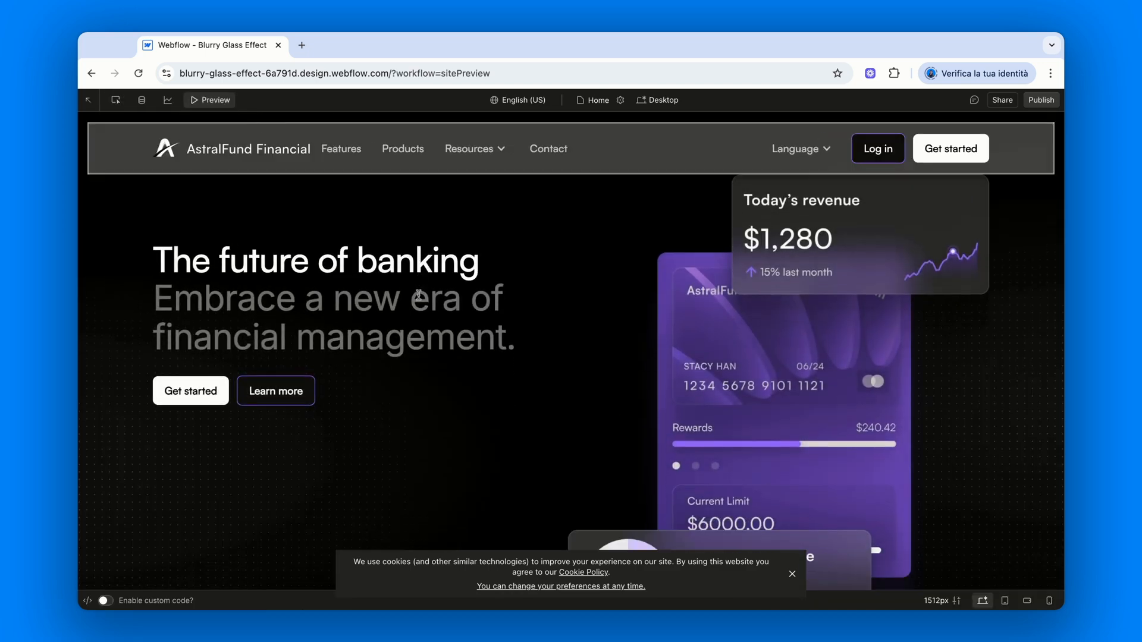
pyautogui.scroll(-3)
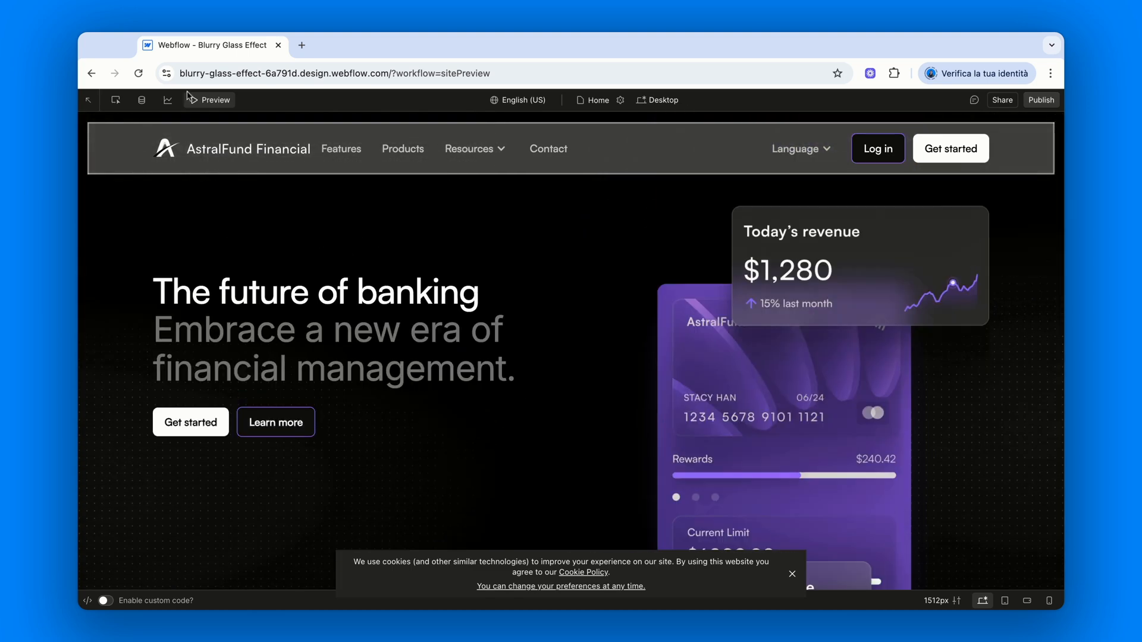
pyautogui.click(207, 99)
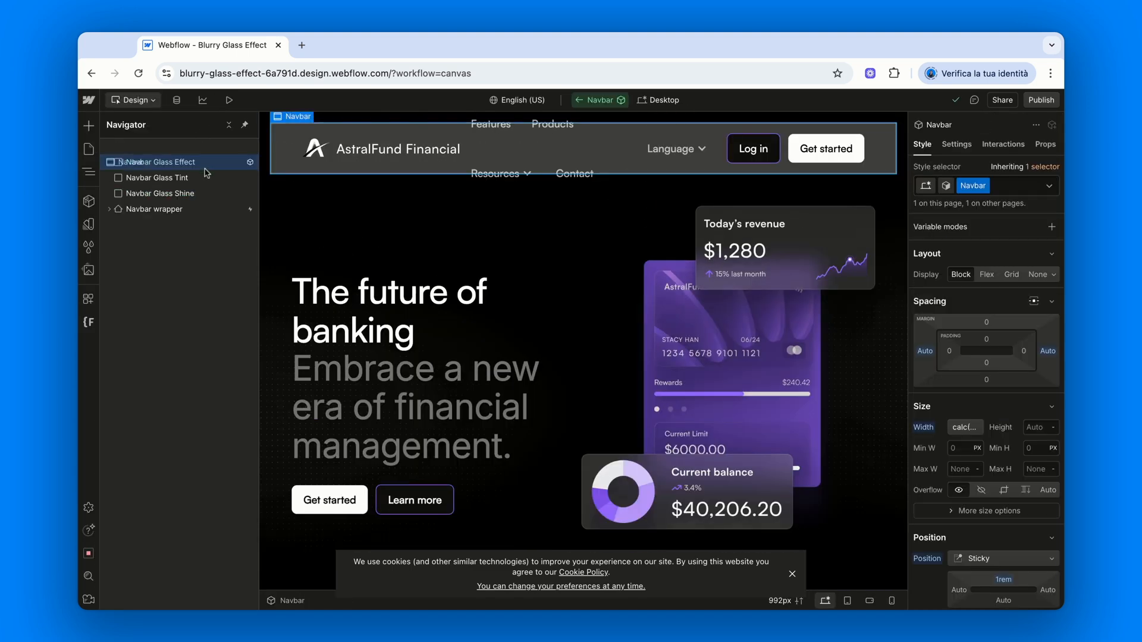
# Select the Navbar and set the canvas width back to 1300px.
pyautogui.click(131, 145)
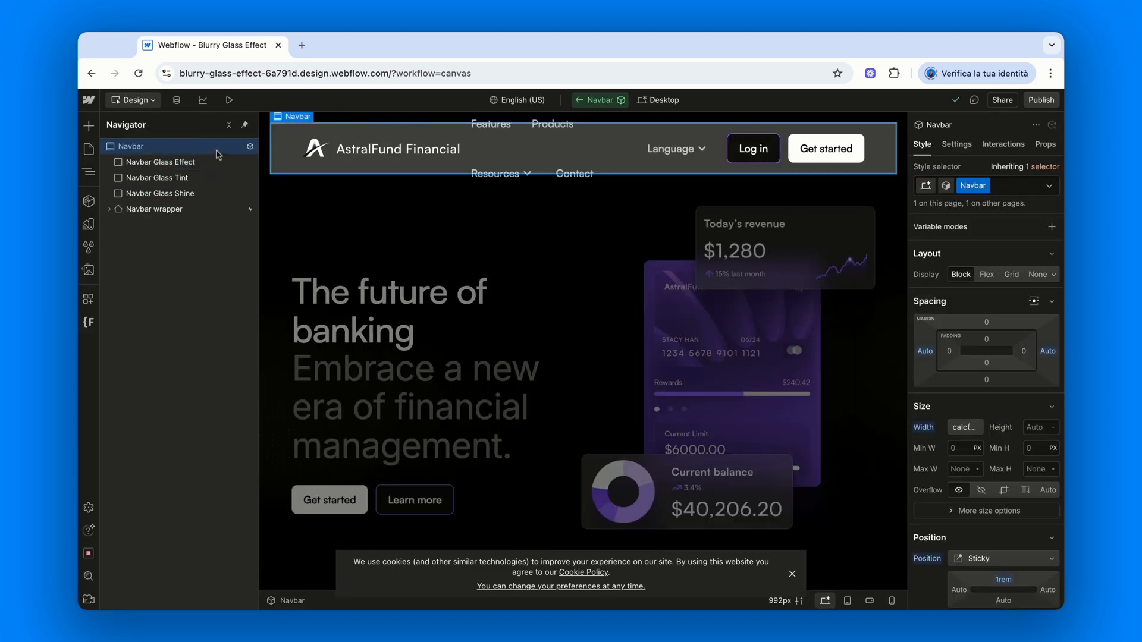
pyautogui.click(780, 601)
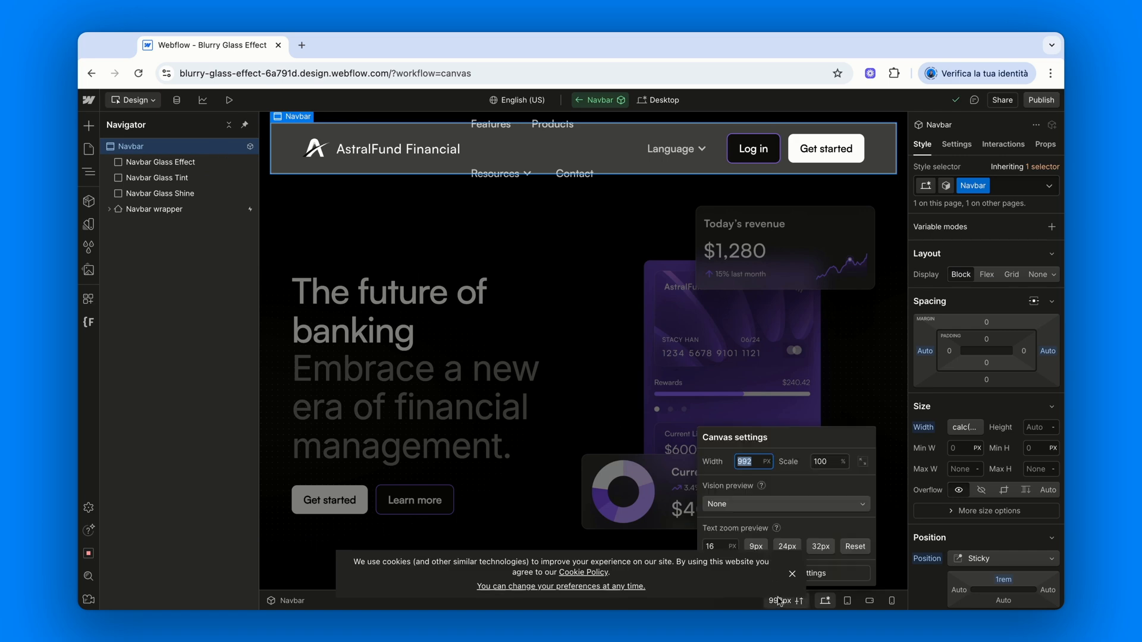
pyautogui.write('1300')
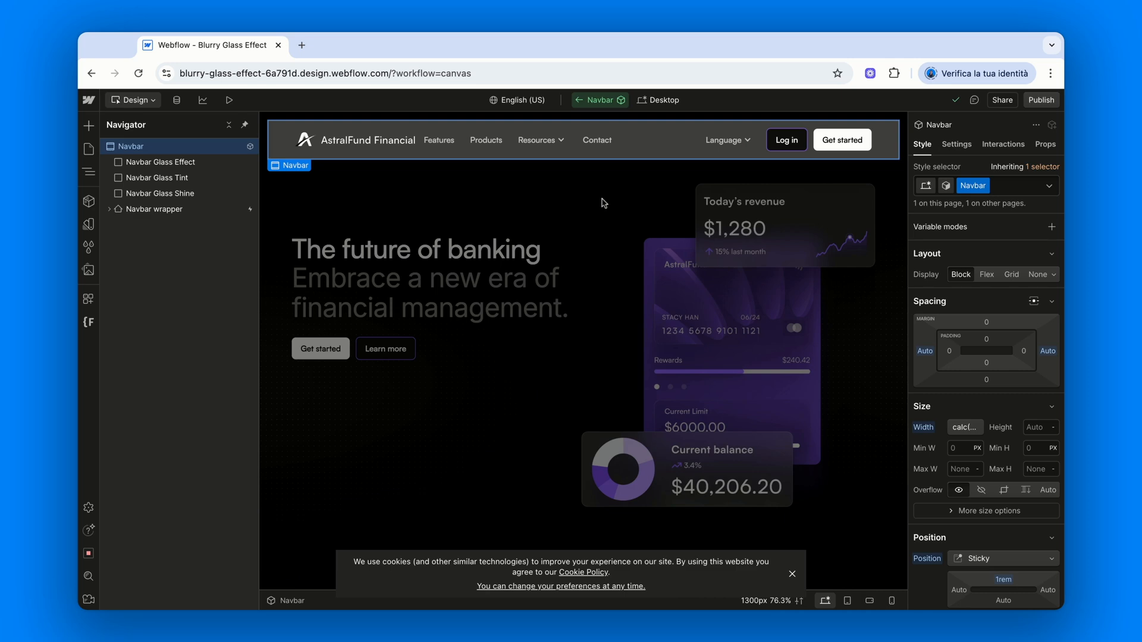
pyautogui.moveTo(603, 204)
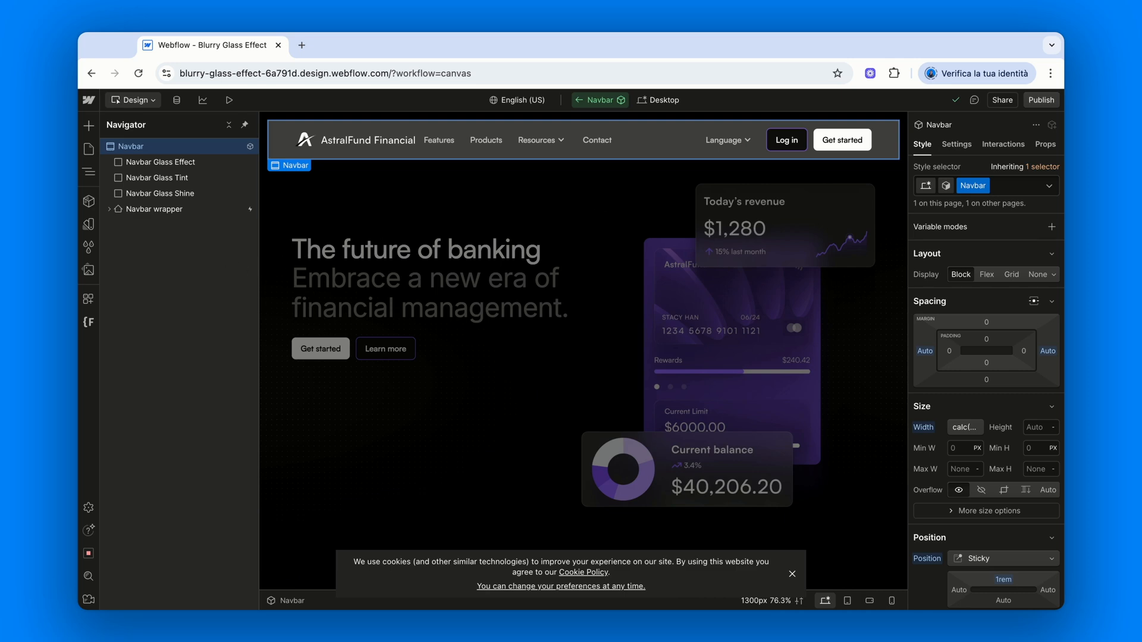
# Set the Navbar Glass Effect layer's corner radius to inherit.
pyautogui.click(154, 208)
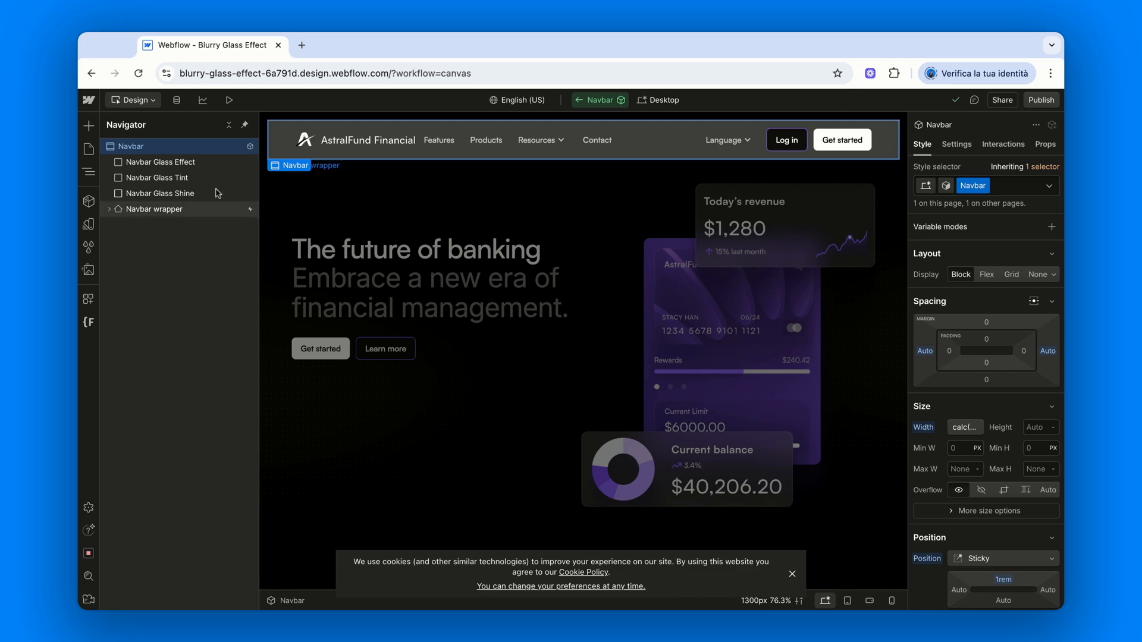
pyautogui.click(159, 161)
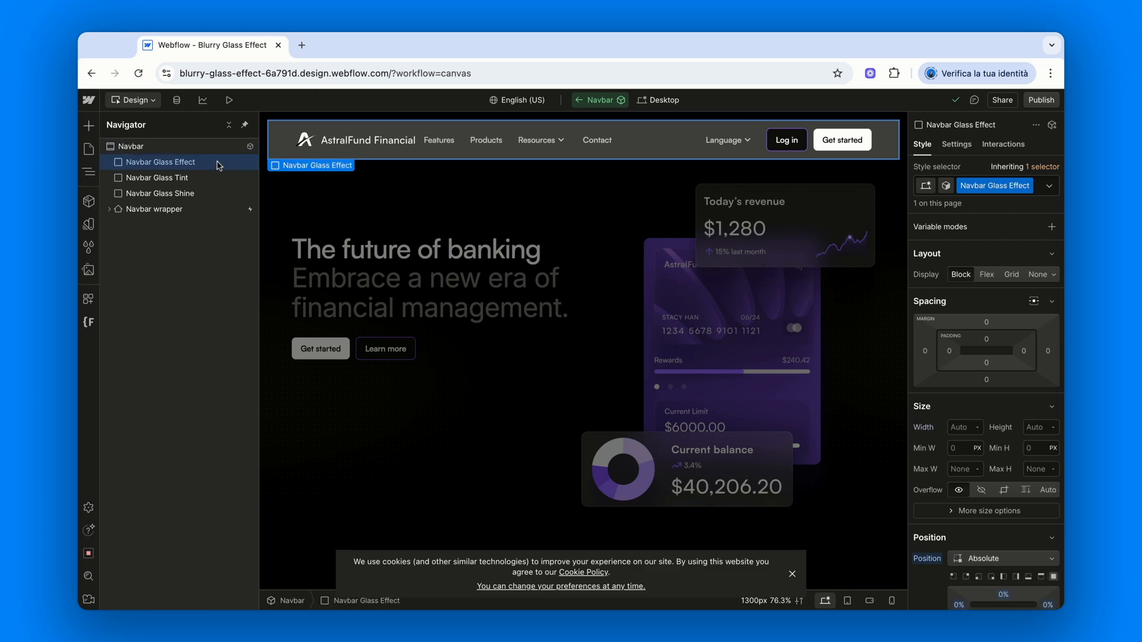
pyautogui.click(160, 193)
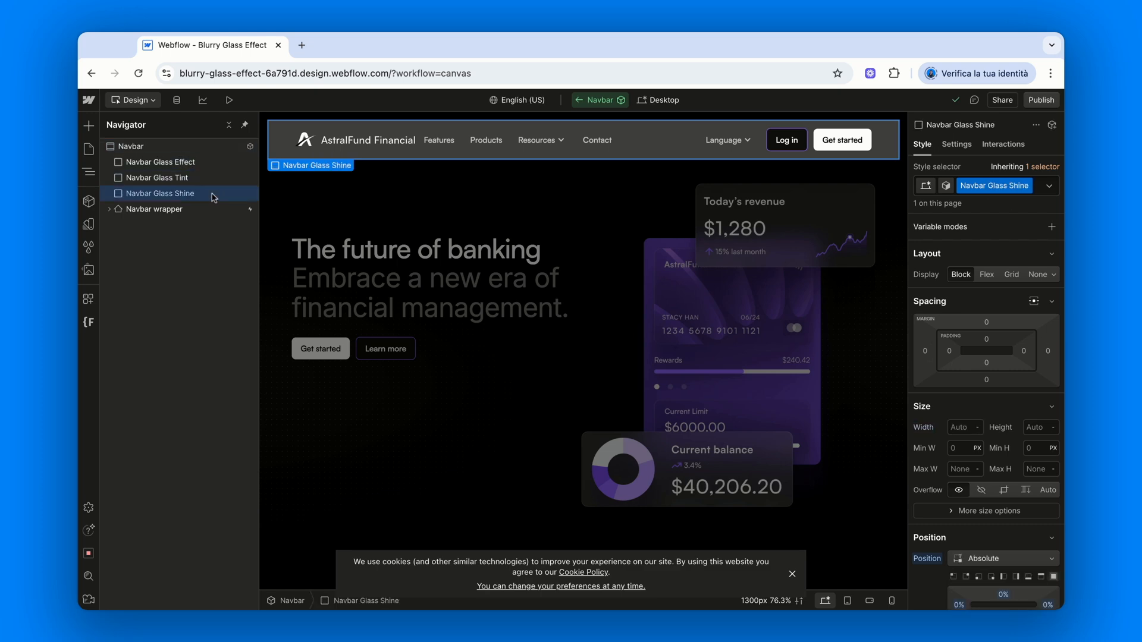
pyautogui.click(158, 162)
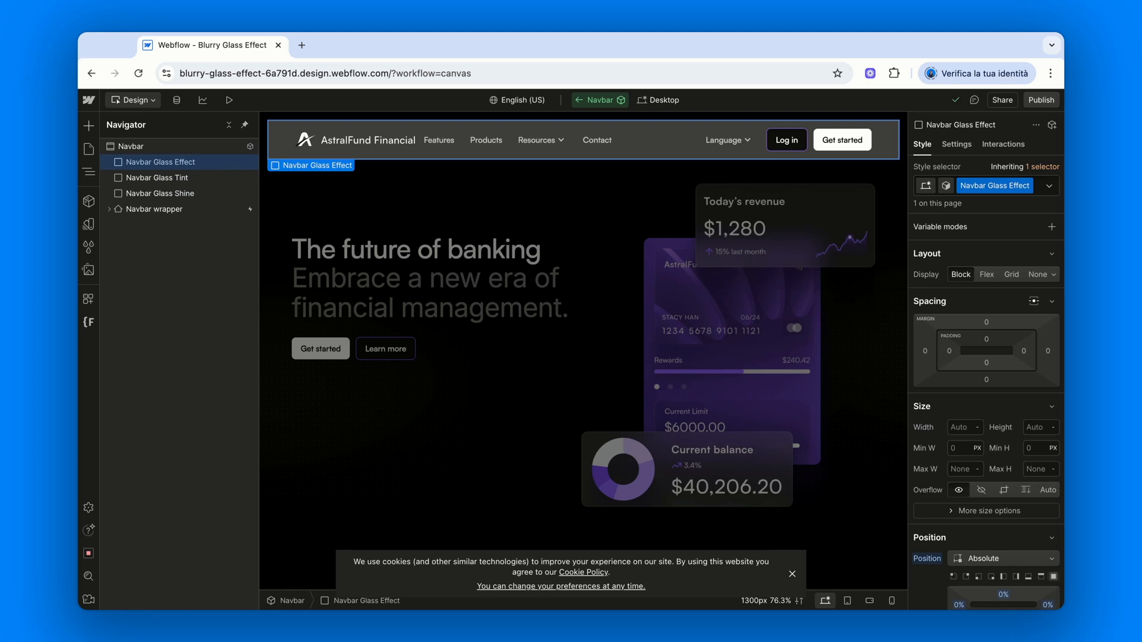
pyautogui.scroll(-3)
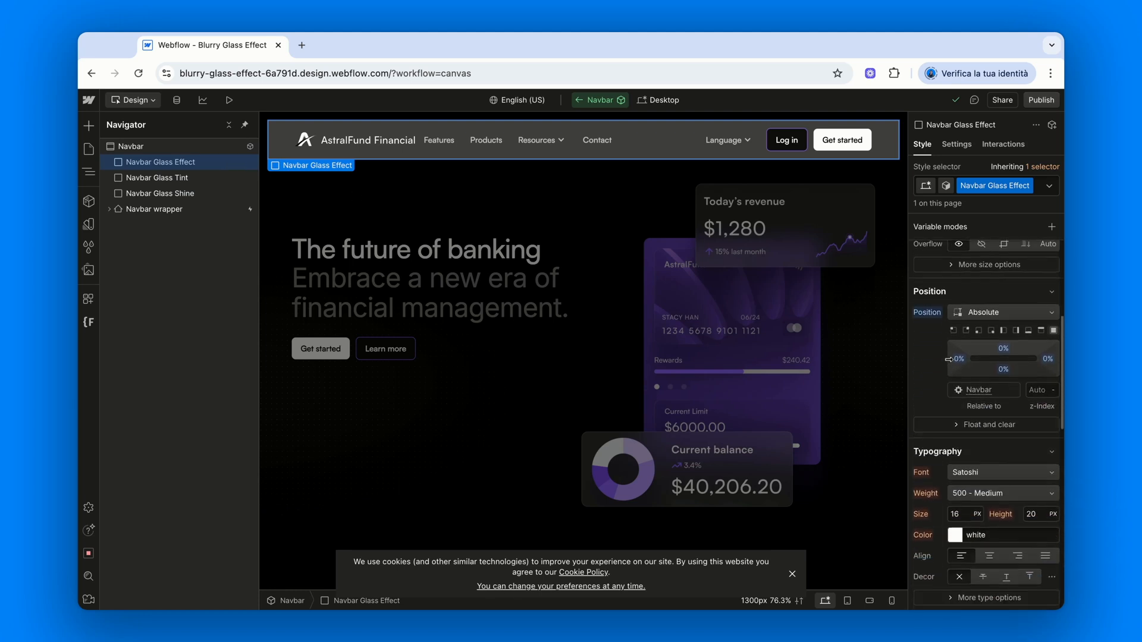
pyautogui.scroll(-3)
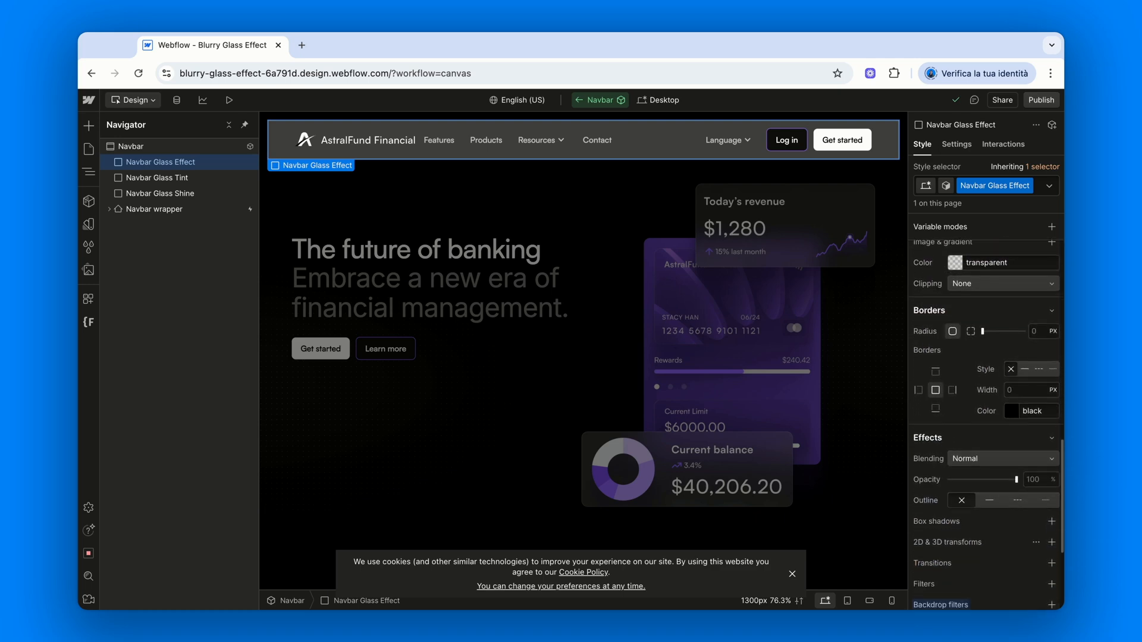
pyautogui.moveTo(919, 369)
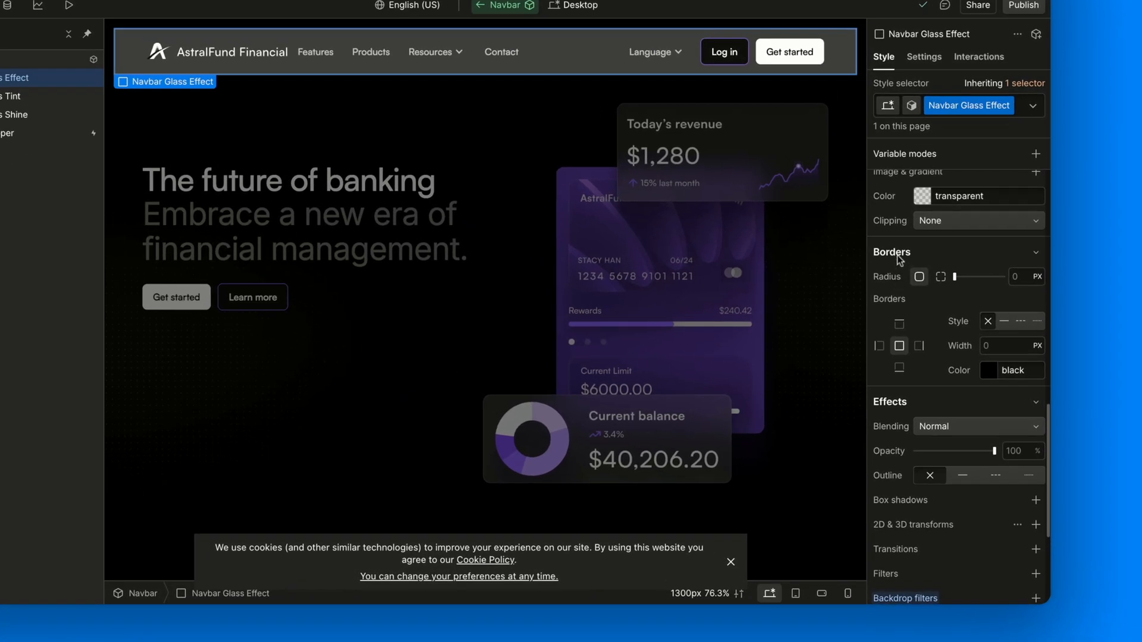
pyautogui.moveTo(1010, 285)
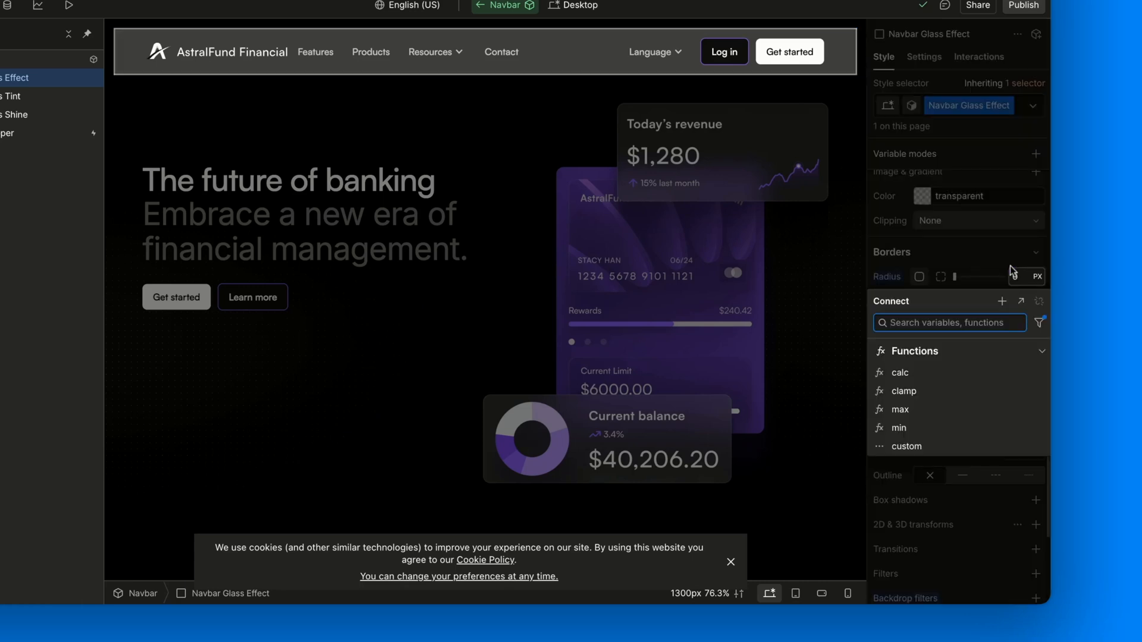
pyautogui.click(906, 447)
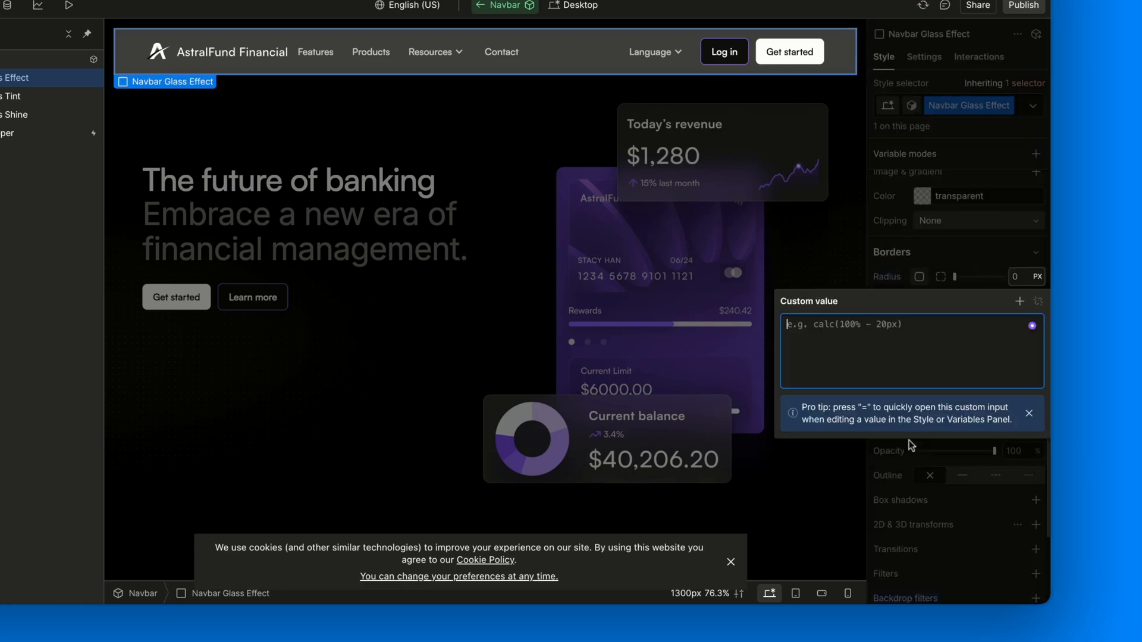
pyautogui.write('inherit')
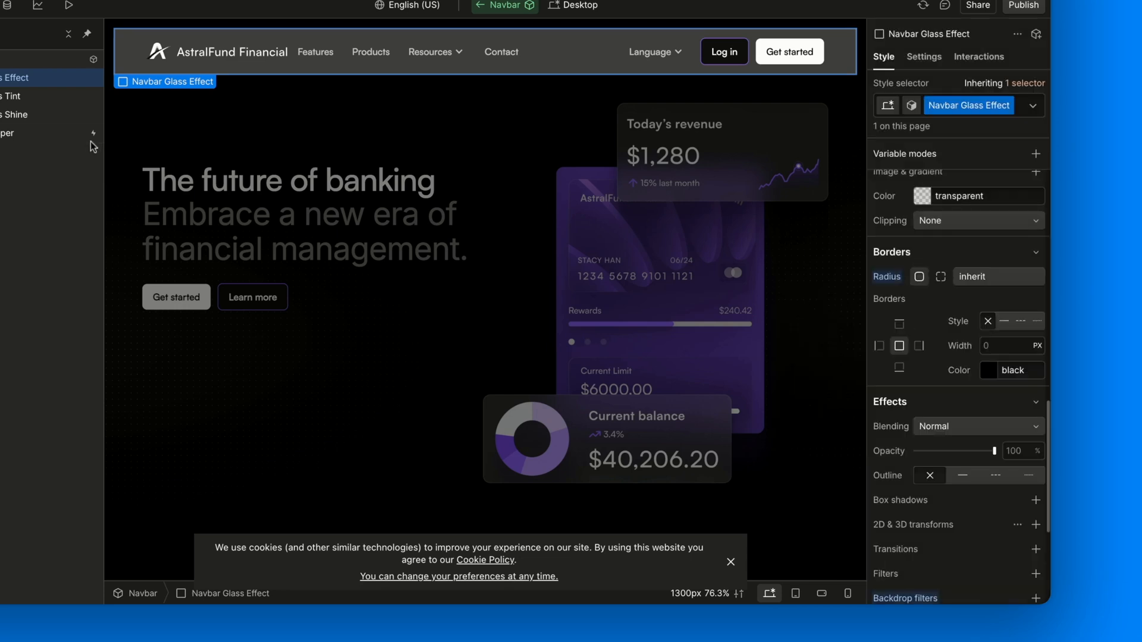
# Enter inherit as the corner radius for the Navbar Glass Tint layer.
pyautogui.click(22, 95)
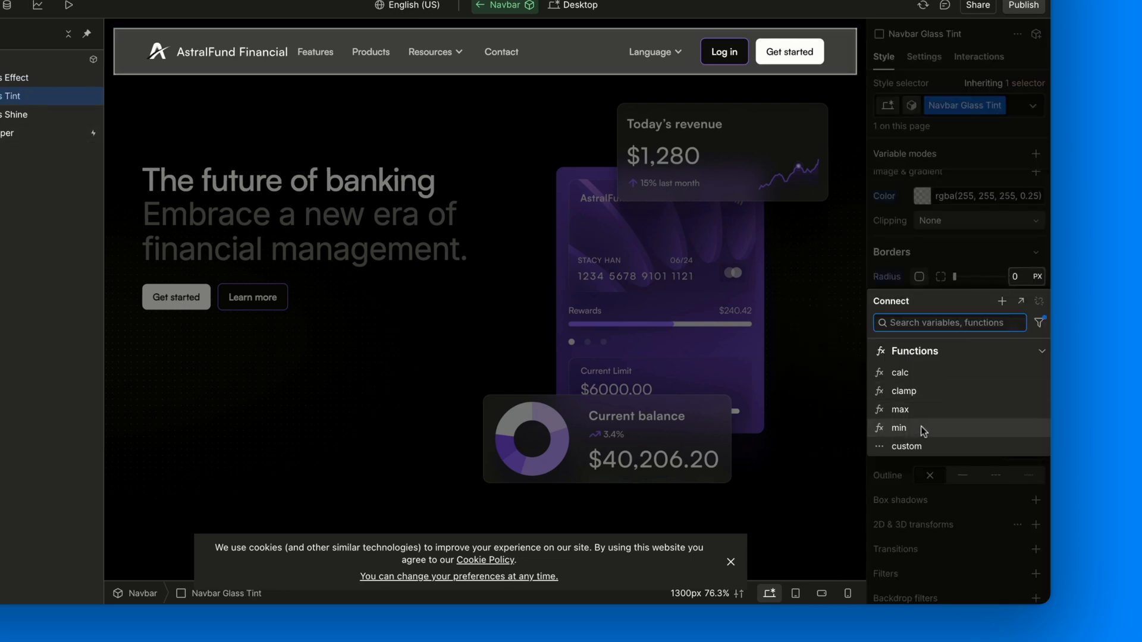
pyautogui.click(906, 447)
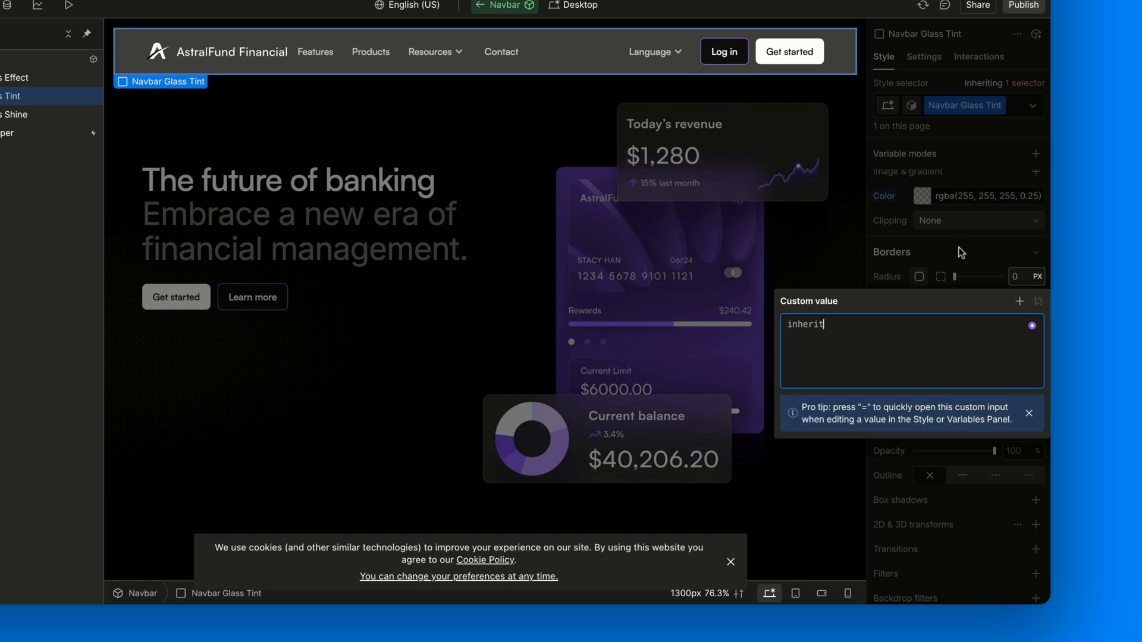
pyautogui.click(15, 114)
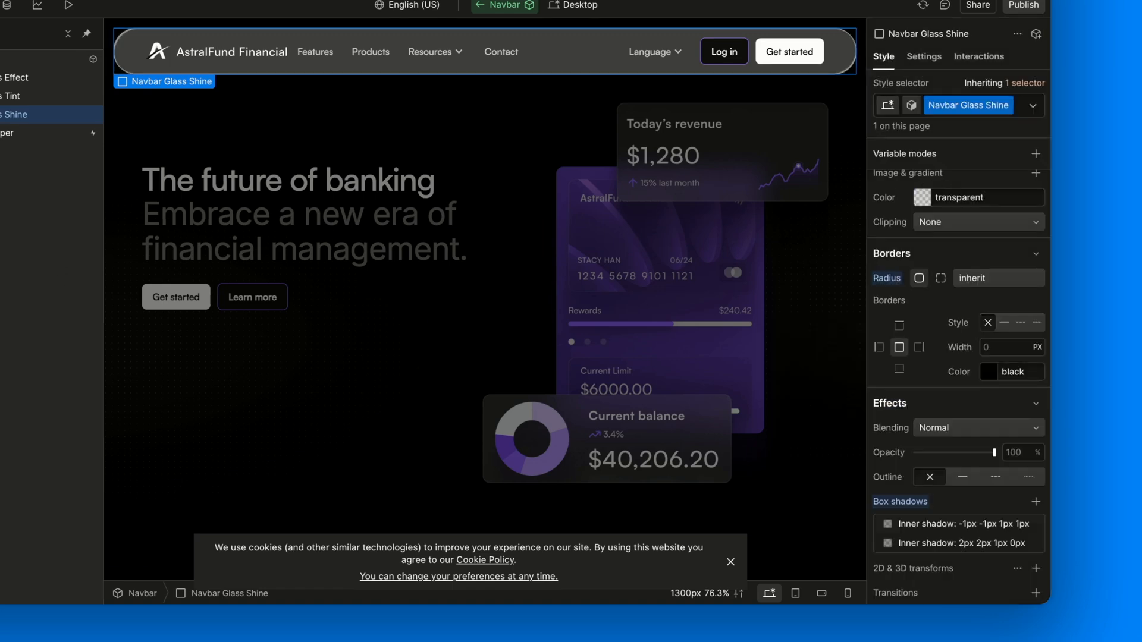
pyautogui.click(22, 78)
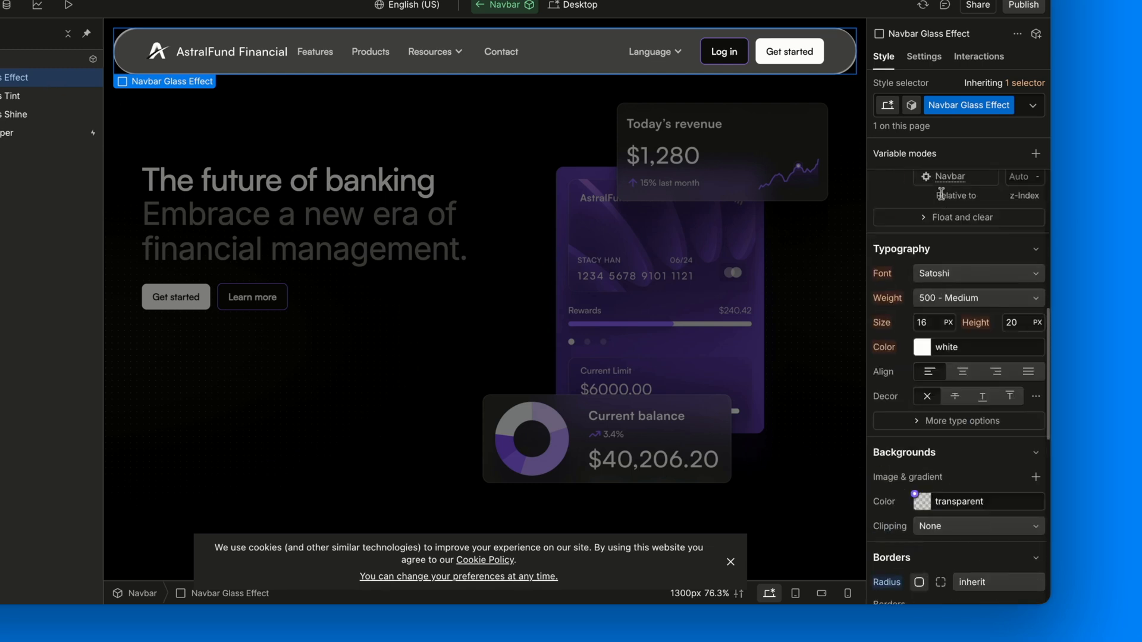
# Set Overflow to Hidden on the Navbar Glass Tint layer.
pyautogui.scroll(-3)
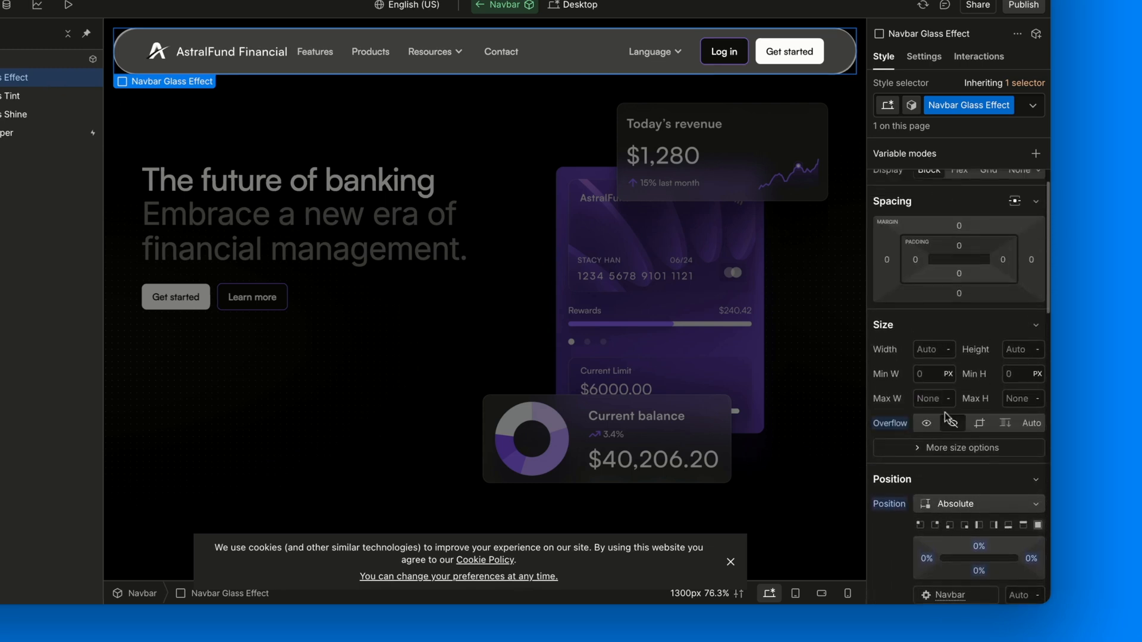
pyautogui.click(14, 95)
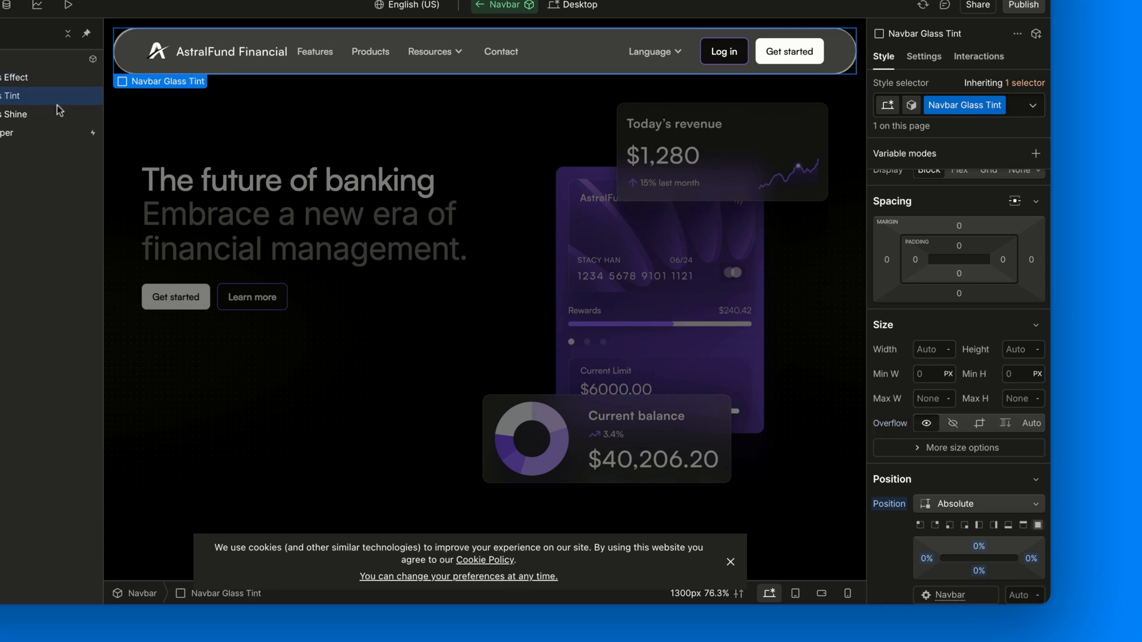
pyautogui.scroll(-3)
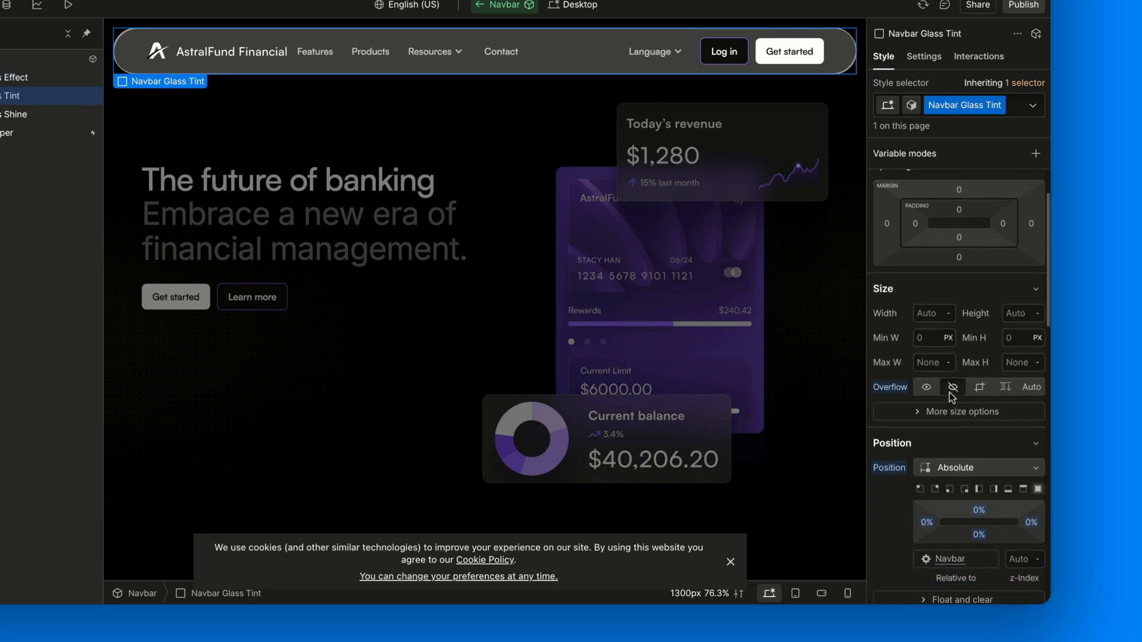
pyautogui.click(15, 114)
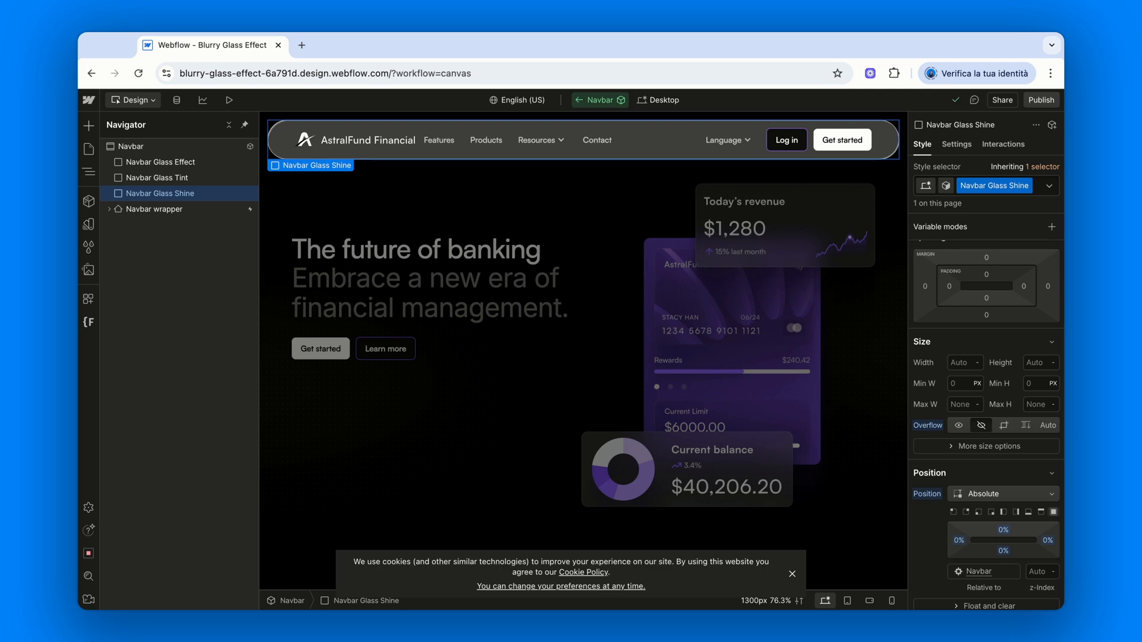
pyautogui.click(155, 209)
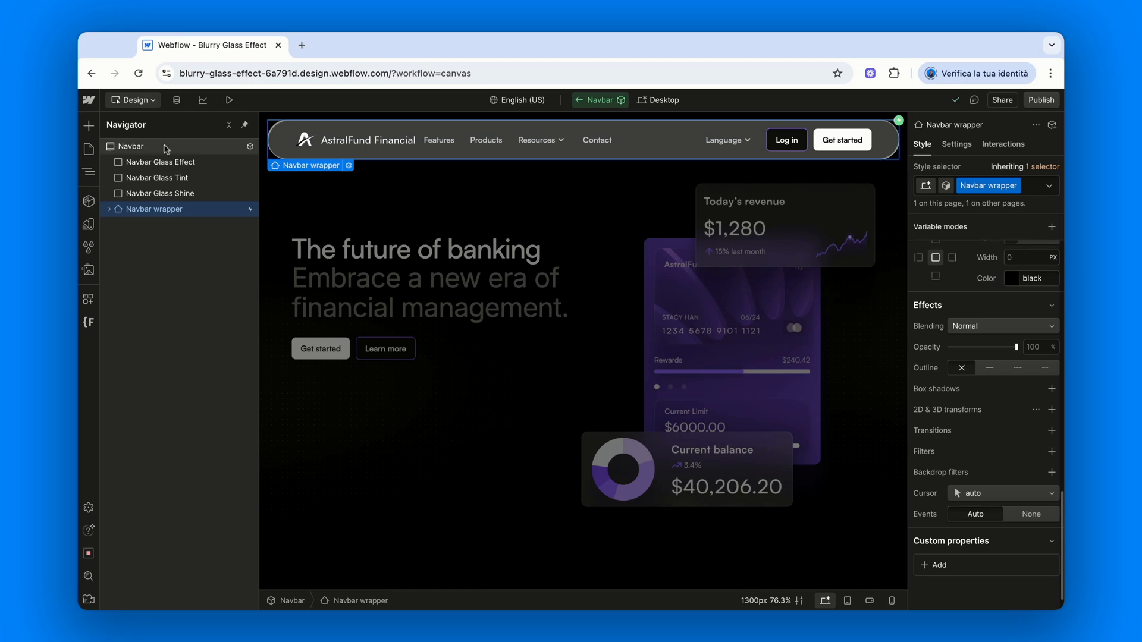
# Add a Code Embed to the Navbar through Quick Find 'emb'.
pyautogui.click(131, 146)
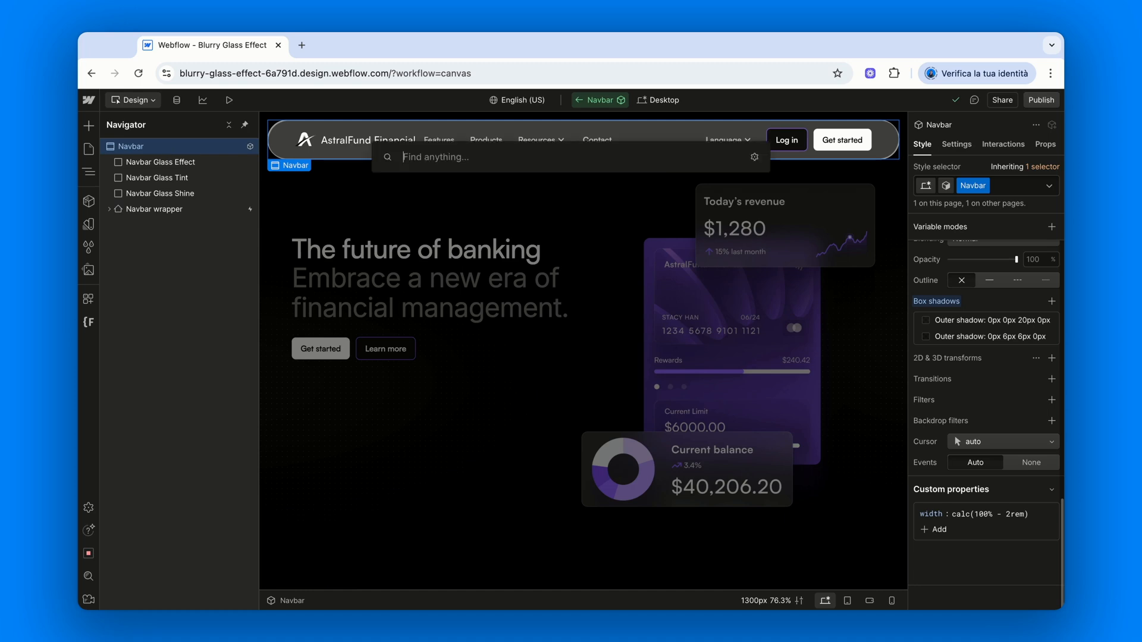
pyautogui.write('emb')
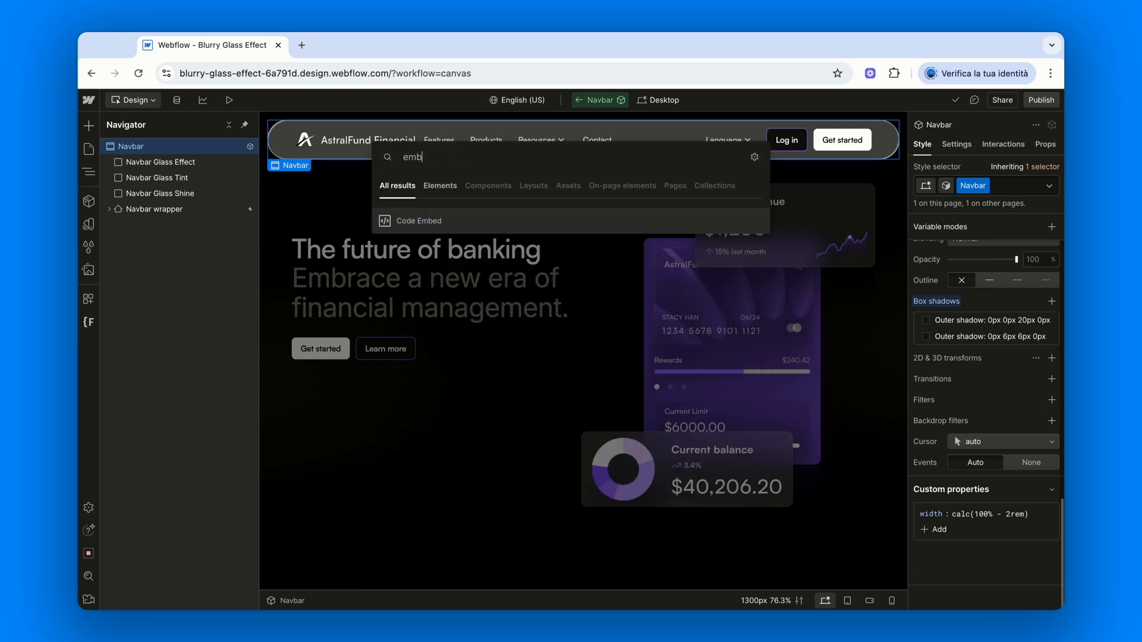
pyautogui.click(418, 220)
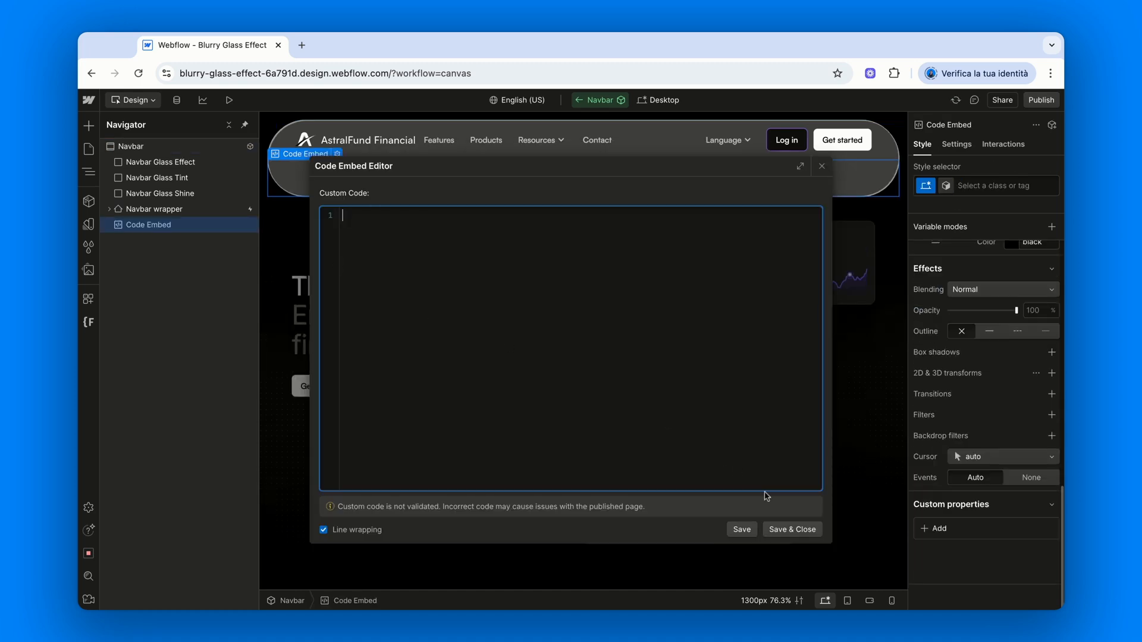
pyautogui.click(822, 166)
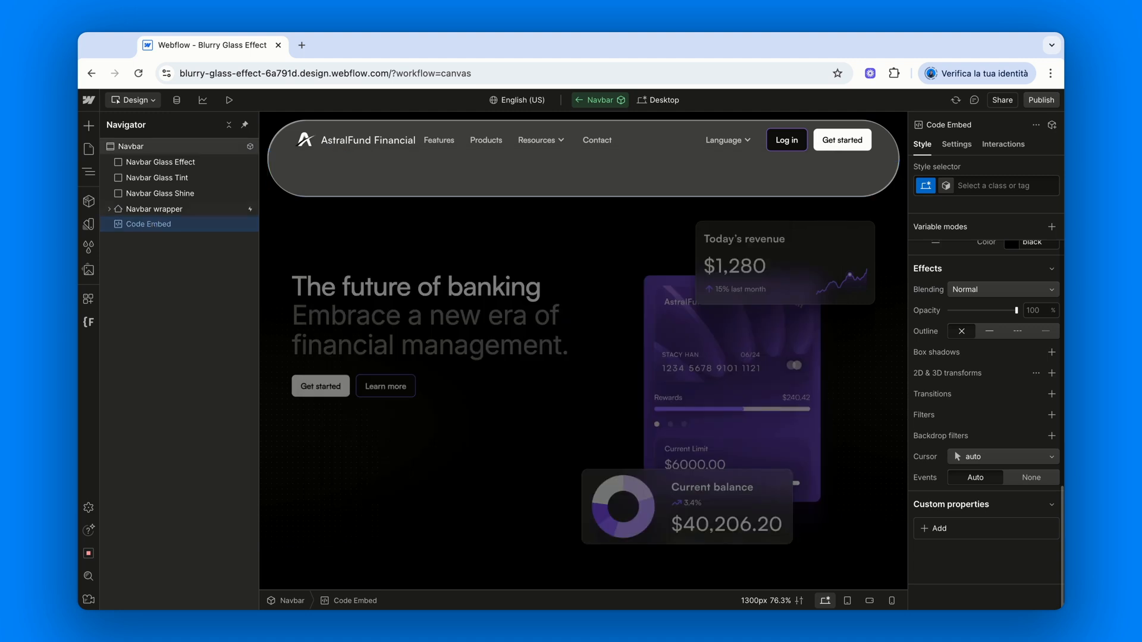
# Move the embed above Navbar wrapper and reopen its code editor.
pyautogui.click(149, 209)
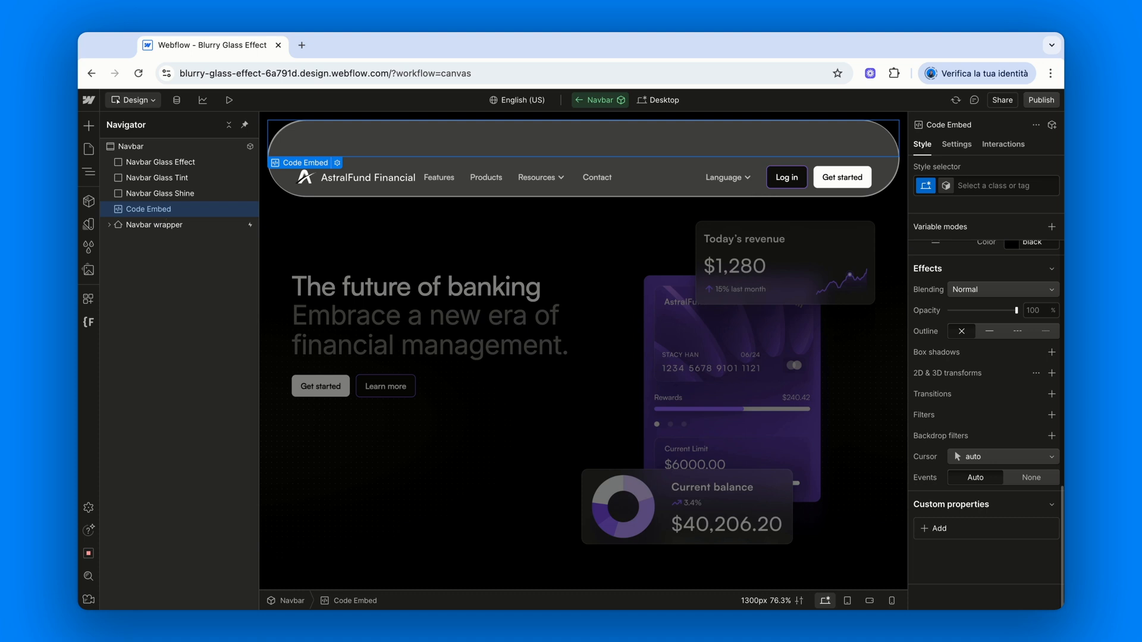
pyautogui.doubleClick(148, 208)
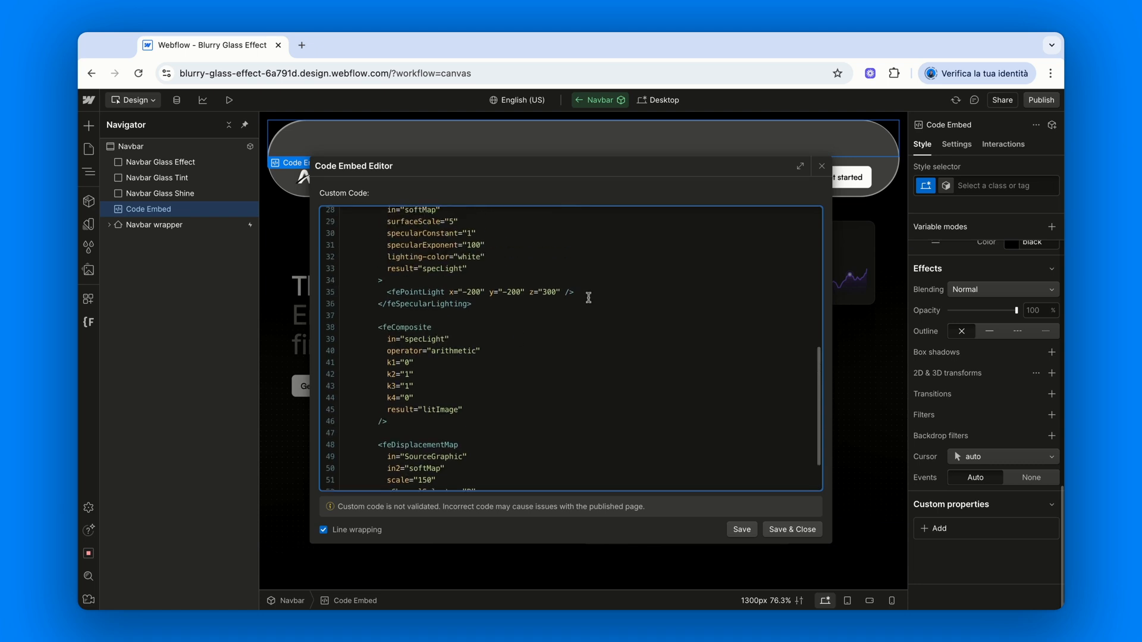
pyautogui.scroll(3)
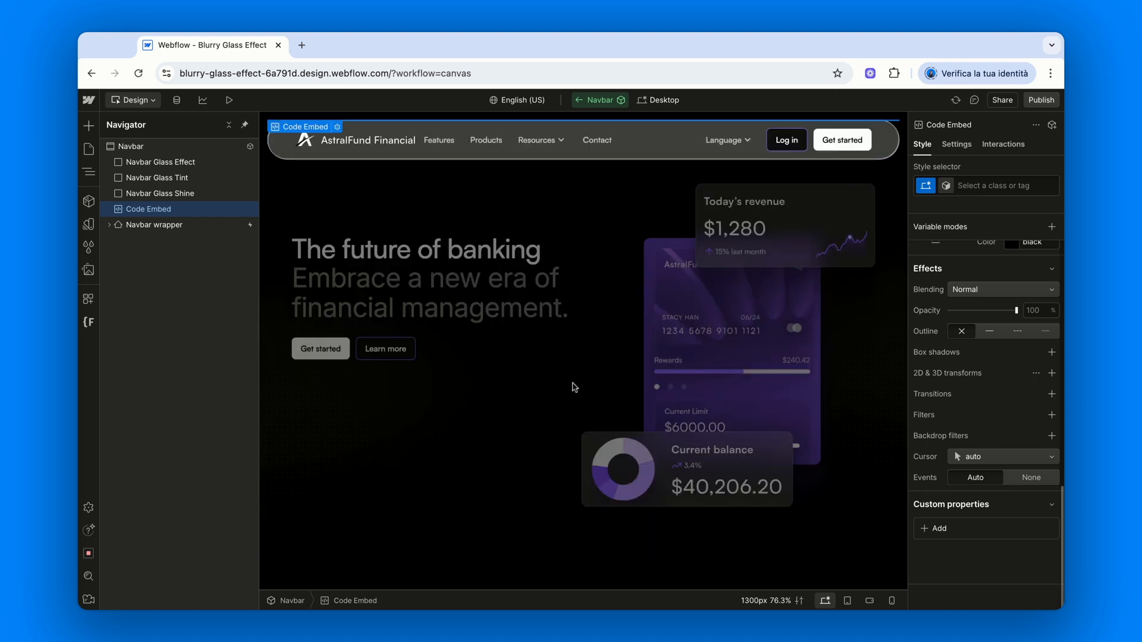
pyautogui.moveTo(708, 340)
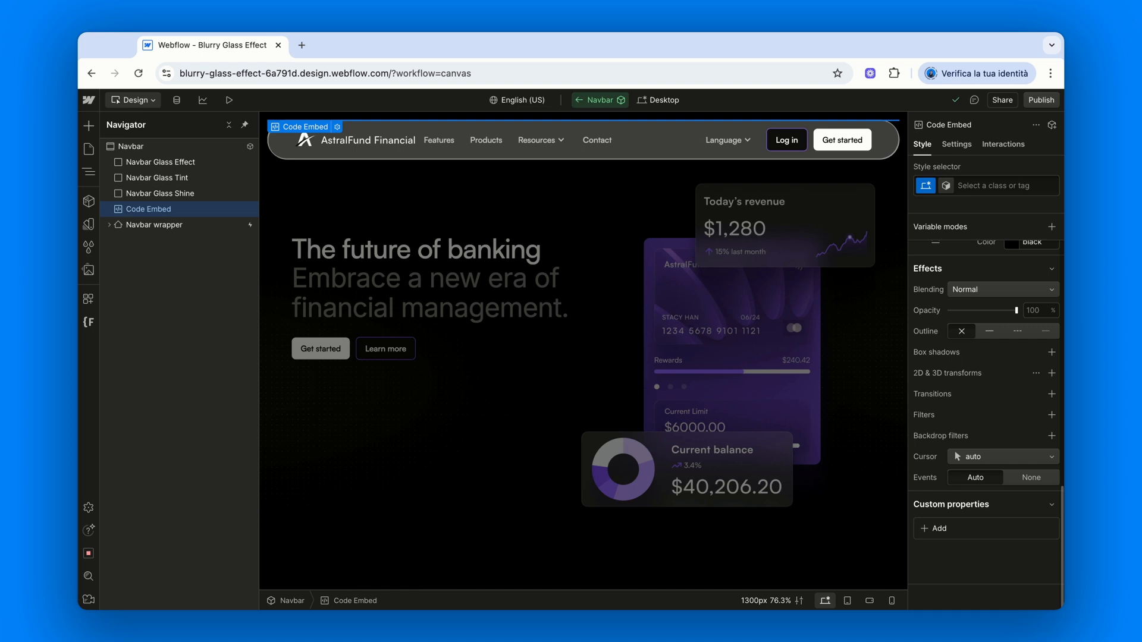
pyautogui.moveTo(980, 200)
pyautogui.write('Navbar Glass Fil')
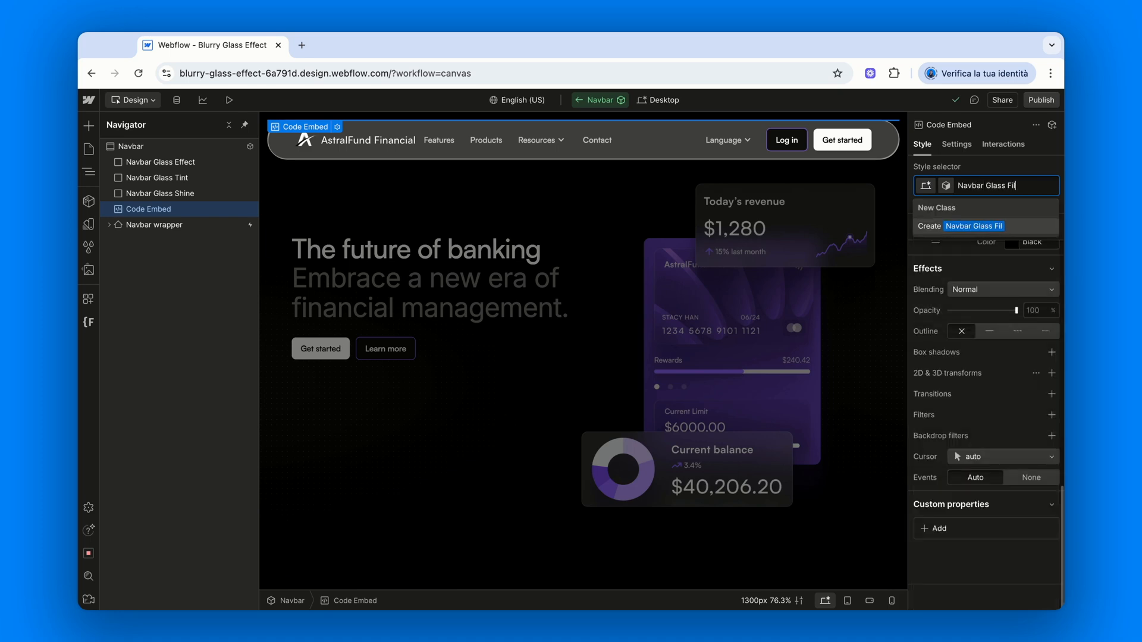
# Create the Navbar Glass Filter class on the code embed.
pyautogui.click(974, 226)
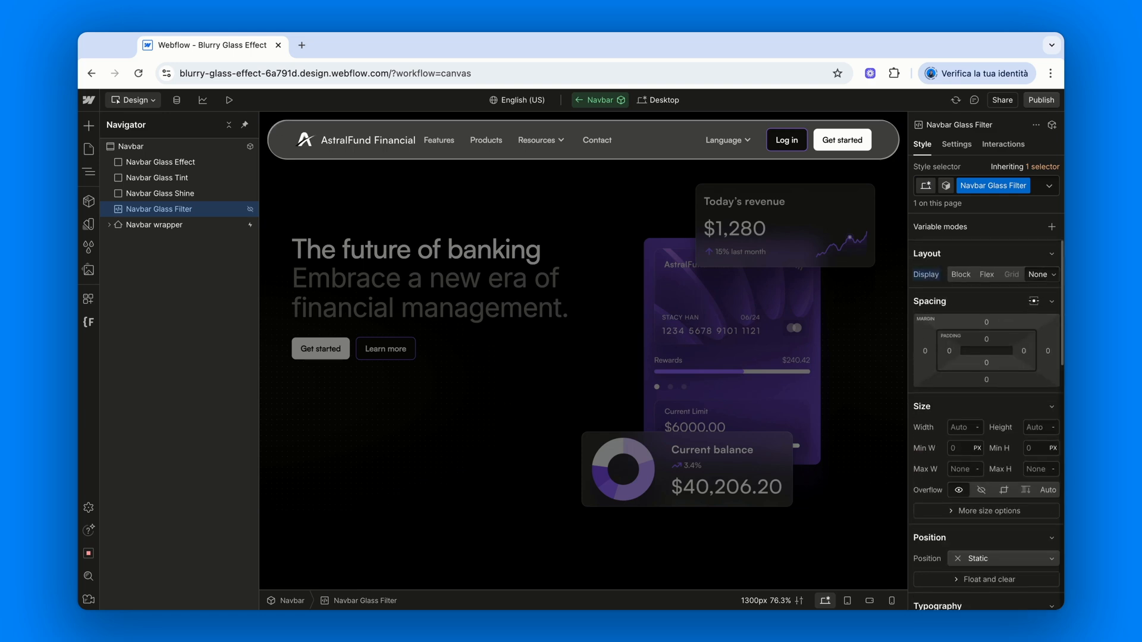
pyautogui.moveTo(386, 200)
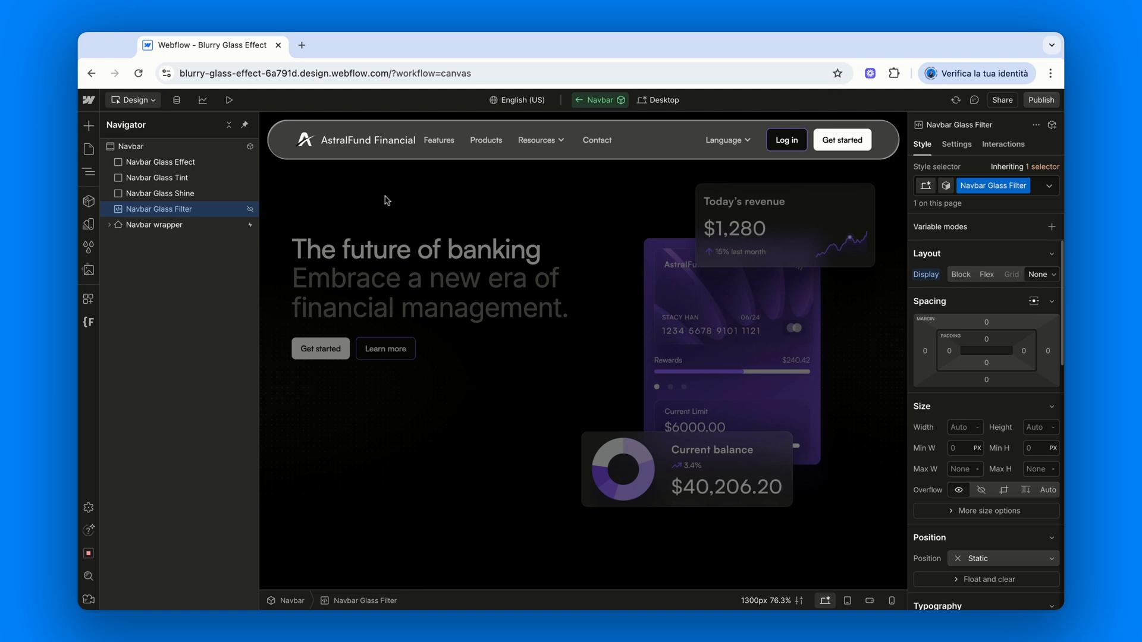
pyautogui.moveTo(387, 201)
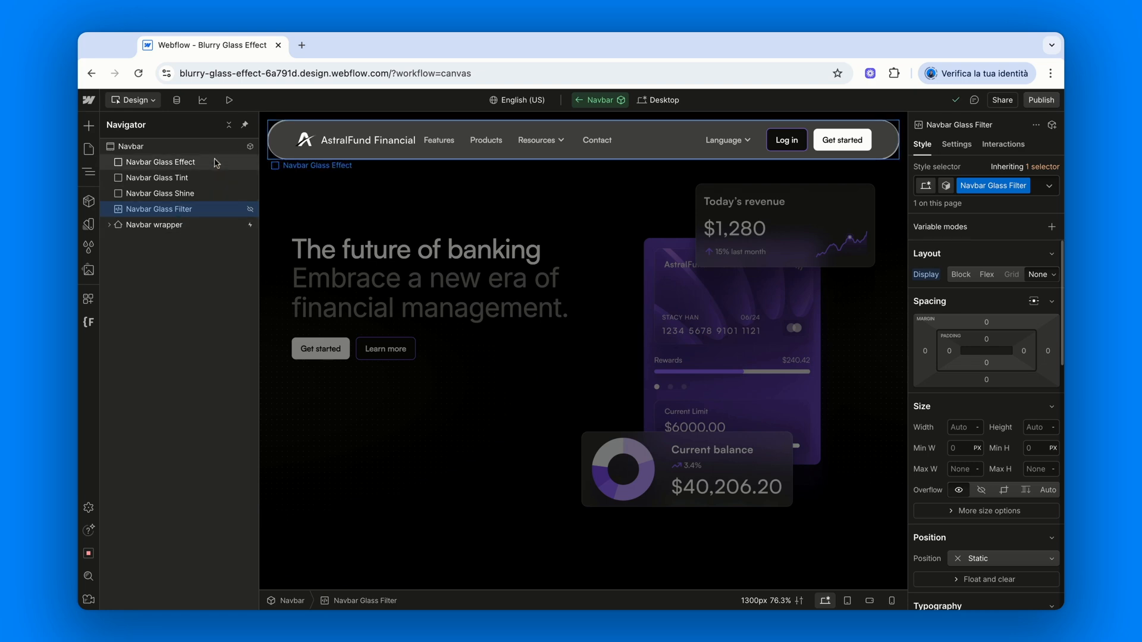
# Select the glass-distortion filter id in the embed code and save it.
pyautogui.click(158, 162)
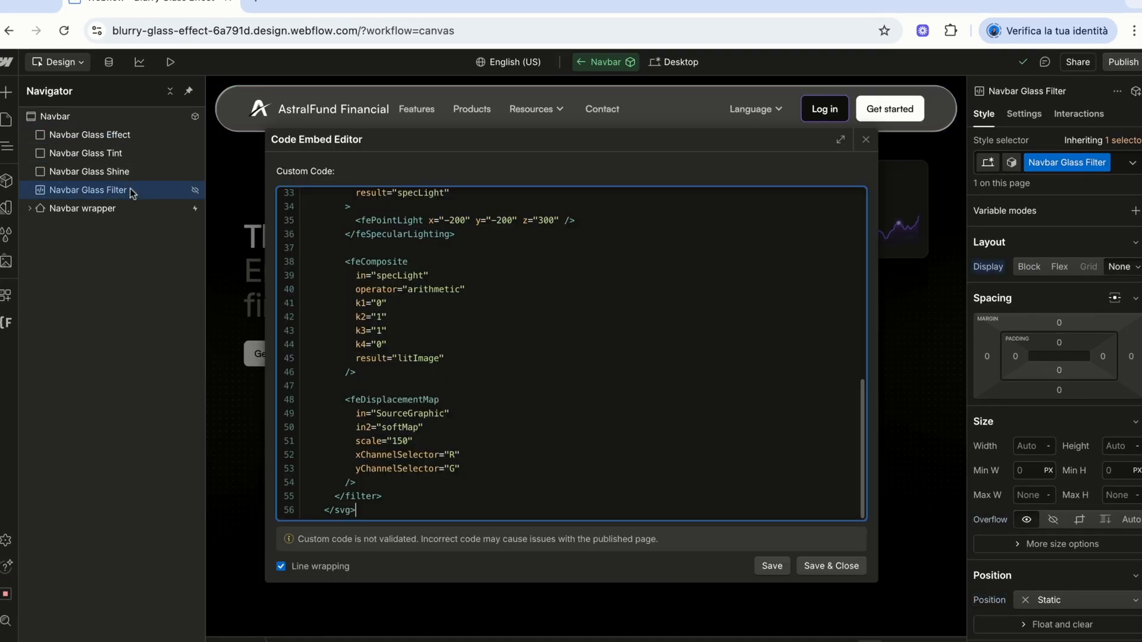
pyautogui.scroll(3)
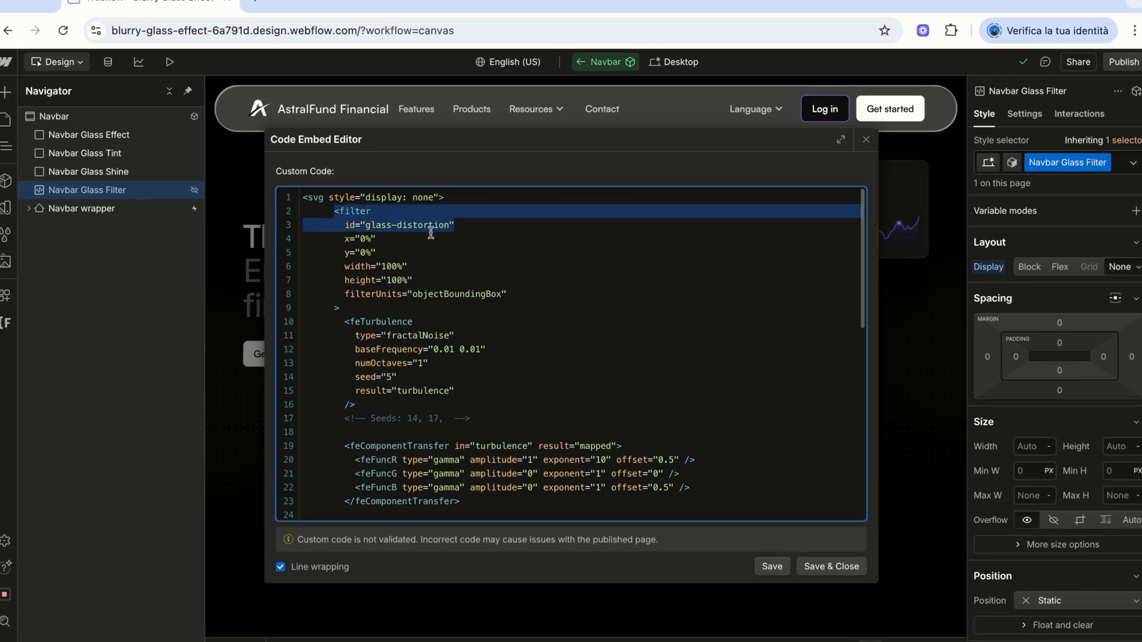
pyautogui.click(364, 225)
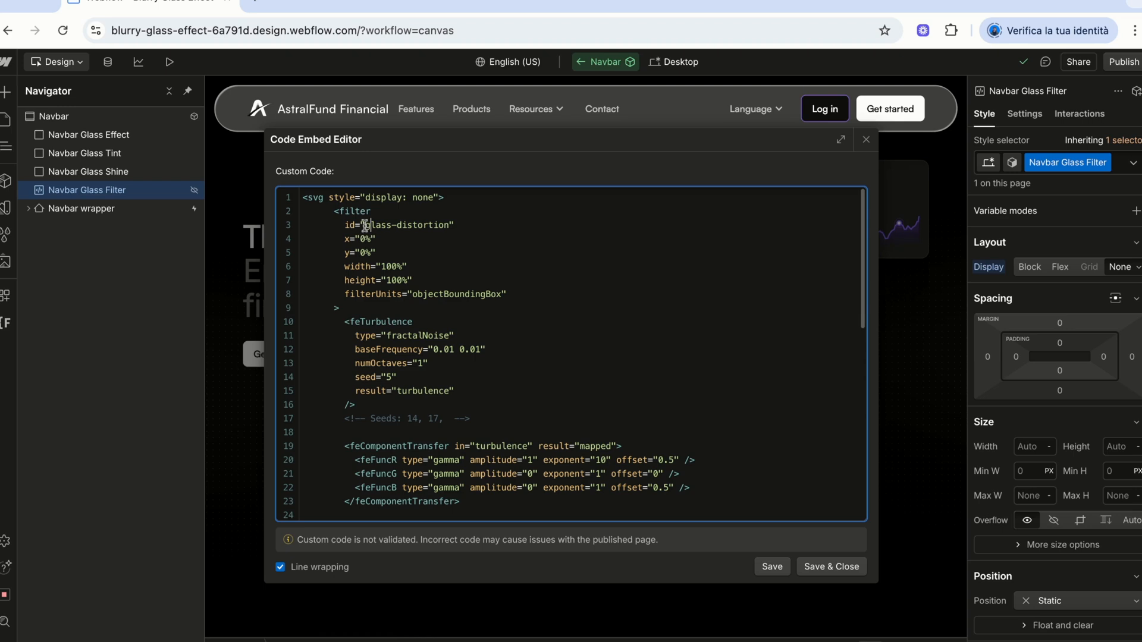
pyautogui.doubleClick(400, 225)
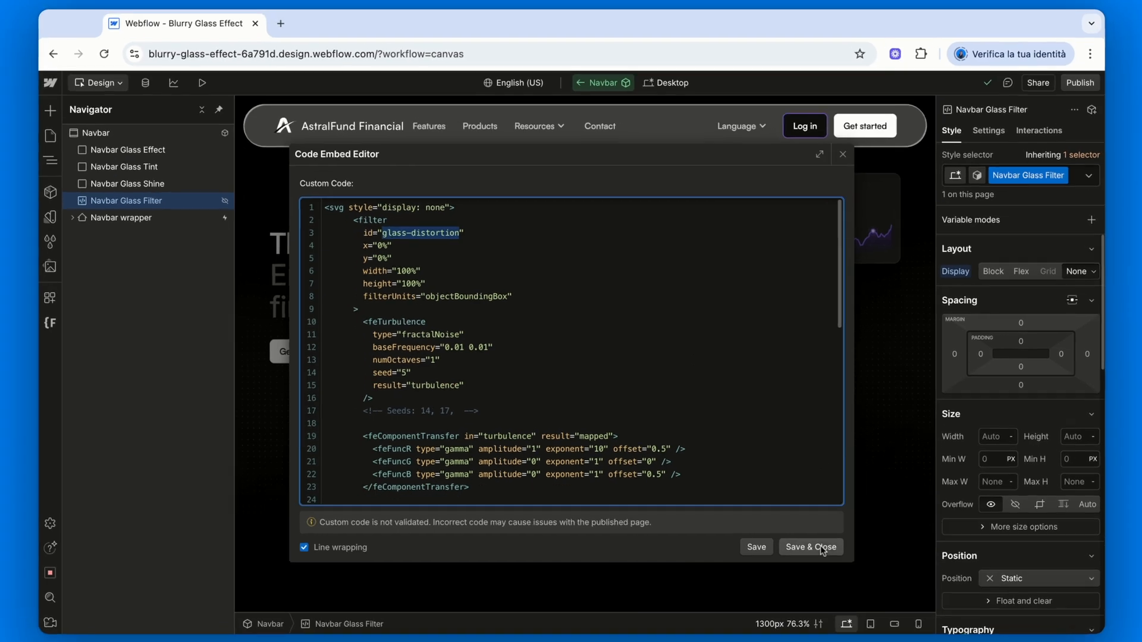
pyautogui.click(811, 547)
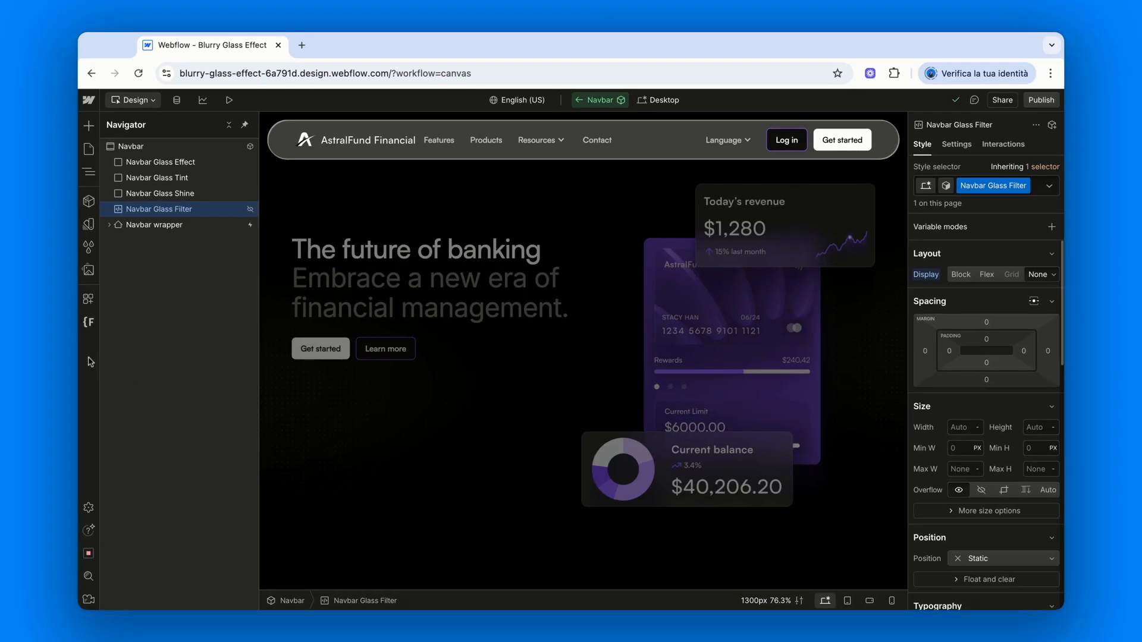
# Add a custom filter property url(#glass-distortion) to the Navbar Glass Effect layer.
pyautogui.click(159, 162)
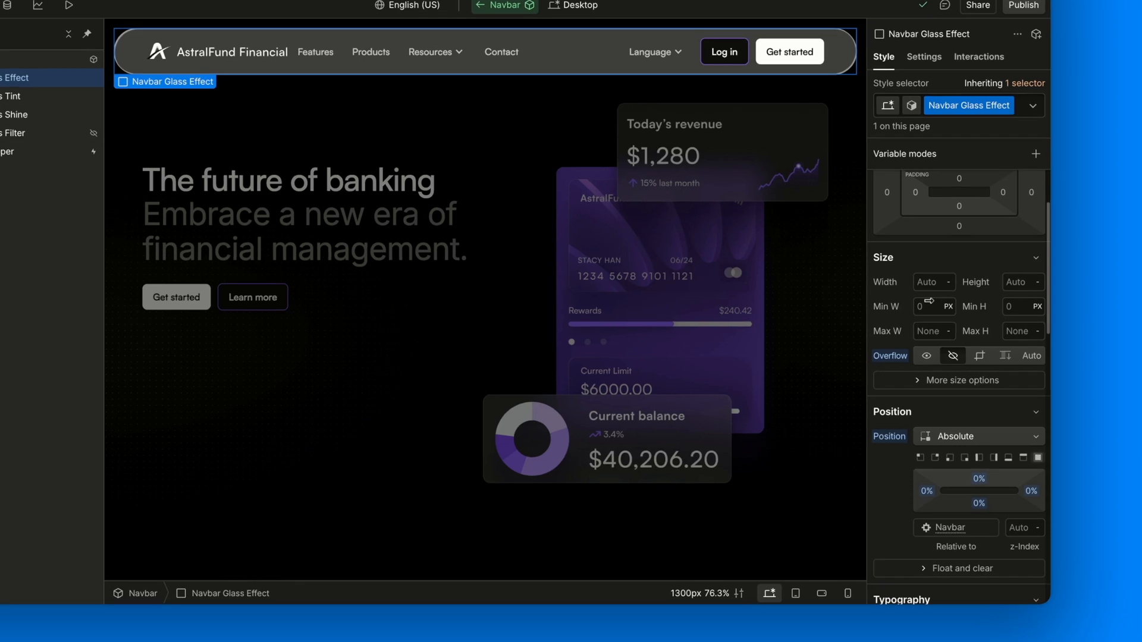
pyautogui.scroll(-3)
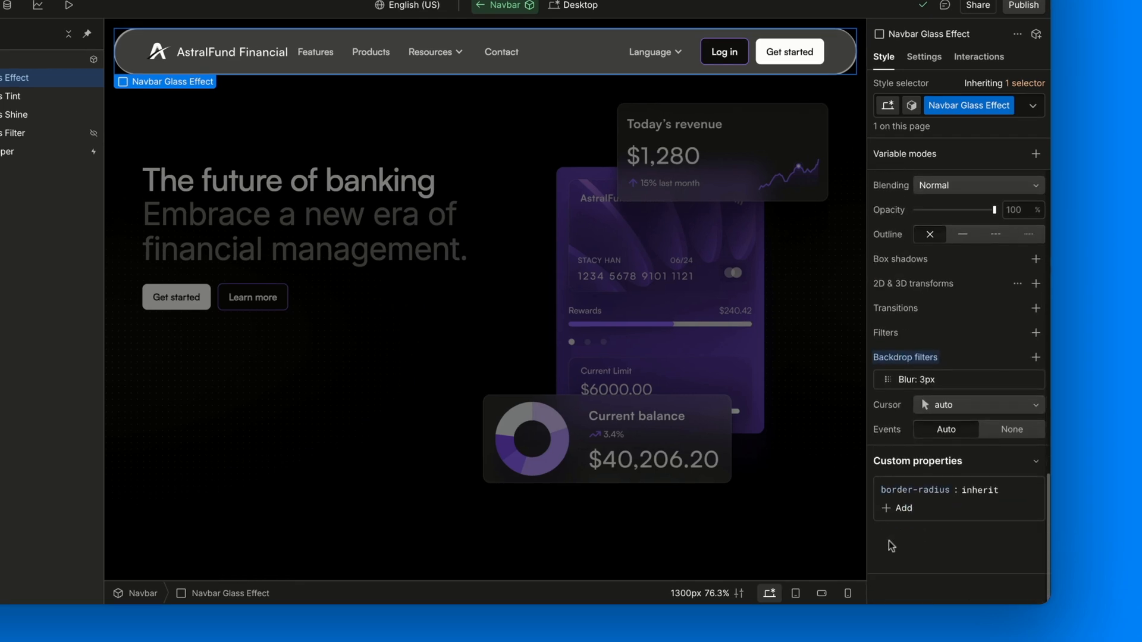
pyautogui.click(902, 509)
pyautogui.write('url')
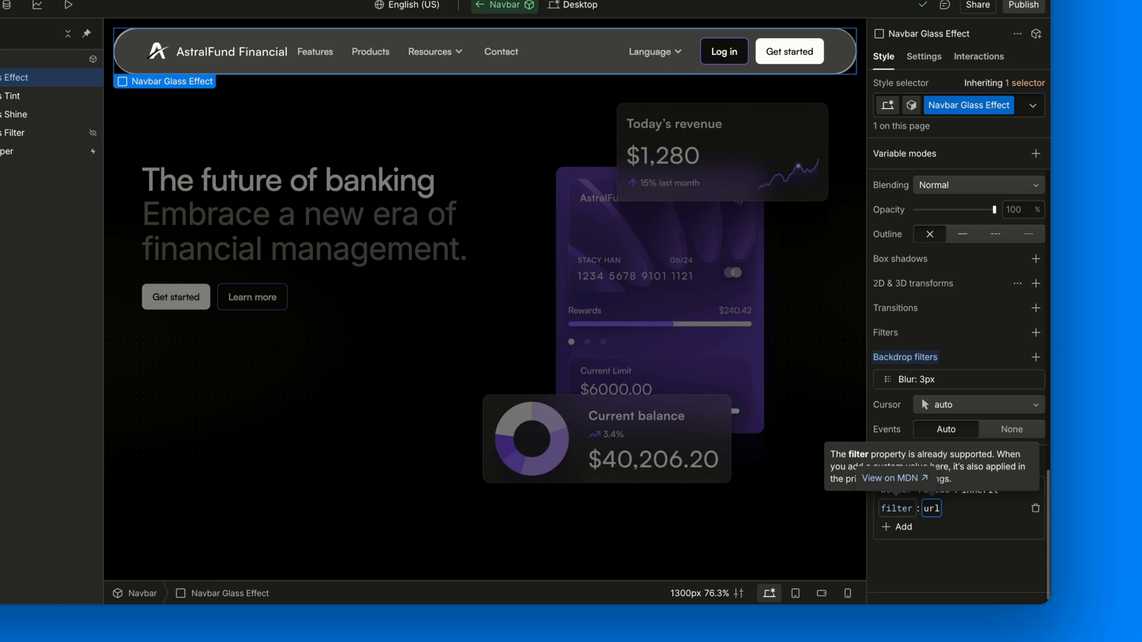
pyautogui.write('(#)')
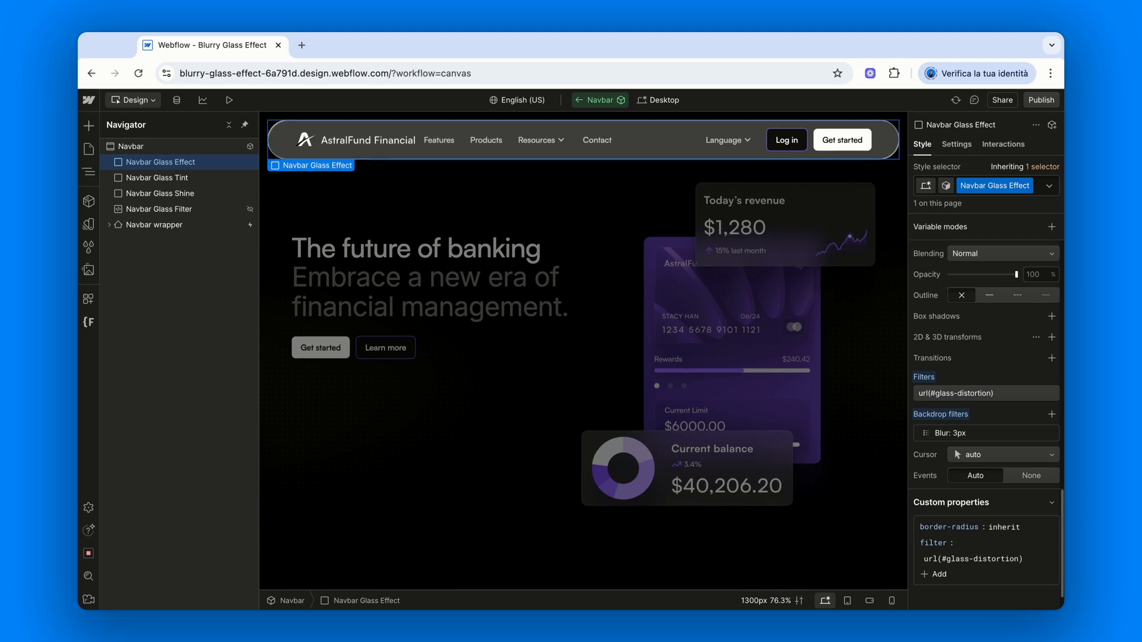
pyautogui.scroll(-3)
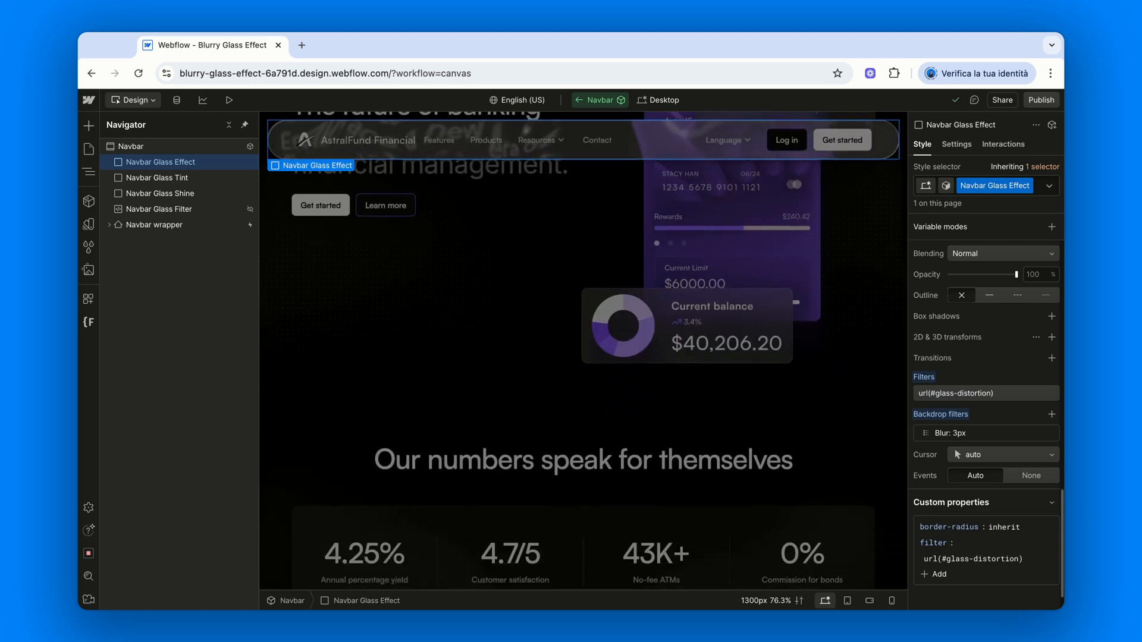
pyautogui.scroll(-3)
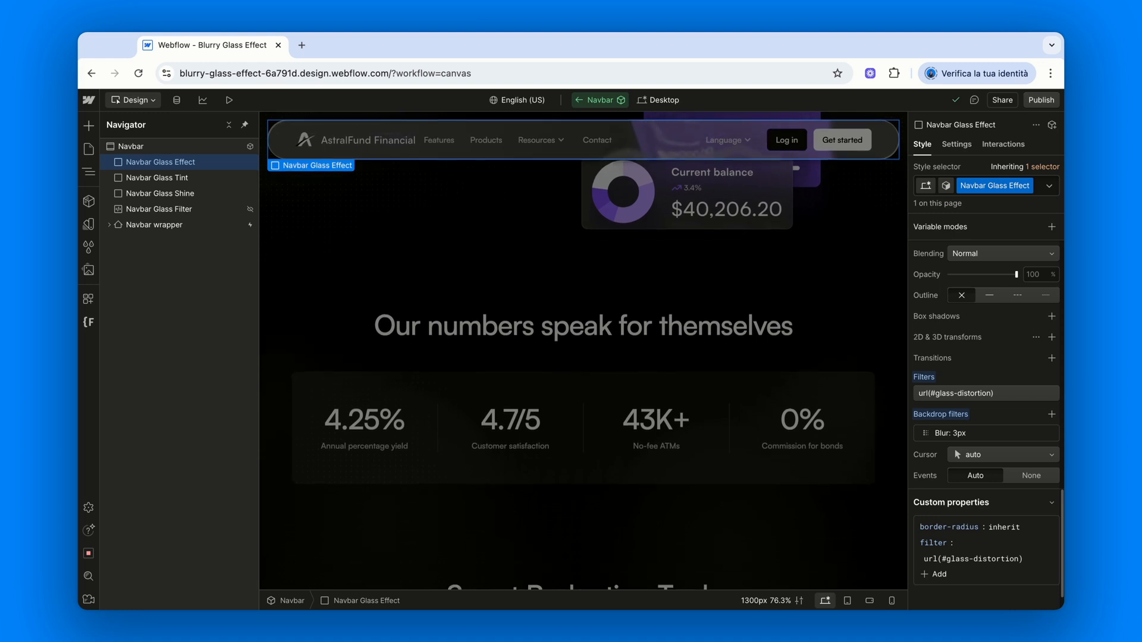
pyautogui.scroll(-3)
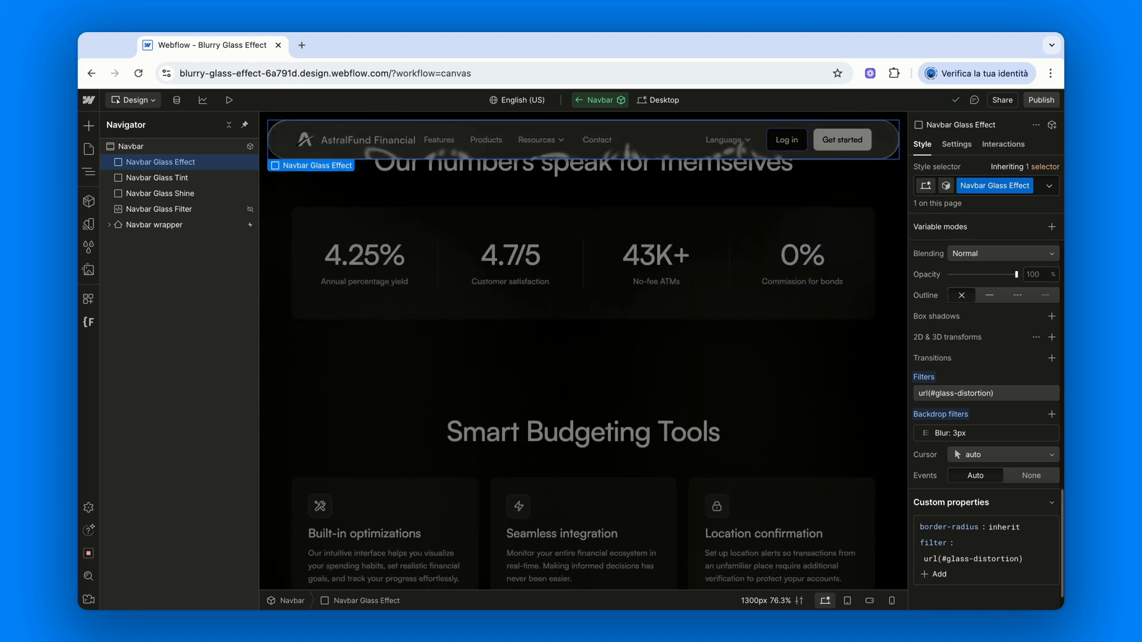
pyautogui.scroll(-3)
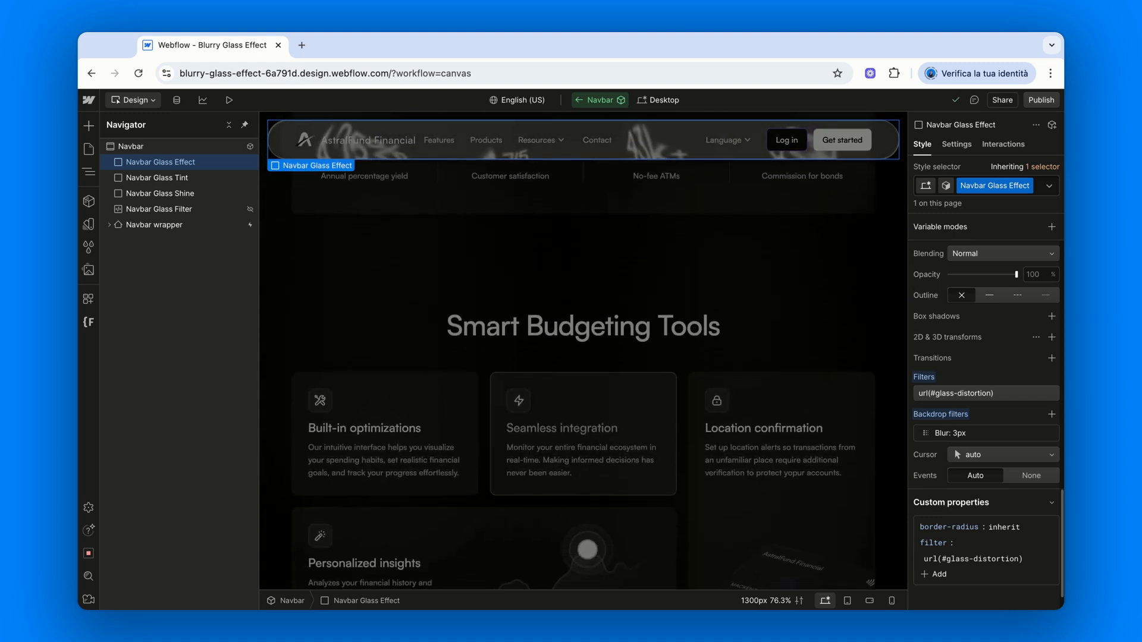
pyautogui.scroll(3)
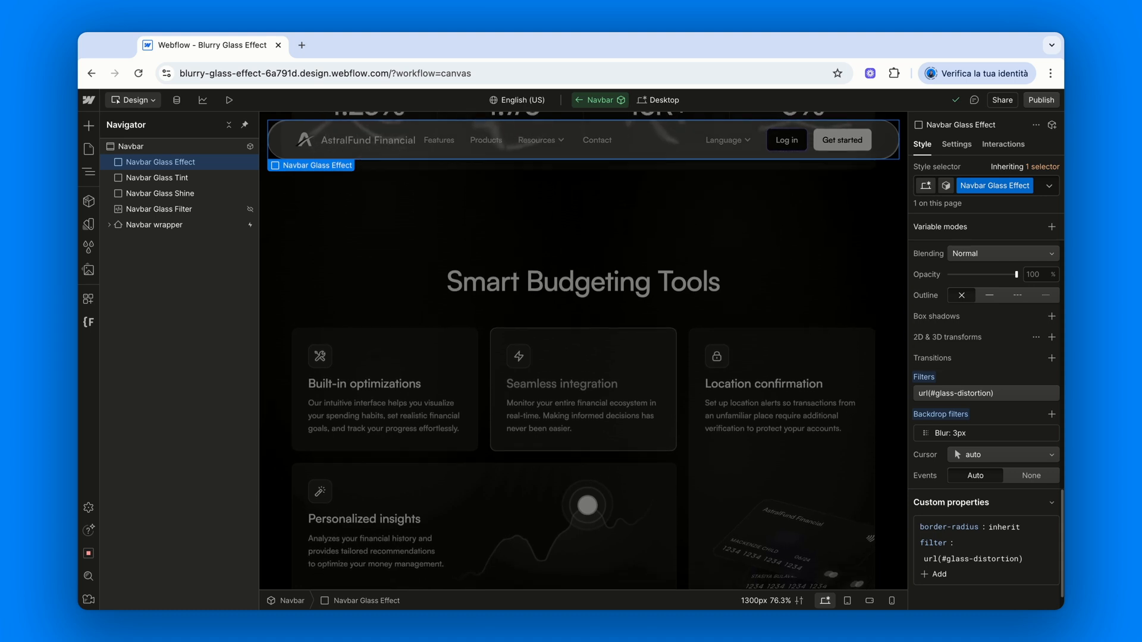
pyautogui.scroll(-3)
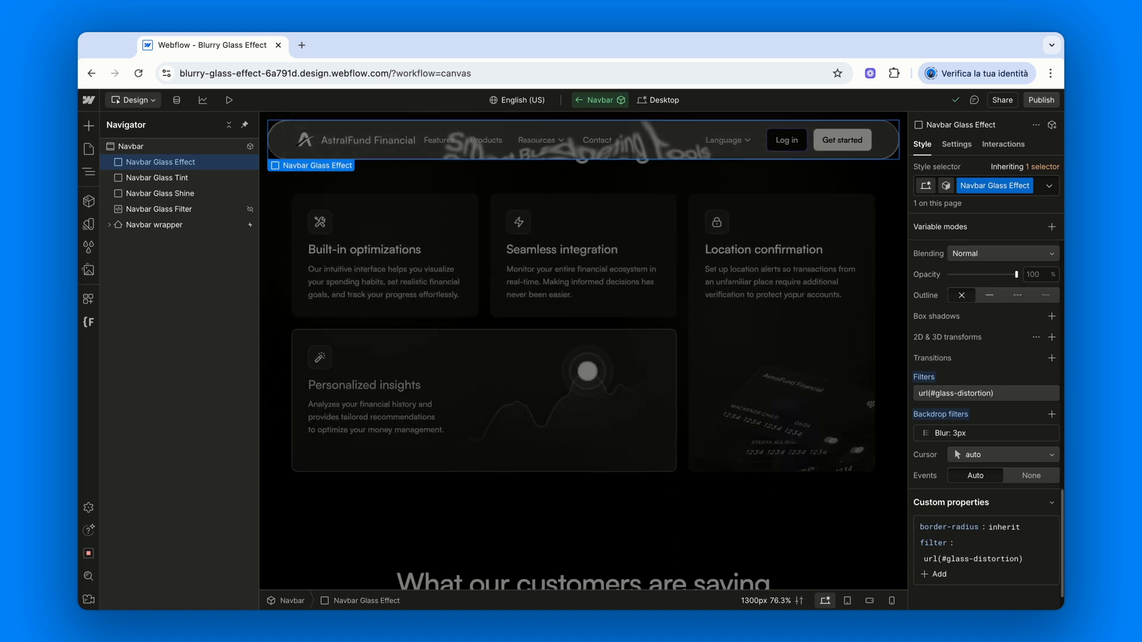
pyautogui.scroll(3)
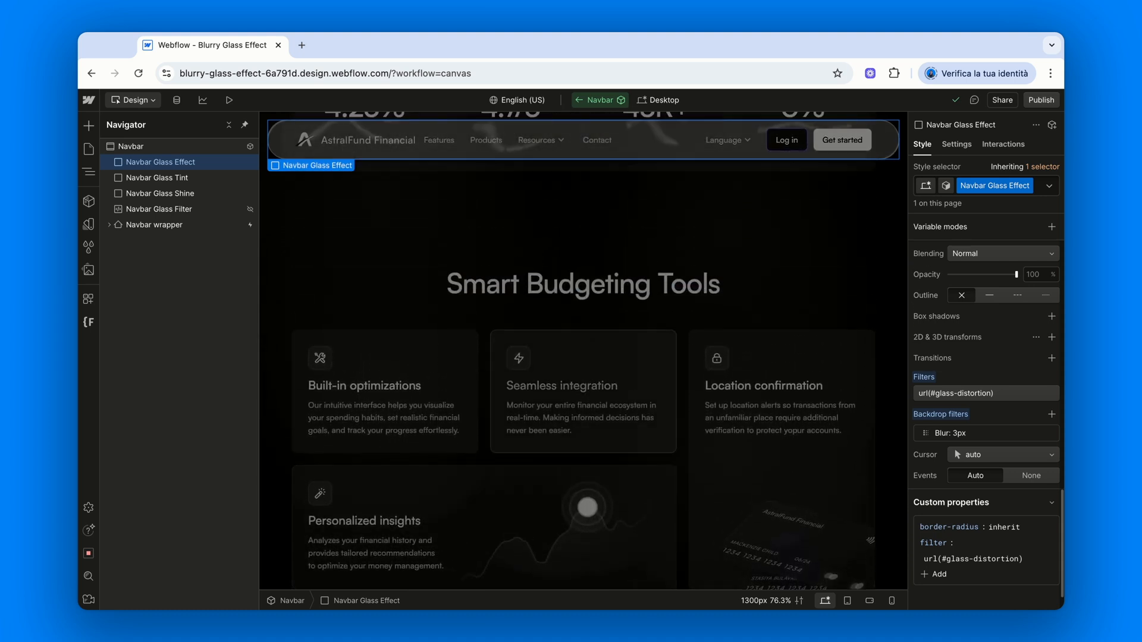
pyautogui.scroll(-3)
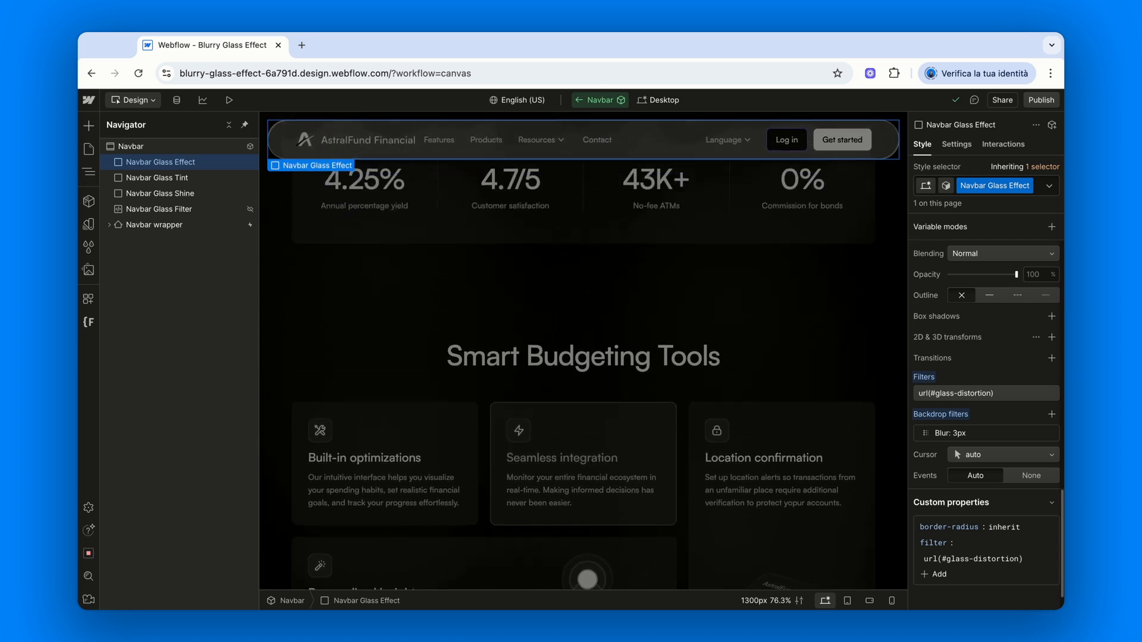
pyautogui.scroll(3)
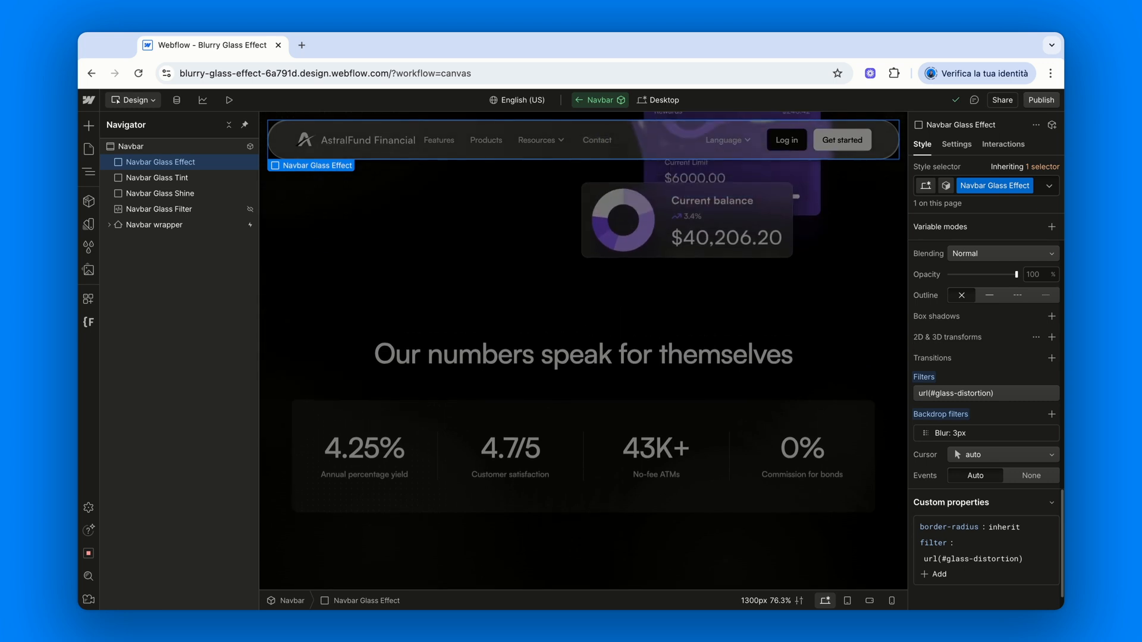
pyautogui.scroll(-3)
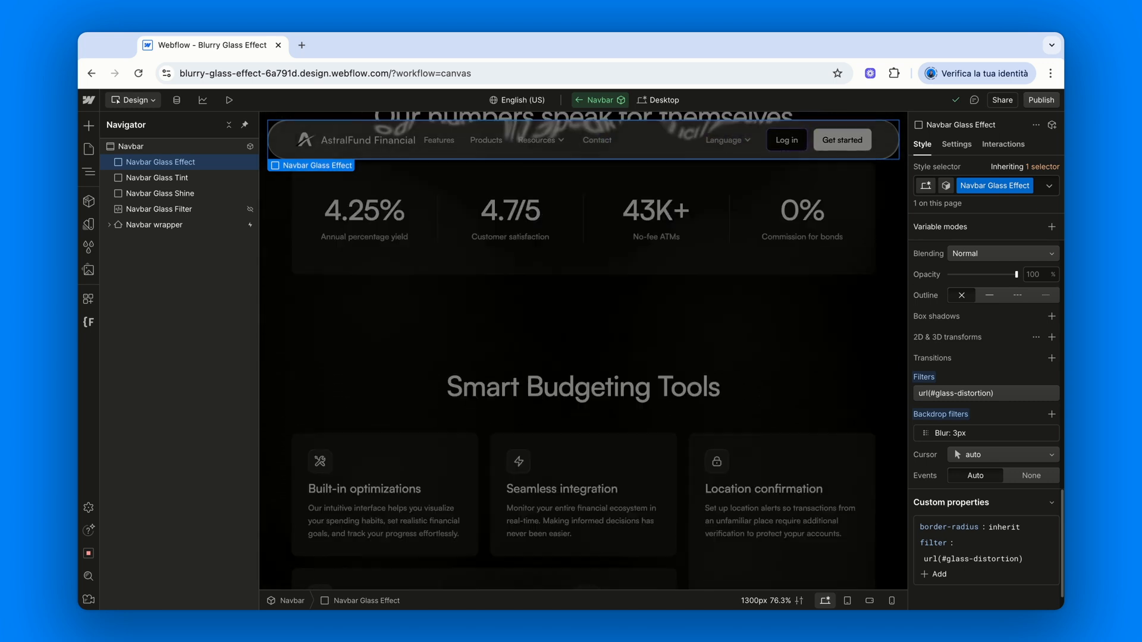
pyautogui.click(133, 146)
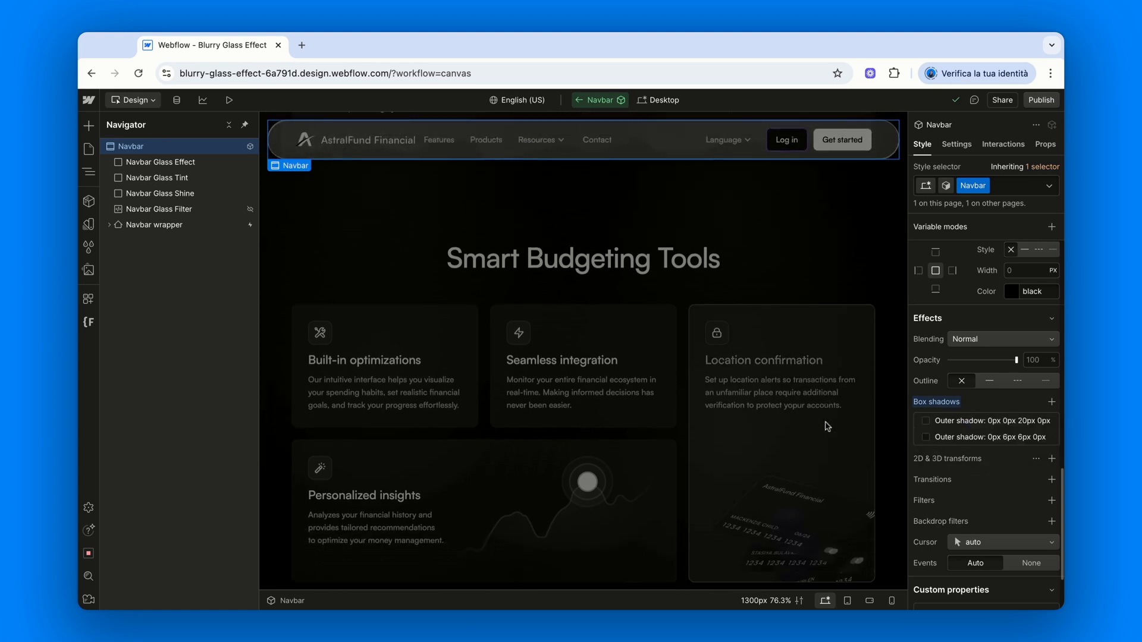
pyautogui.scroll(-3)
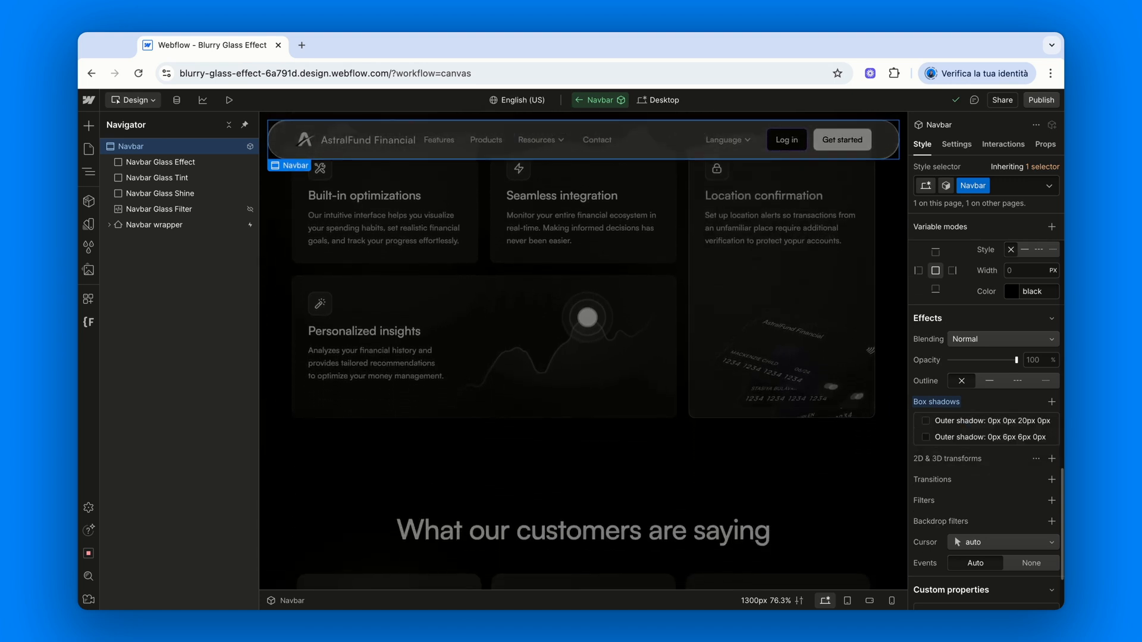
pyautogui.scroll(-3)
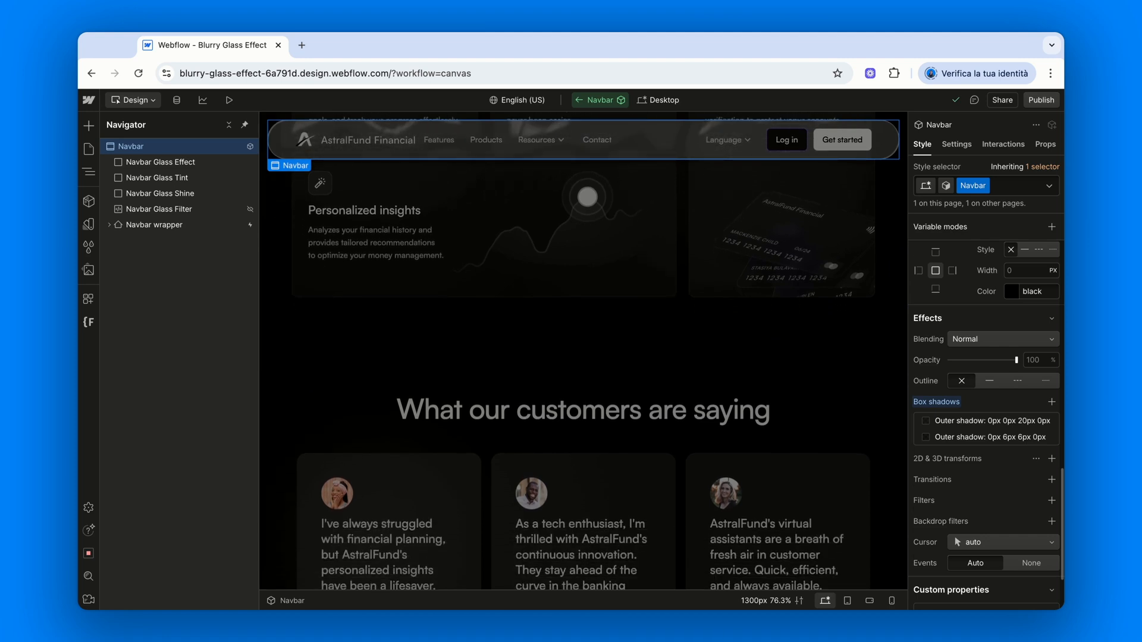
pyautogui.scroll(3)
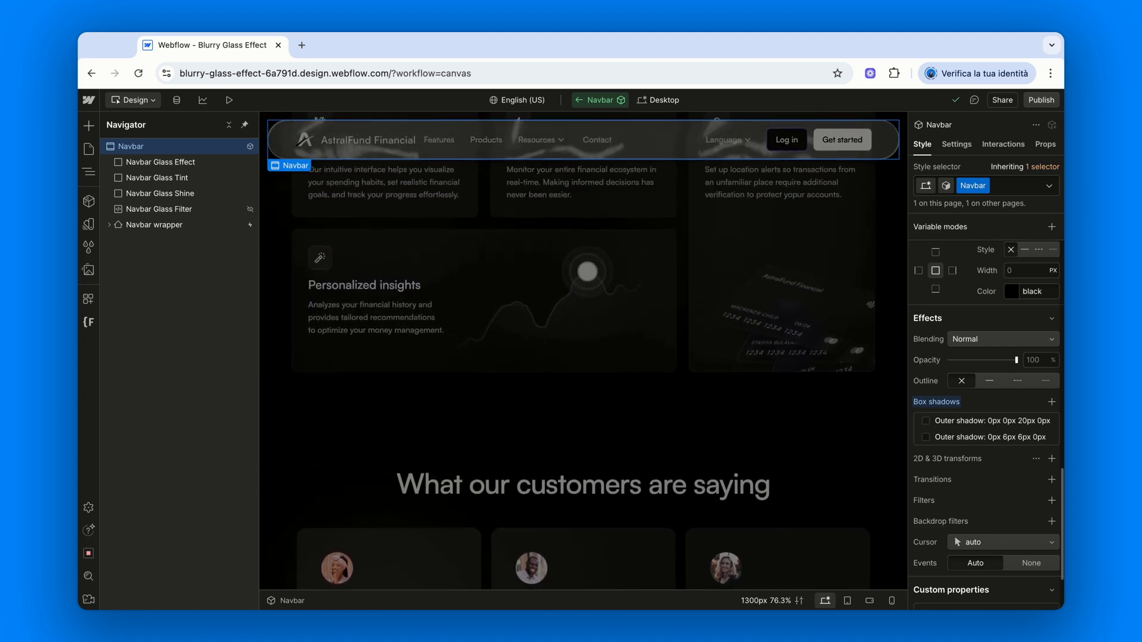
pyautogui.scroll(3)
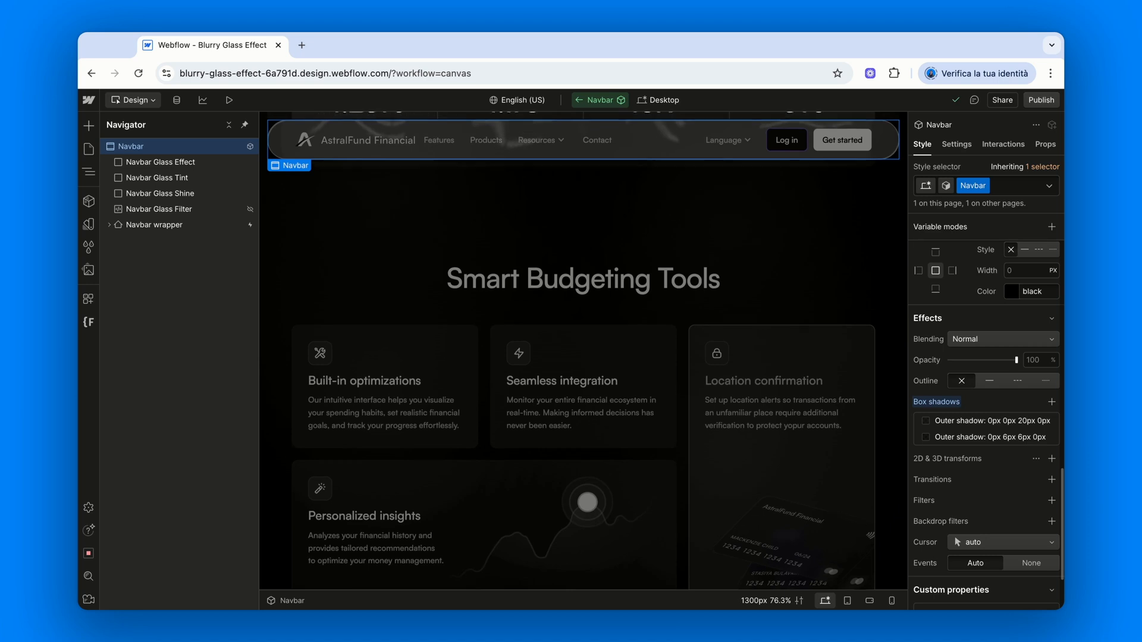
pyautogui.scroll(3)
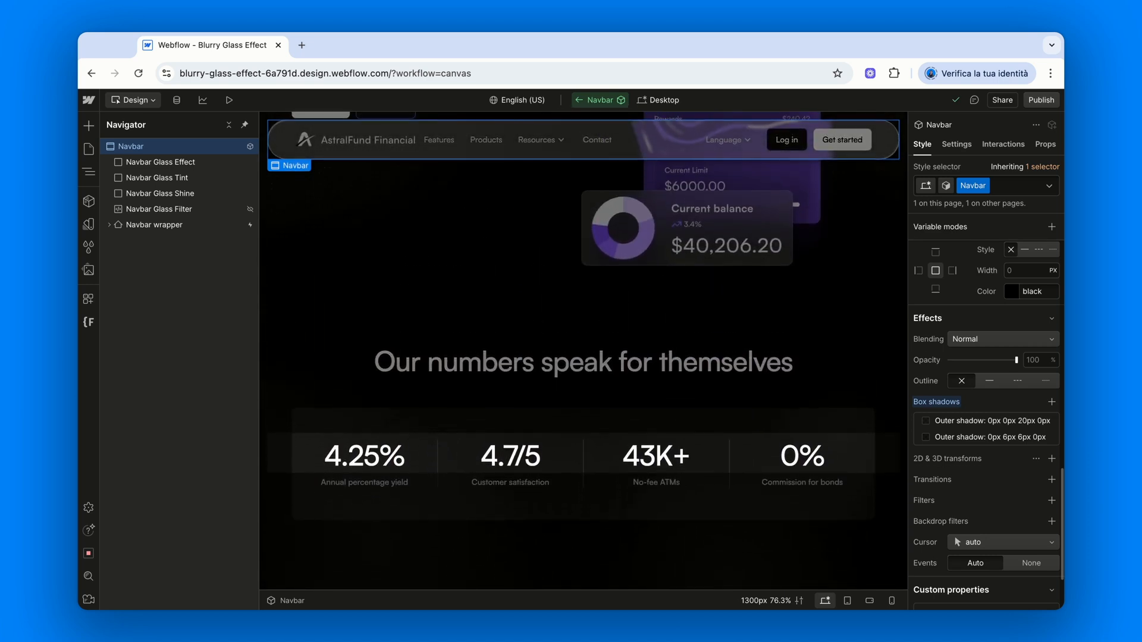
pyautogui.scroll(-3)
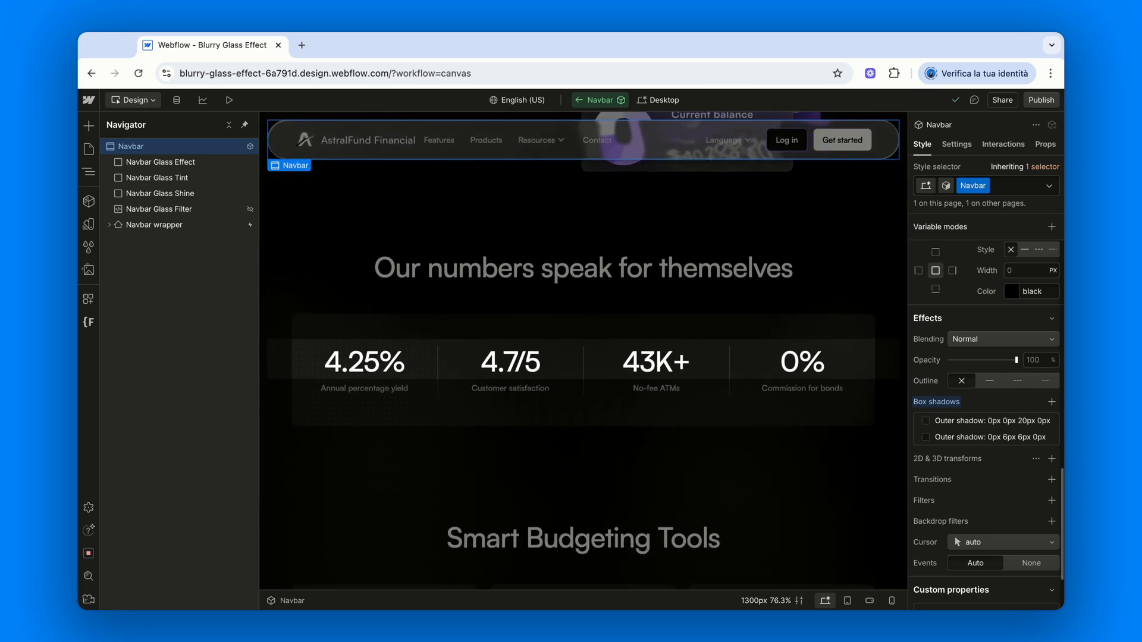
pyautogui.scroll(-3)
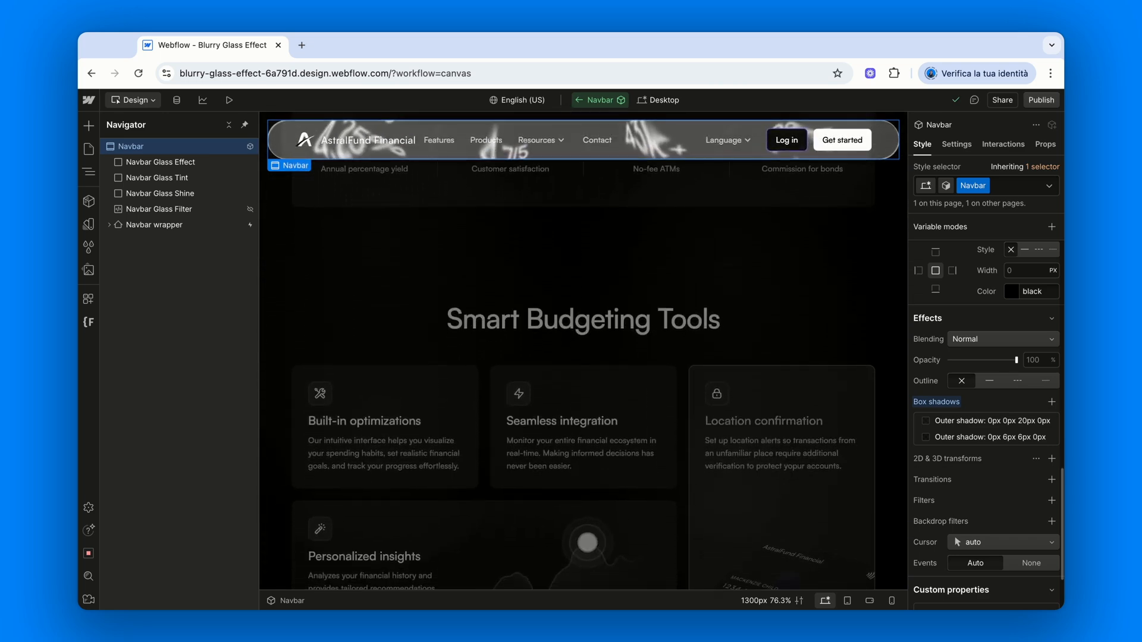
pyautogui.moveTo(801, 417)
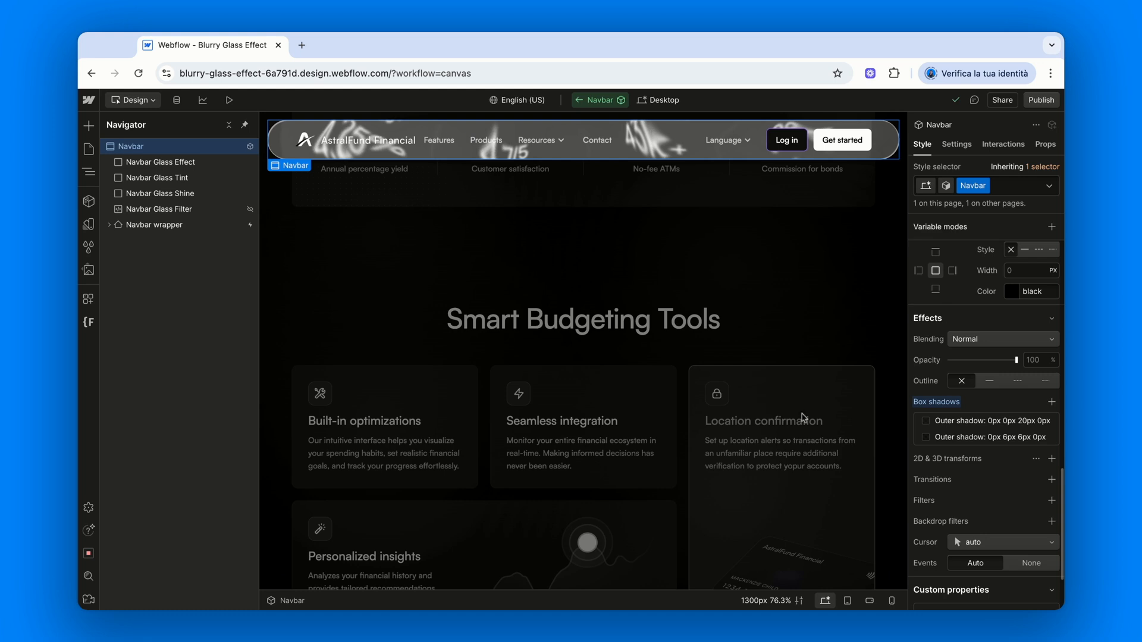
pyautogui.moveTo(158, 225)
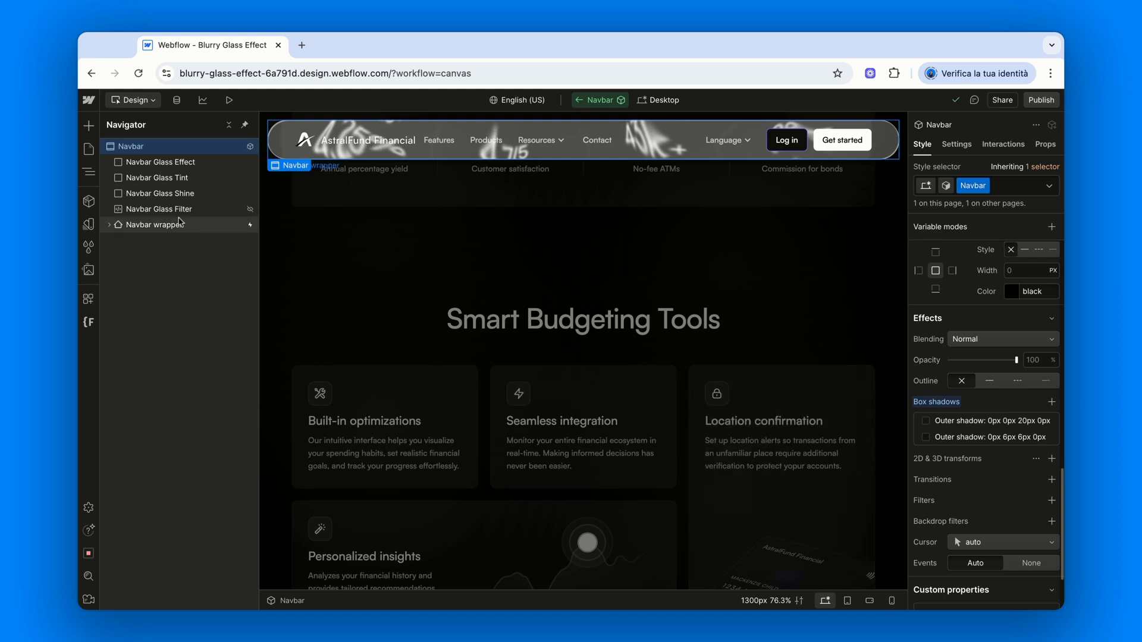
# Set the Navbar Glass Shine box shadow type to Inside, then select the Features link.
pyautogui.click(159, 193)
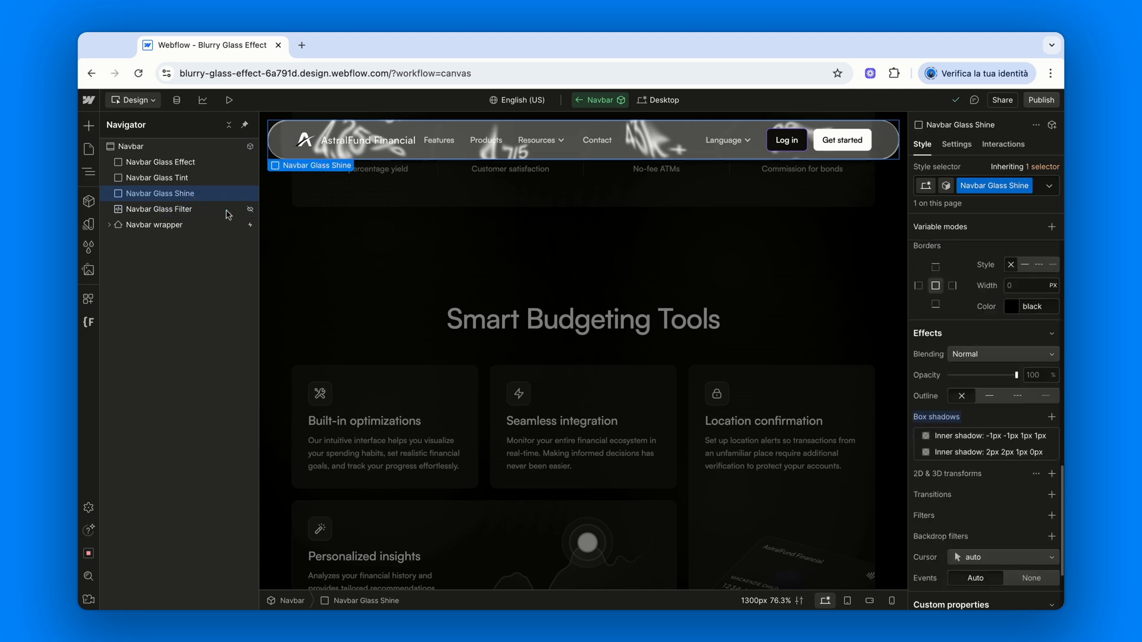
pyautogui.click(985, 451)
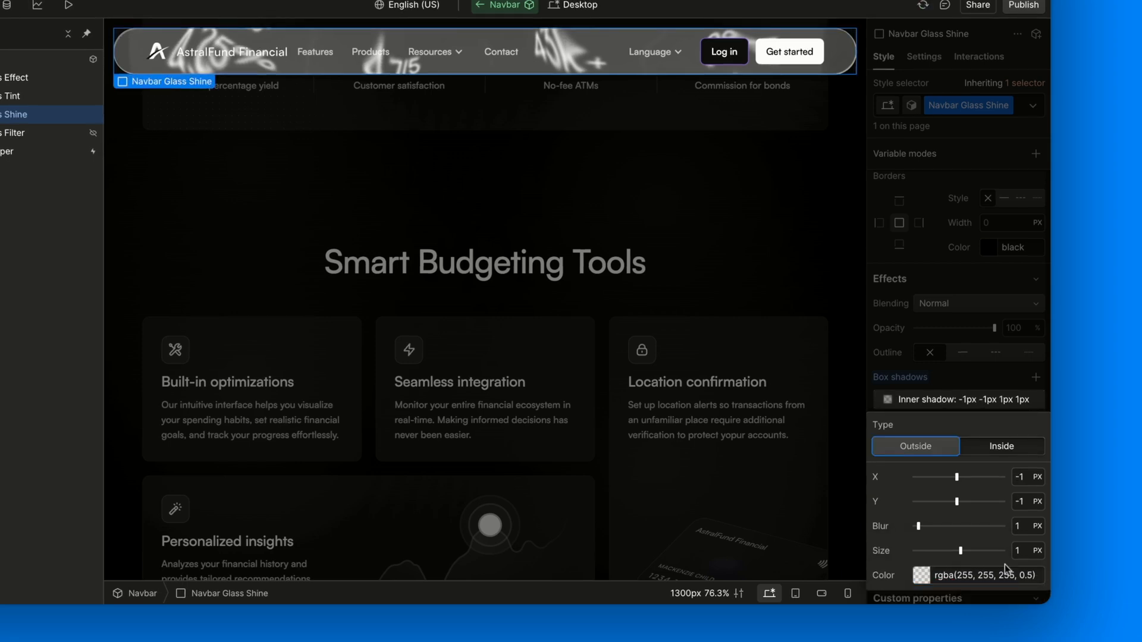
pyautogui.click(981, 575)
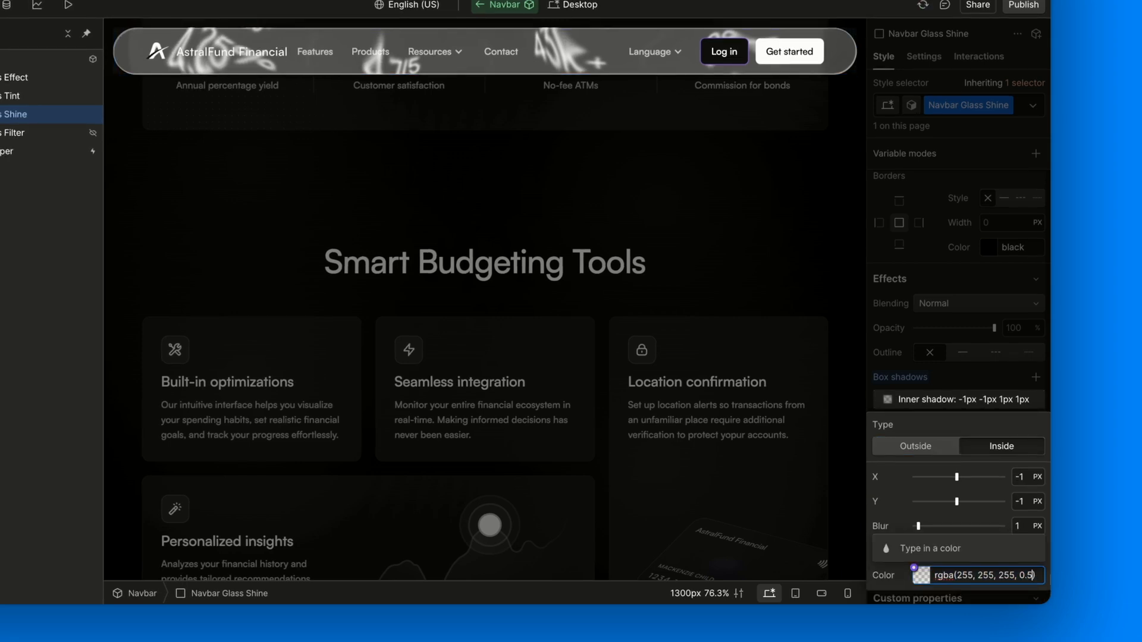
pyautogui.click(1035, 377)
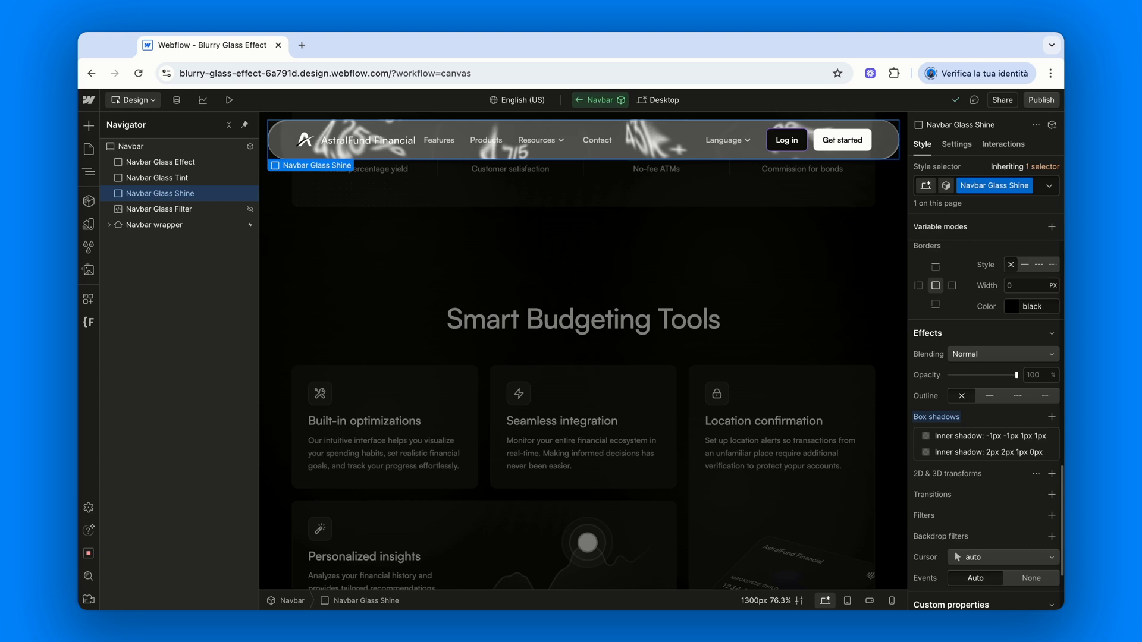
pyautogui.click(438, 140)
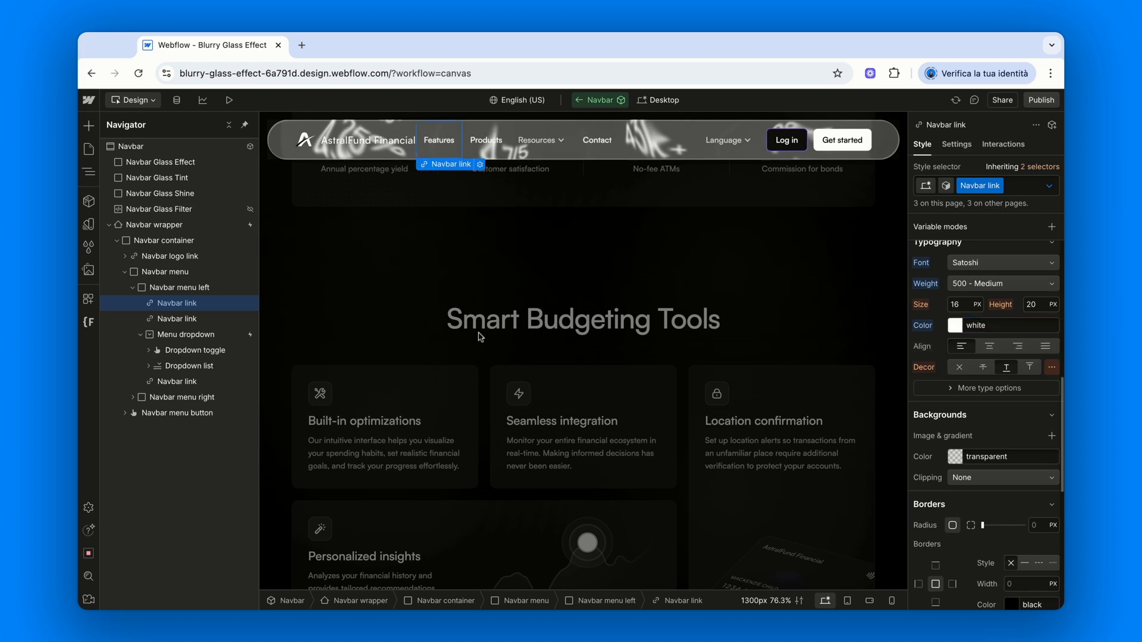
# Make the Resources dropdown label solid white and select the Navbar Glass Tint layer.
pyautogui.click(196, 351)
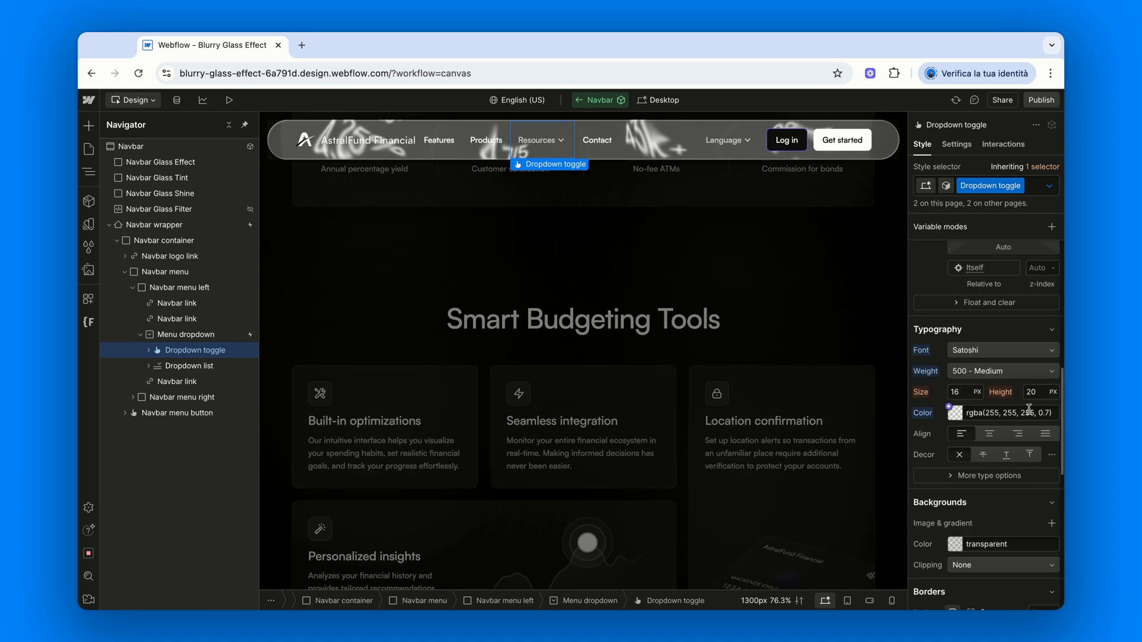
pyautogui.click(1003, 413)
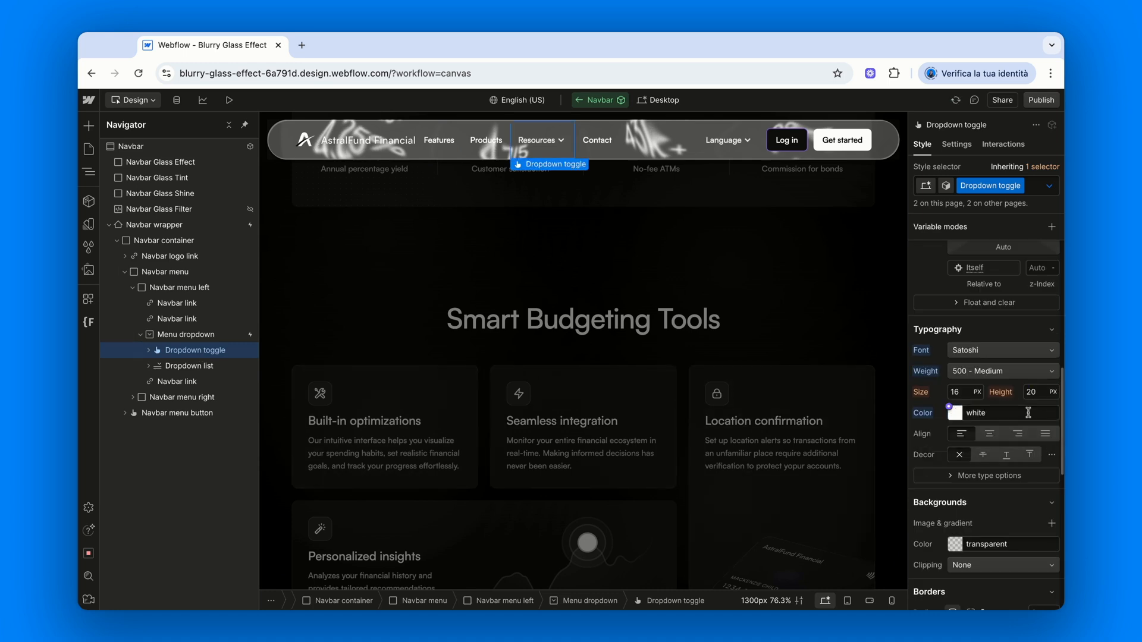
pyautogui.moveTo(551, 234)
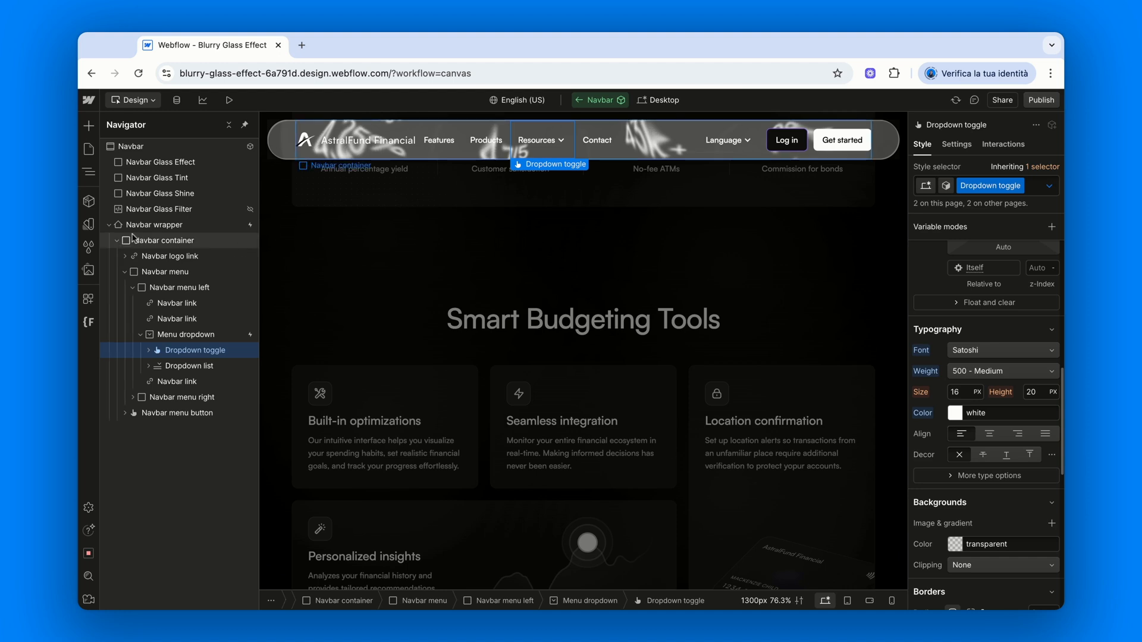
pyautogui.click(109, 224)
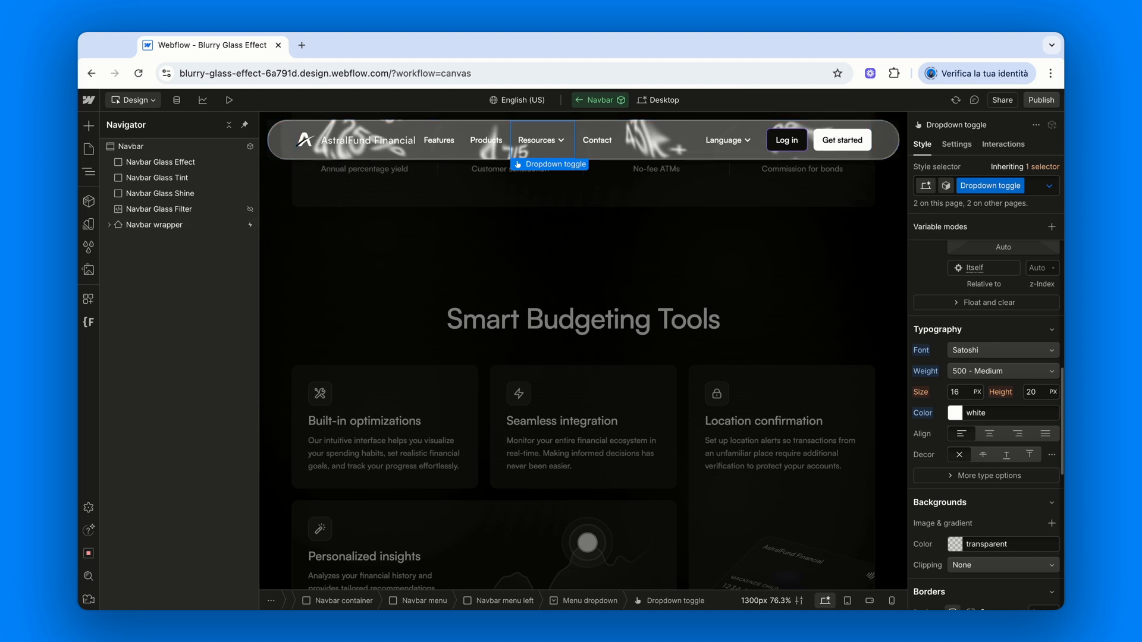
pyautogui.click(161, 177)
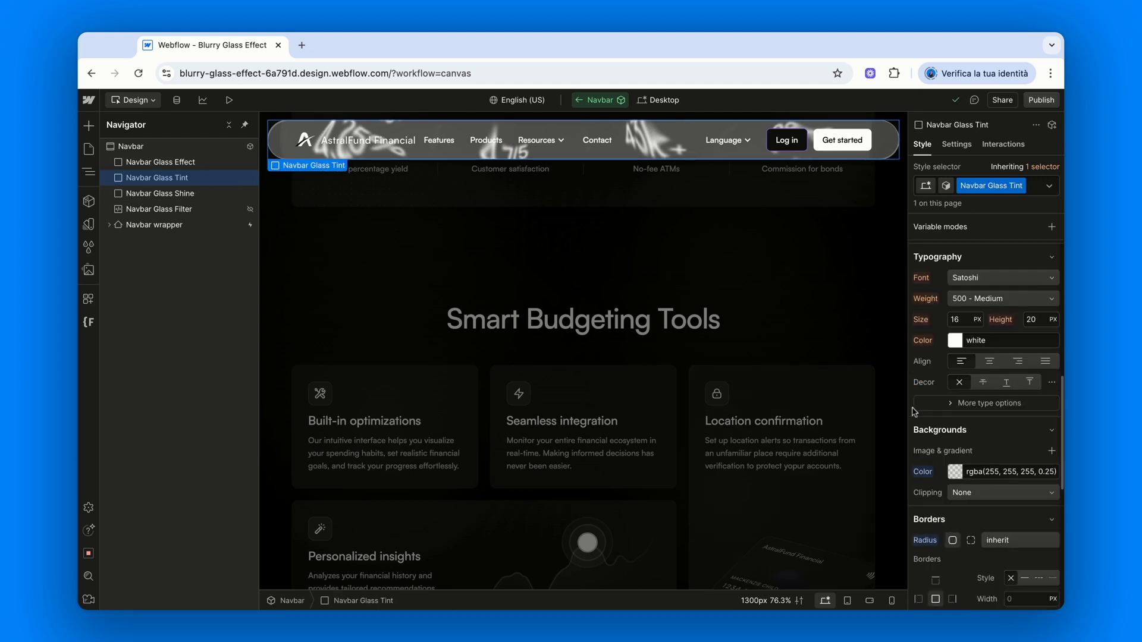
pyautogui.moveTo(989, 200)
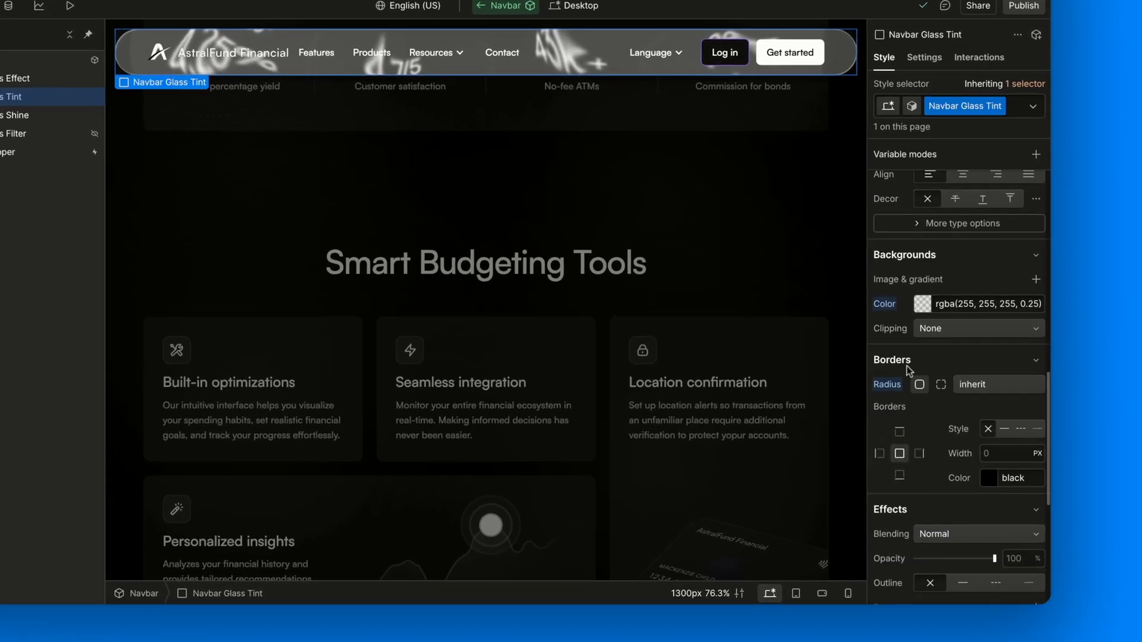
# Set the Navbar Glass Tint background colour to black at 60% alpha.
pyautogui.click(924, 304)
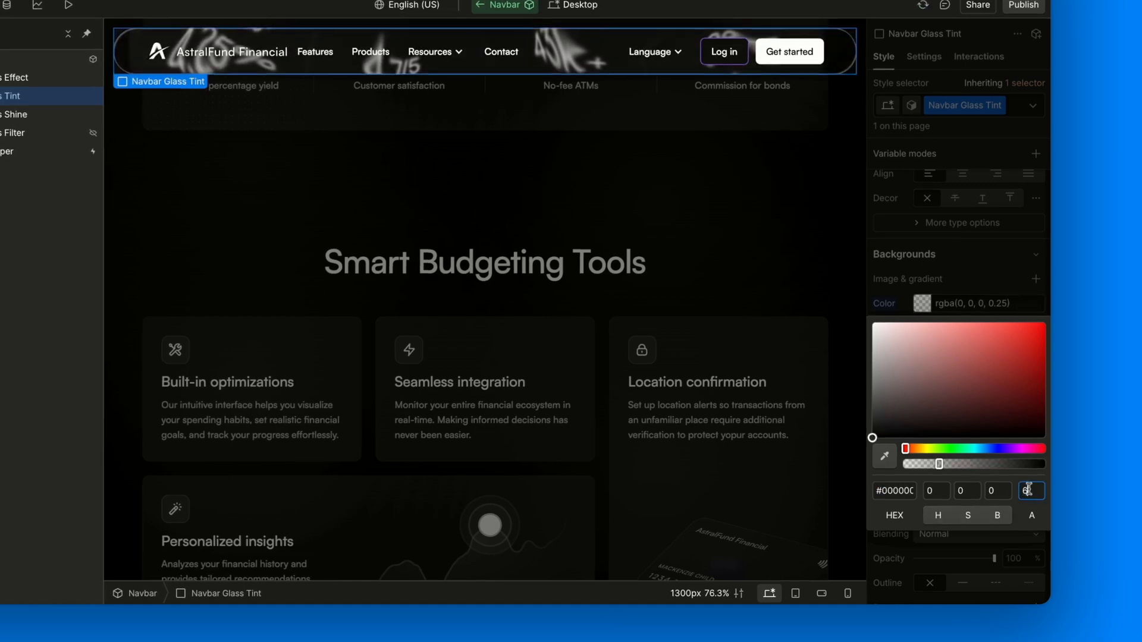
pyautogui.write('60')
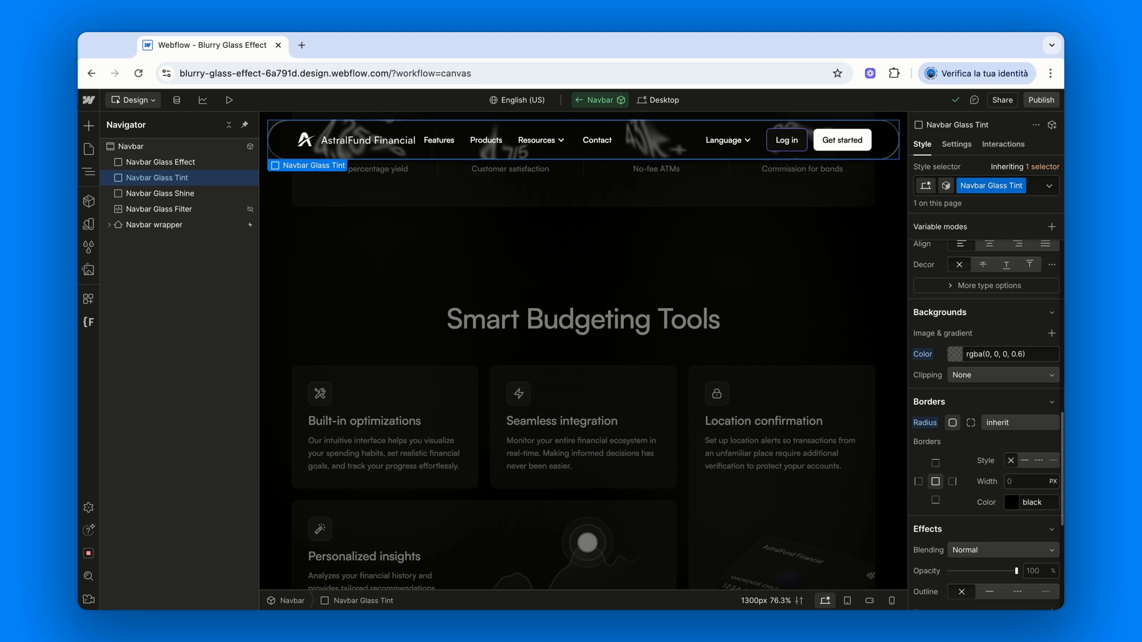
pyautogui.click(159, 209)
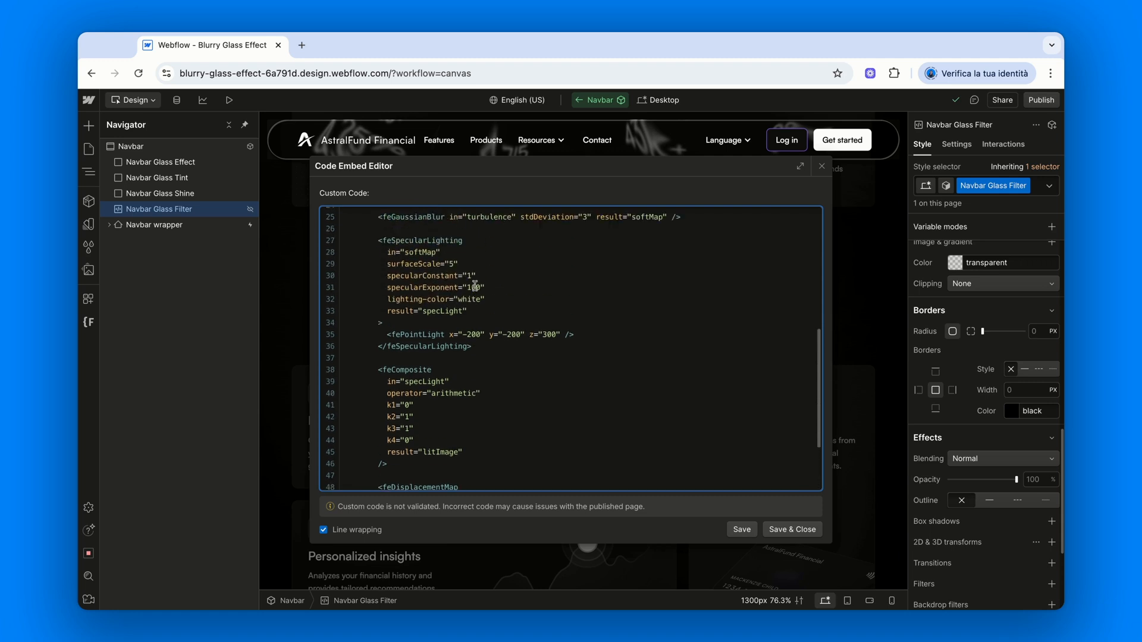
# Scroll through the glass-distortion SVG code to the feDisplacementMap step with scale 150.
pyautogui.scroll(3)
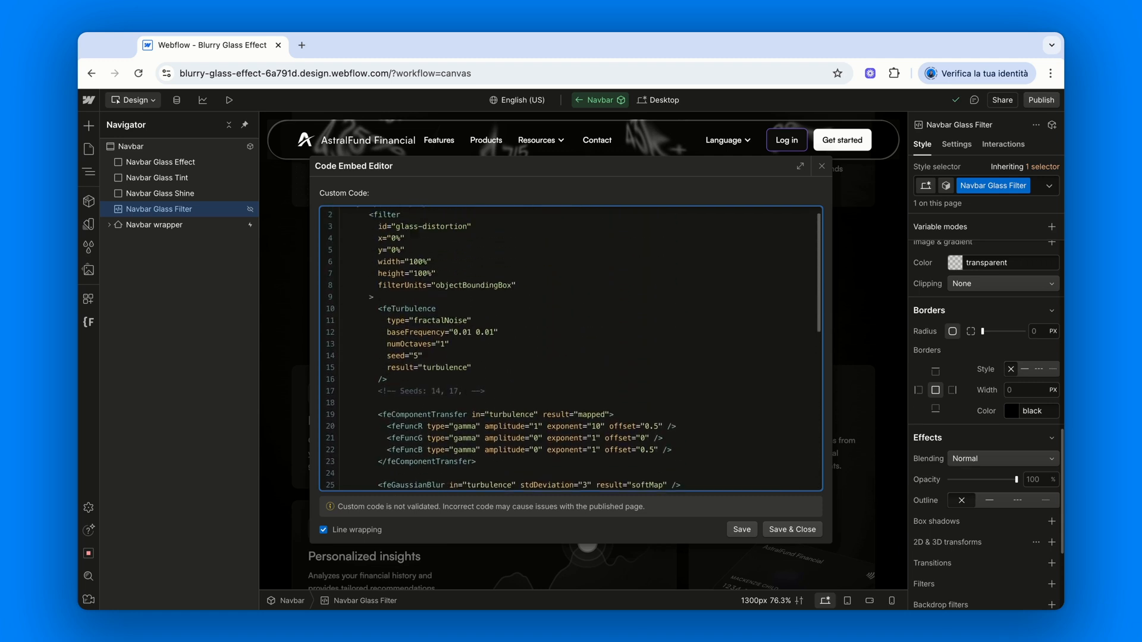
pyautogui.scroll(3)
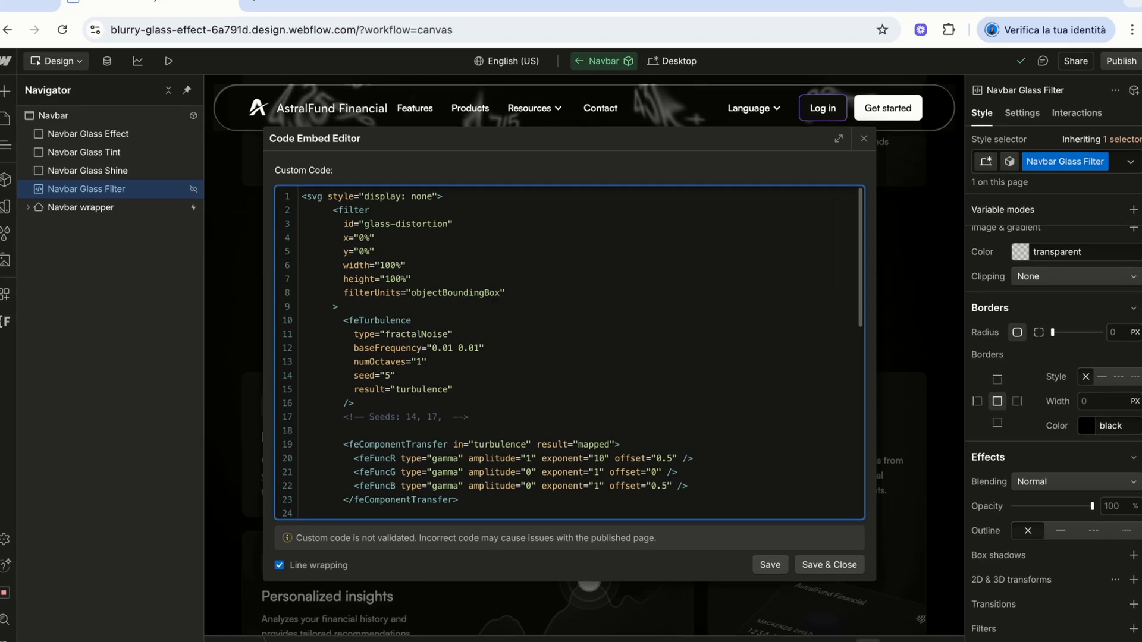
pyautogui.scroll(-3)
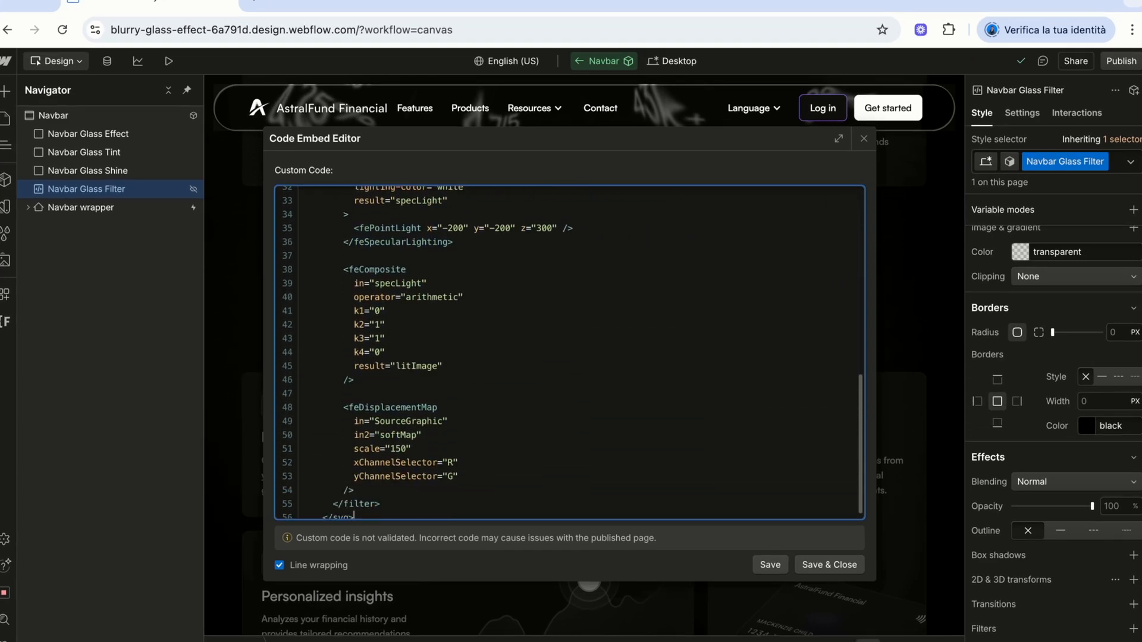
pyautogui.scroll(3)
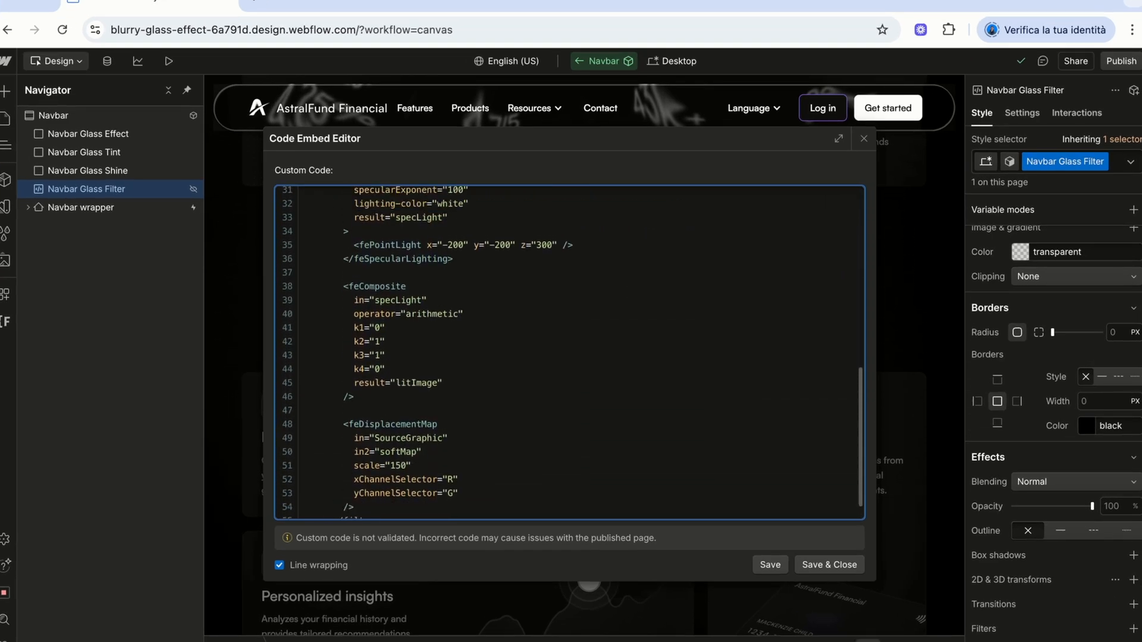
pyautogui.scroll(3)
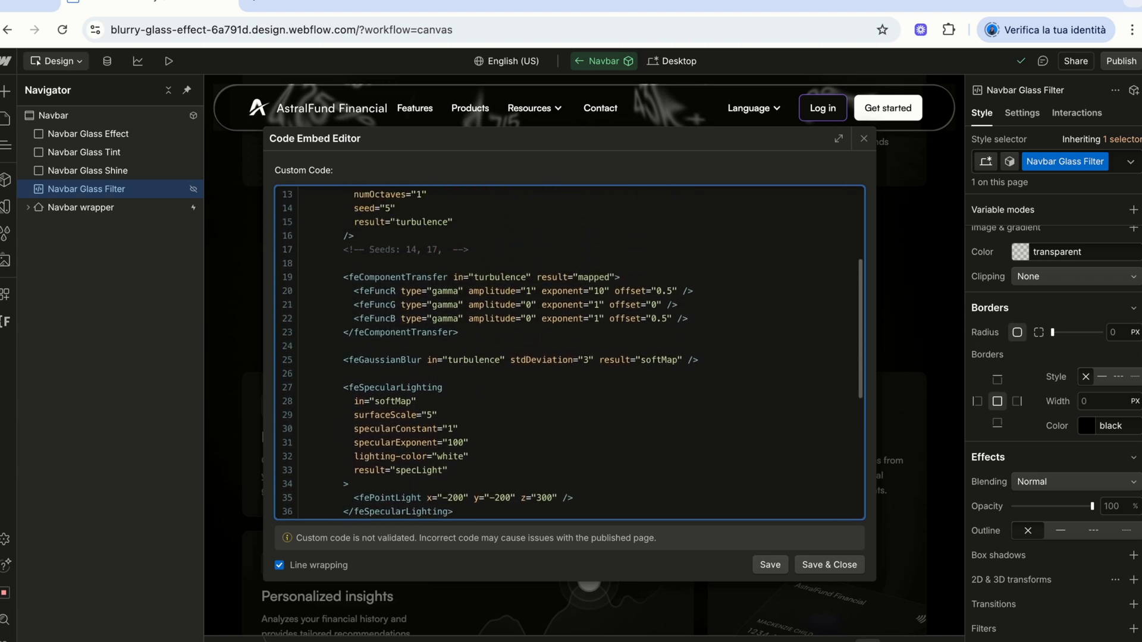
pyautogui.scroll(3)
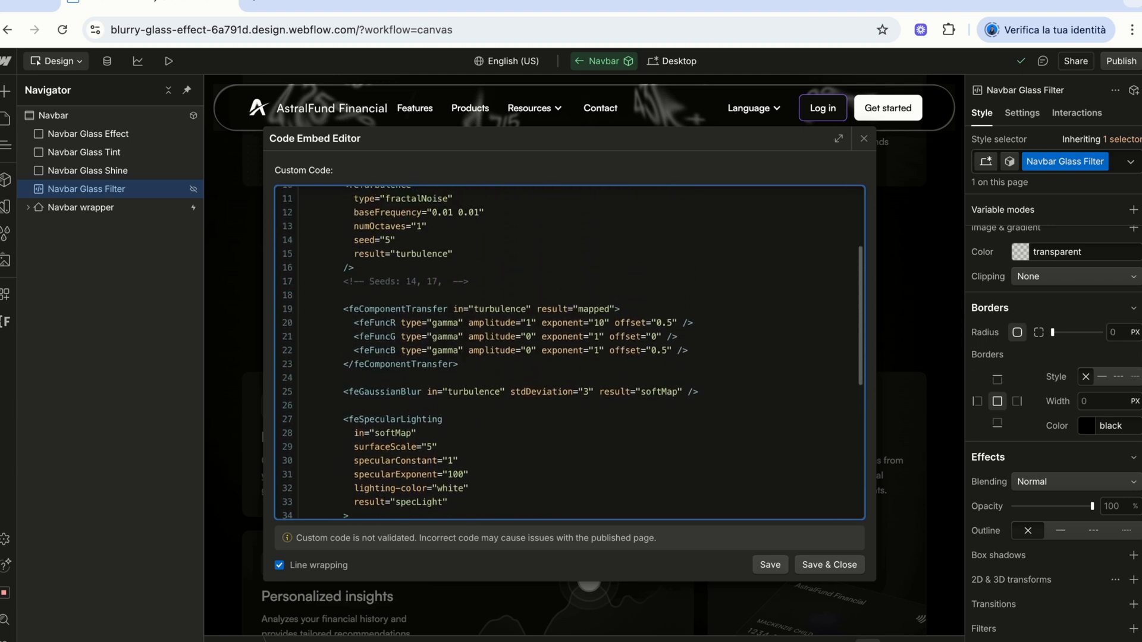
pyautogui.scroll(-3)
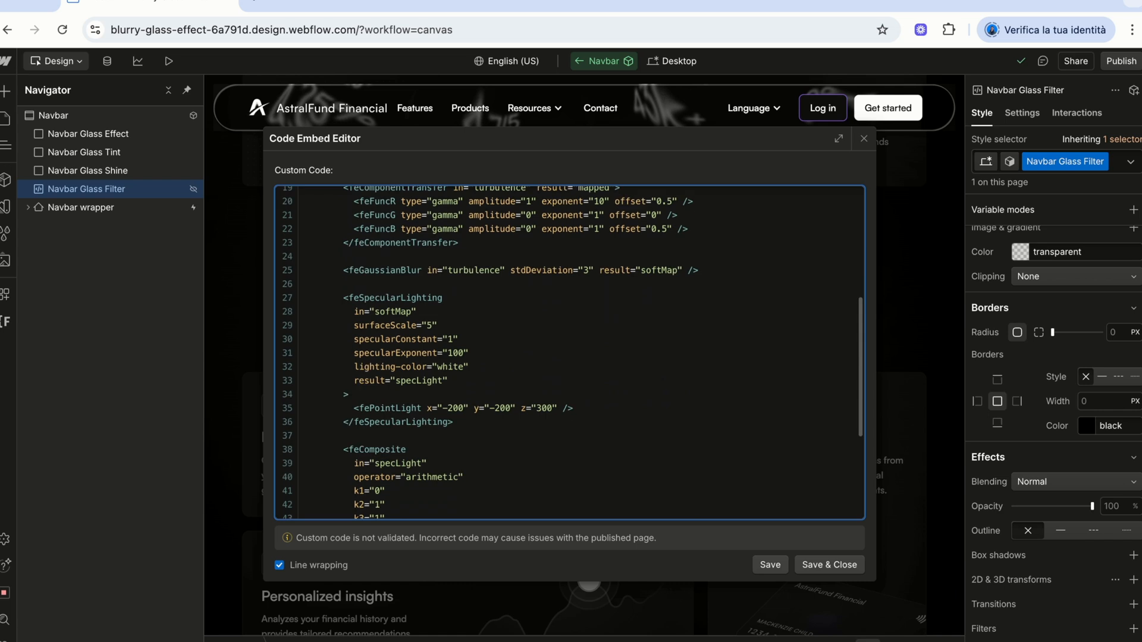
pyautogui.scroll(-3)
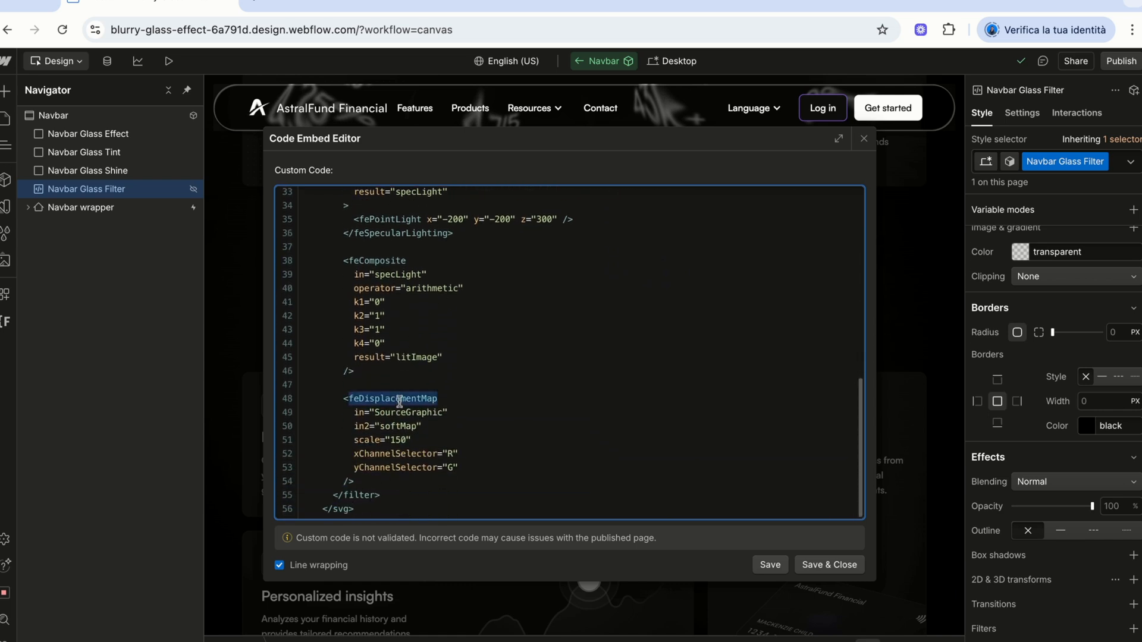
pyautogui.moveTo(528, 403)
pyautogui.write('8')
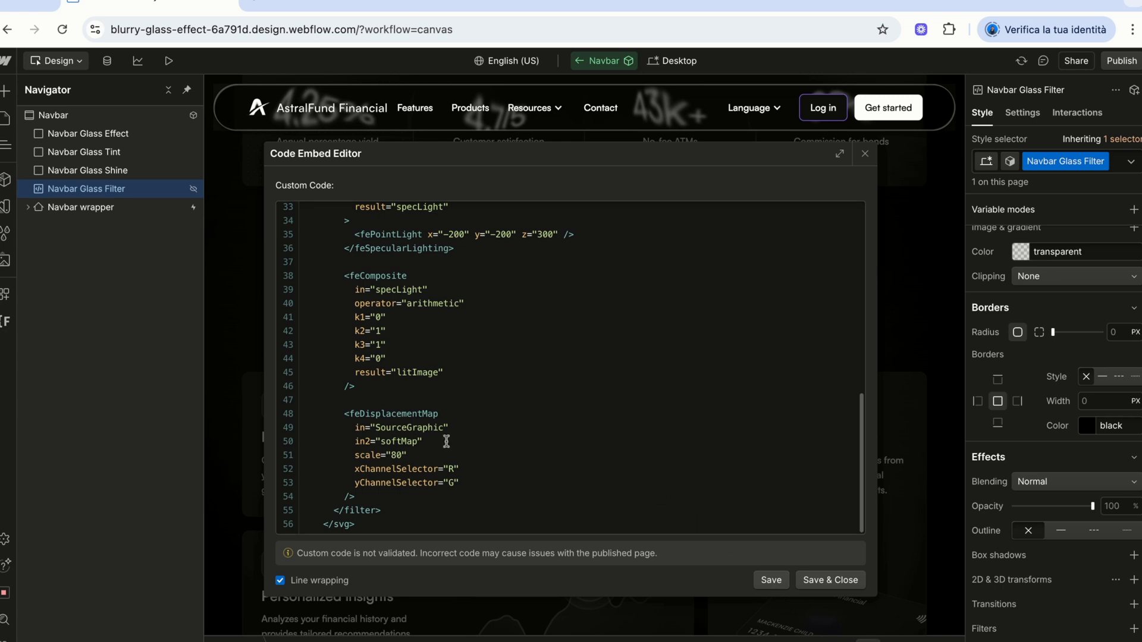
pyautogui.moveTo(447, 442)
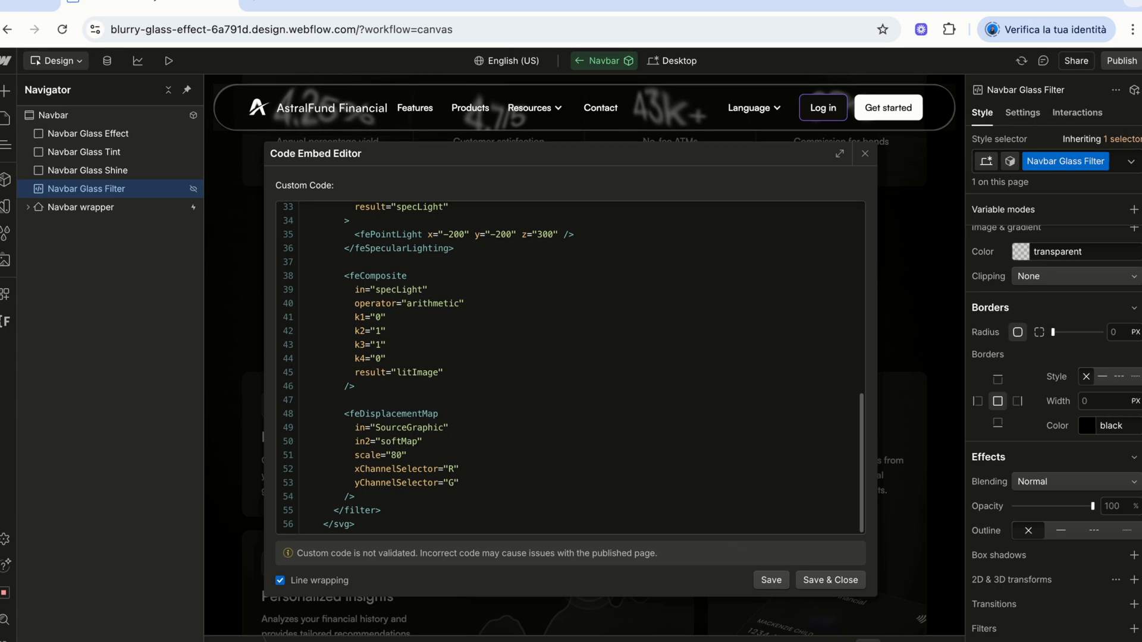
pyautogui.scroll(3)
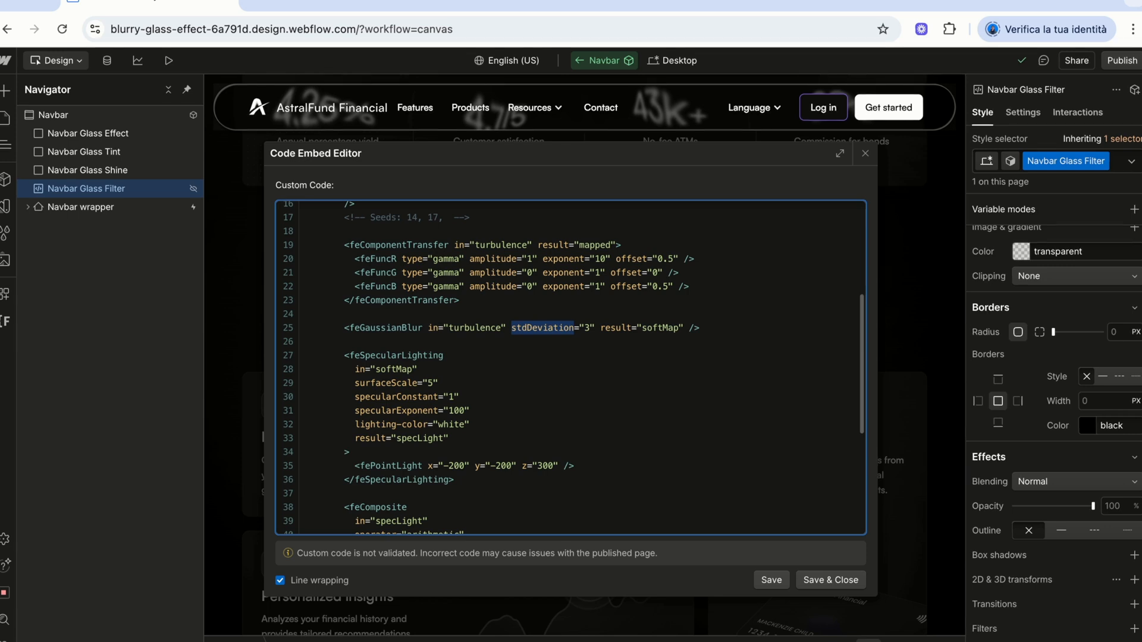
pyautogui.write('4')
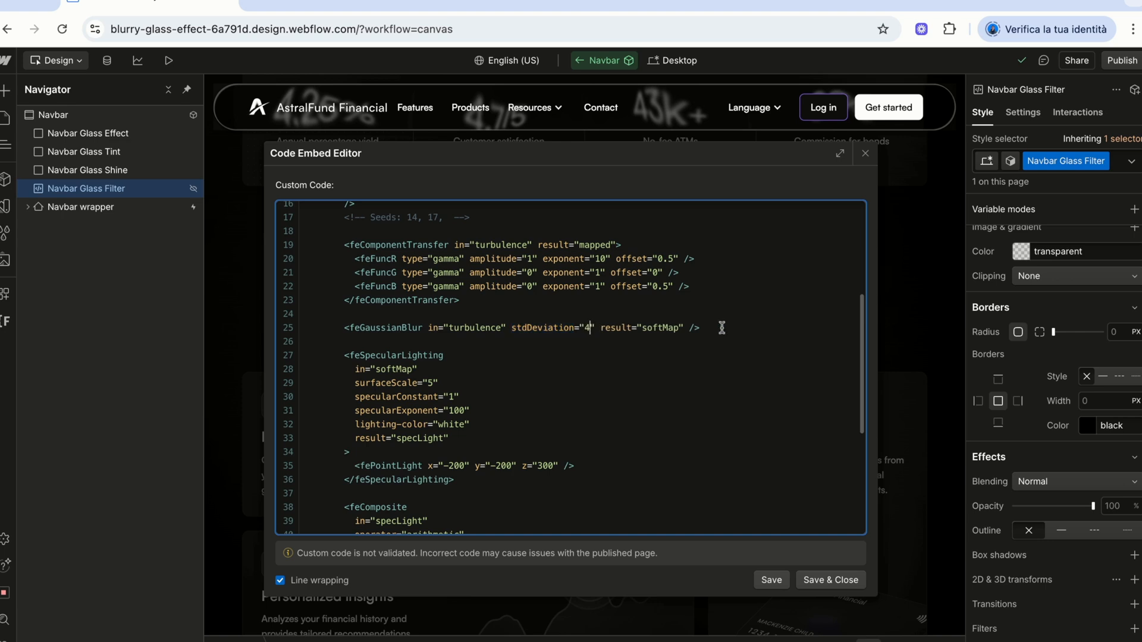
pyautogui.moveTo(742, 352)
pyautogui.write('5')
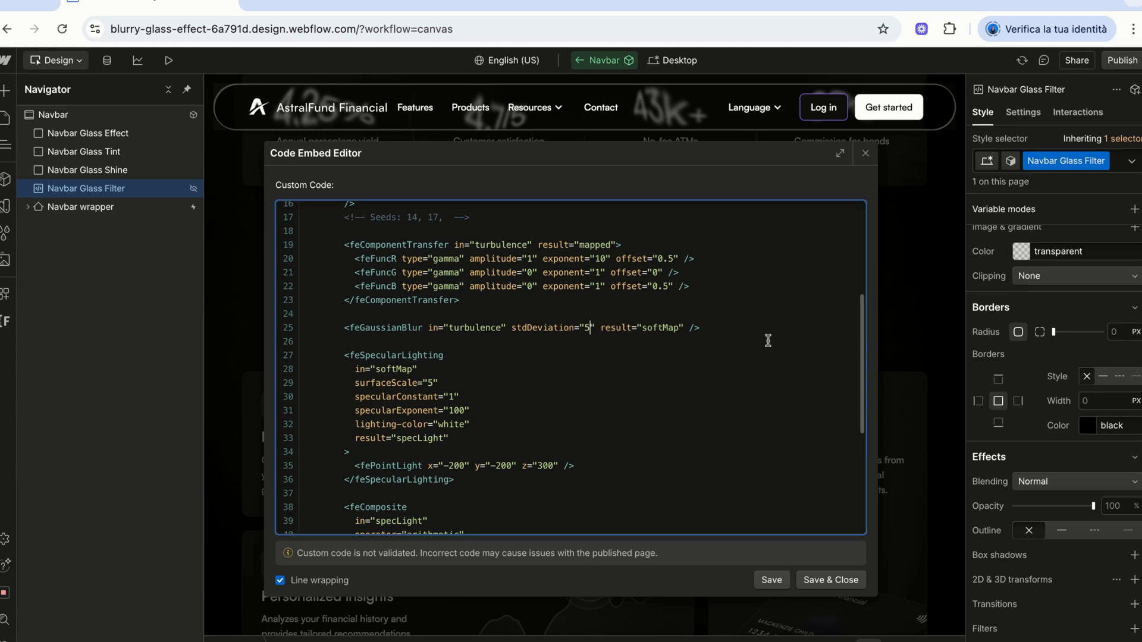
pyautogui.write('3')
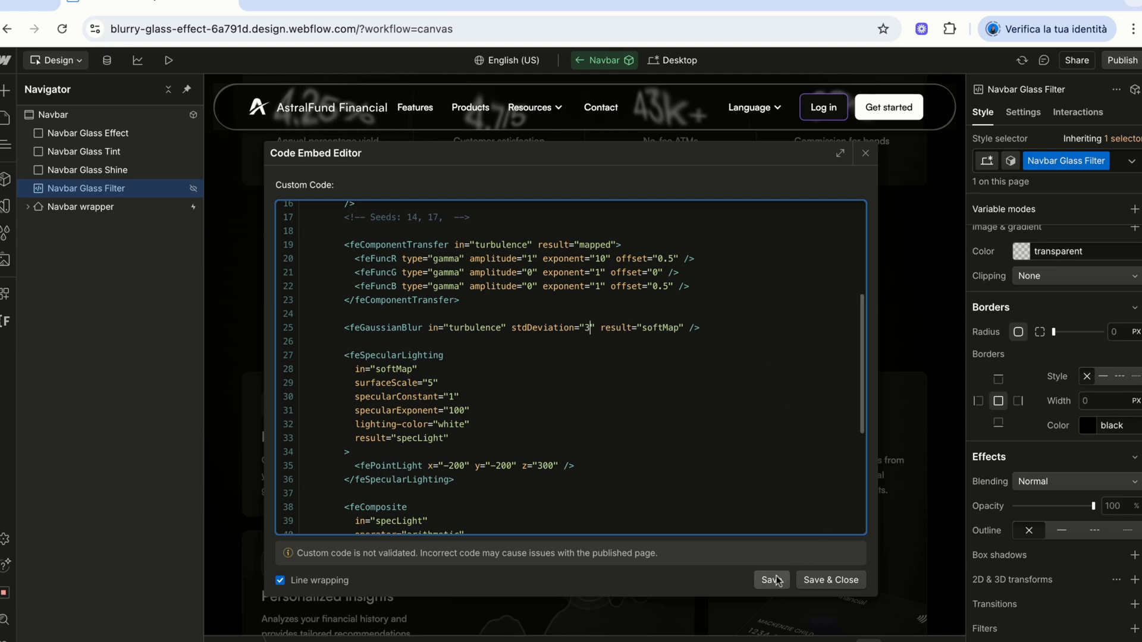
pyautogui.scroll(3)
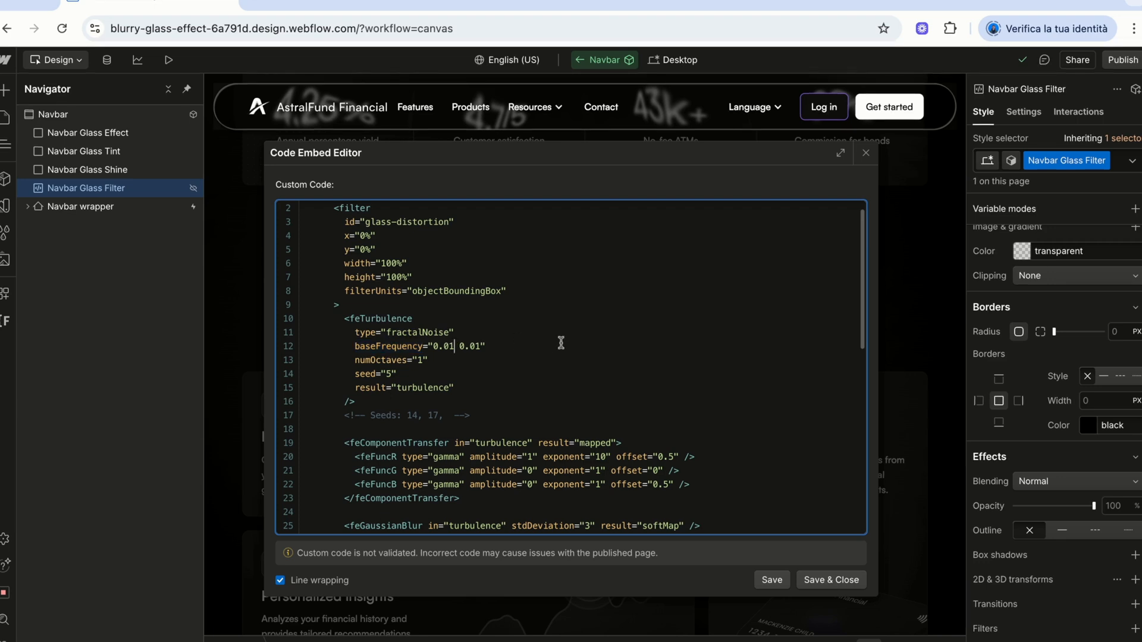
# Set baseFrequency to 0.015 0.007 and displacement scale to 60, then save and close.
pyautogui.write('5')
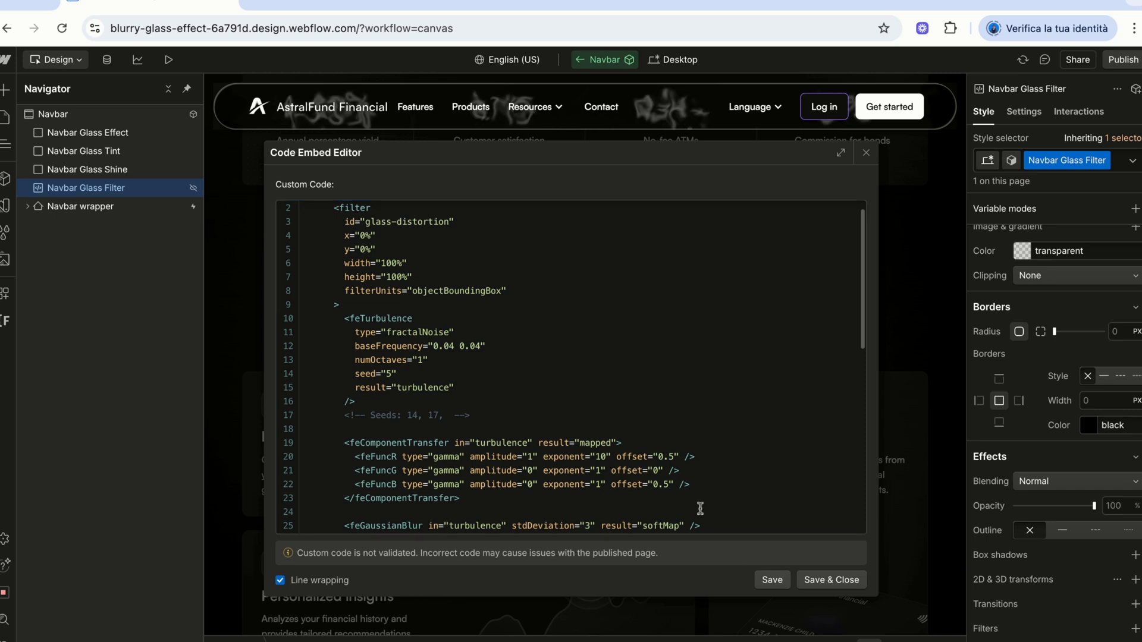
pyautogui.click(454, 346)
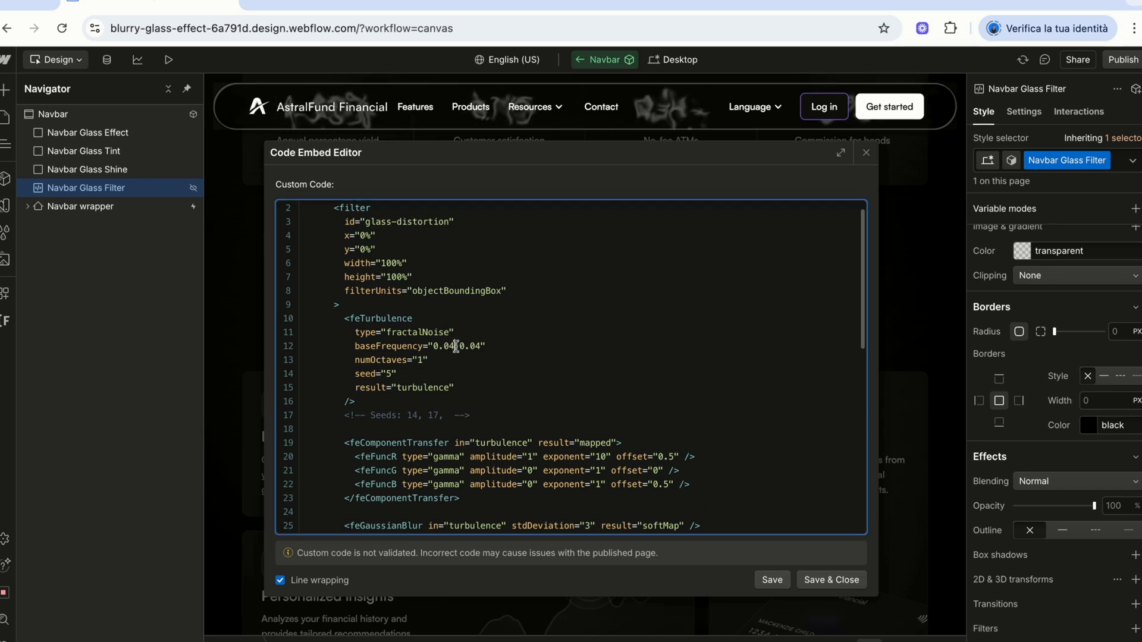
pyautogui.write('0.007')
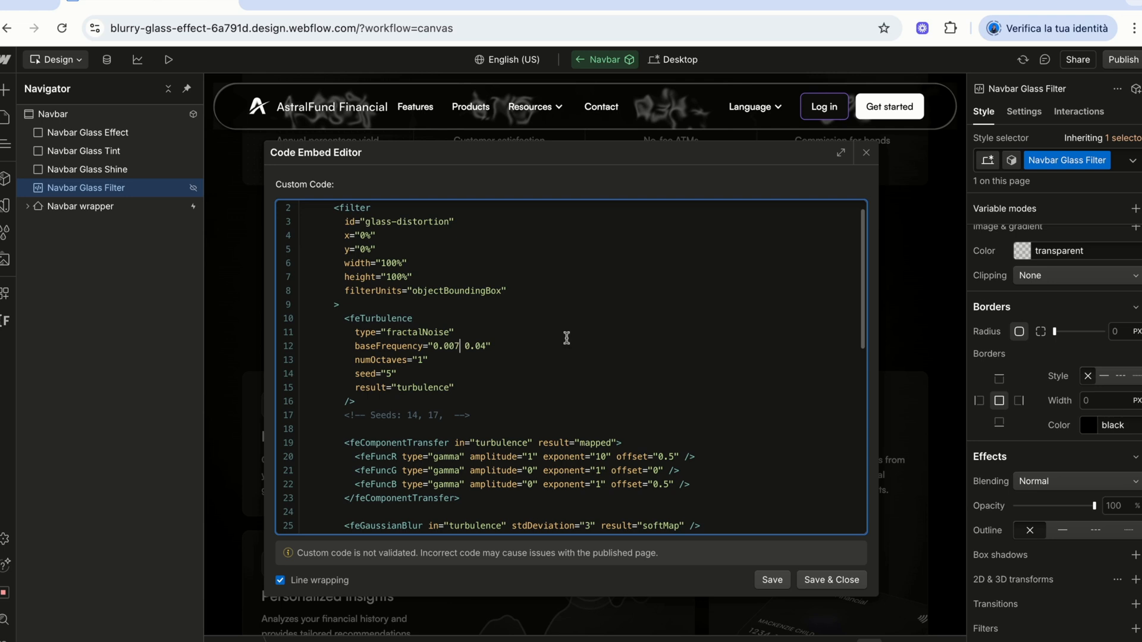
pyautogui.write('0.007')
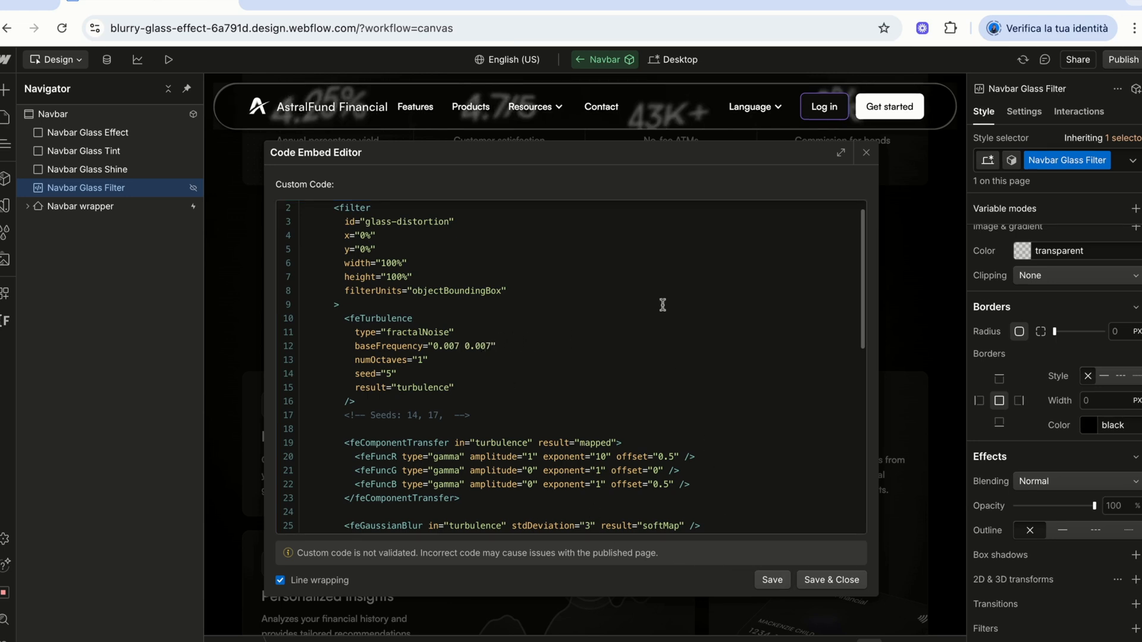
pyautogui.moveTo(569, 344)
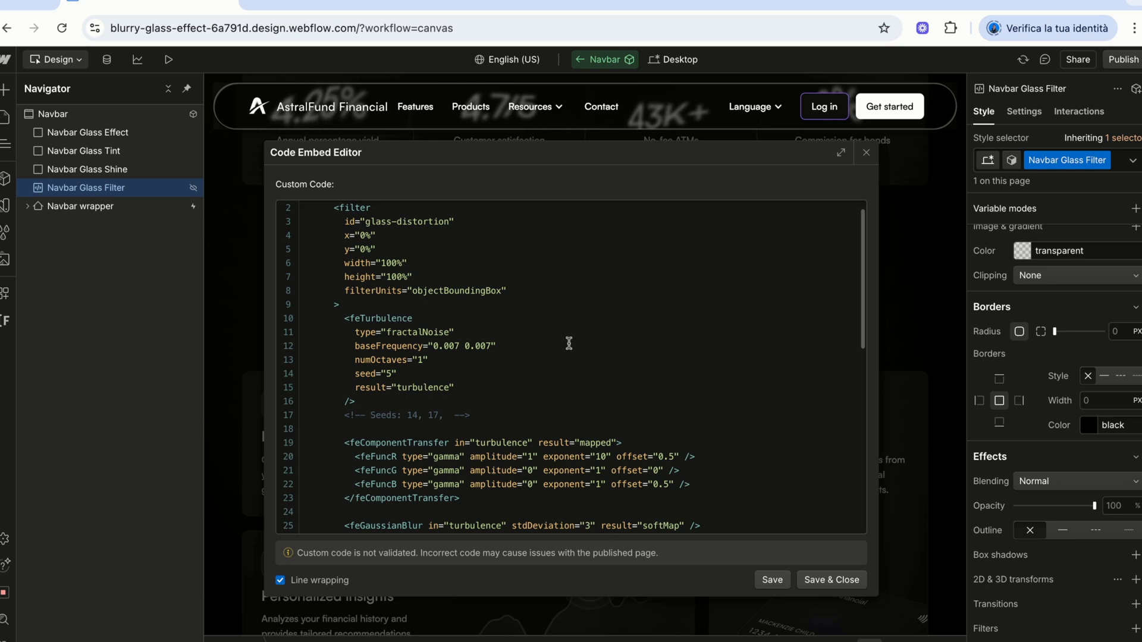
pyautogui.scroll(-3)
pyautogui.write('15')
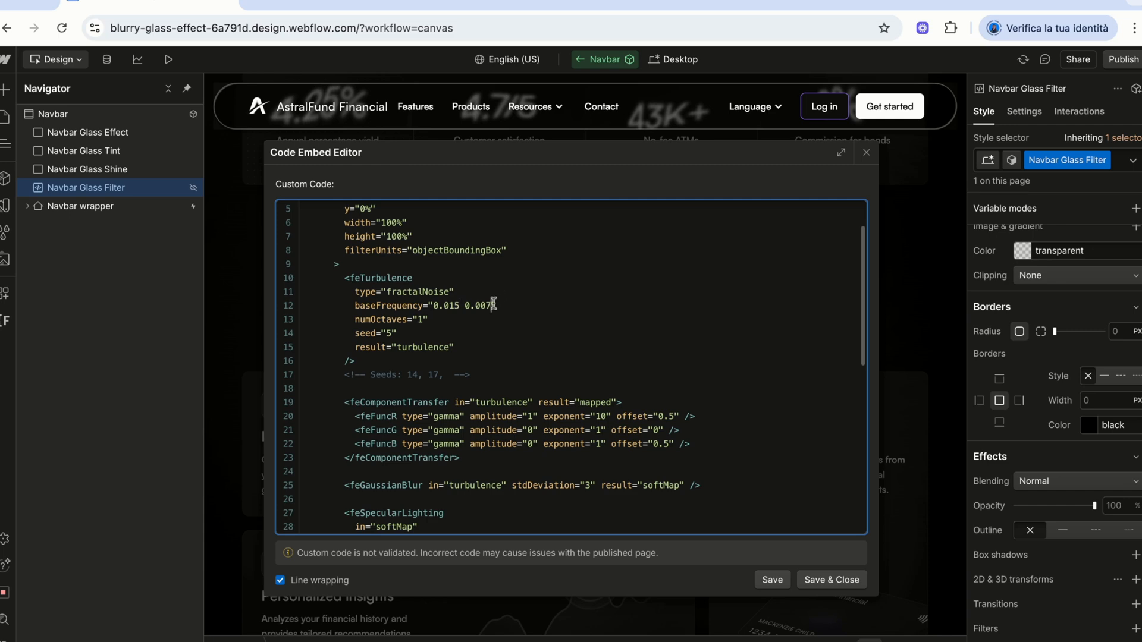
pyautogui.scroll(-3)
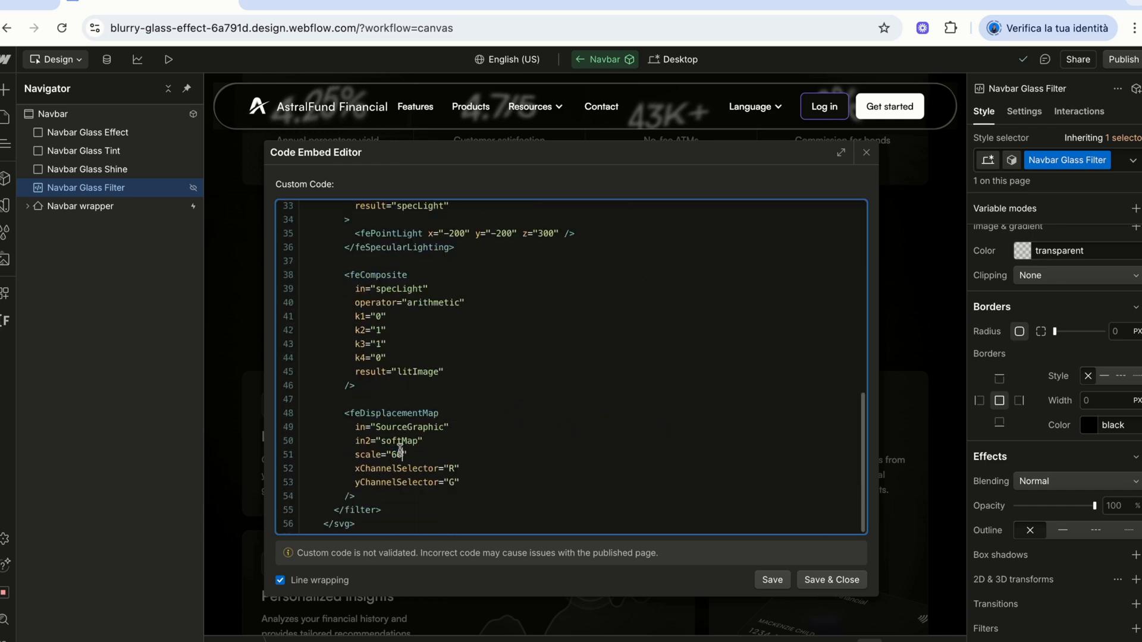
pyautogui.click(772, 580)
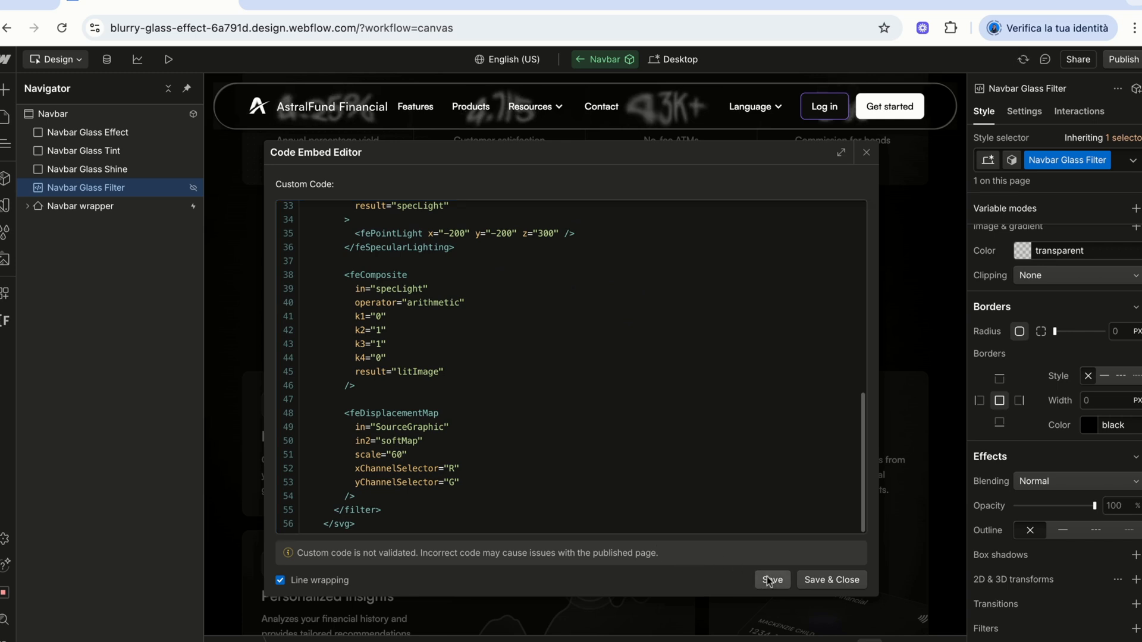
pyautogui.click(830, 580)
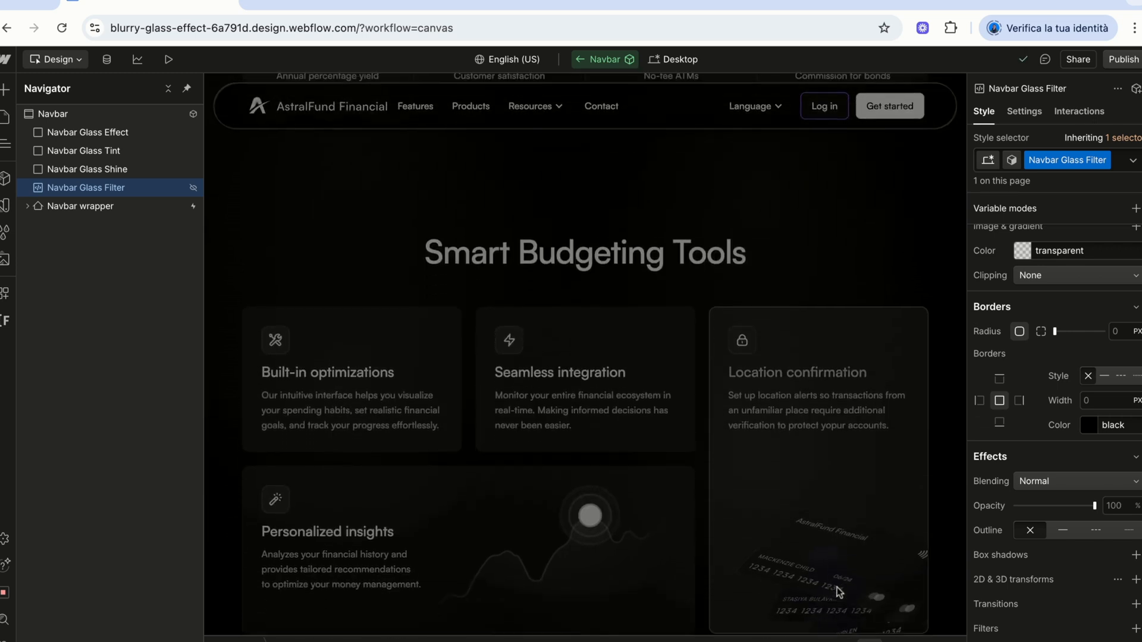
# Scroll through the reopened glass-distortion filter code to reach the displacement scale setting.
pyautogui.scroll(3)
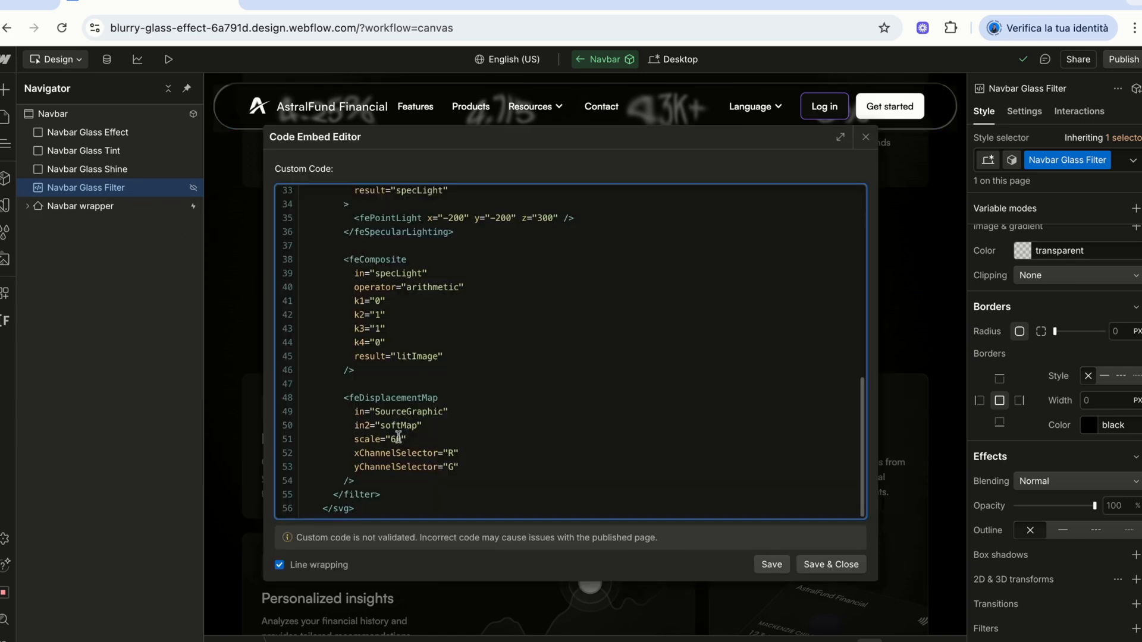
pyautogui.scroll(3)
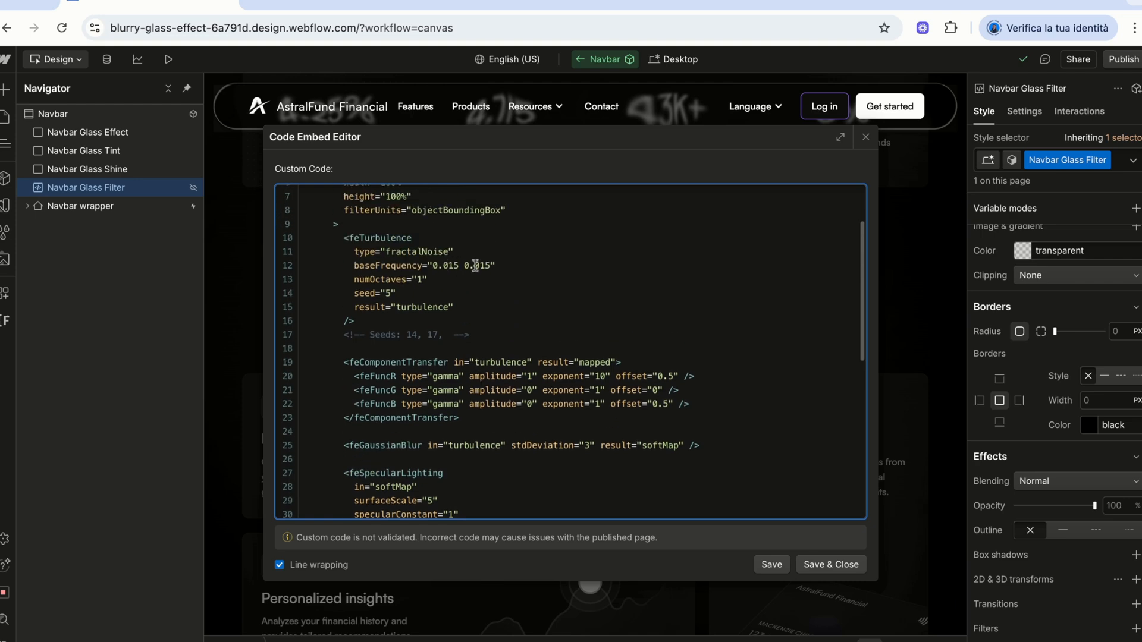
pyautogui.scroll(-3)
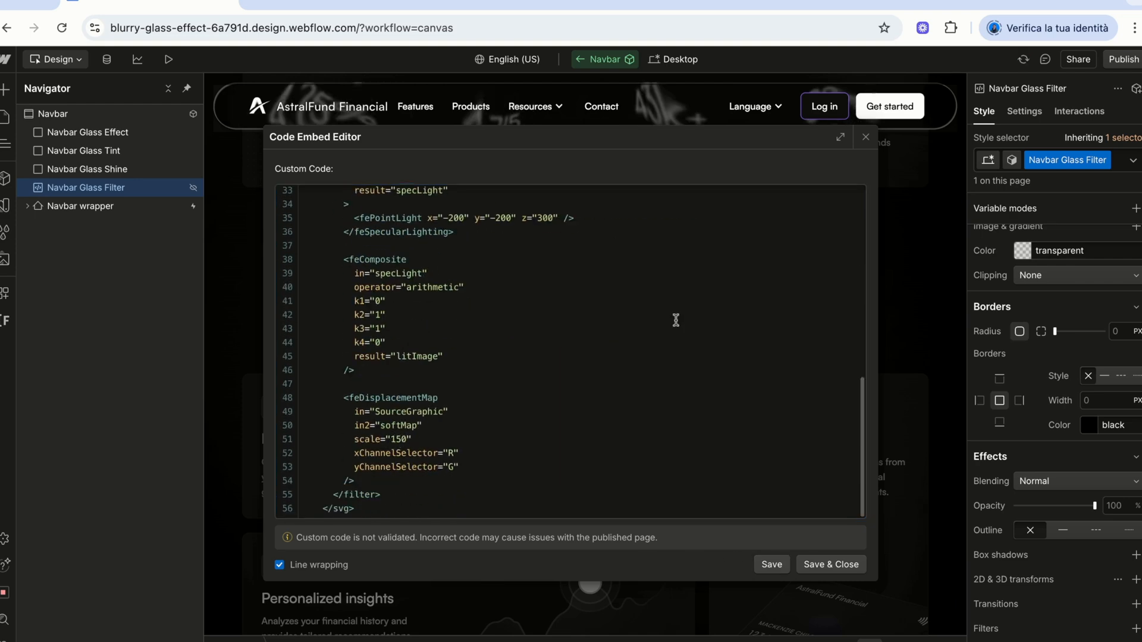
pyautogui.moveTo(411, 400)
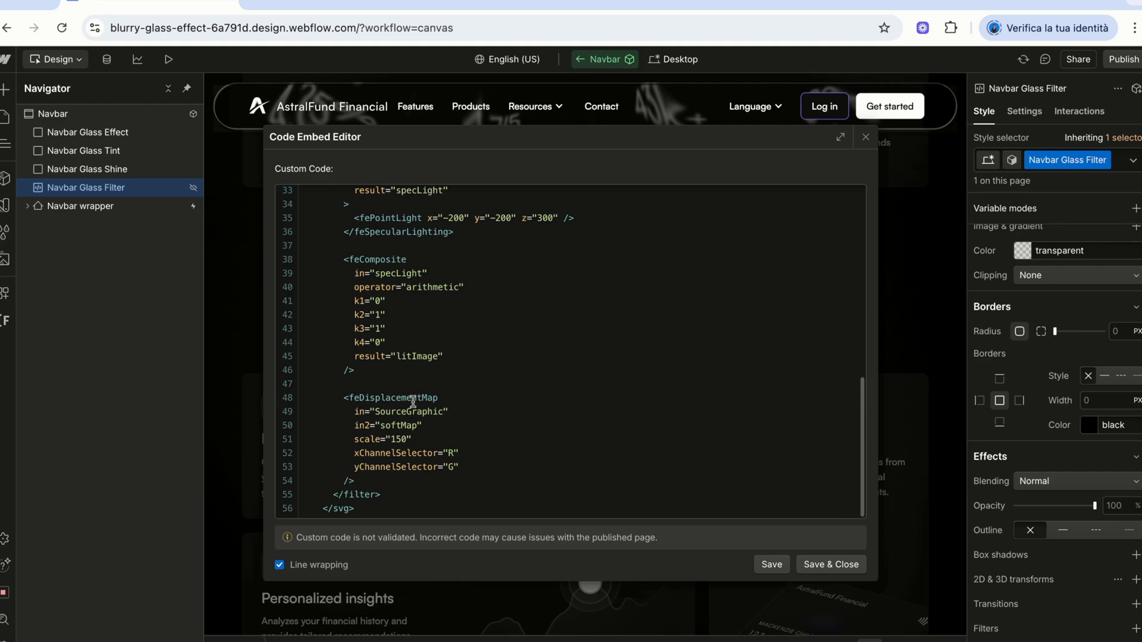
pyautogui.scroll(3)
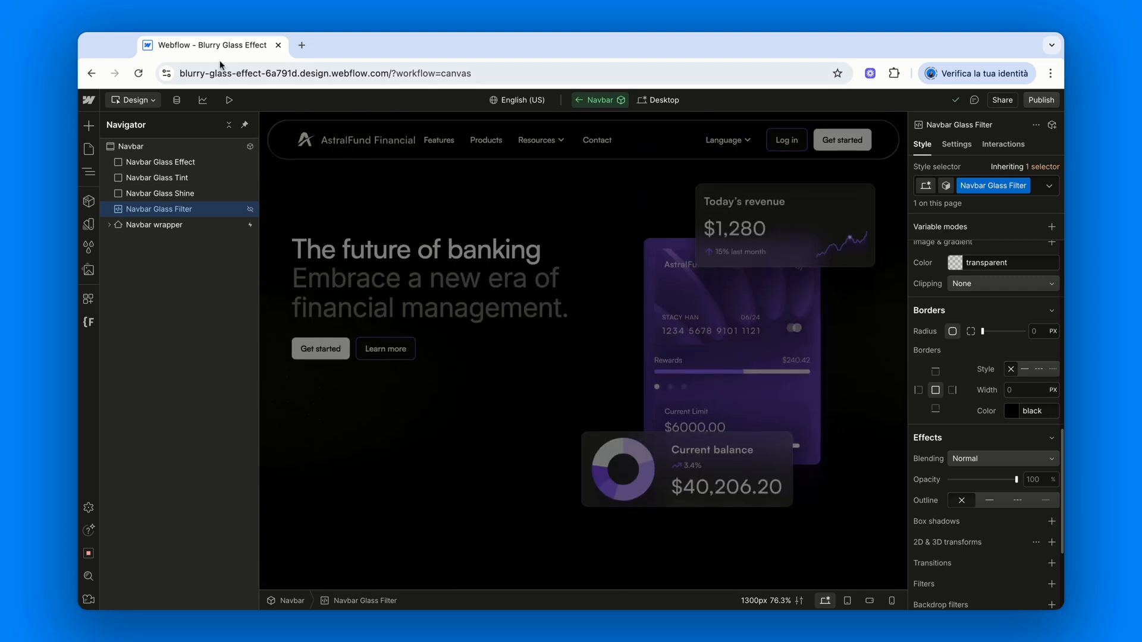
# Preview the site and scroll down to the footer, watching the navbar glass distortion.
pyautogui.click(228, 100)
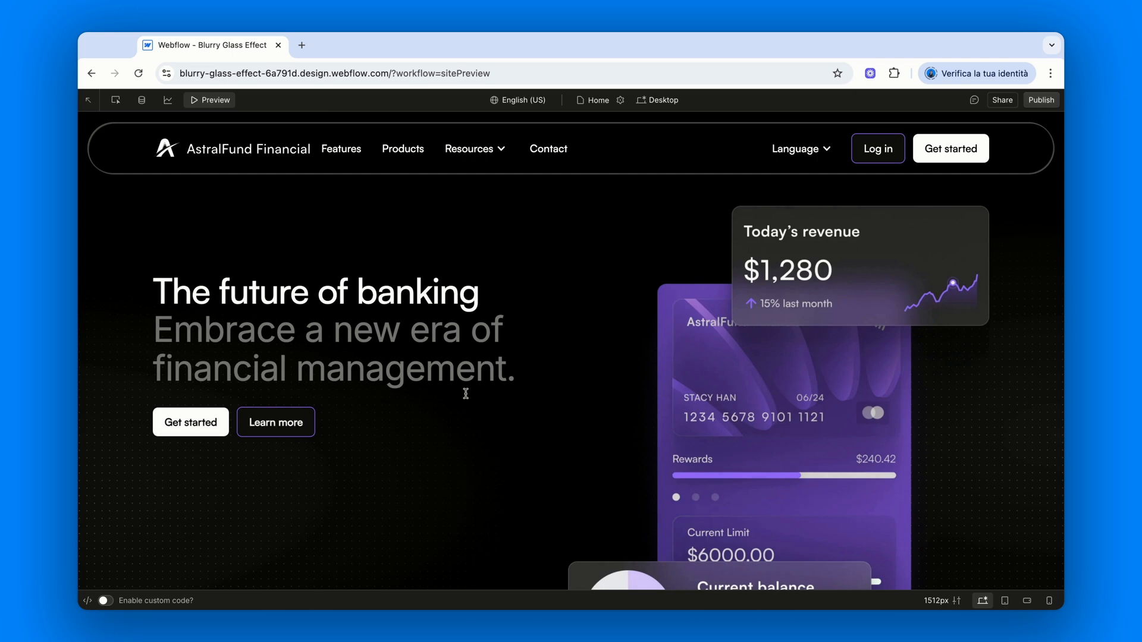
pyautogui.scroll(-3)
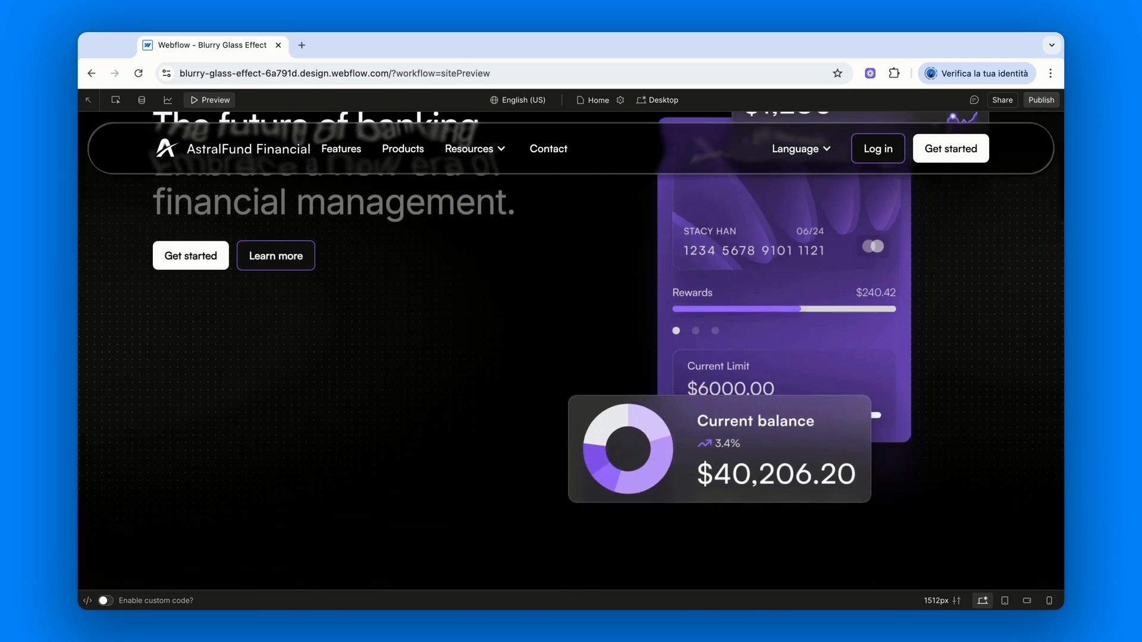
pyautogui.scroll(-3)
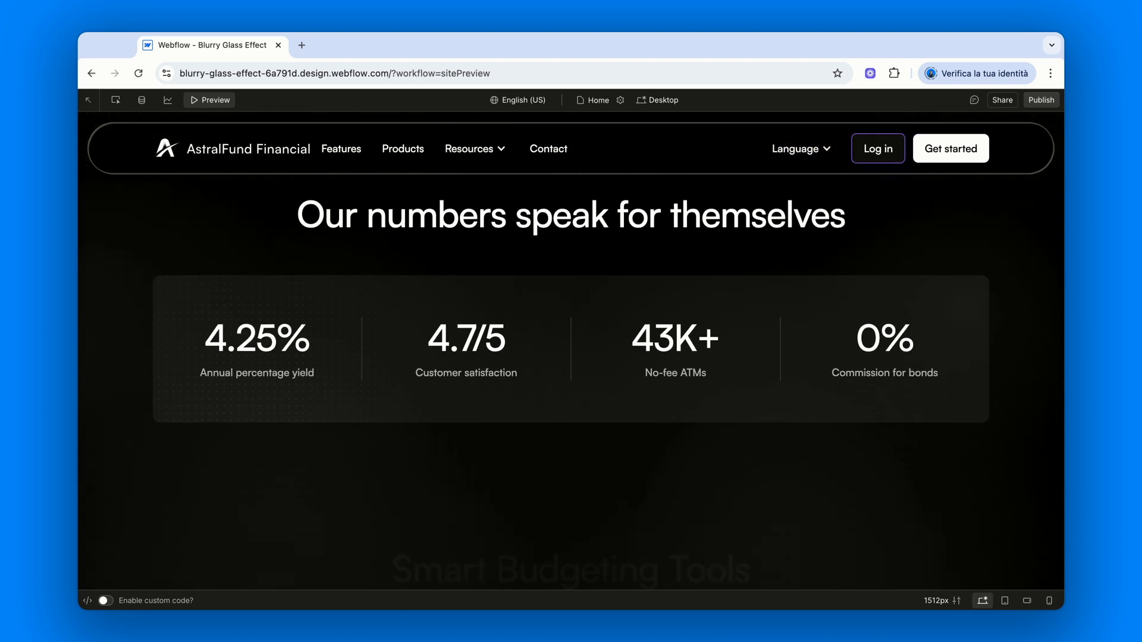
pyautogui.scroll(-3)
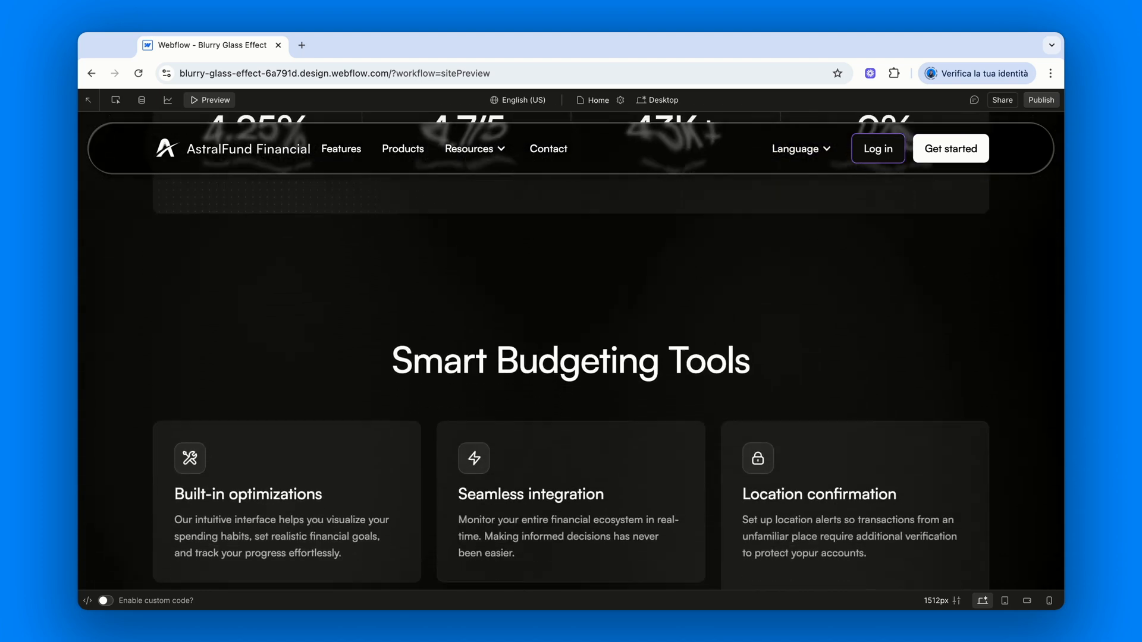
pyautogui.scroll(-3)
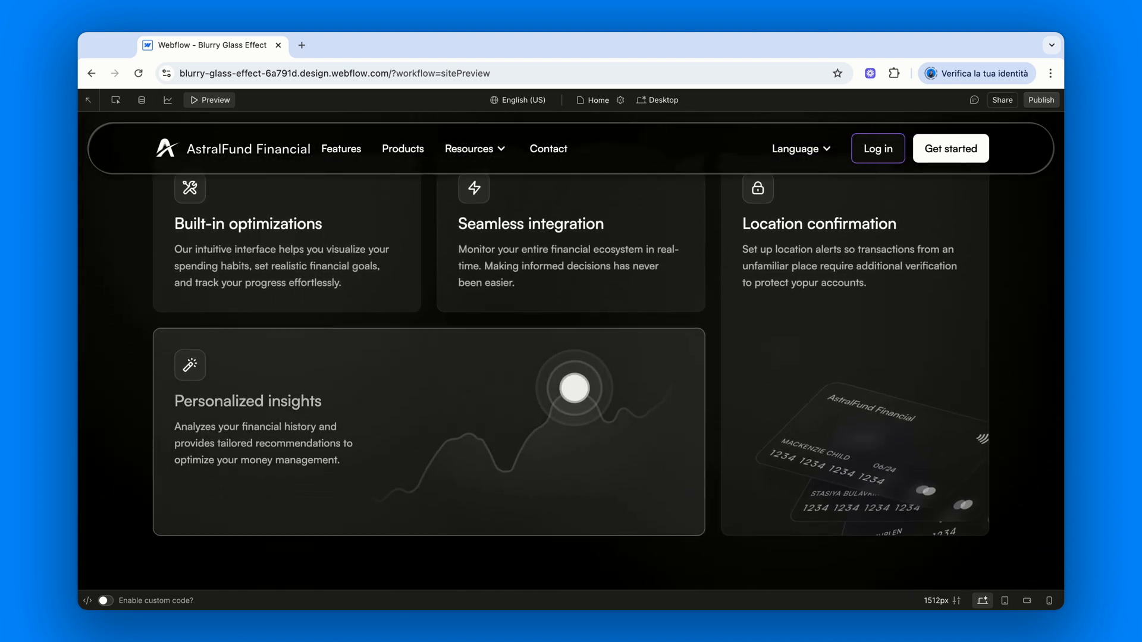
pyautogui.scroll(-3)
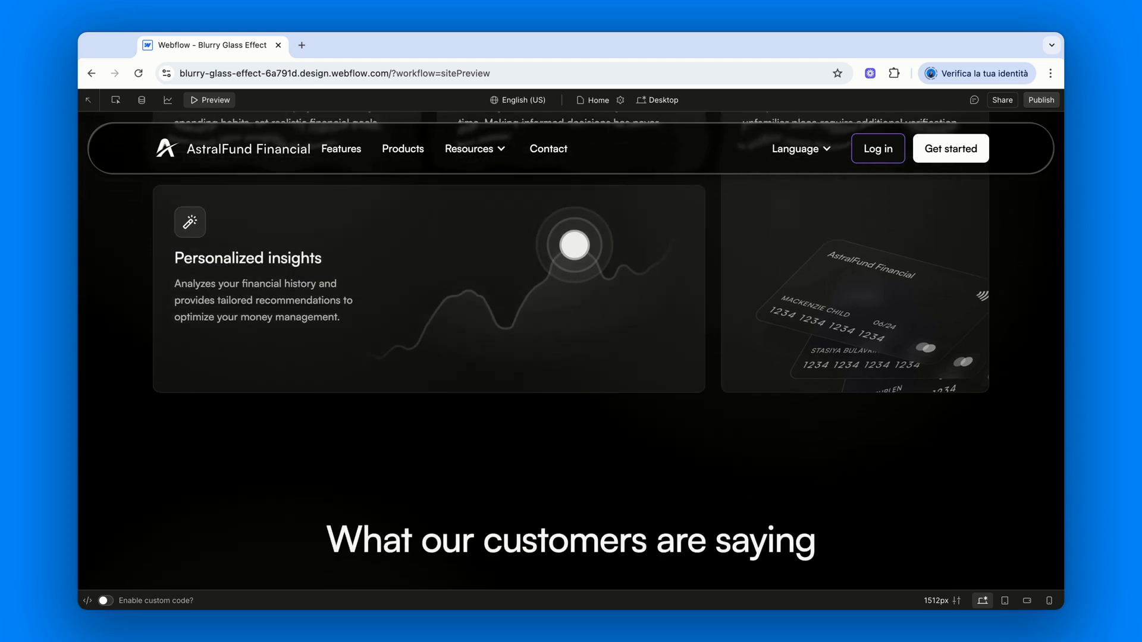
pyautogui.scroll(-3)
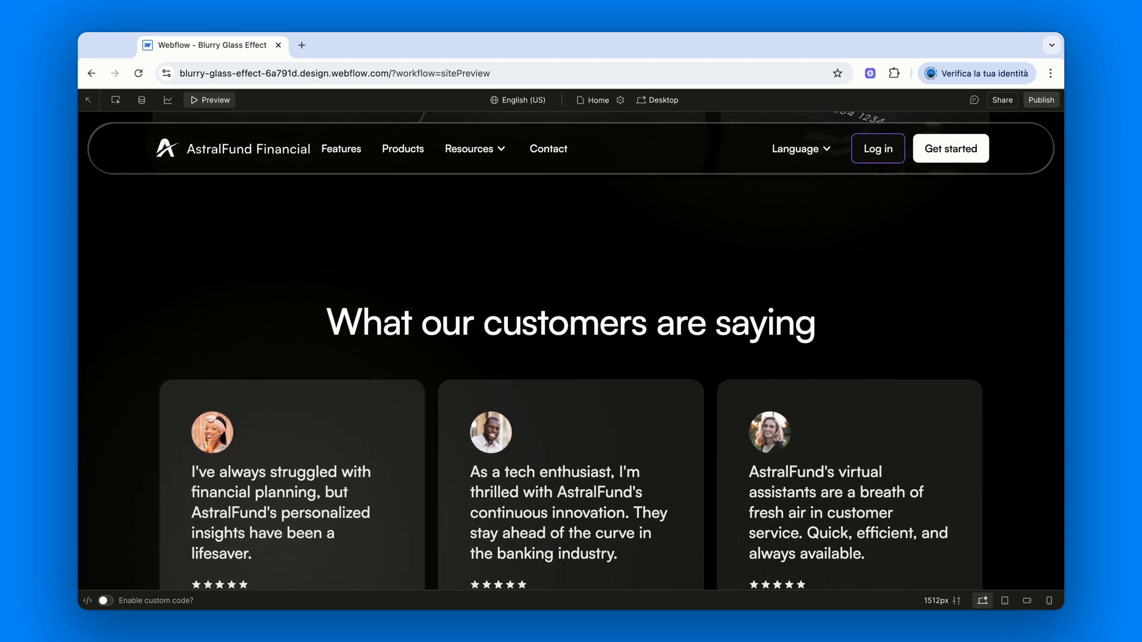
pyautogui.scroll(-3)
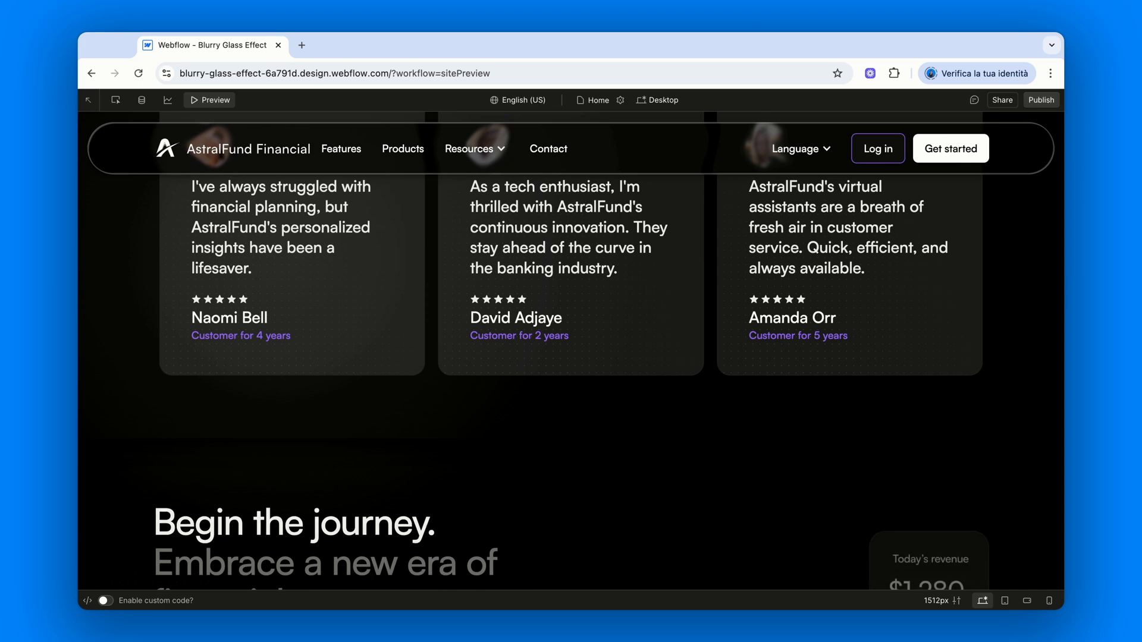
pyautogui.scroll(-3)
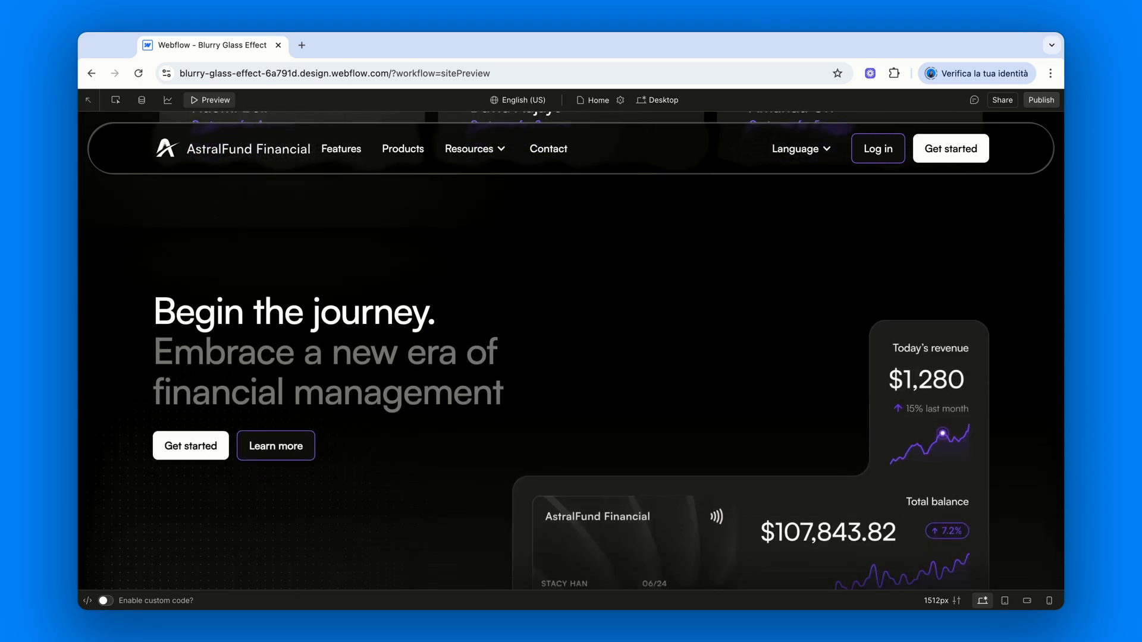
pyautogui.scroll(-3)
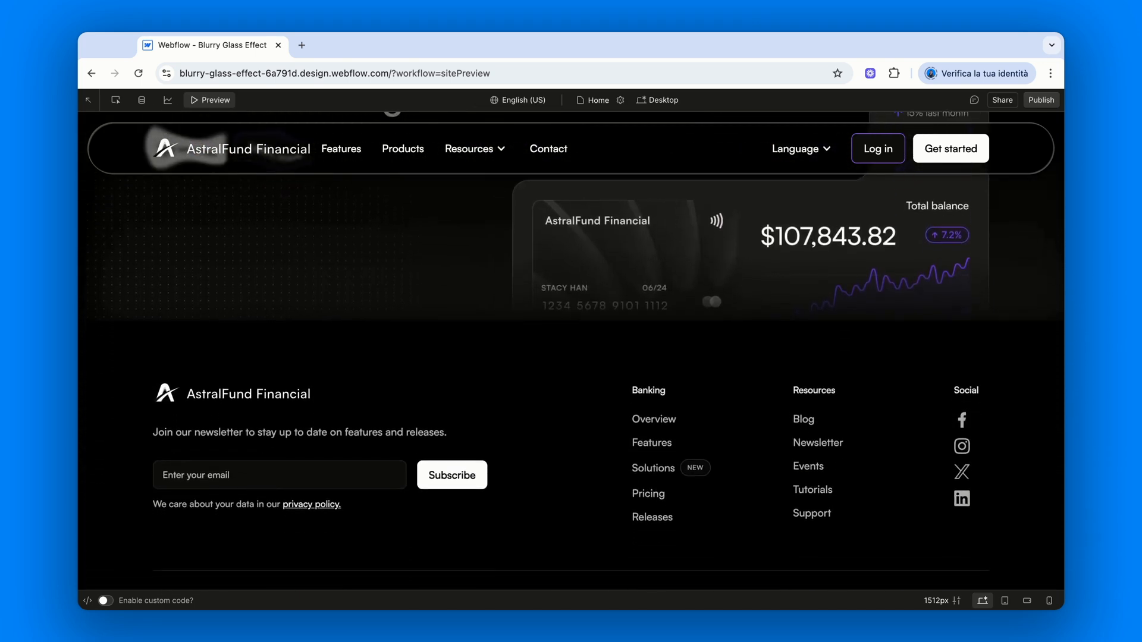
pyautogui.scroll(-3)
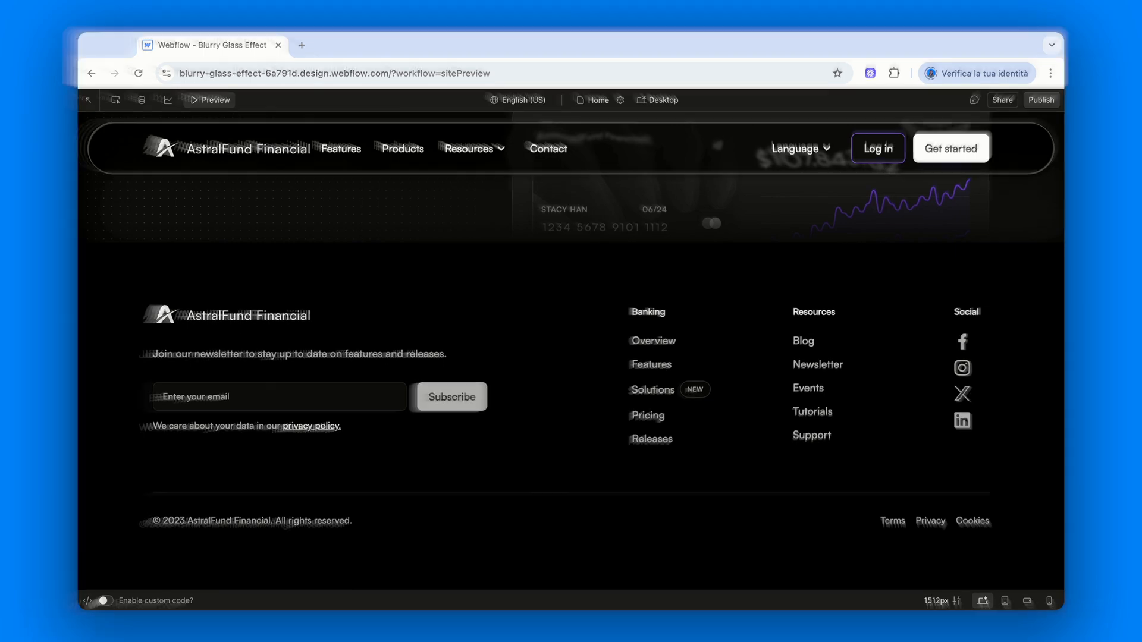